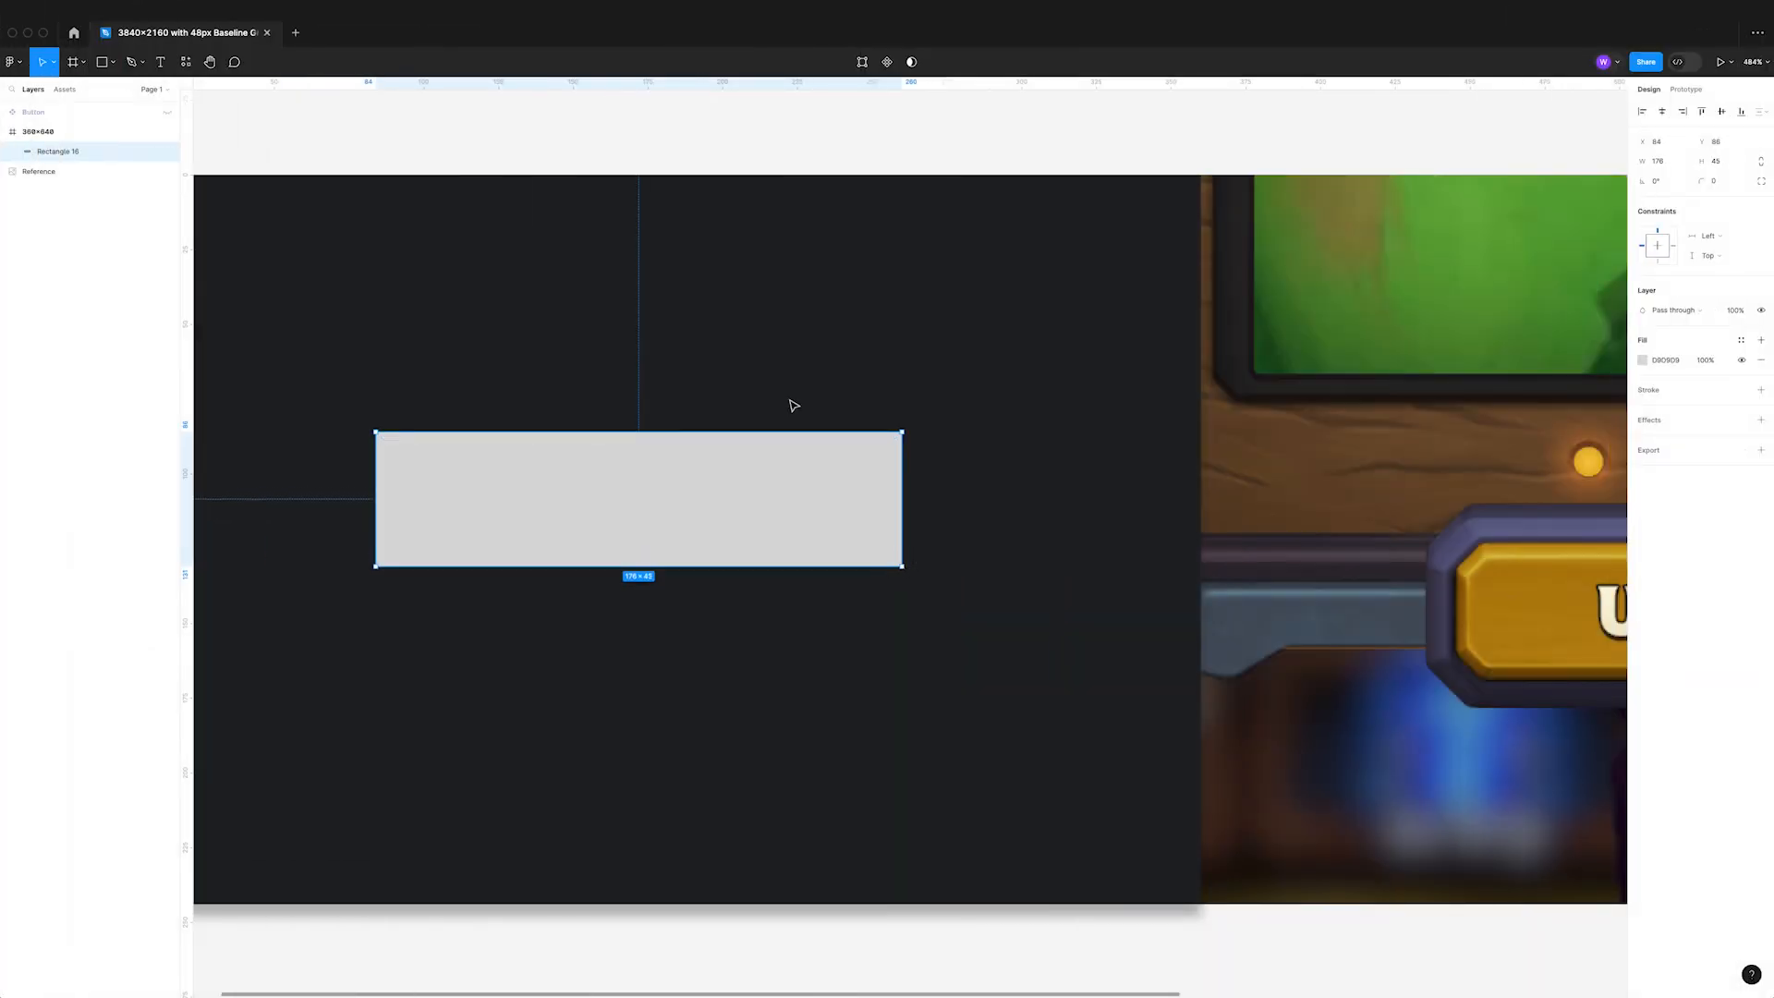
- Draw small rotated squares over the corners and subtract them to clip the base shape
left_click_drag(885, 410, 925, 462)
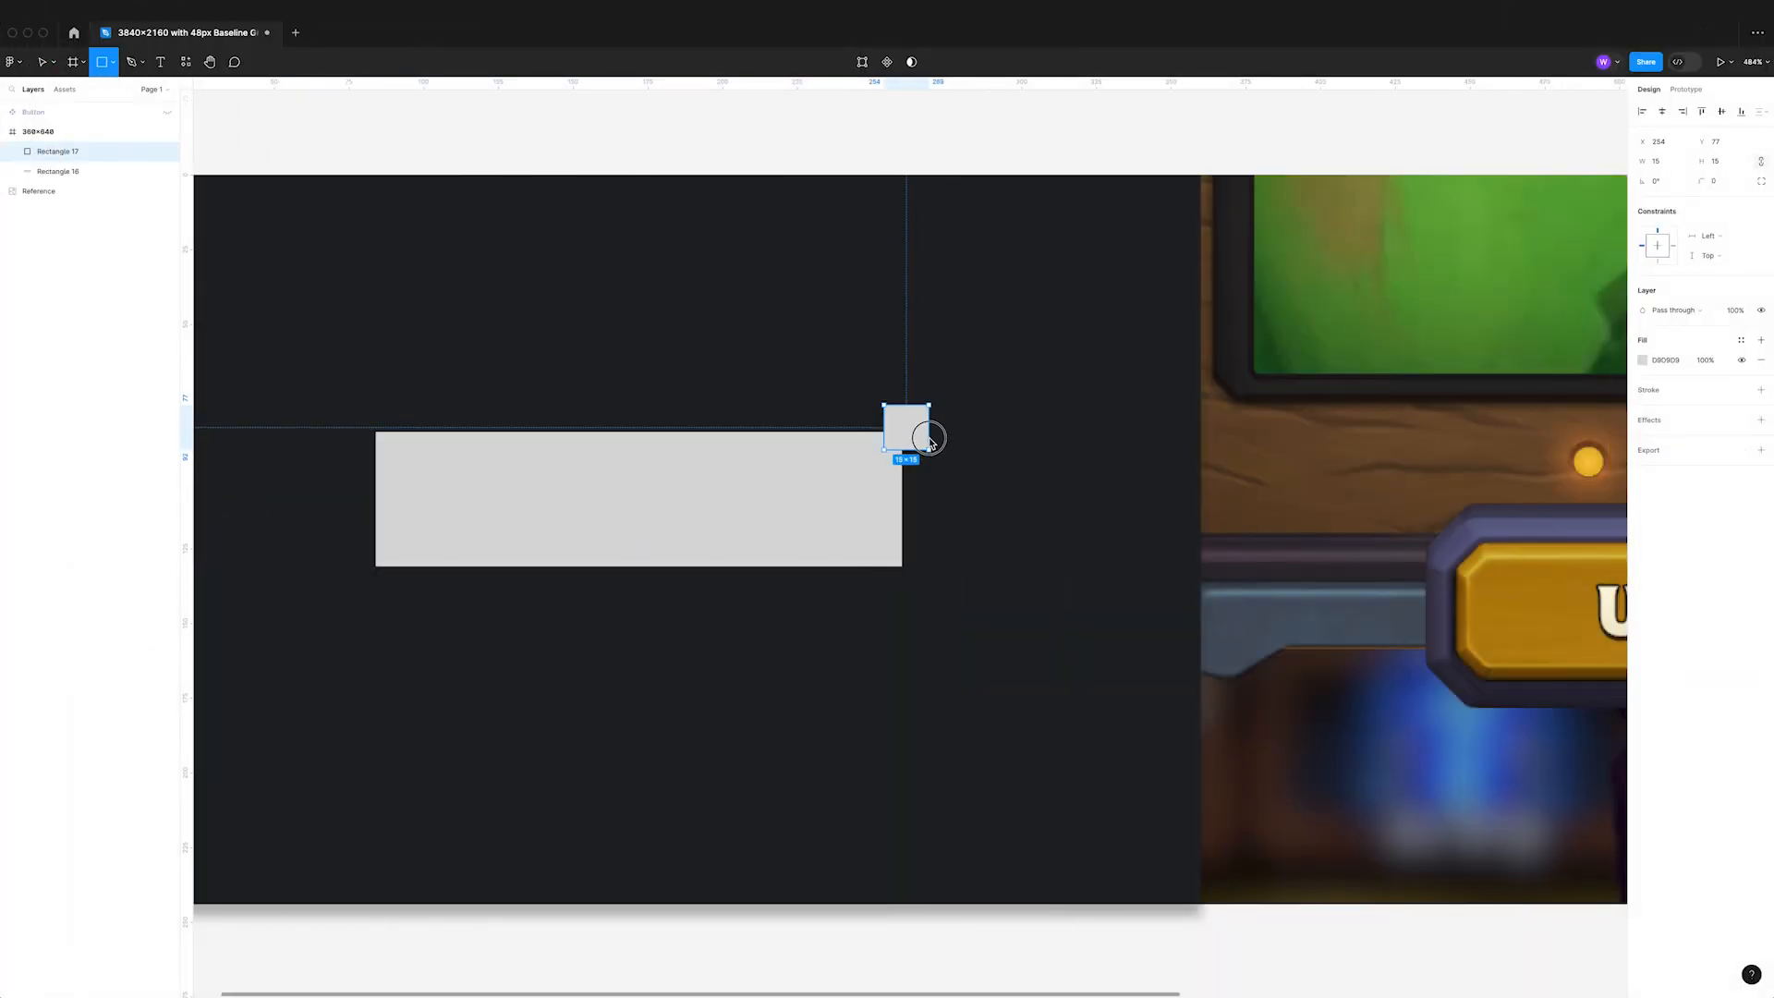
left_click_drag(922, 419, 894, 447)
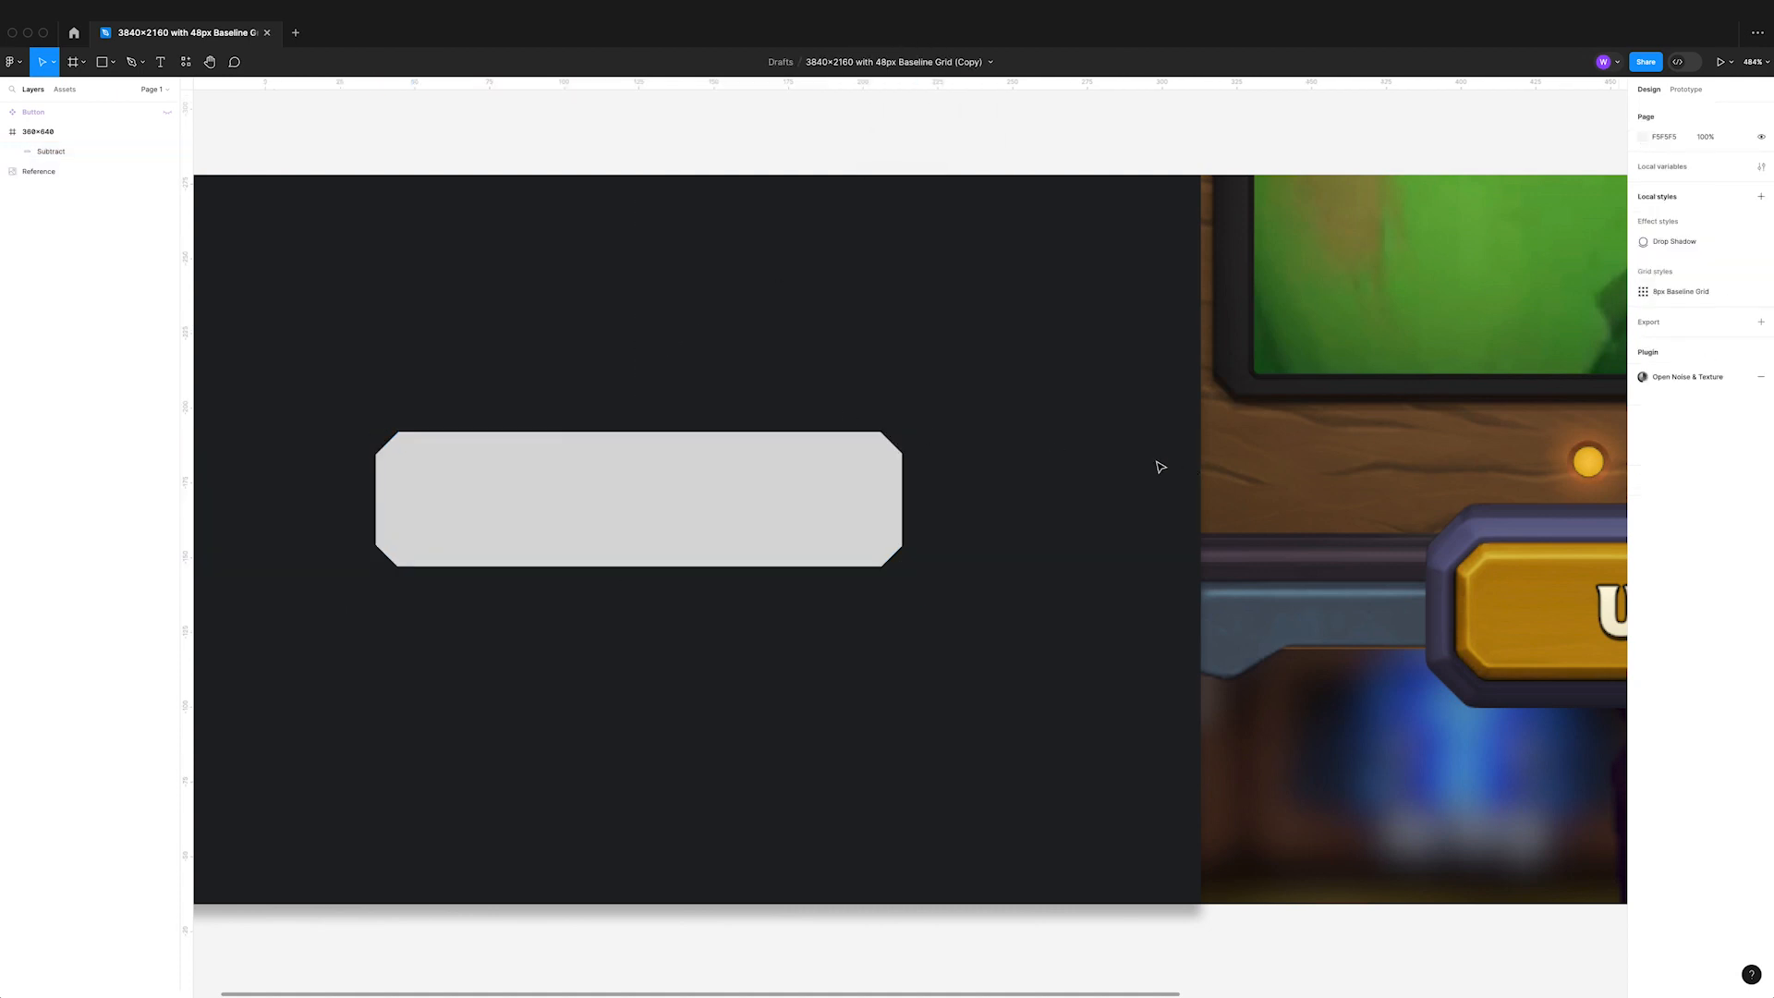
left_click(130, 63)
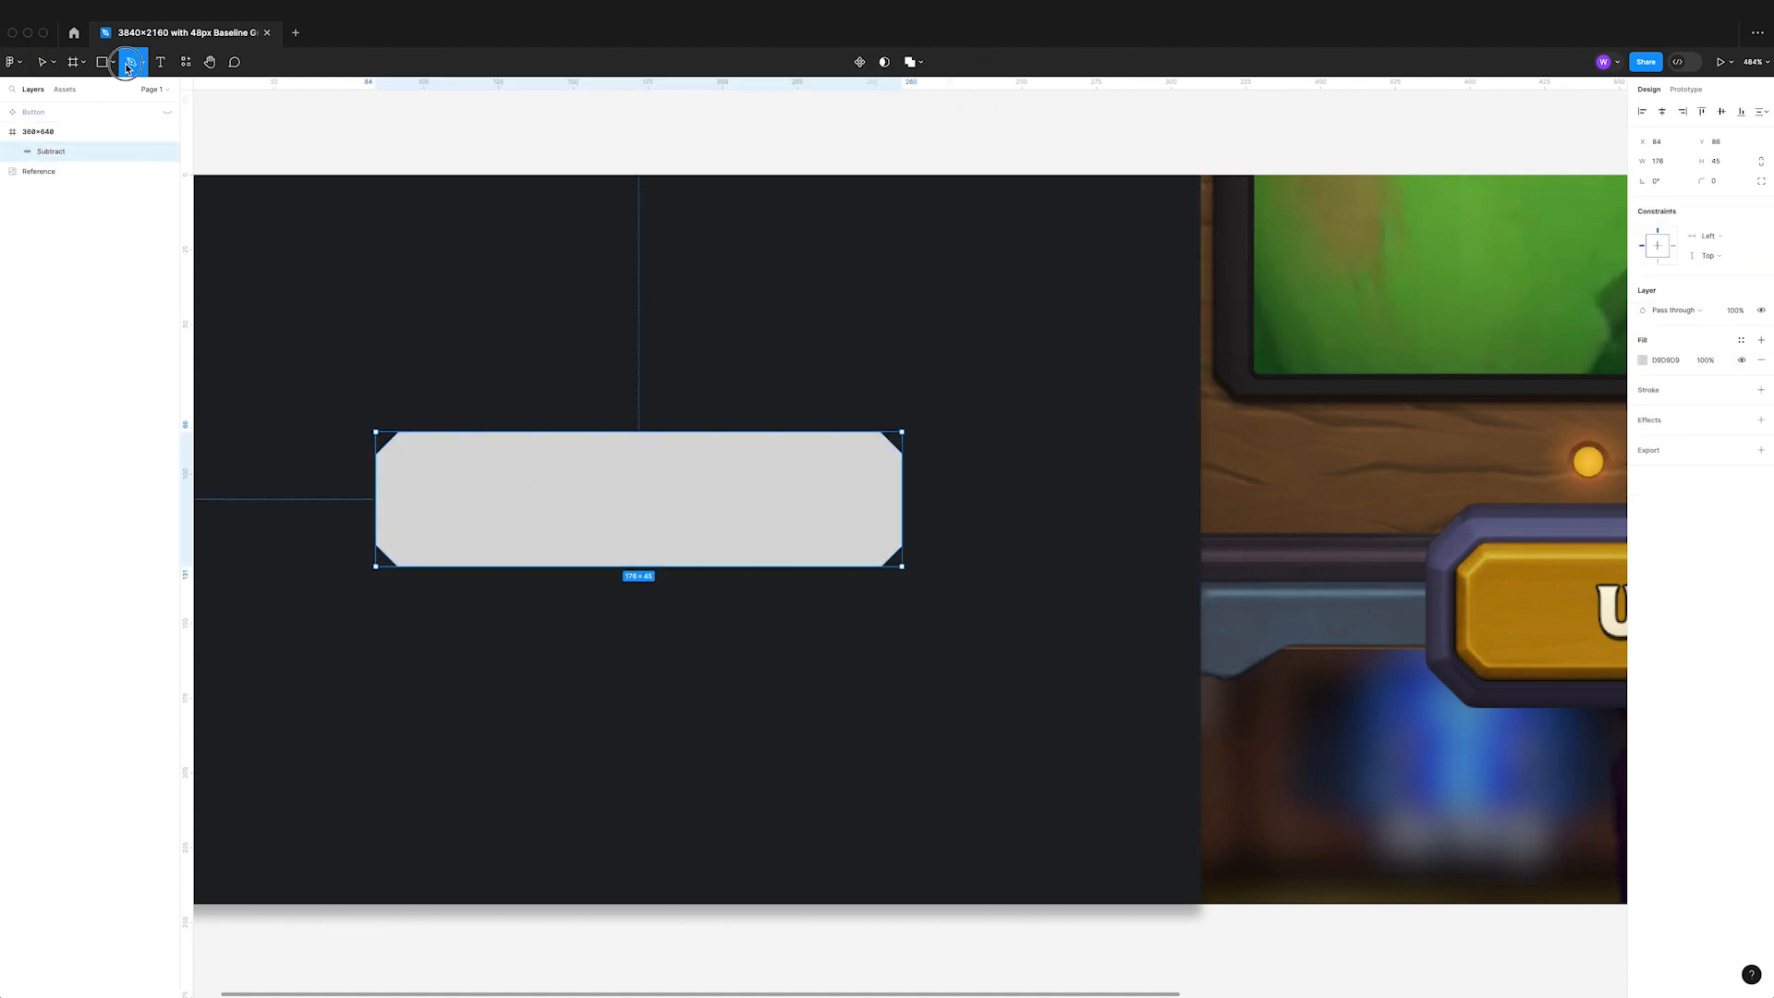
left_click(42, 61)
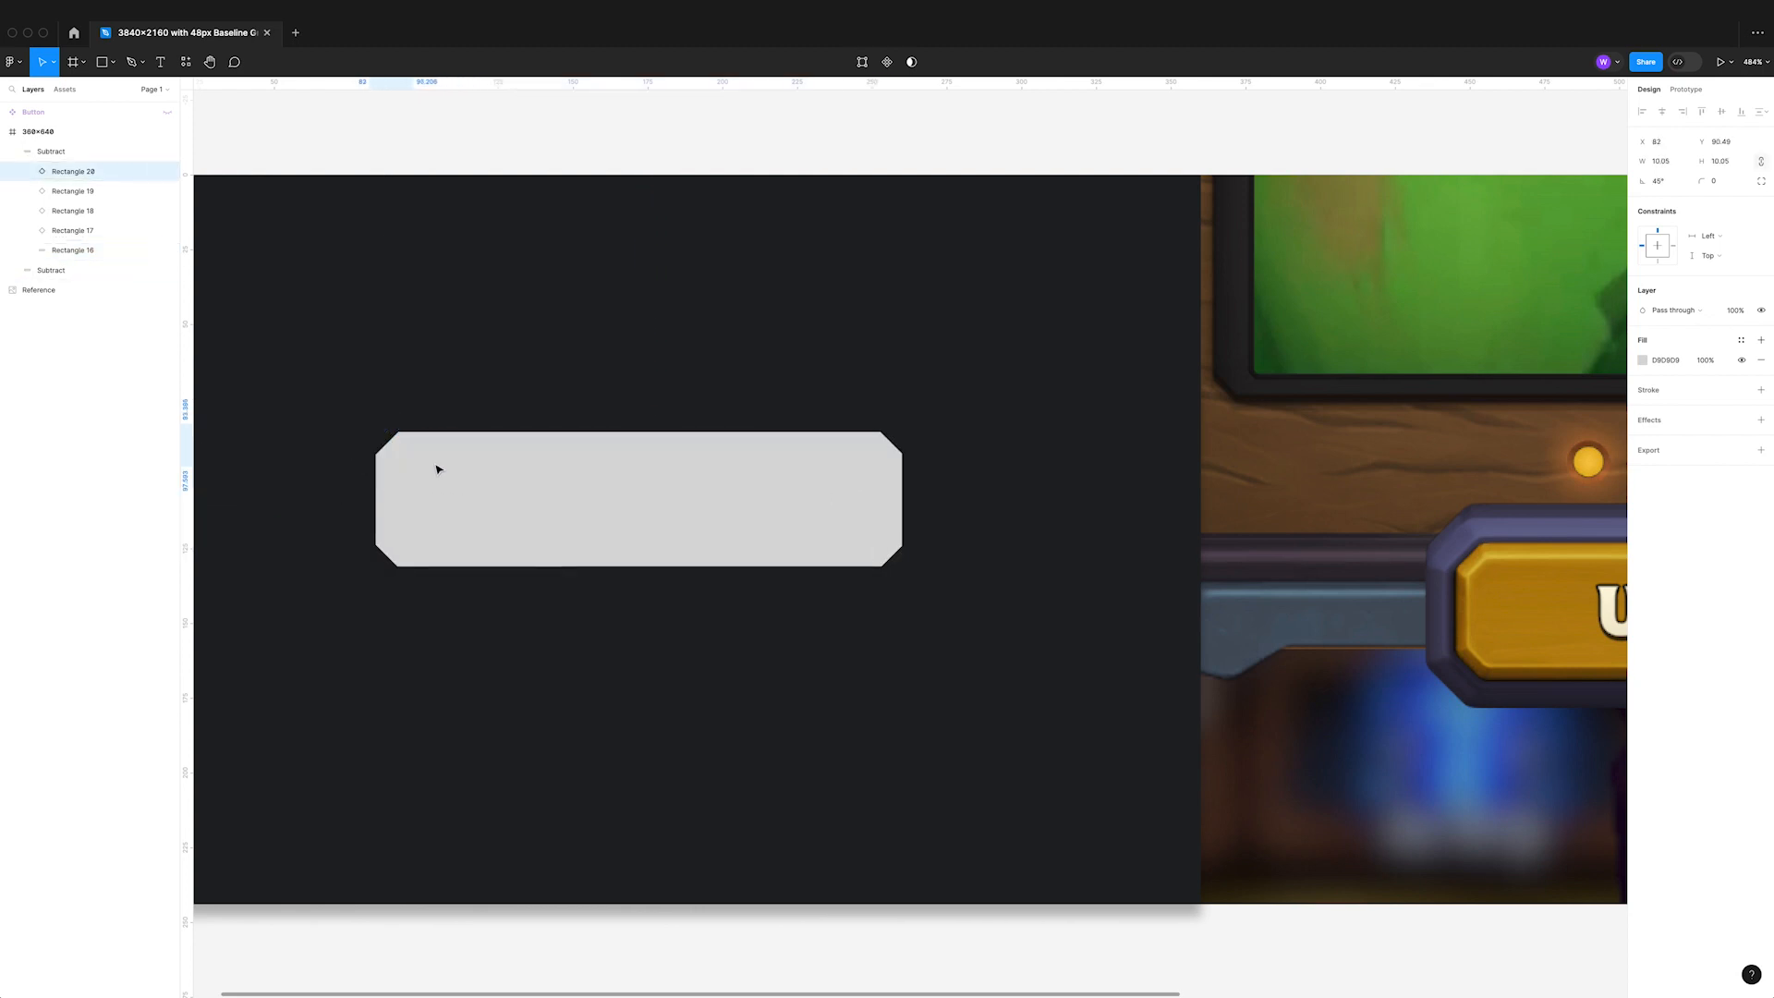
- Fit a white 164×26 clipped-corner inner face inside the gray base with its corner squares
left_click(37, 290)
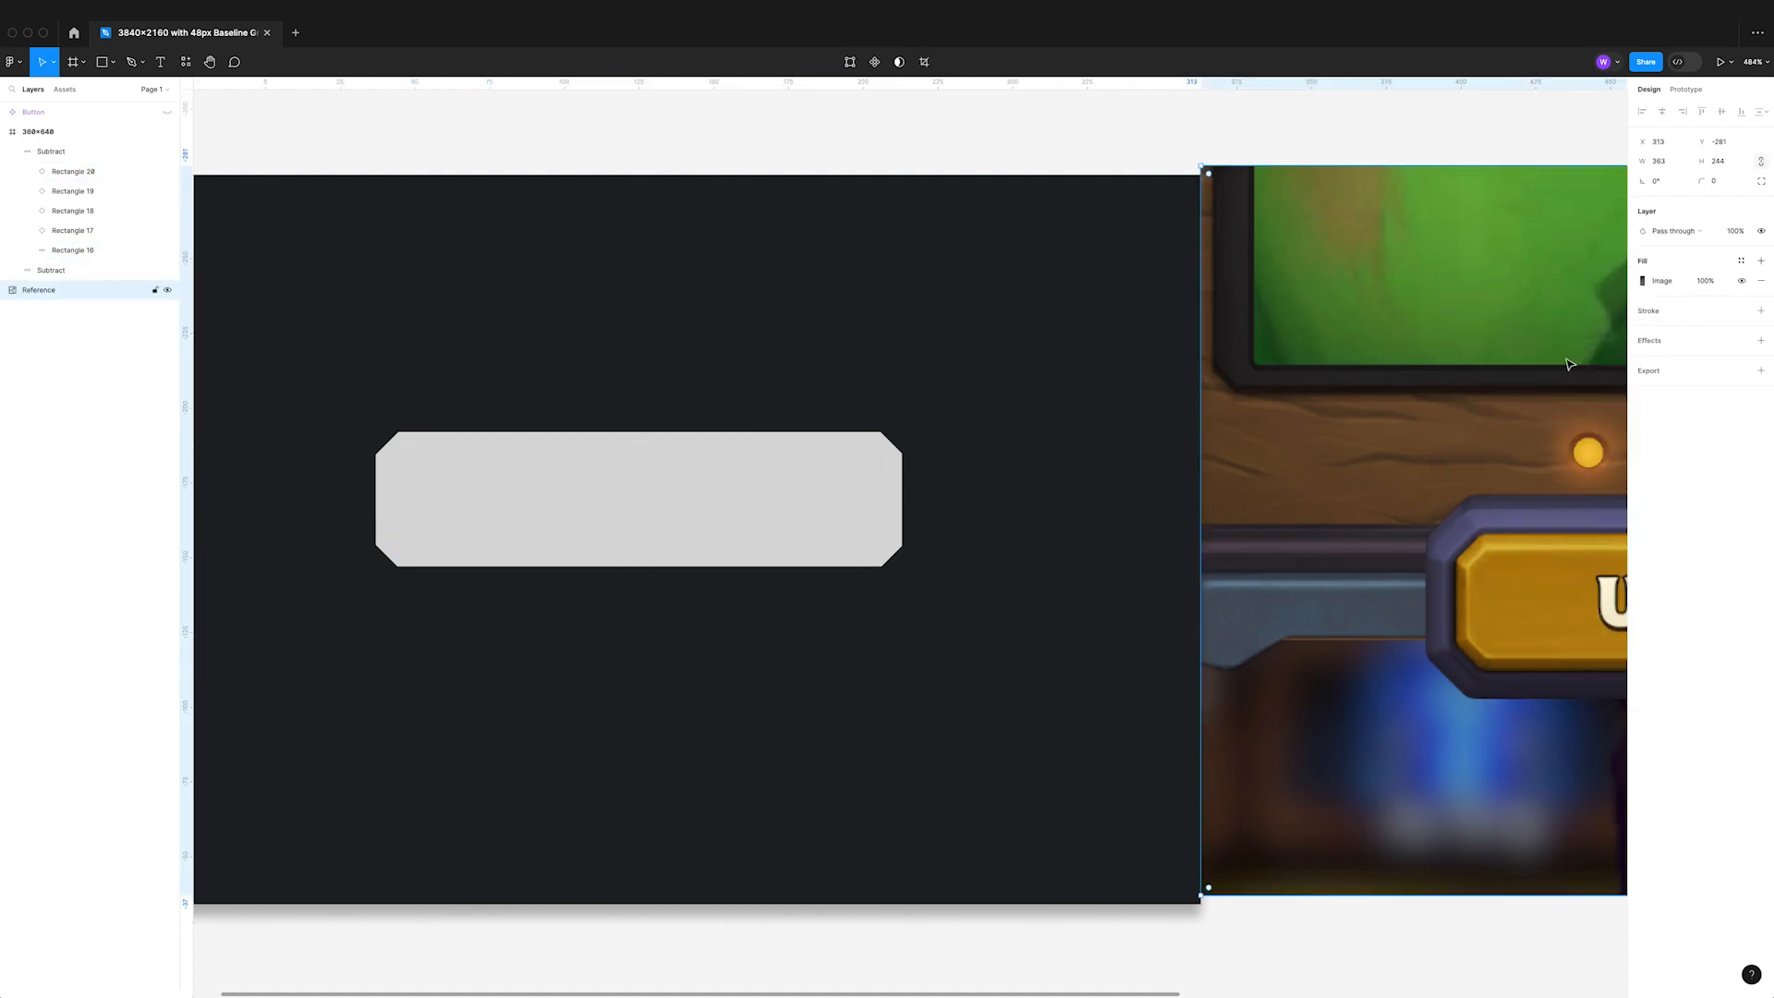
left_click(1644, 281)
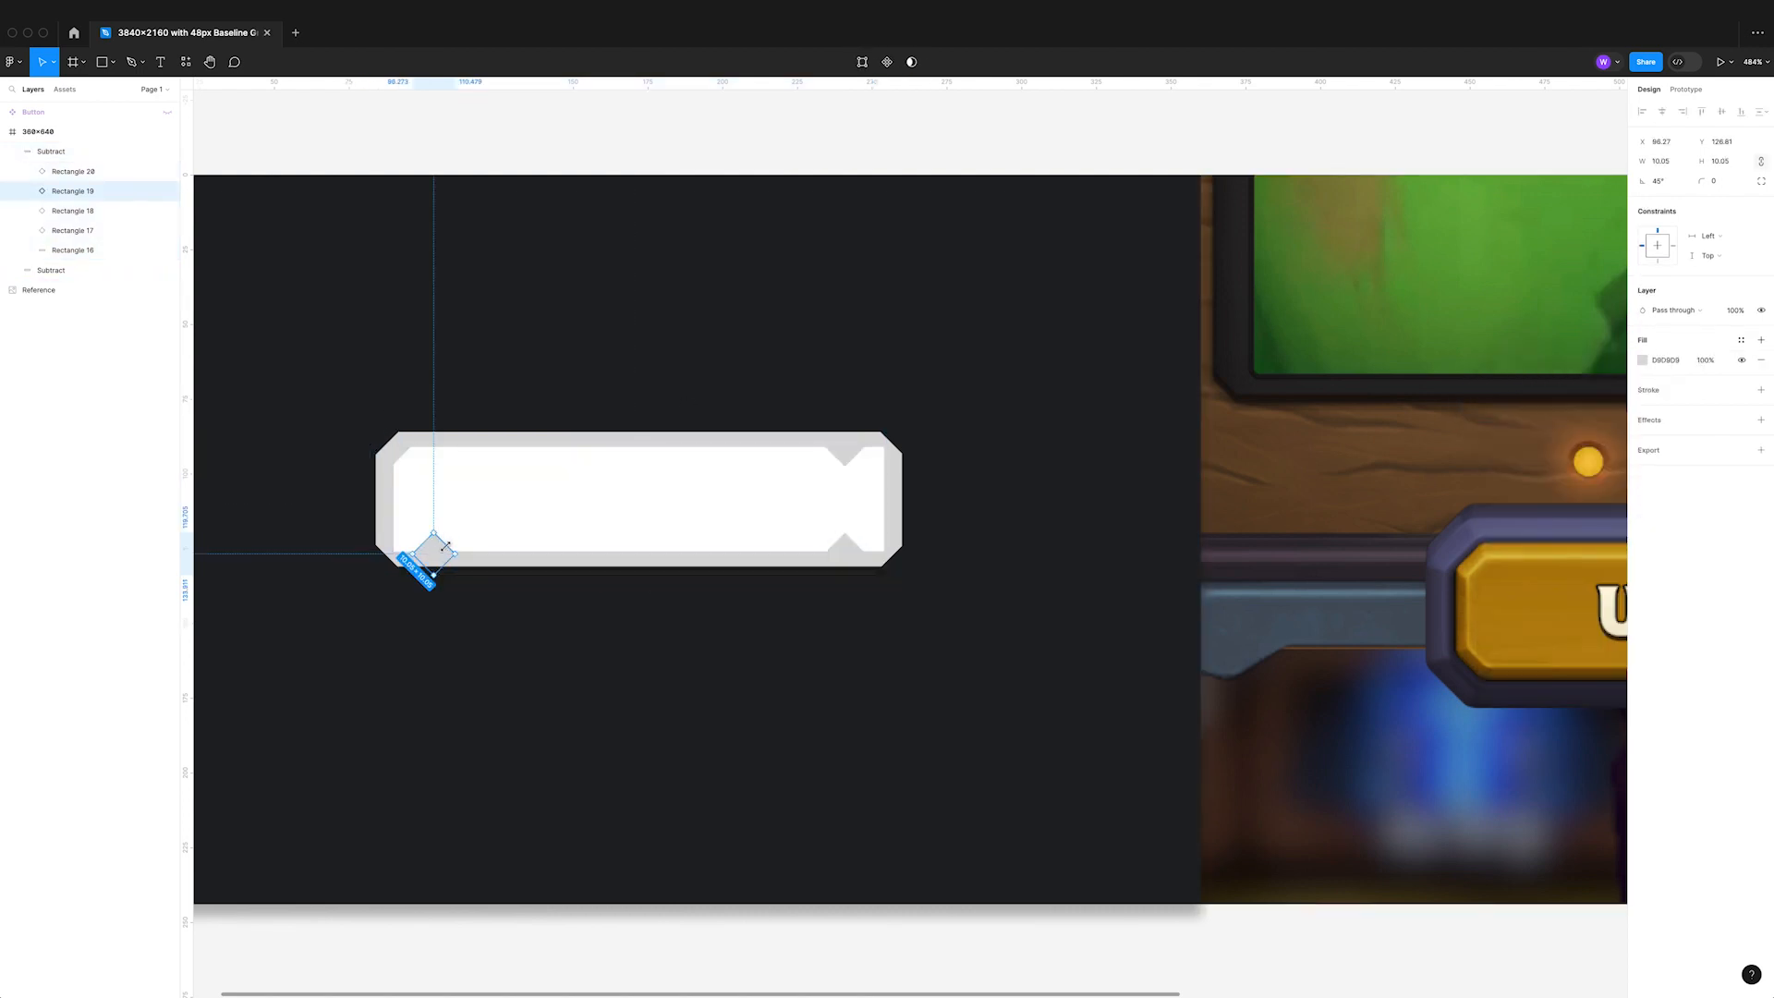
left_click_drag(425, 559, 407, 551)
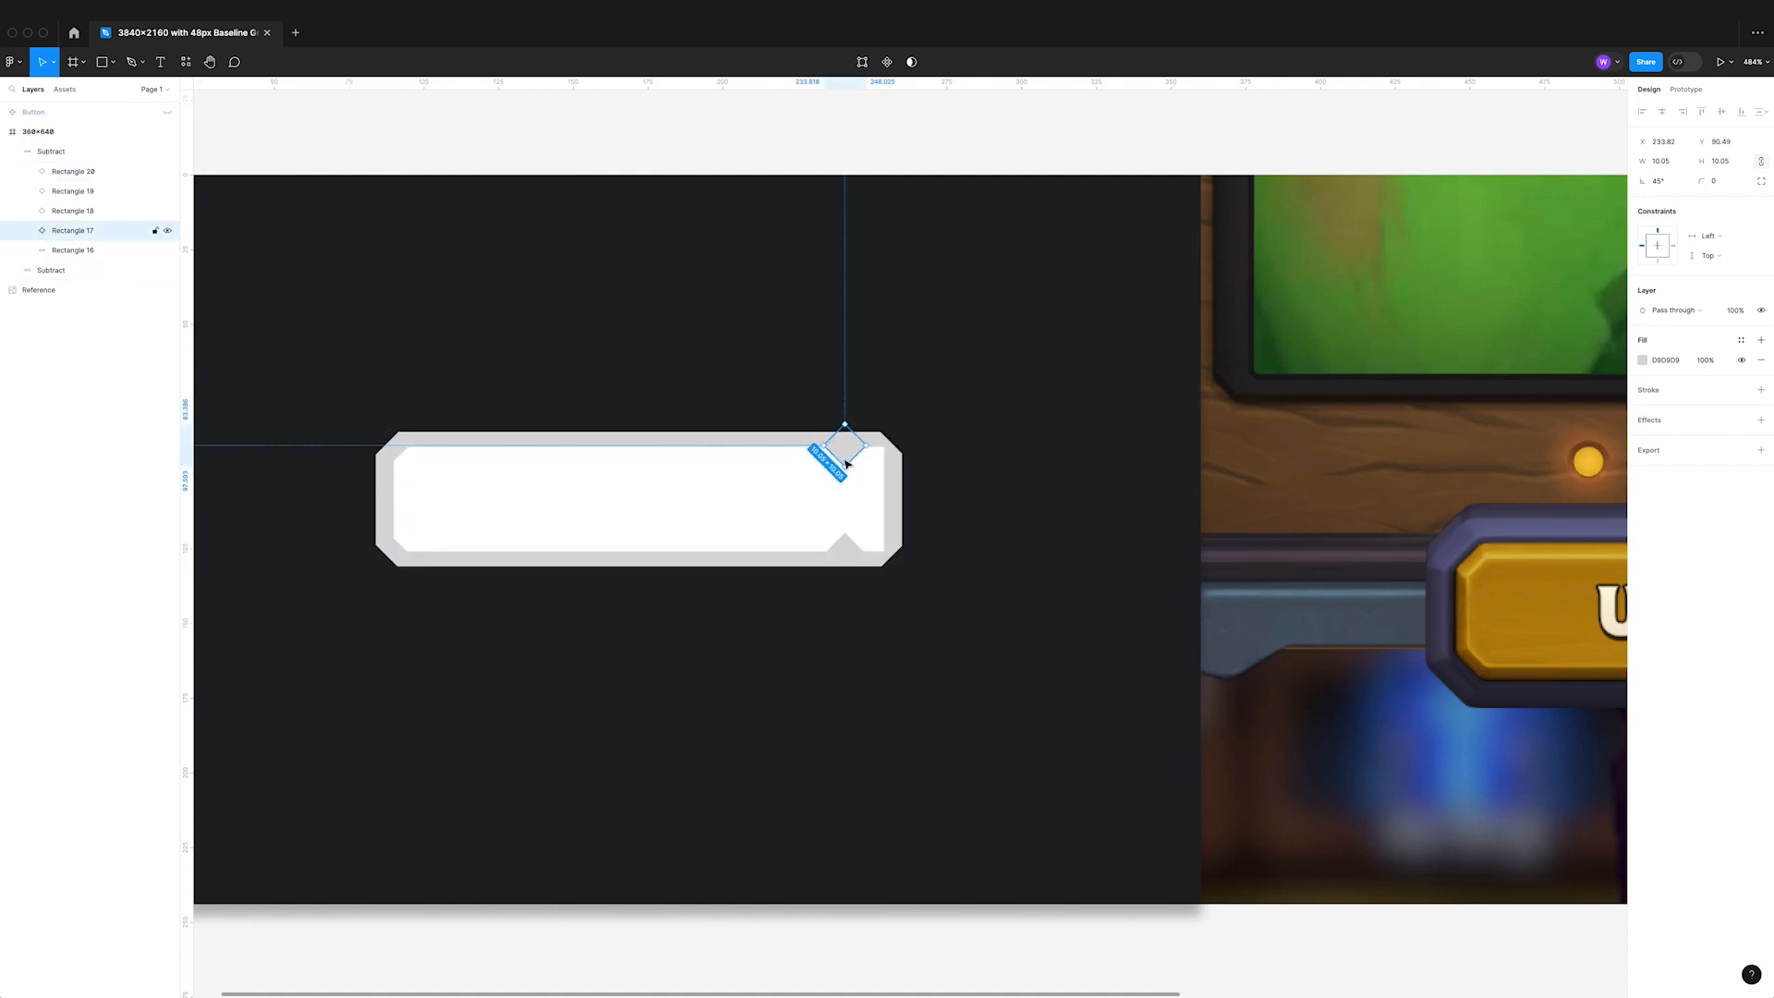
left_click_drag(844, 448, 845, 554)
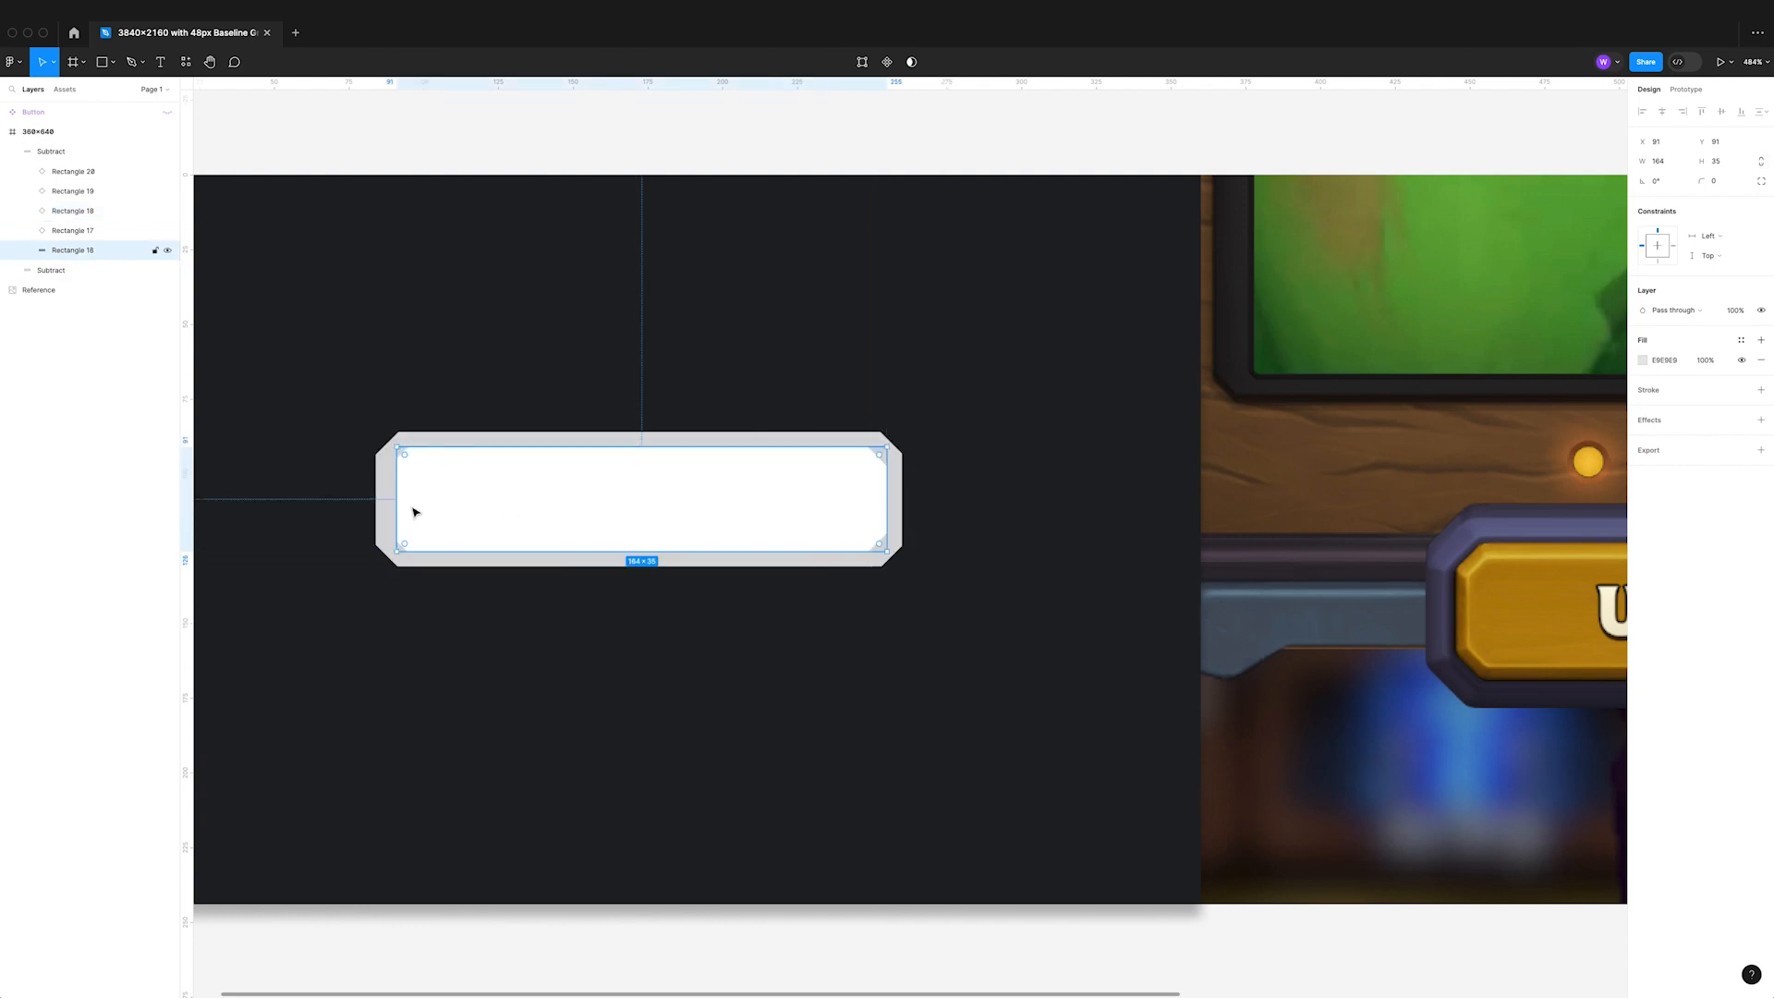
left_click_drag(393, 500, 390, 501)
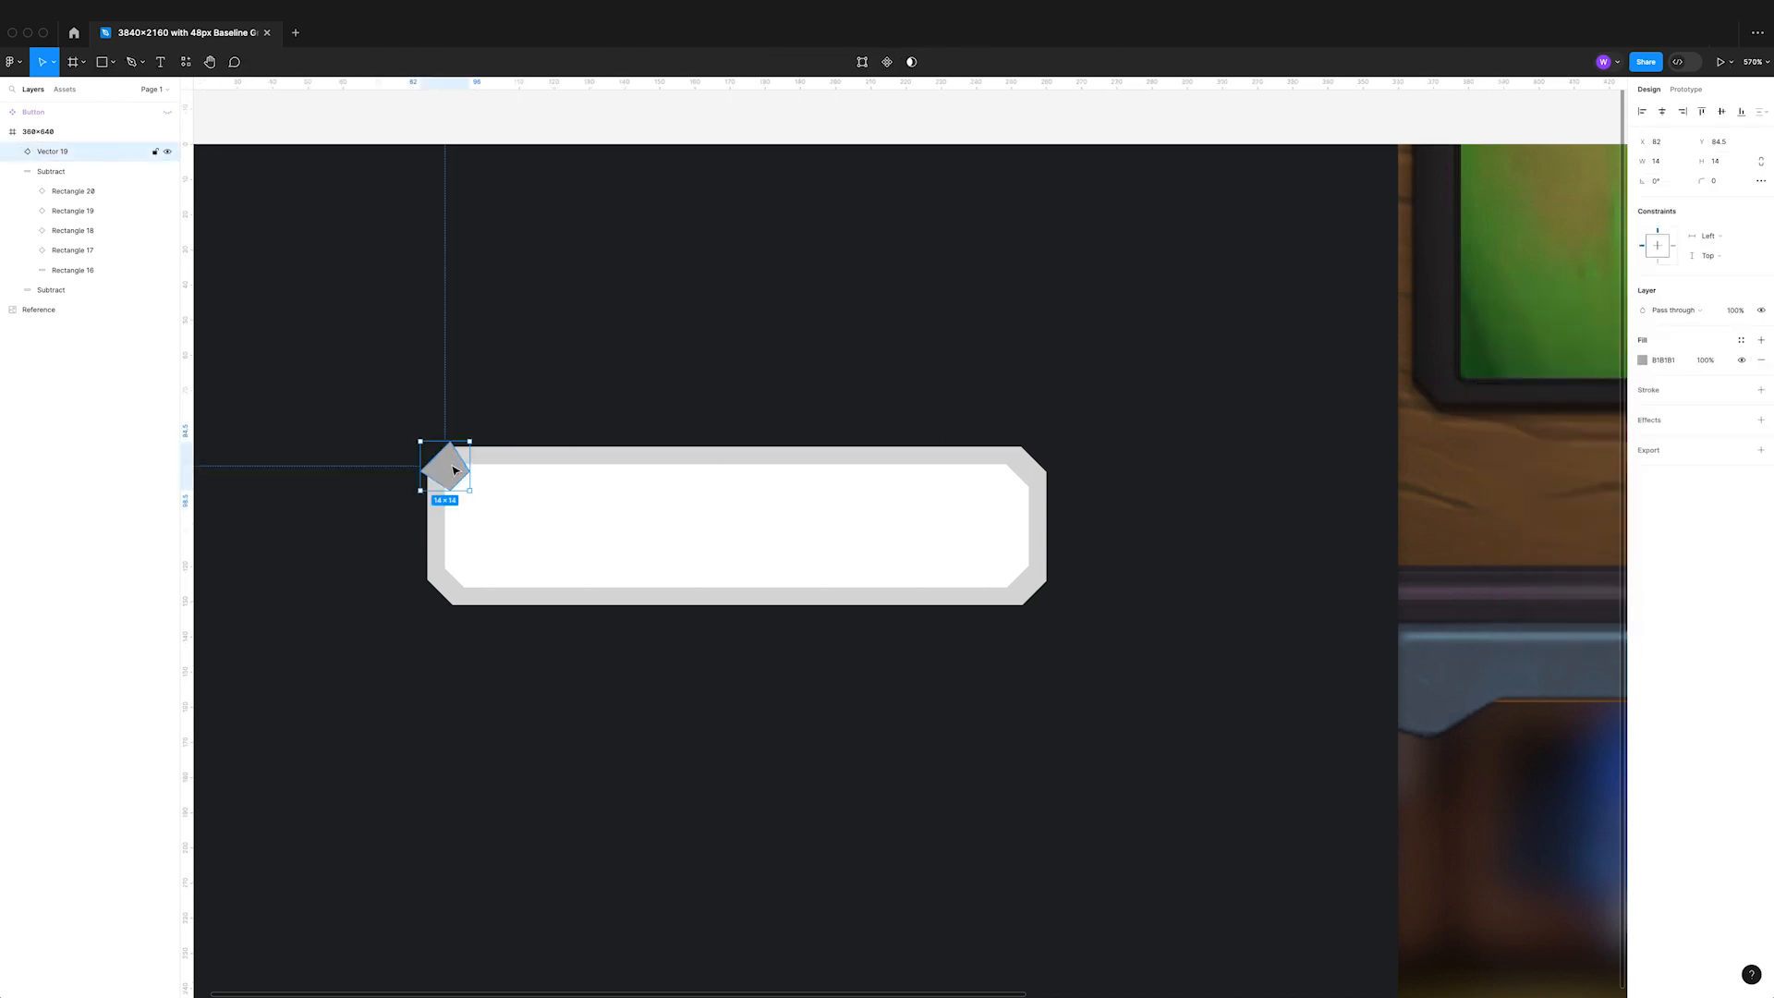
- Draw the bevel vectors along the left edge and place the corner bevel diamond
left_click(133, 63)
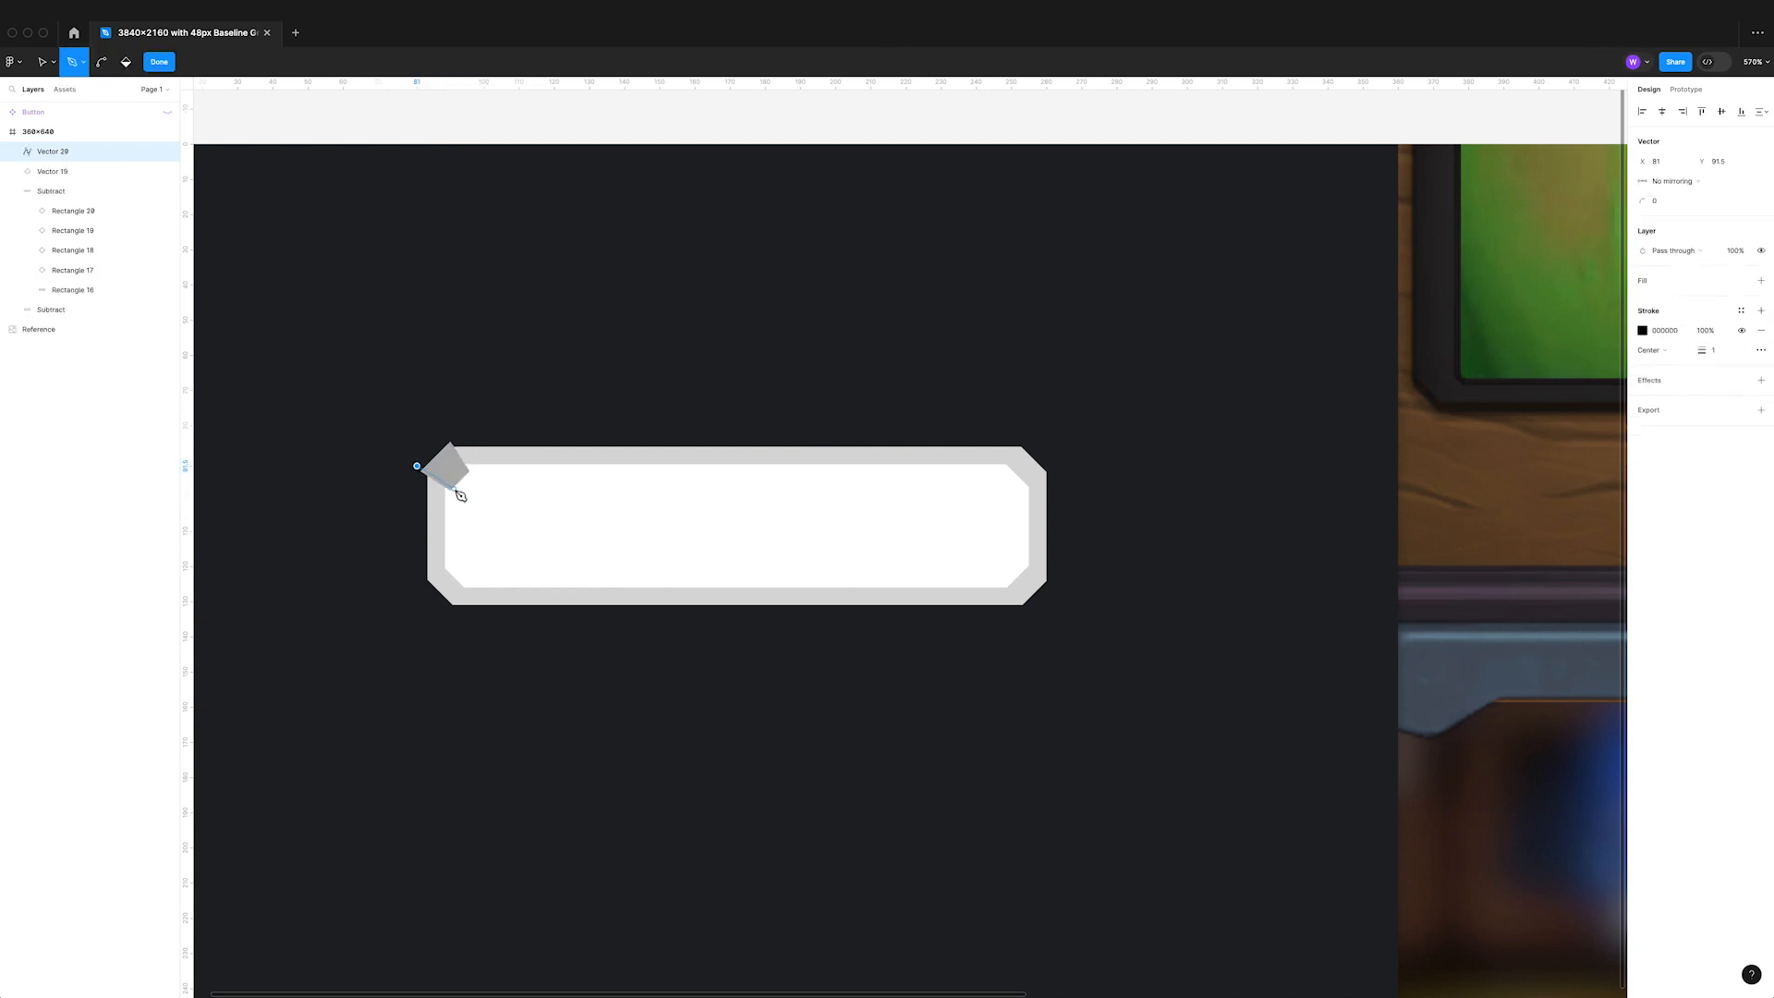
left_click_drag(460, 465, 416, 586)
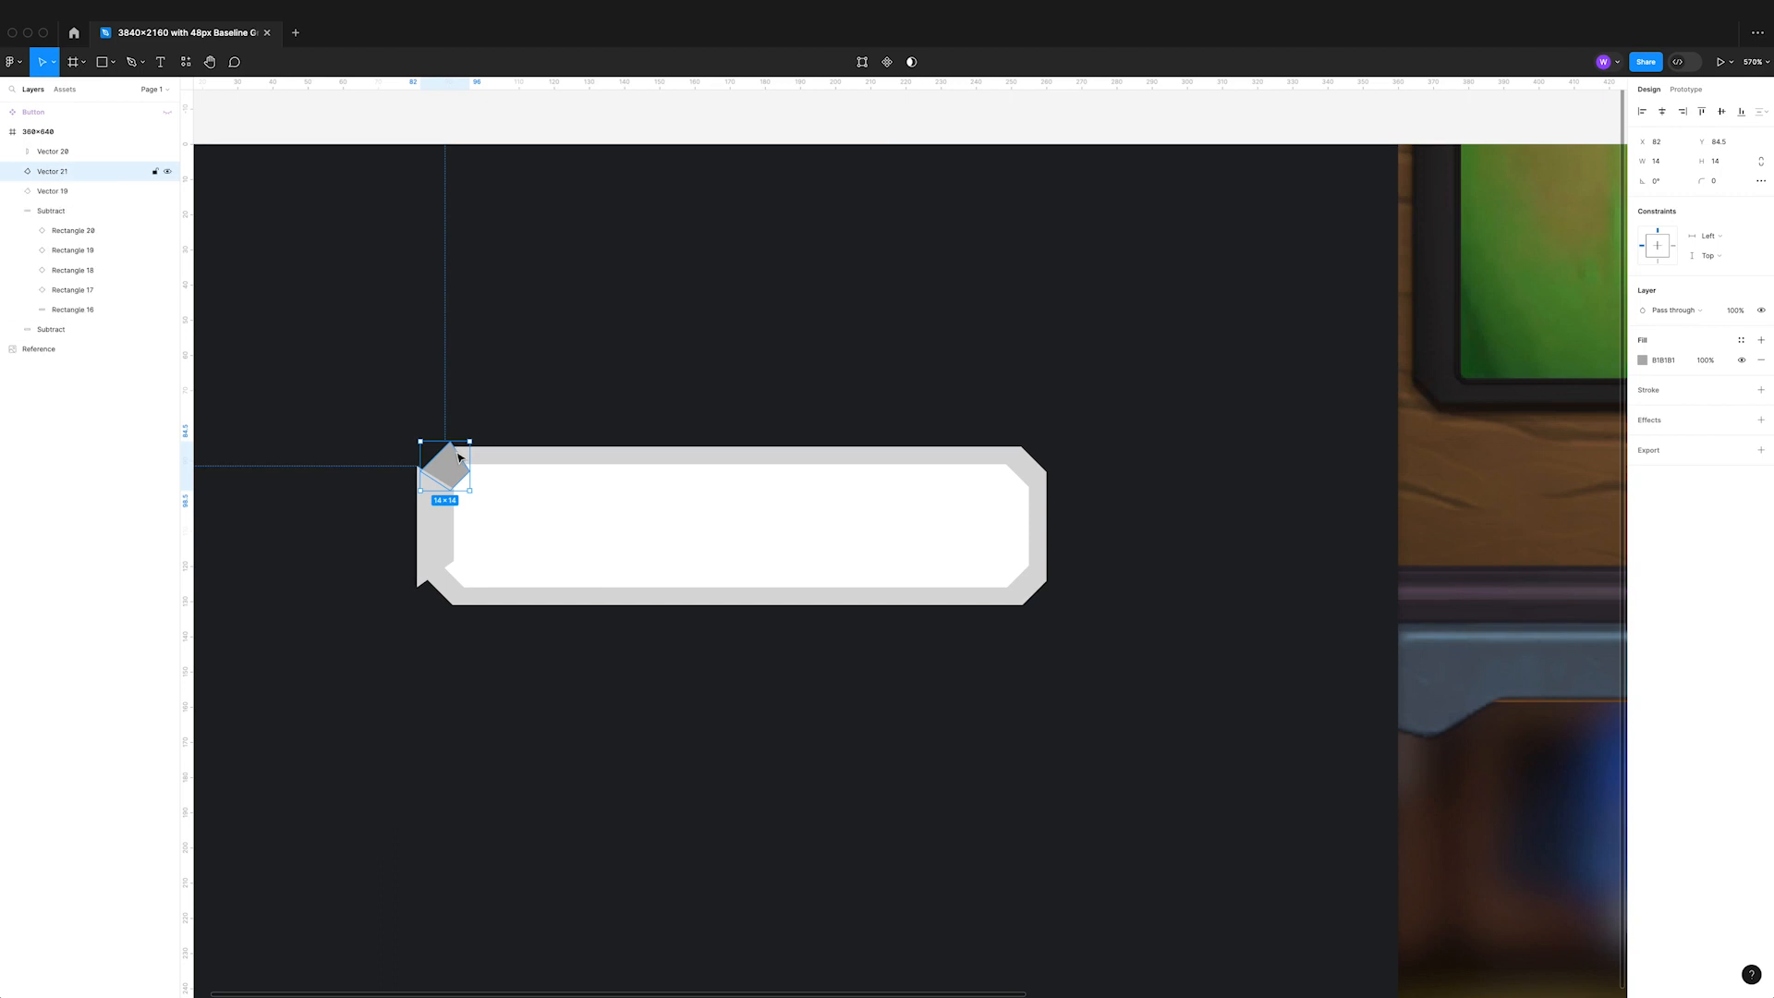
left_click_drag(458, 458, 449, 578)
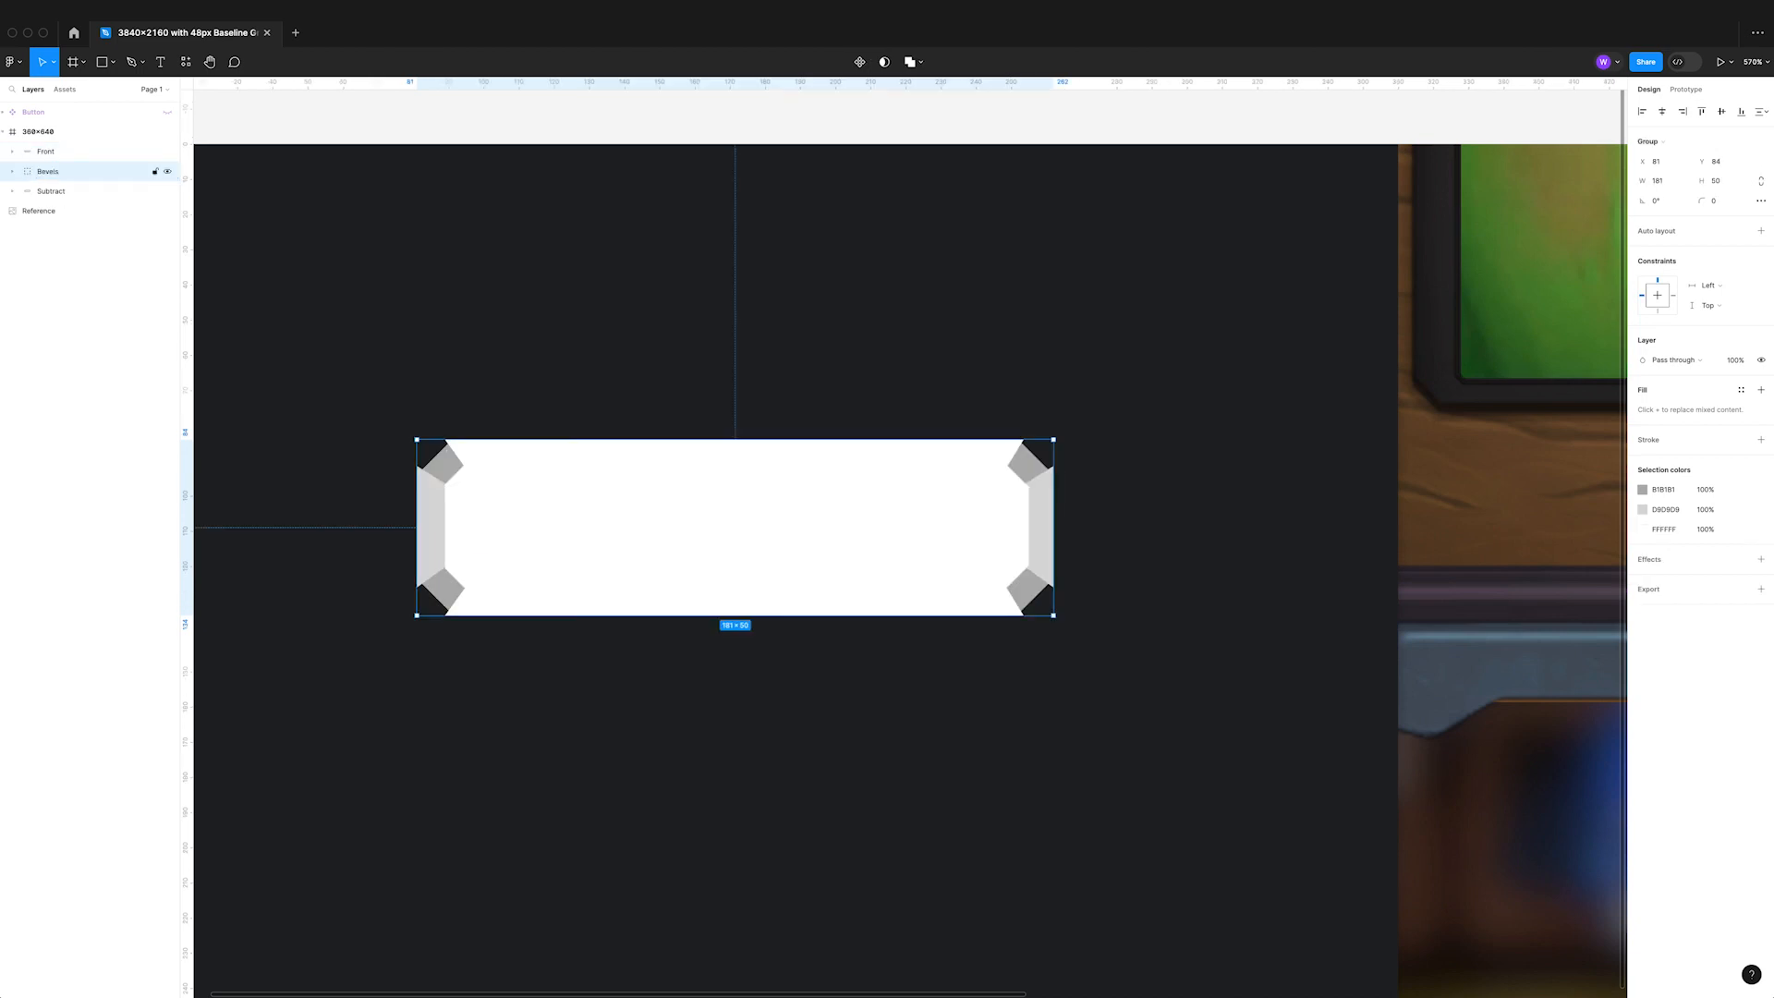
- Rename the bottom layer to Base and use it as a mask for the bevels
double_click(52, 190)
type("Base")
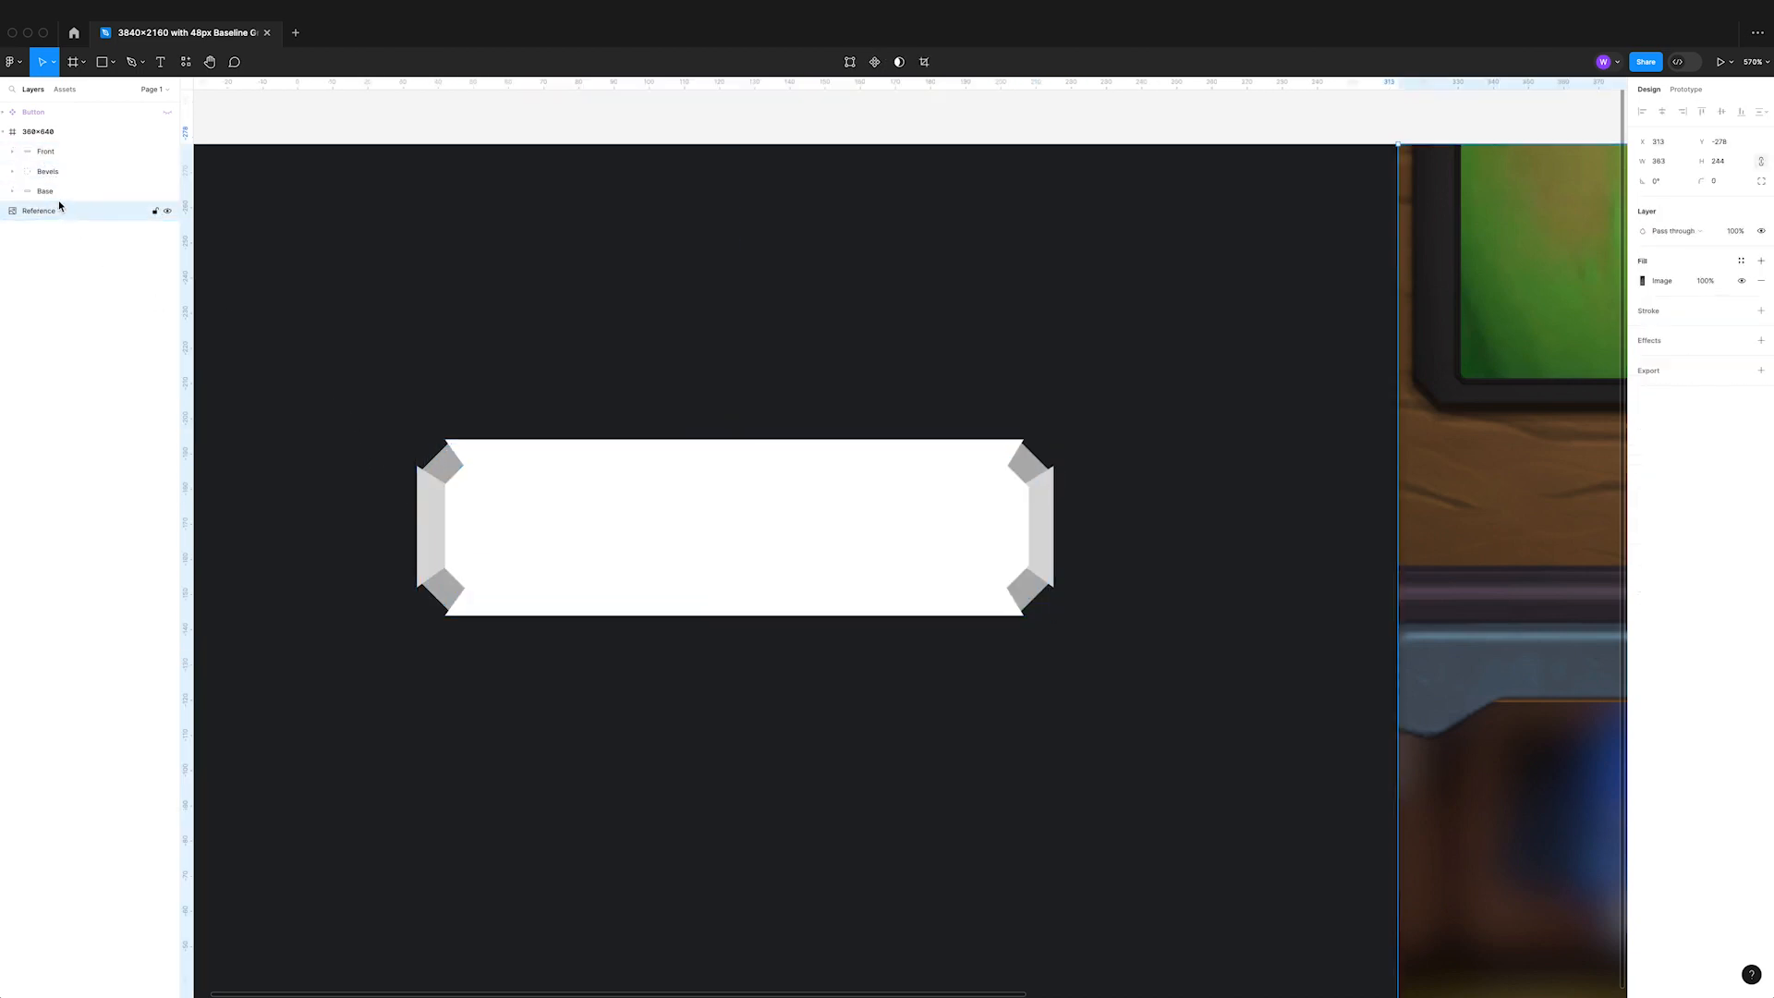
left_click(44, 190)
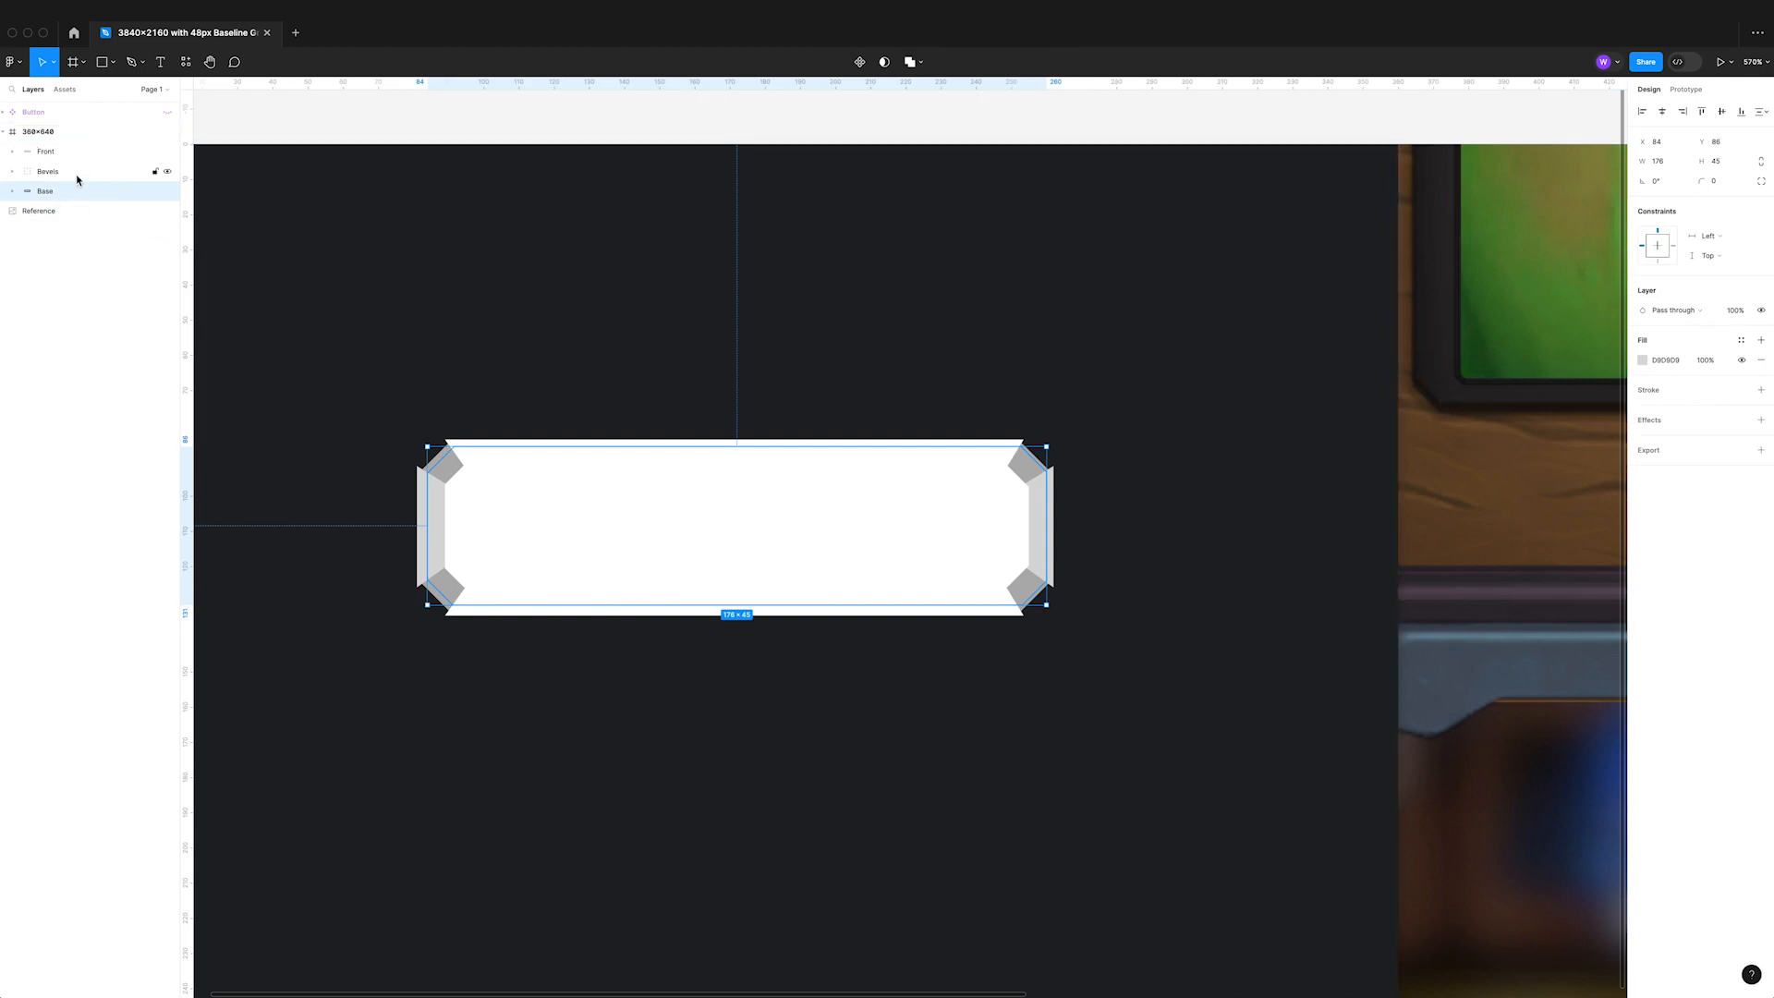
right_click(48, 170)
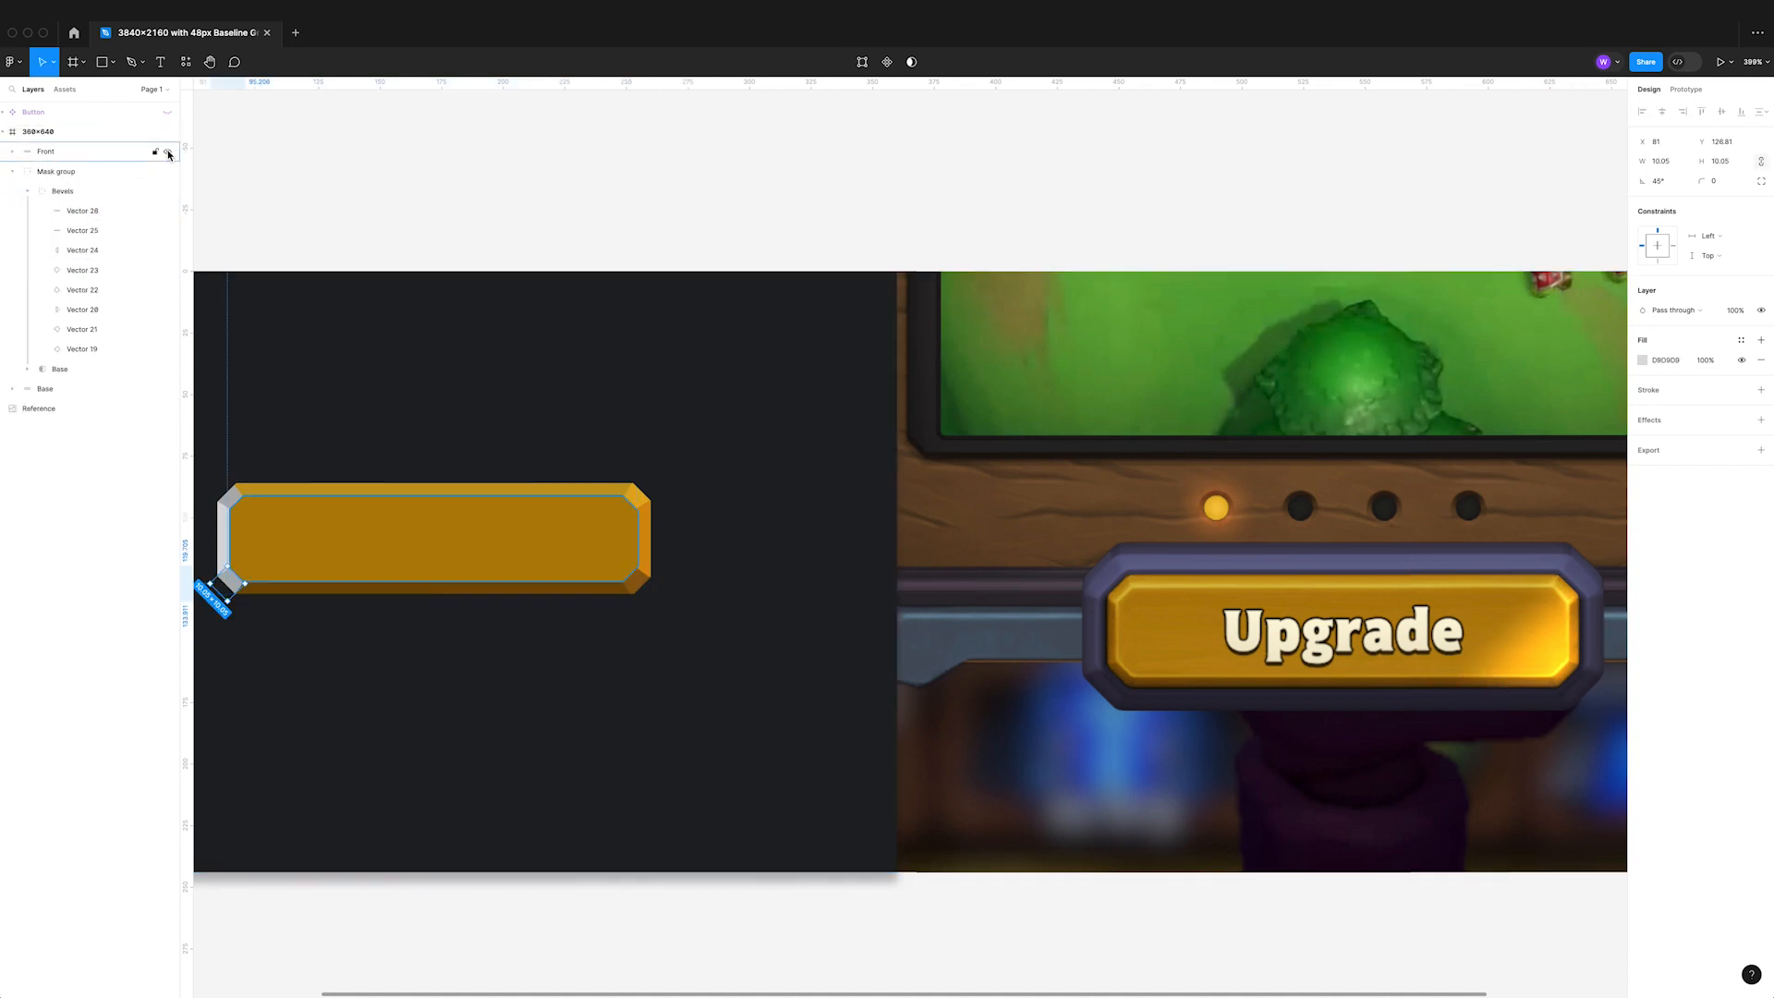
- Apply a Layer blur of 0.5 to the Front layer
left_click(79, 329)
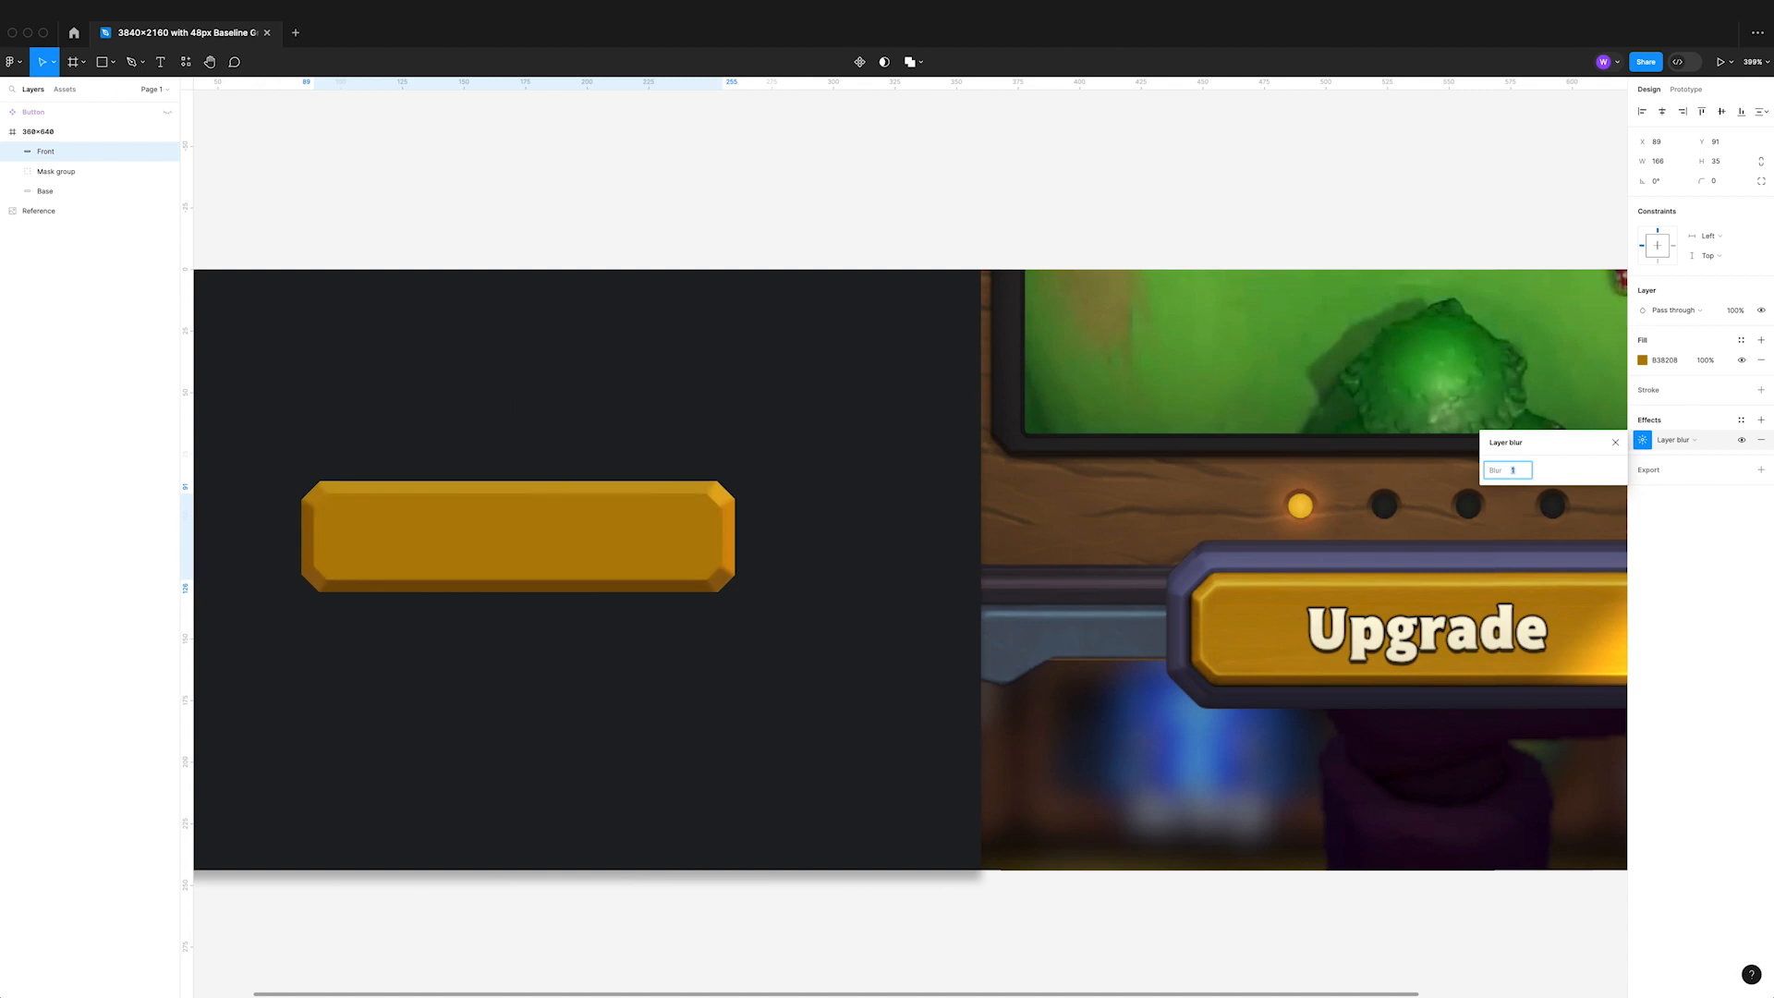
type("0.5")
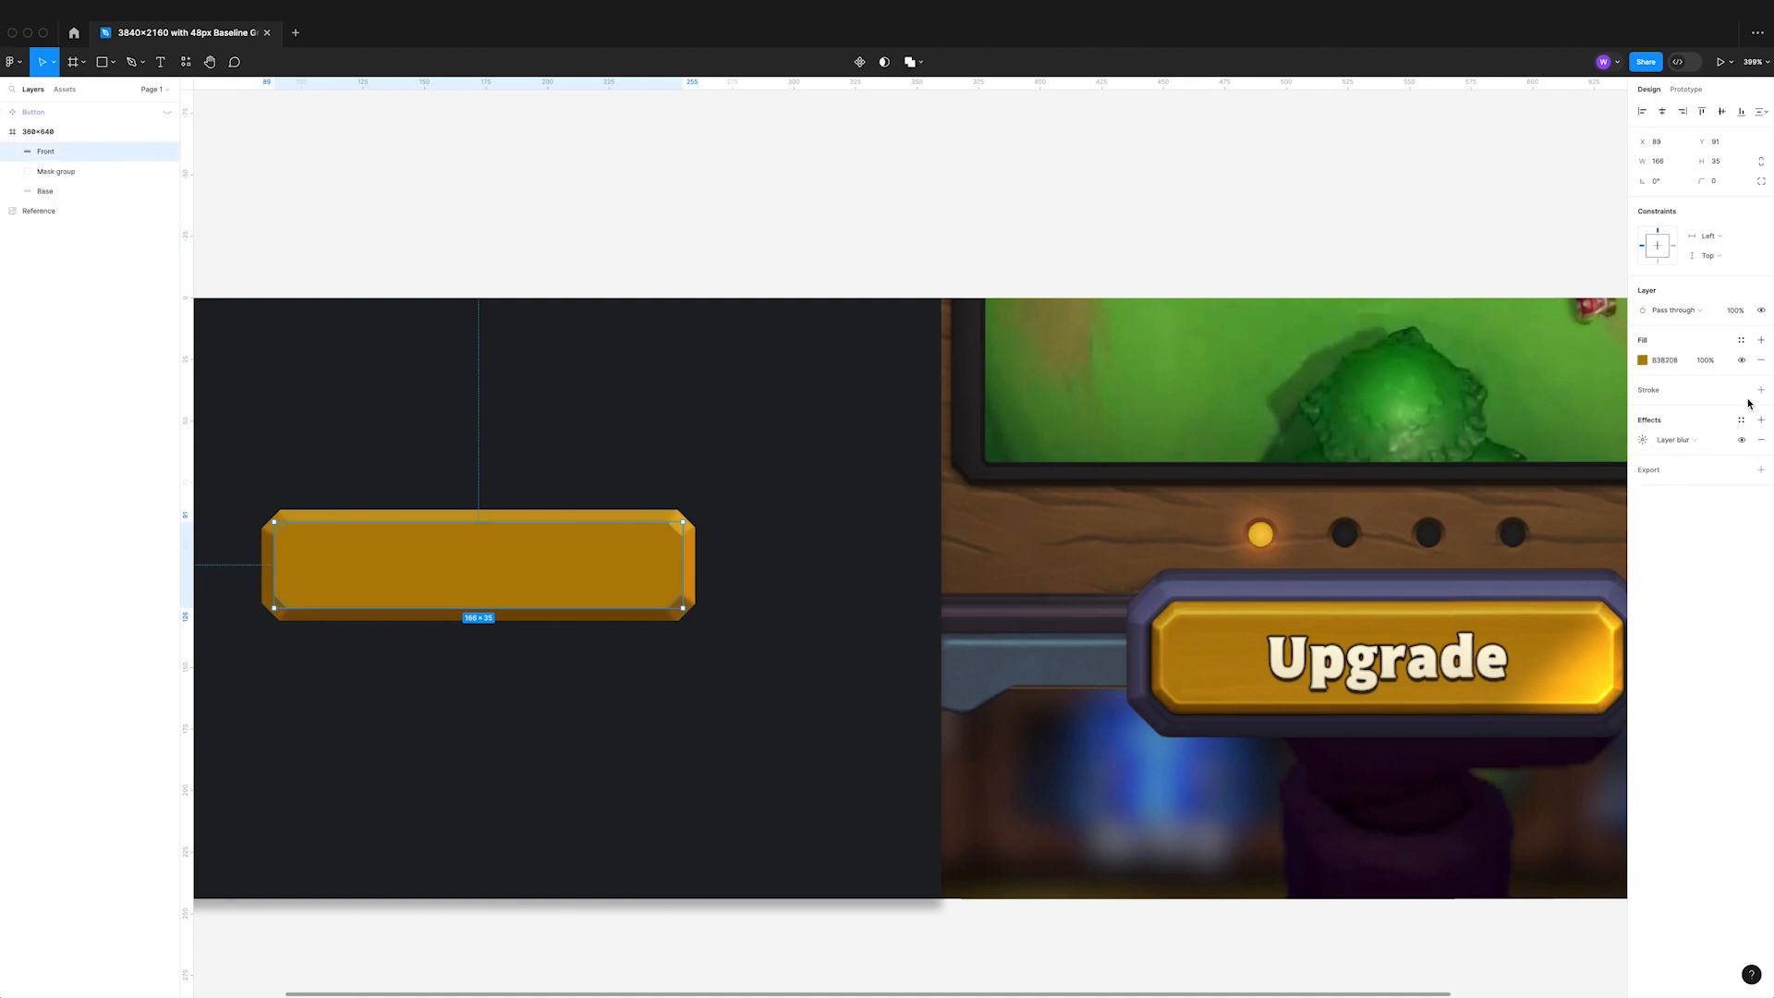
- Give the front an inside linear-gradient stroke, angled diagonally with a lightened, lower-opacity light-gold stop
left_click(1760, 390)
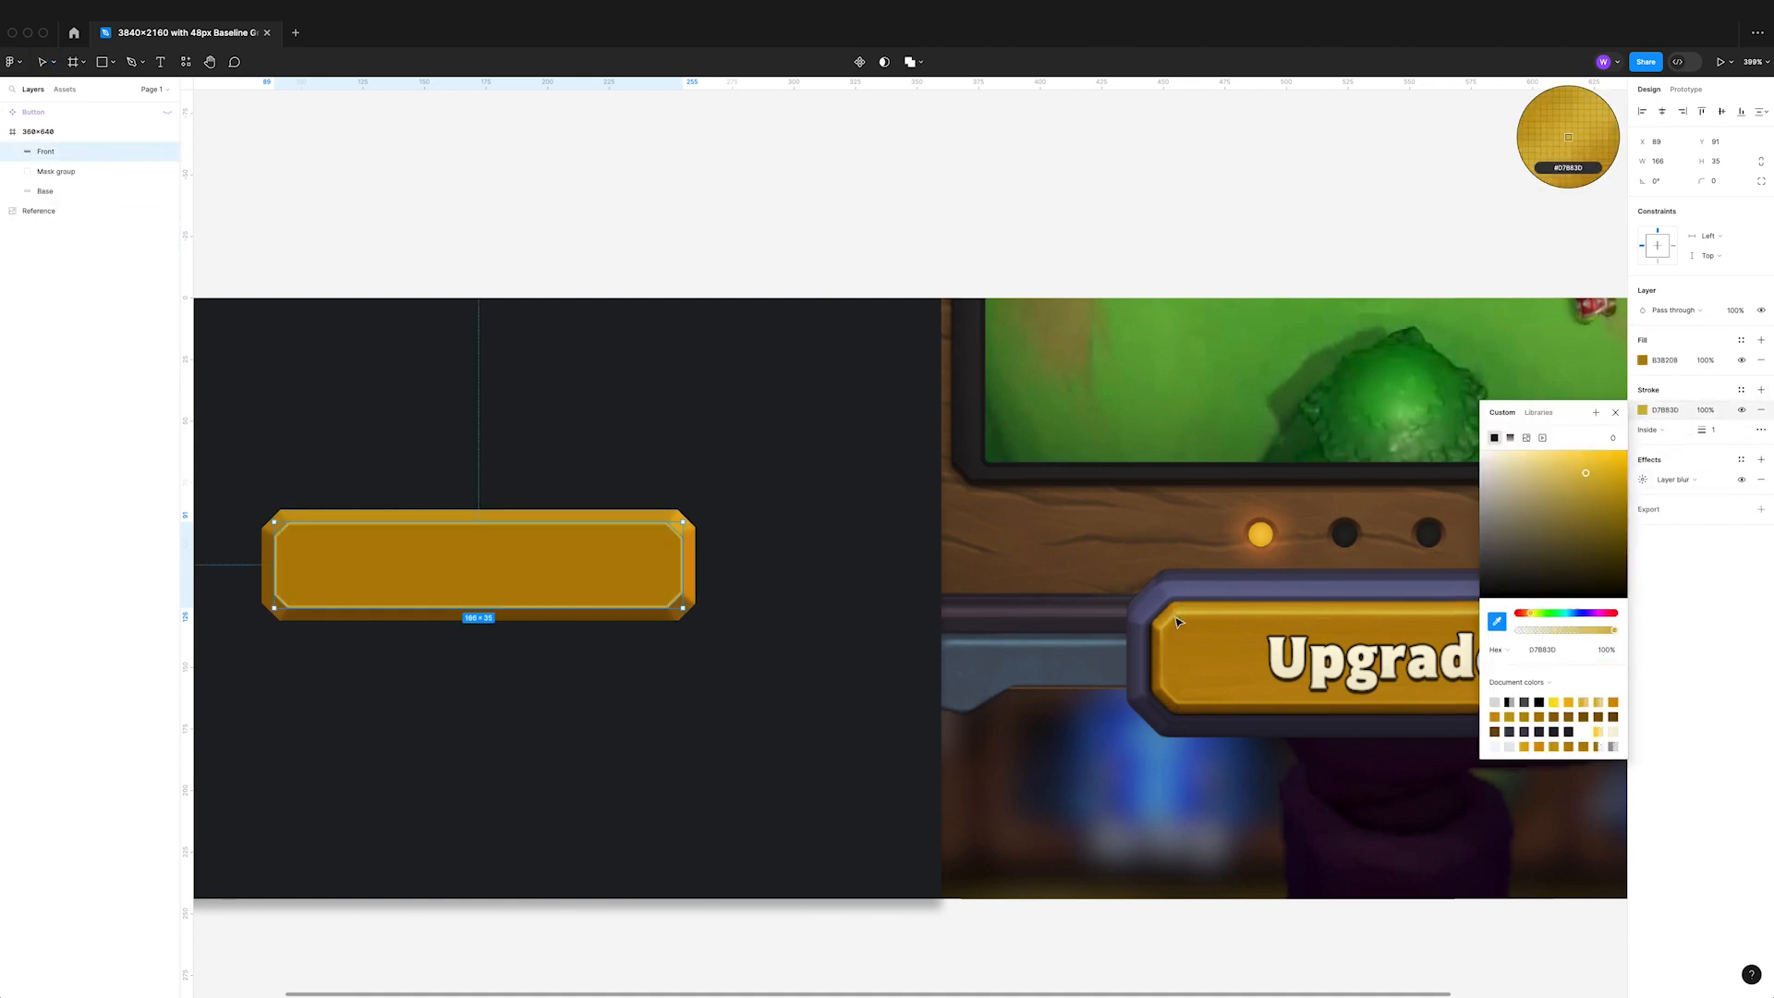
left_click(1509, 437)
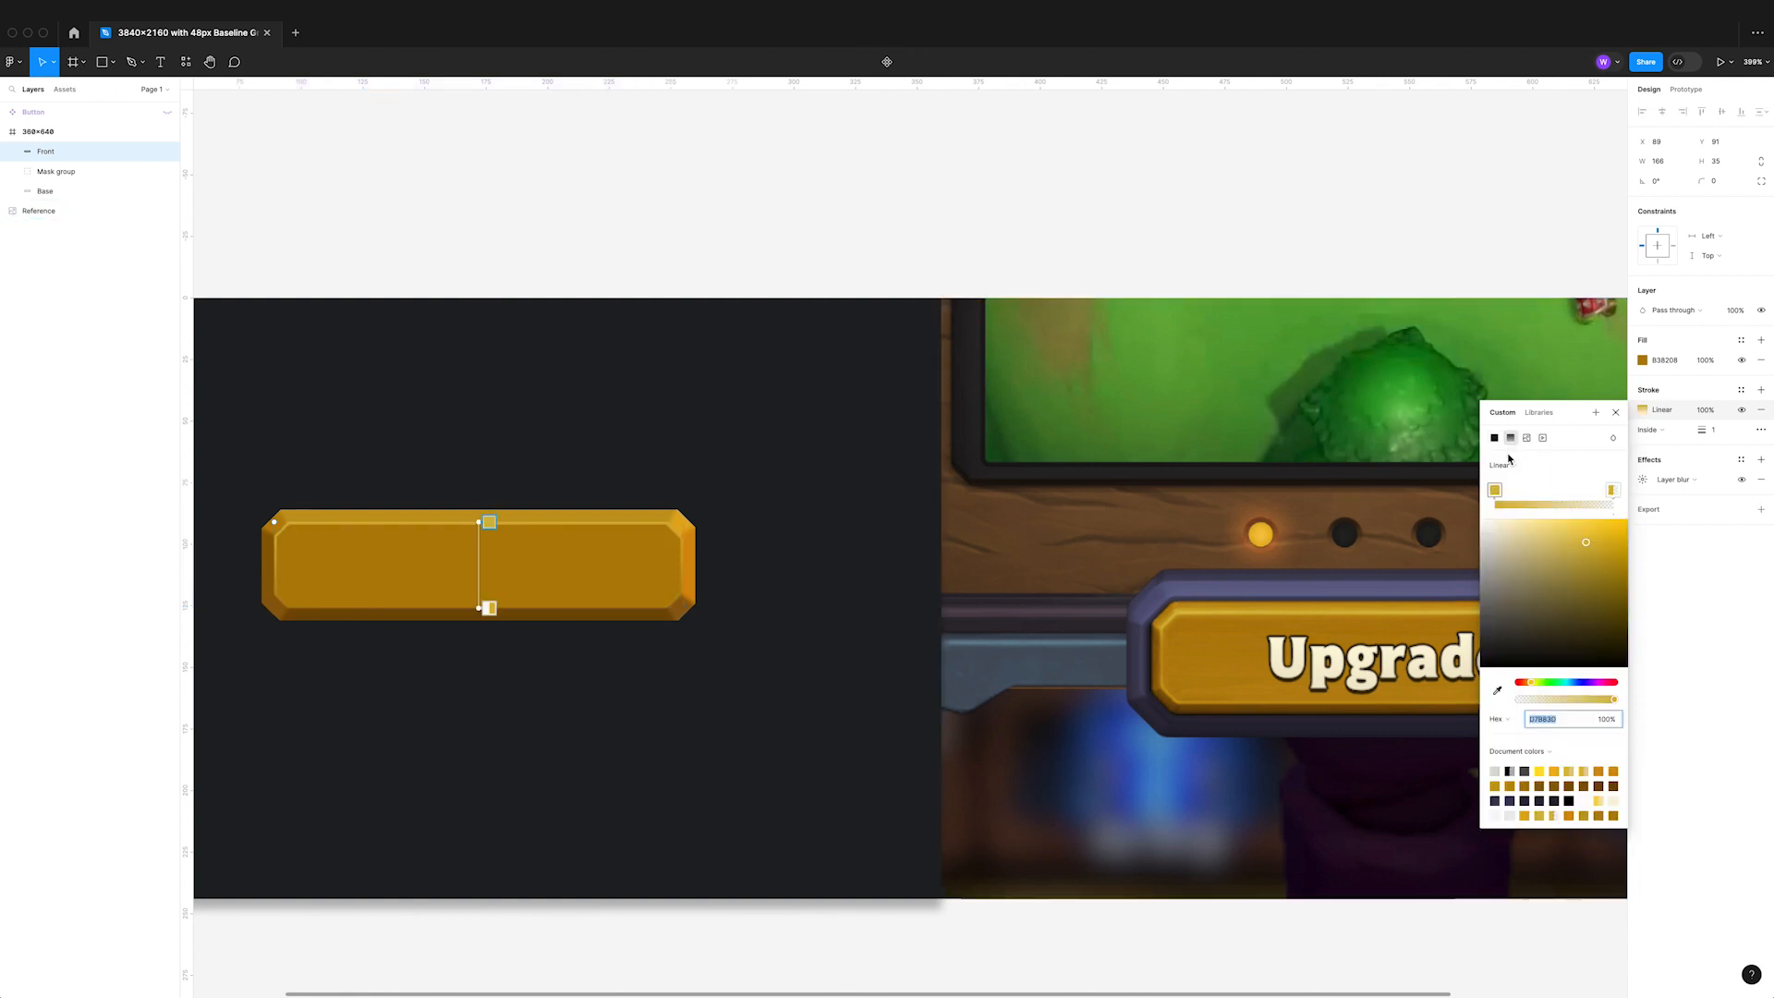
left_click_drag(488, 521, 371, 523)
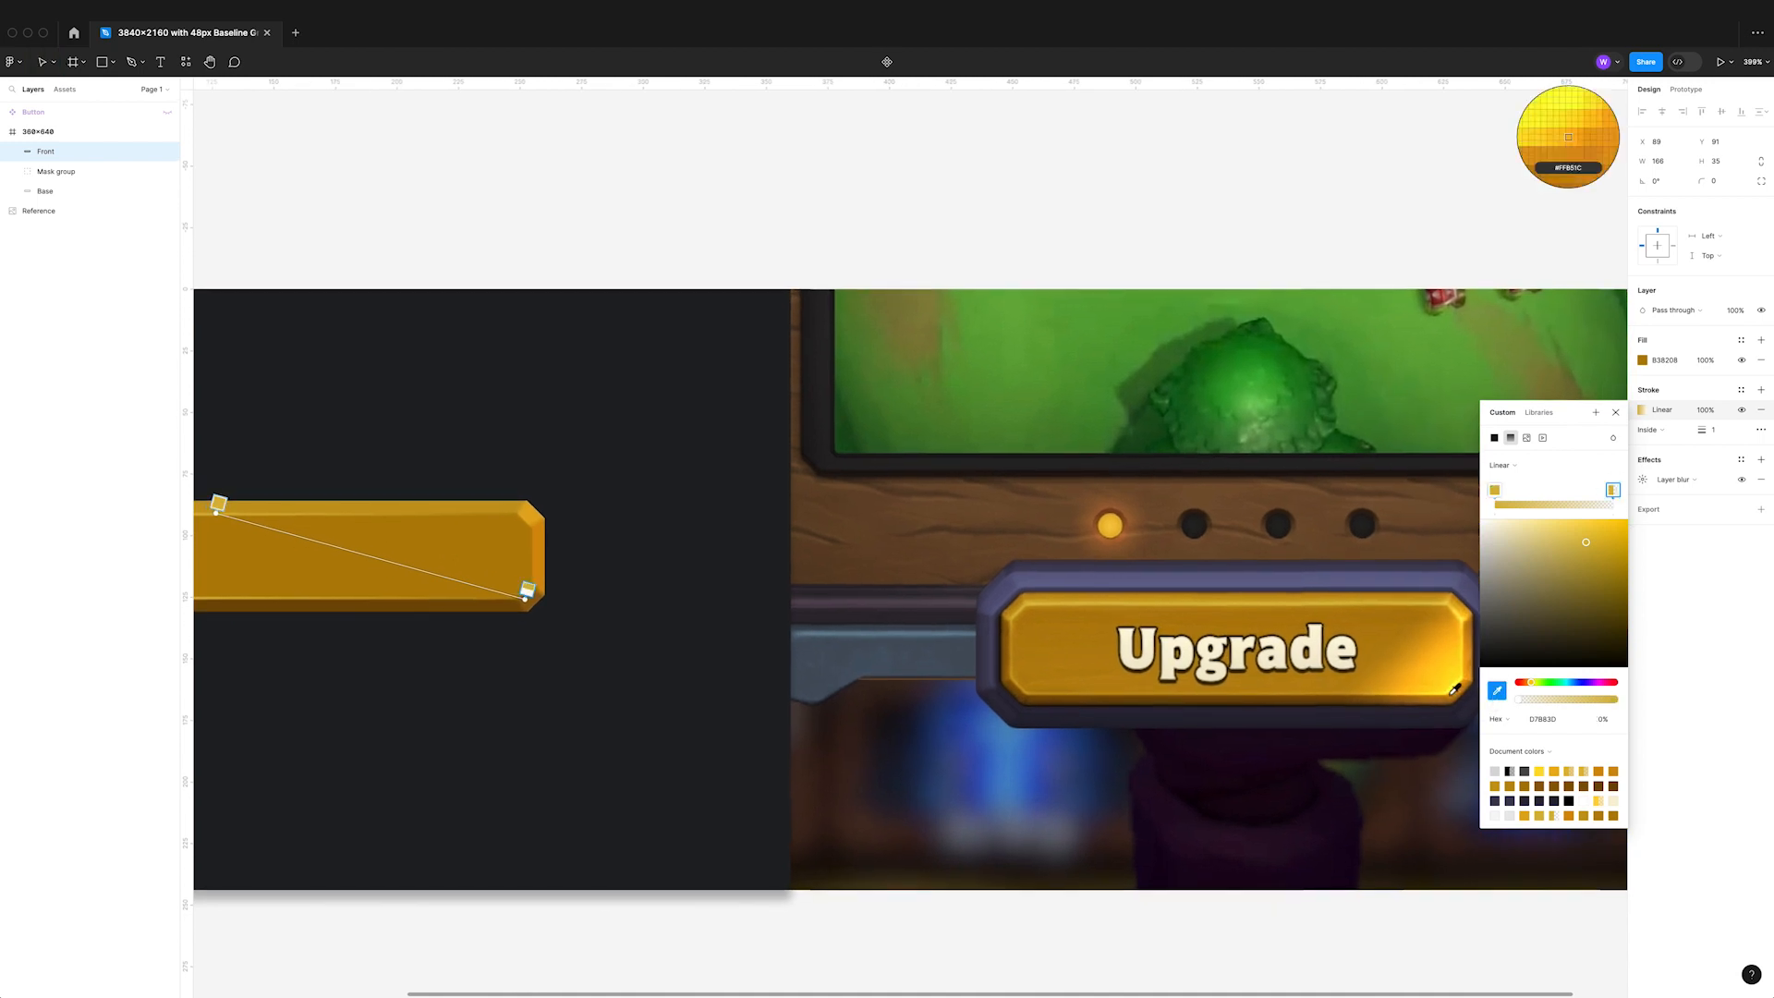
left_click(1598, 541)
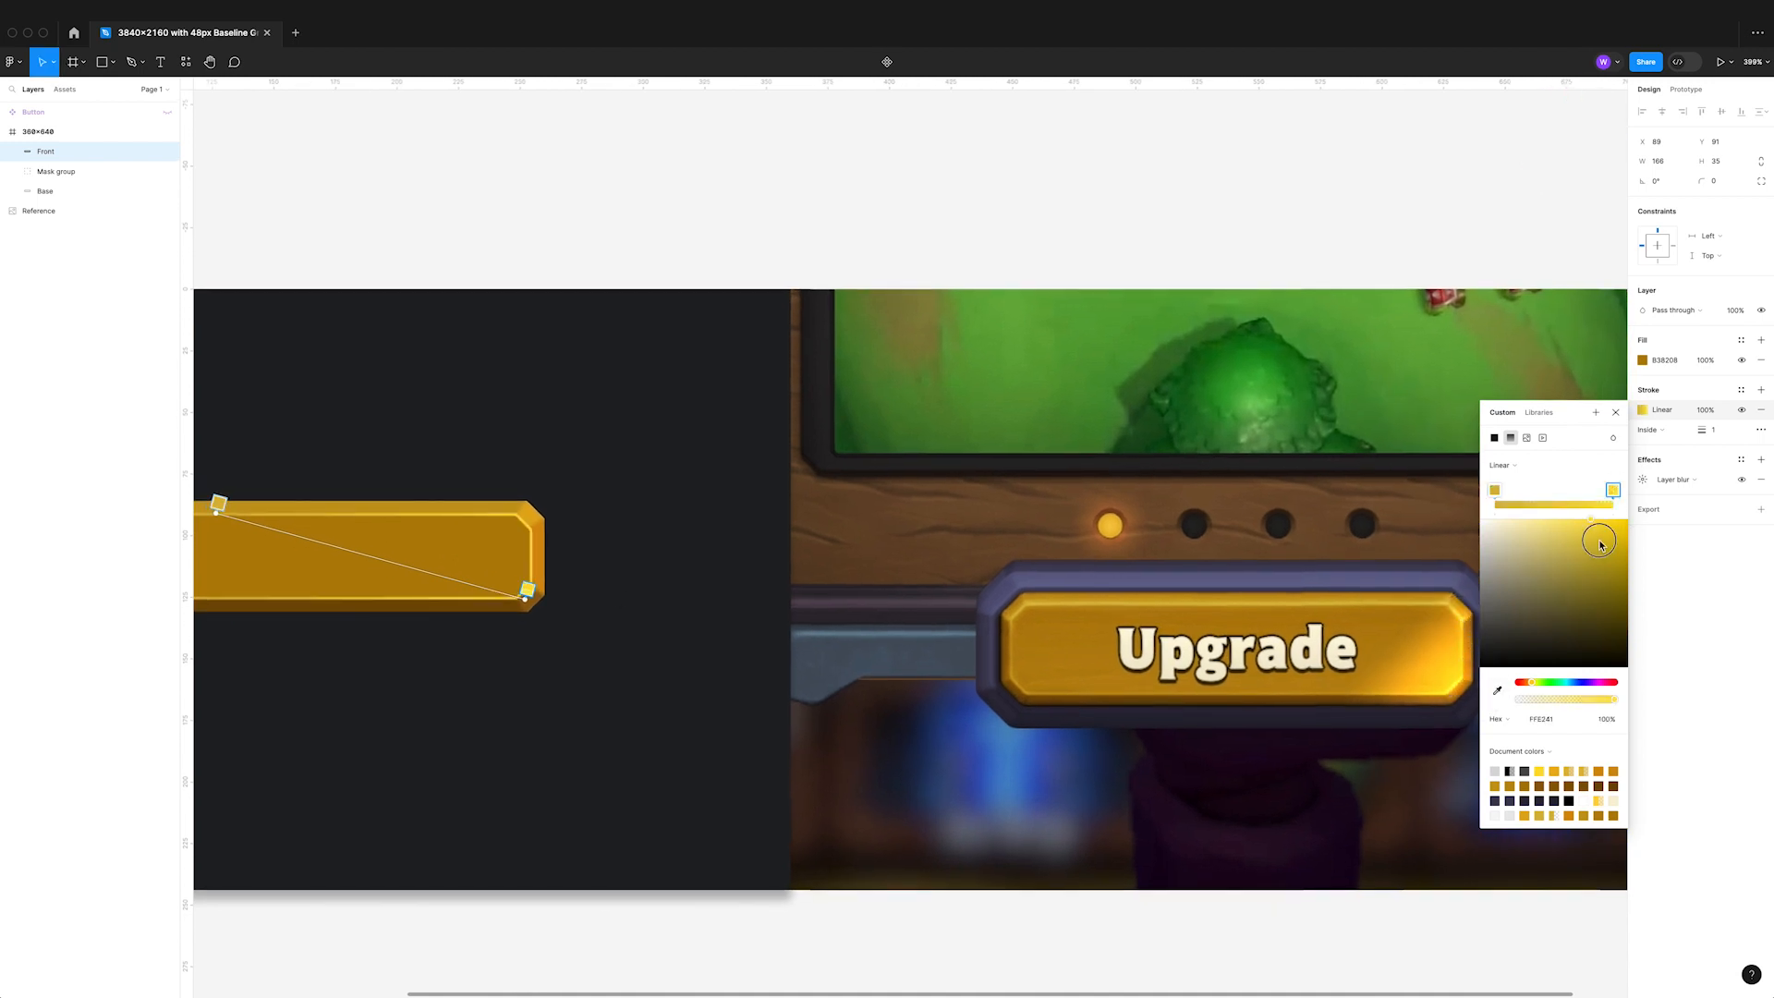
left_click_drag(1598, 543, 1572, 704)
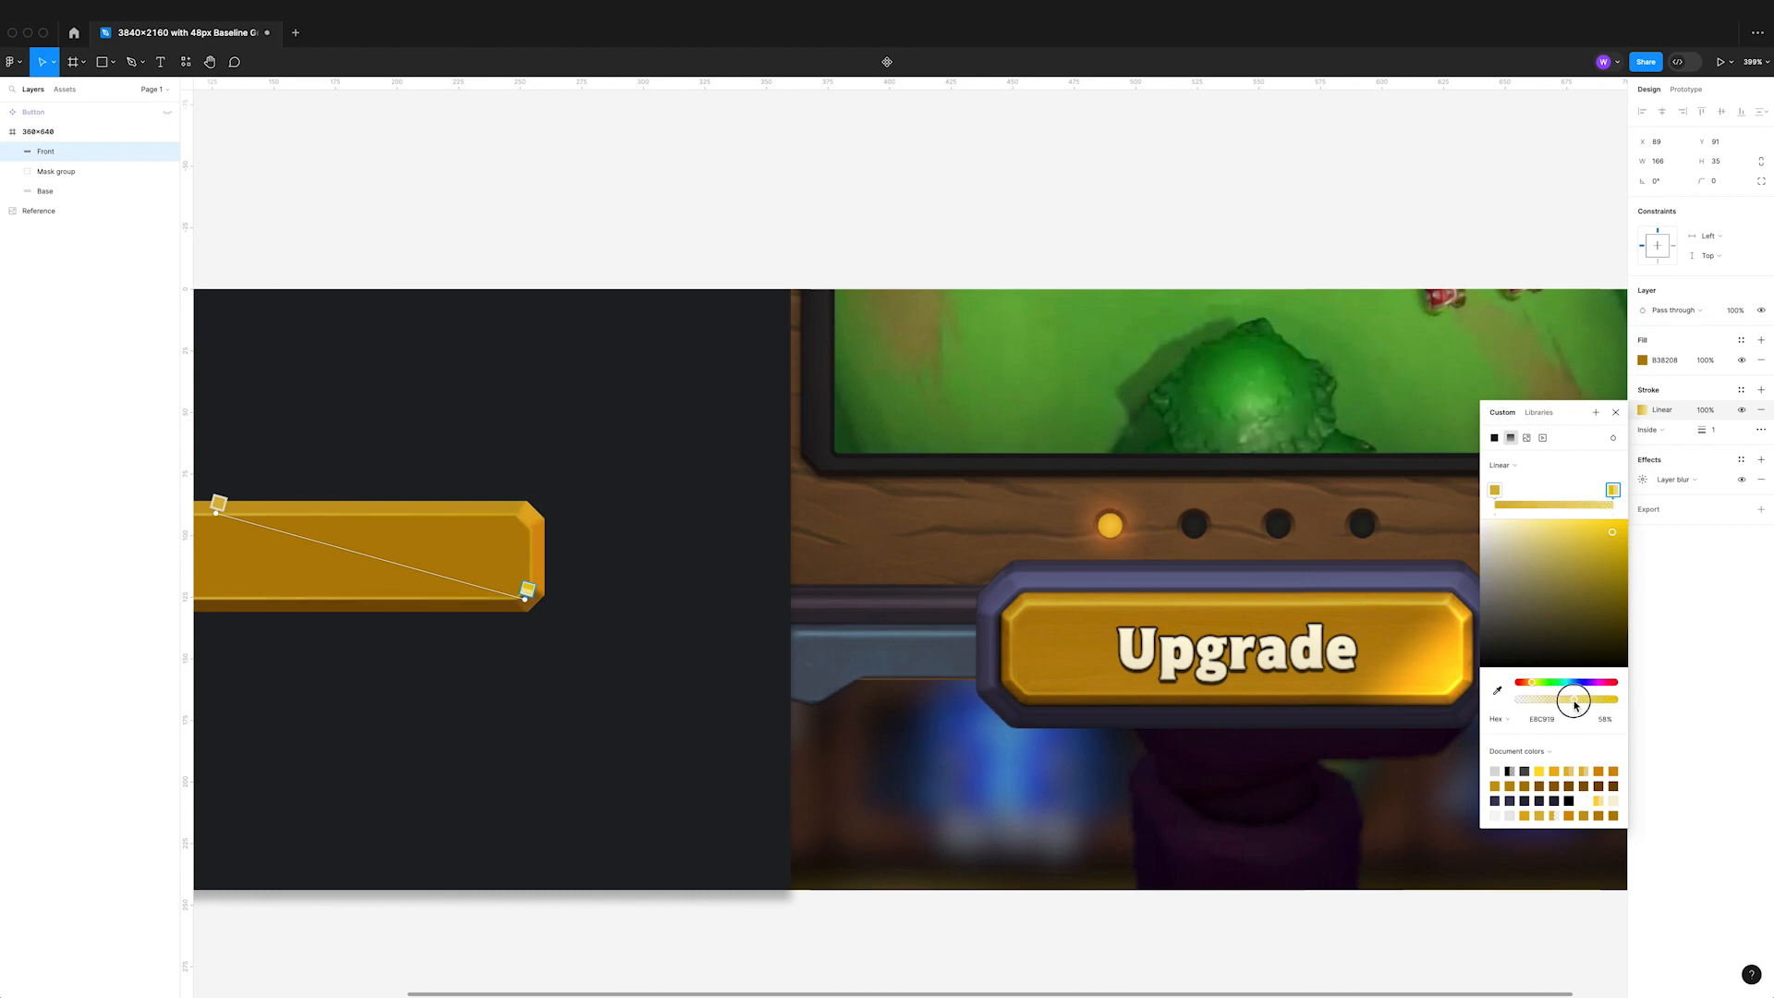
left_click_drag(1572, 702, 1527, 683)
type("U")
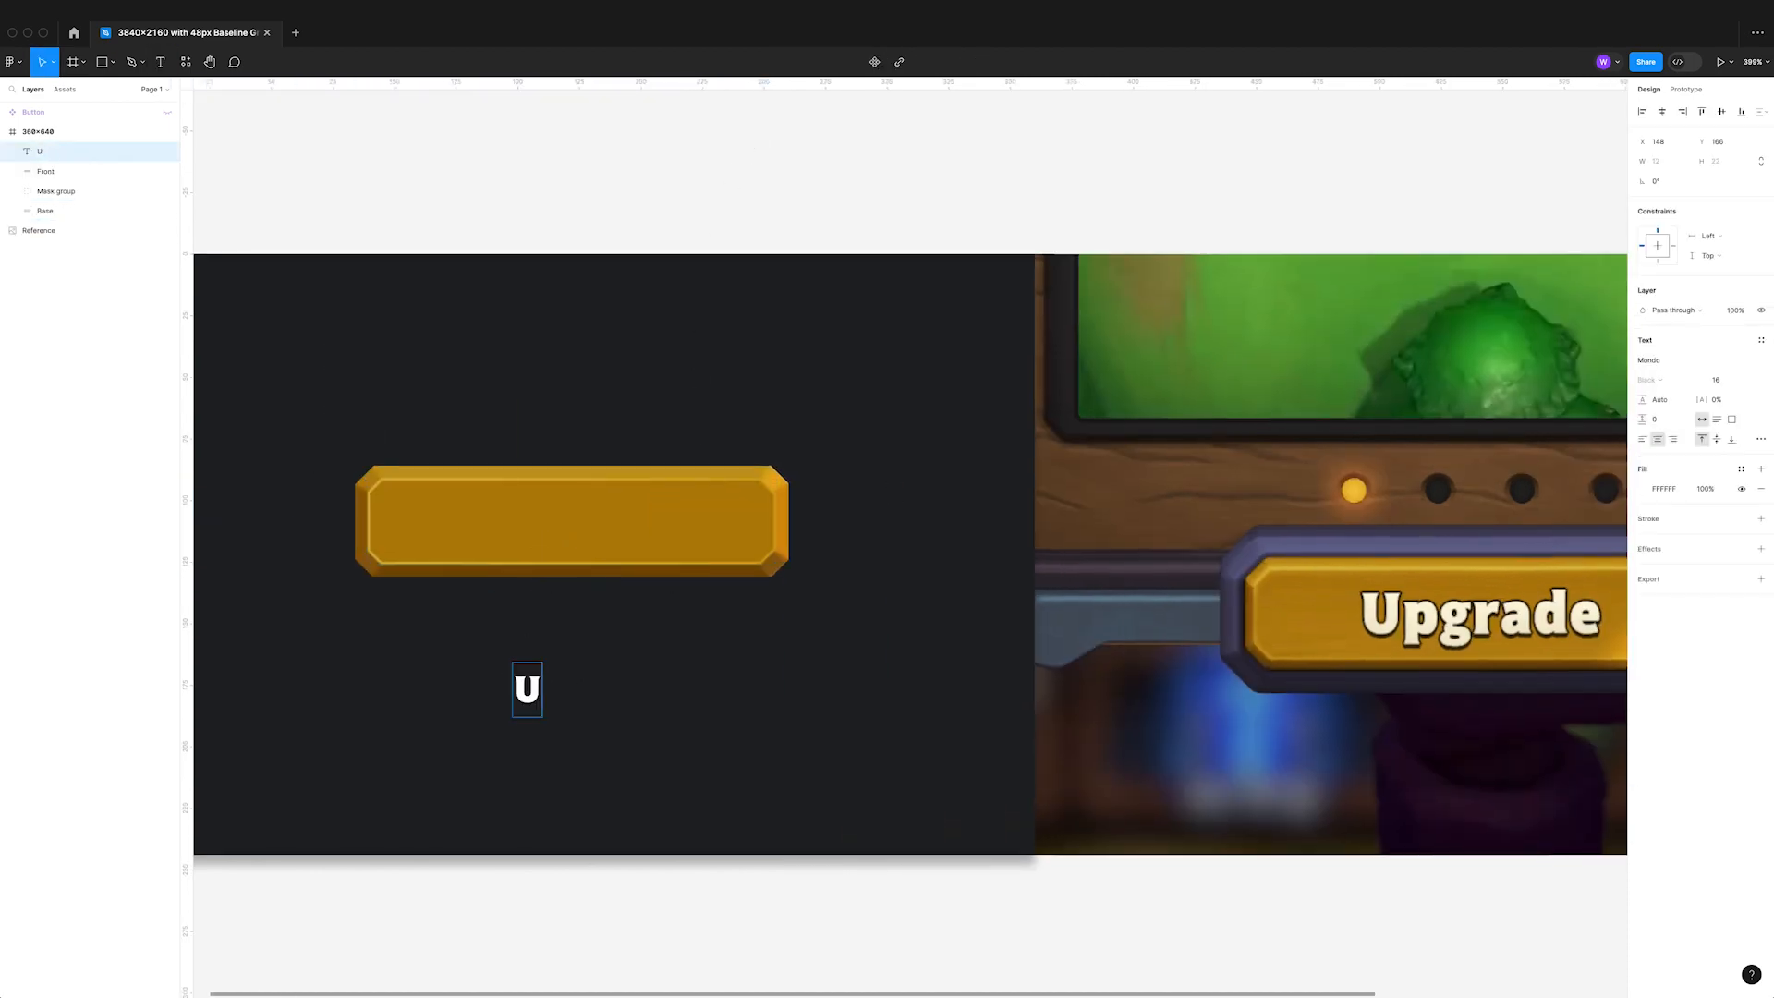
- Finish the 'Upgrade' label, move it onto the button and harden its drop shadow (Y 1, blur 0, opacity 100)
type("pgrade")
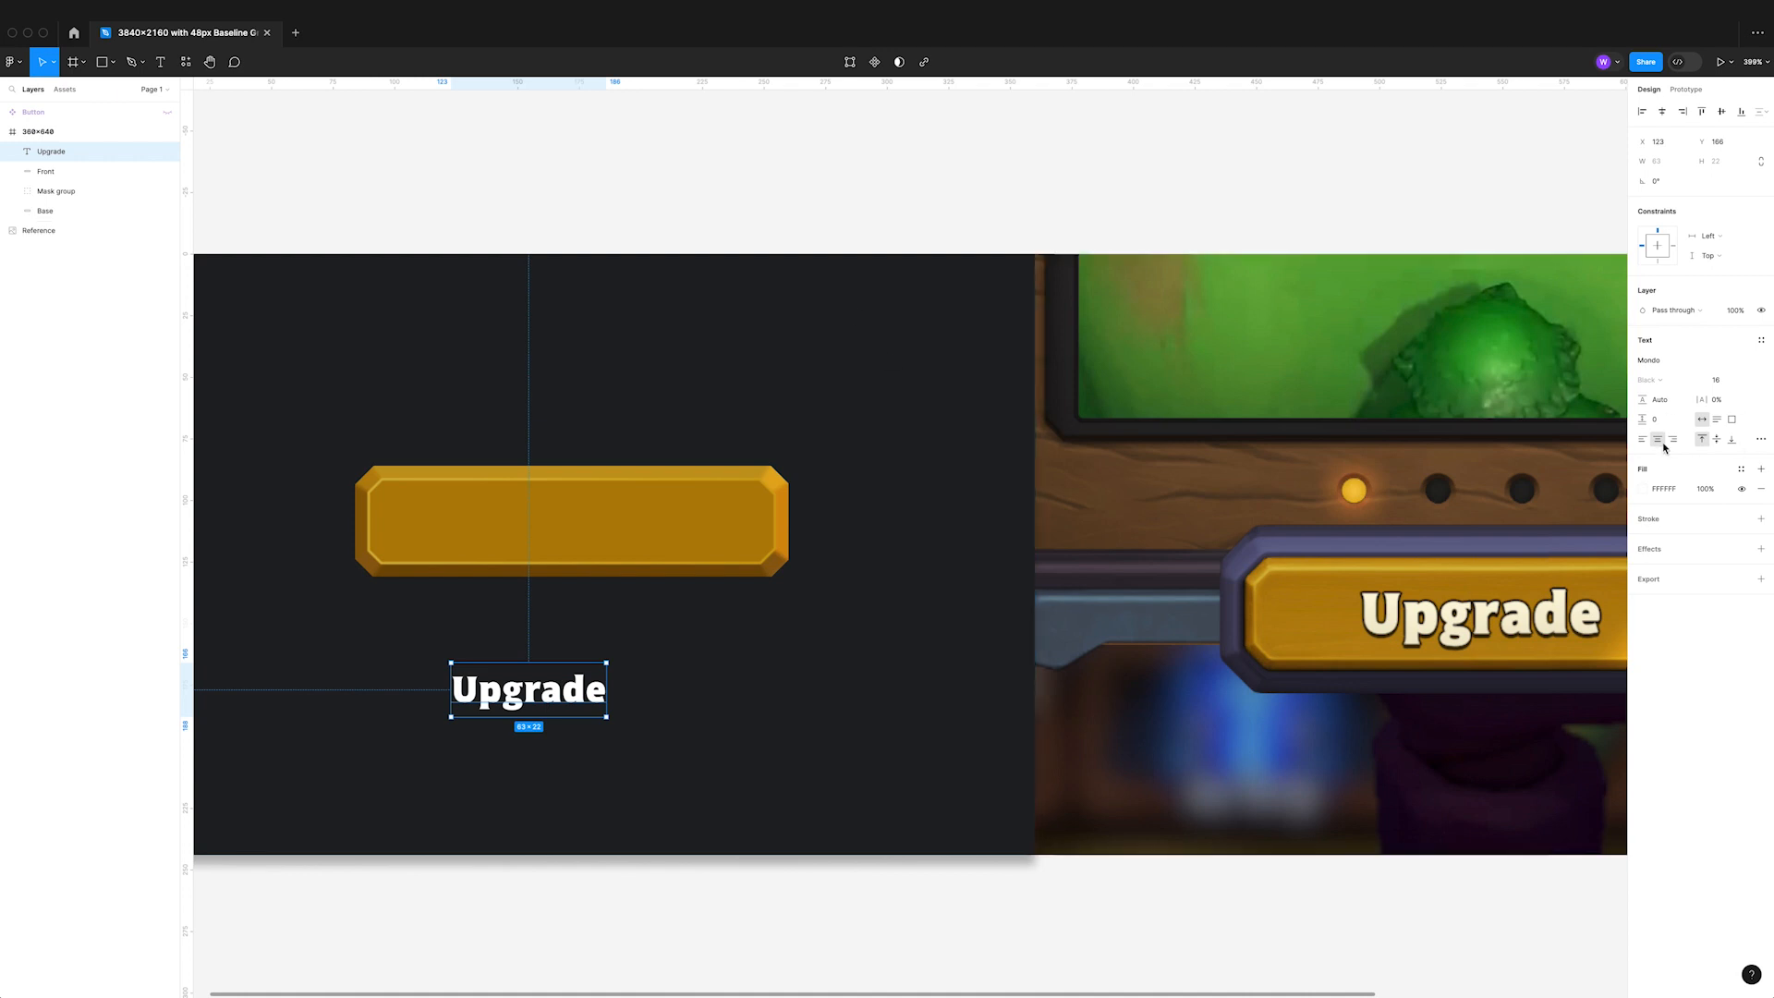
left_click_drag(528, 689, 571, 519)
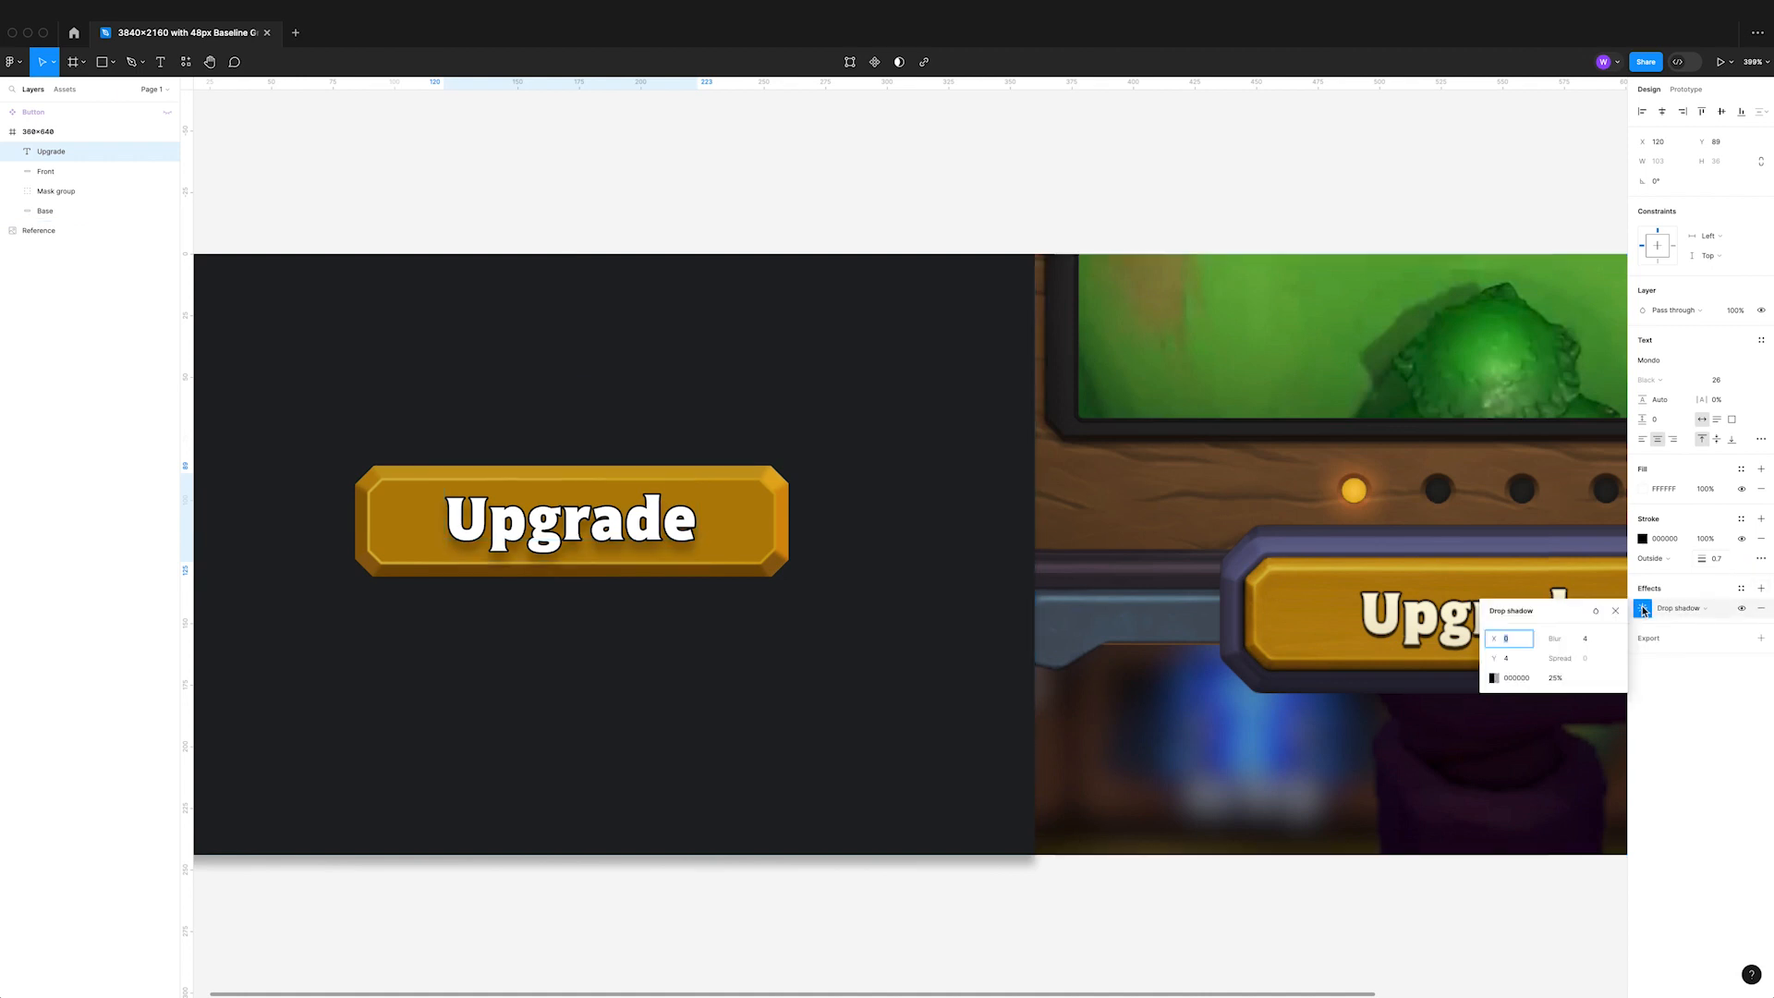
left_click(1570, 637)
type("0")
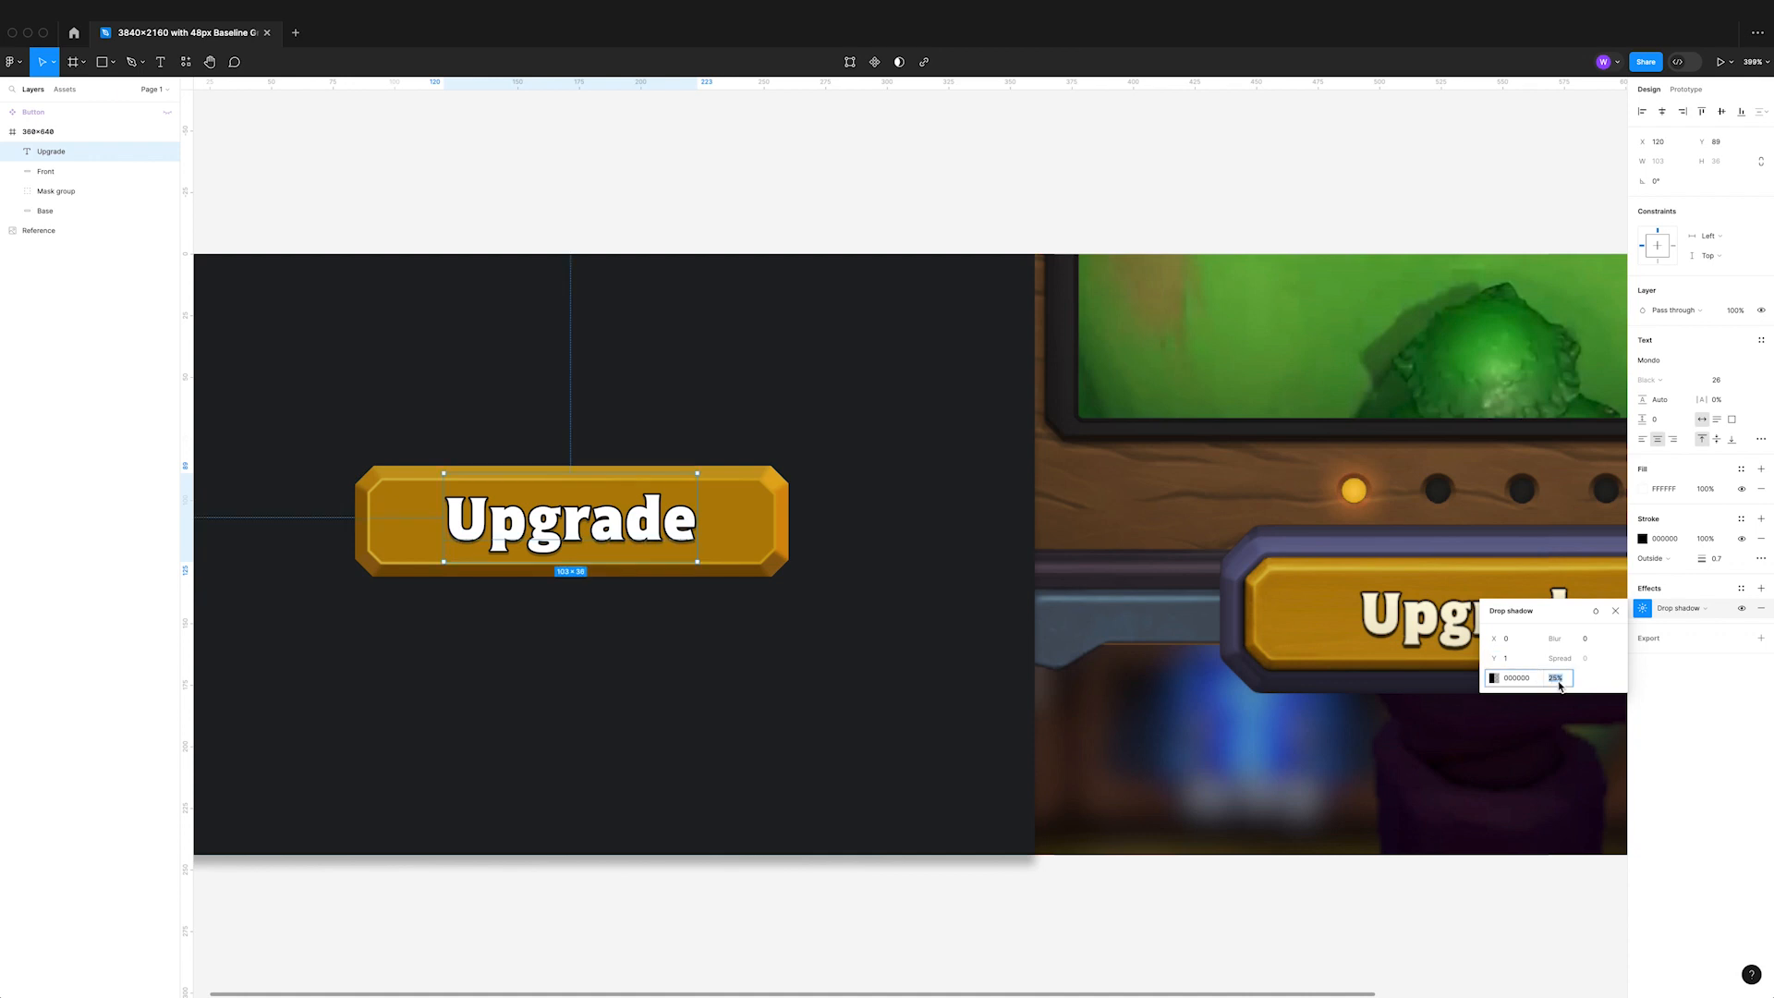
type("100")
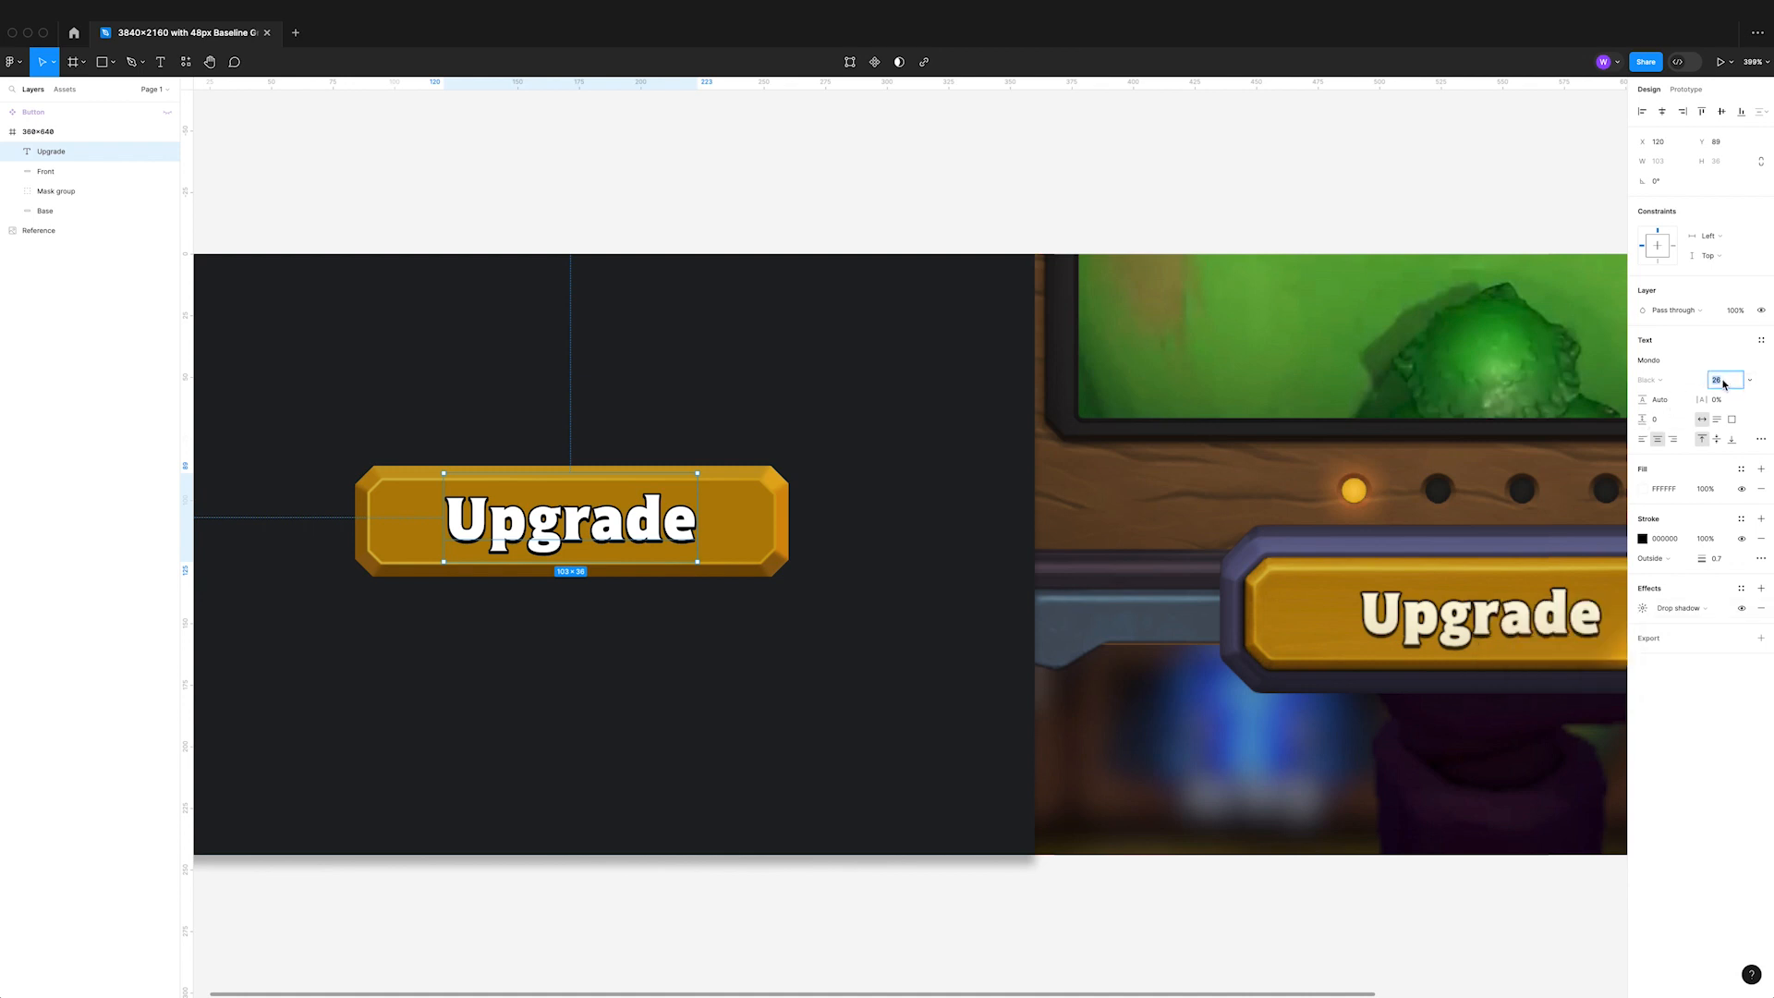
- Set the label to size 22 with a warm cream #F7F1D5 fill
type("22")
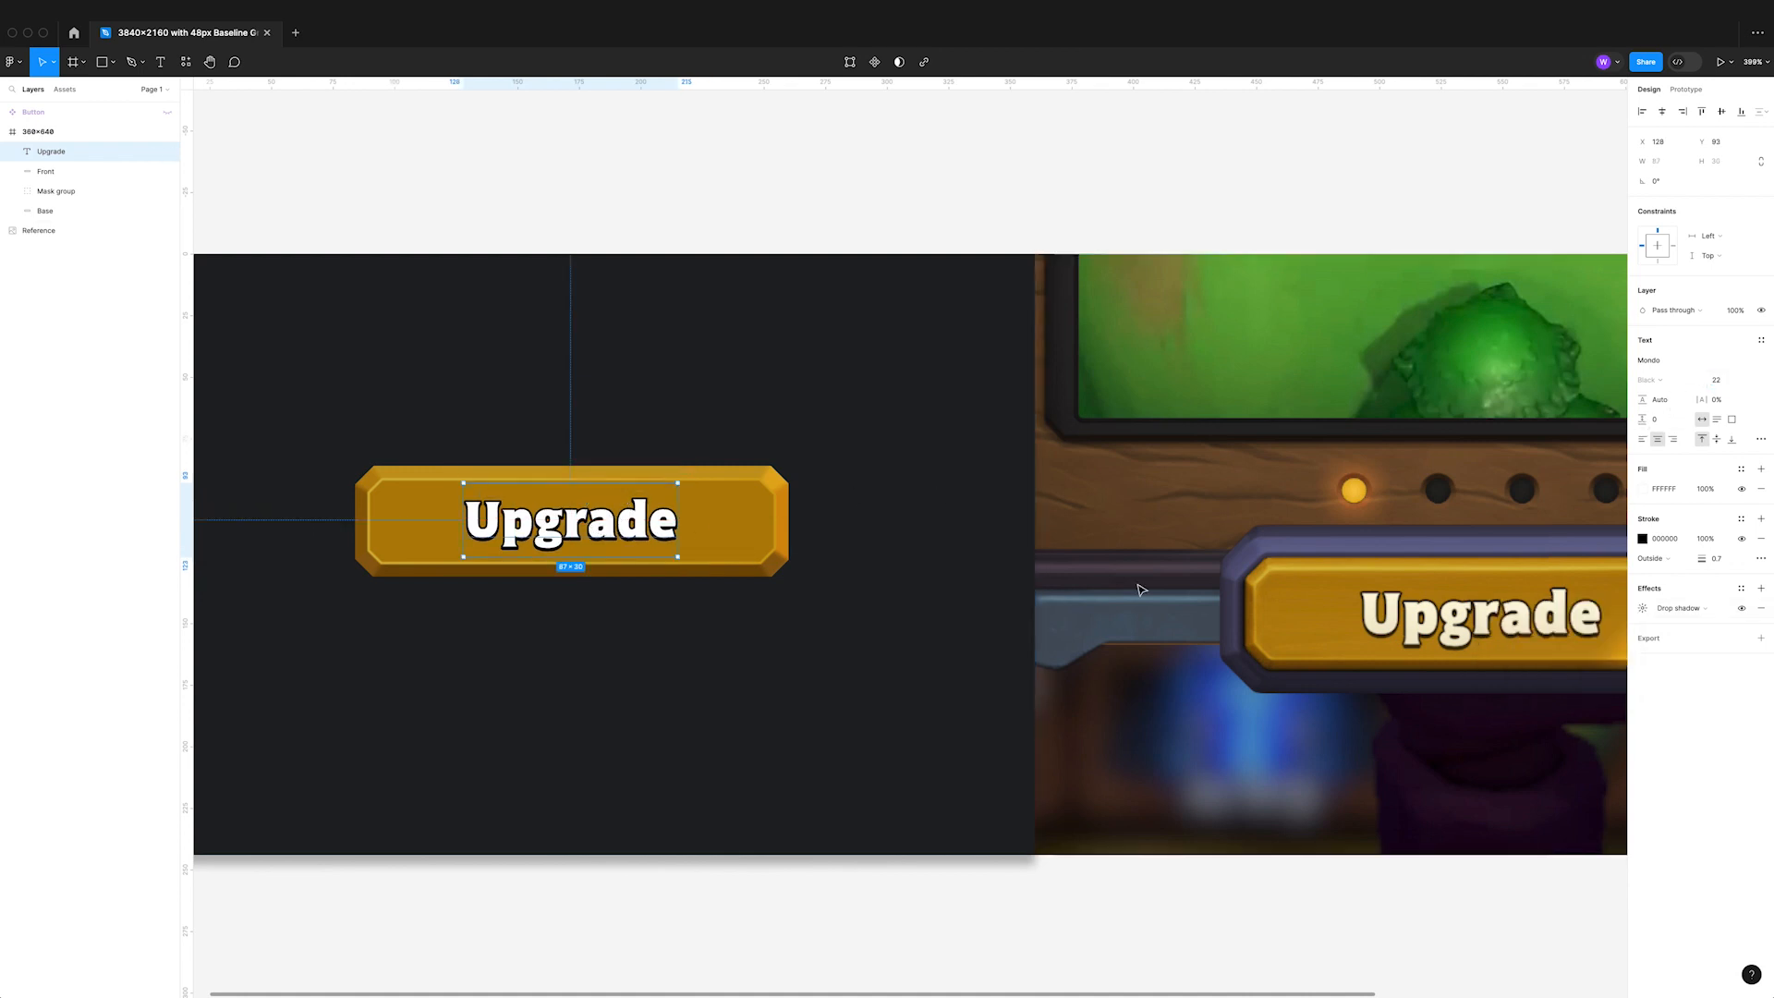
left_click(1642, 487)
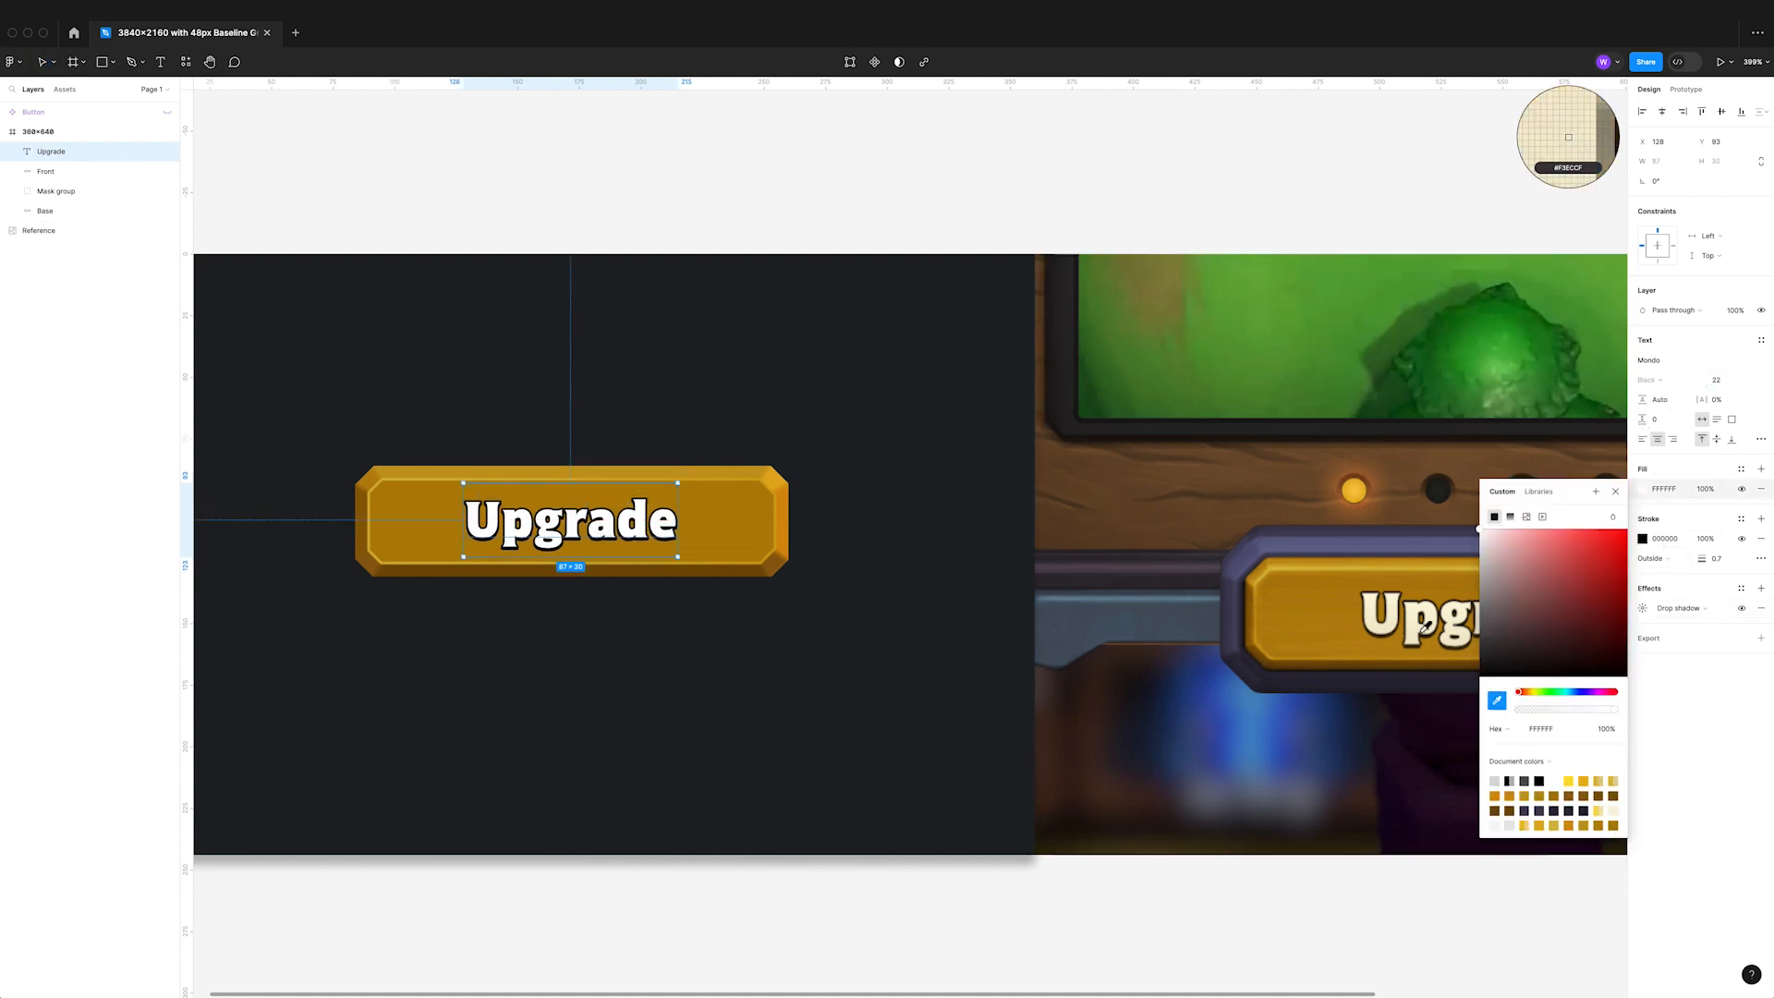
left_click(752, 255)
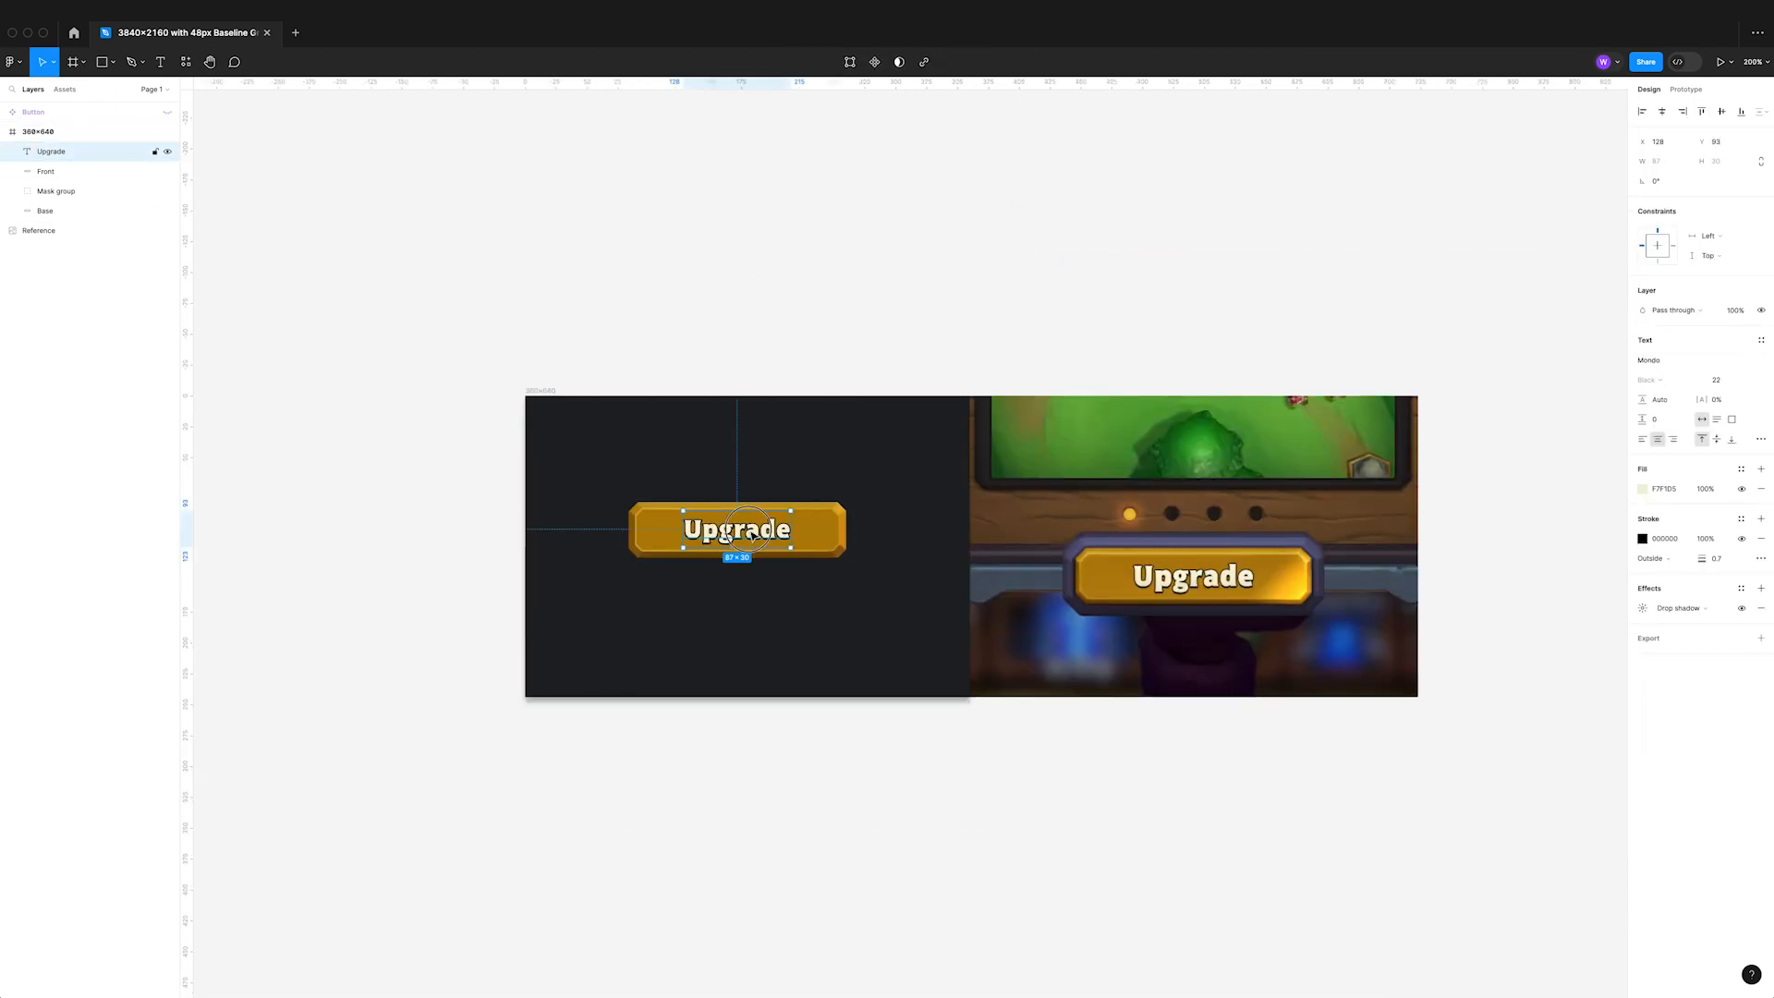
- Fill Highlight with a yellow-to-orange linear gradient, set its blend mode and stretch it diagonally across the button
left_click(46, 170)
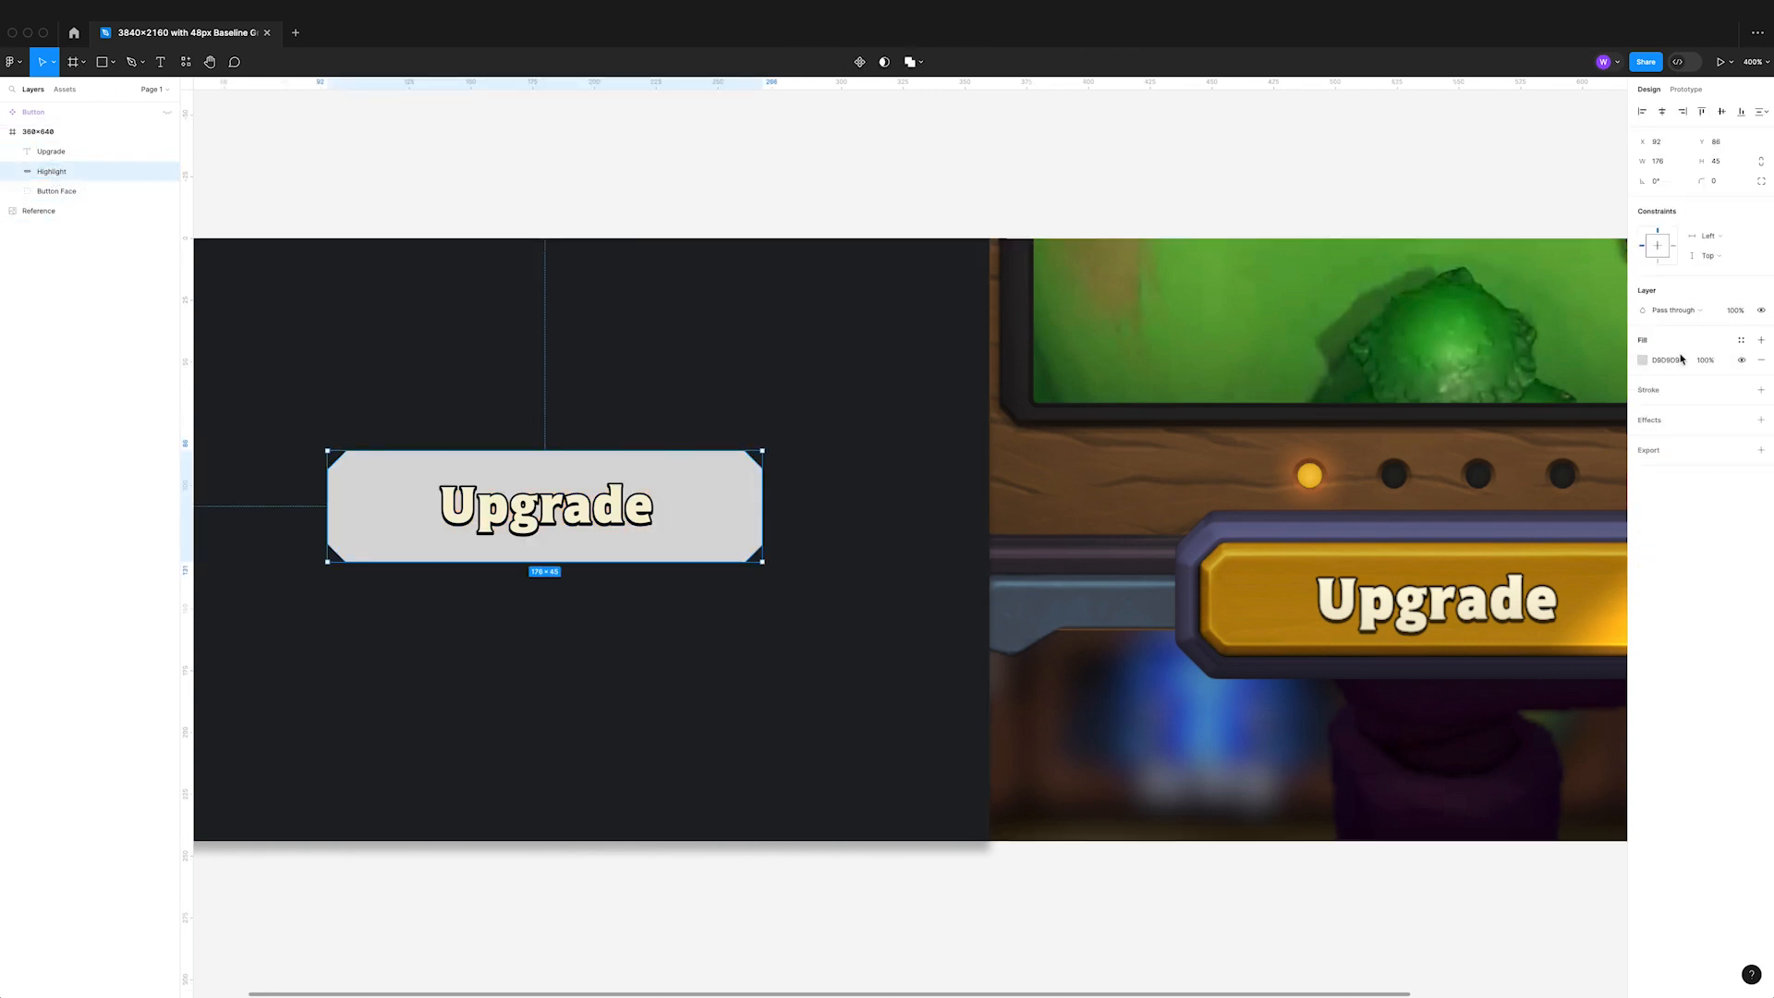
left_click(1641, 360)
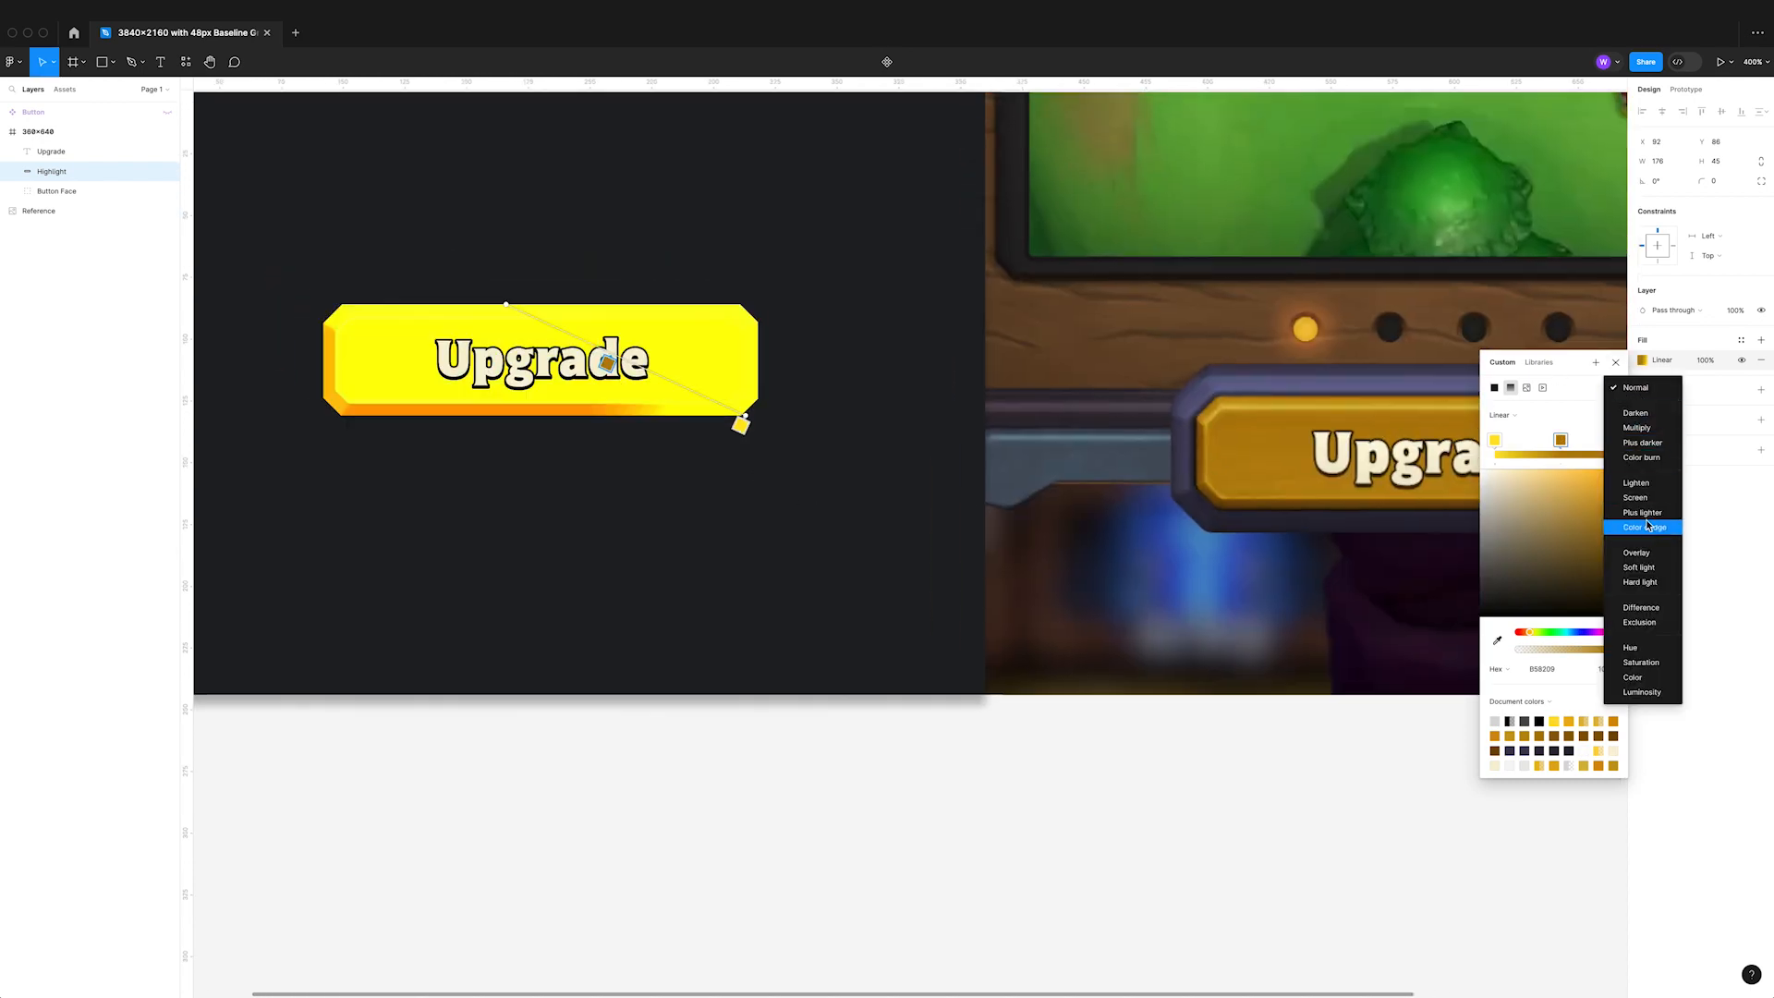
left_click(1635, 386)
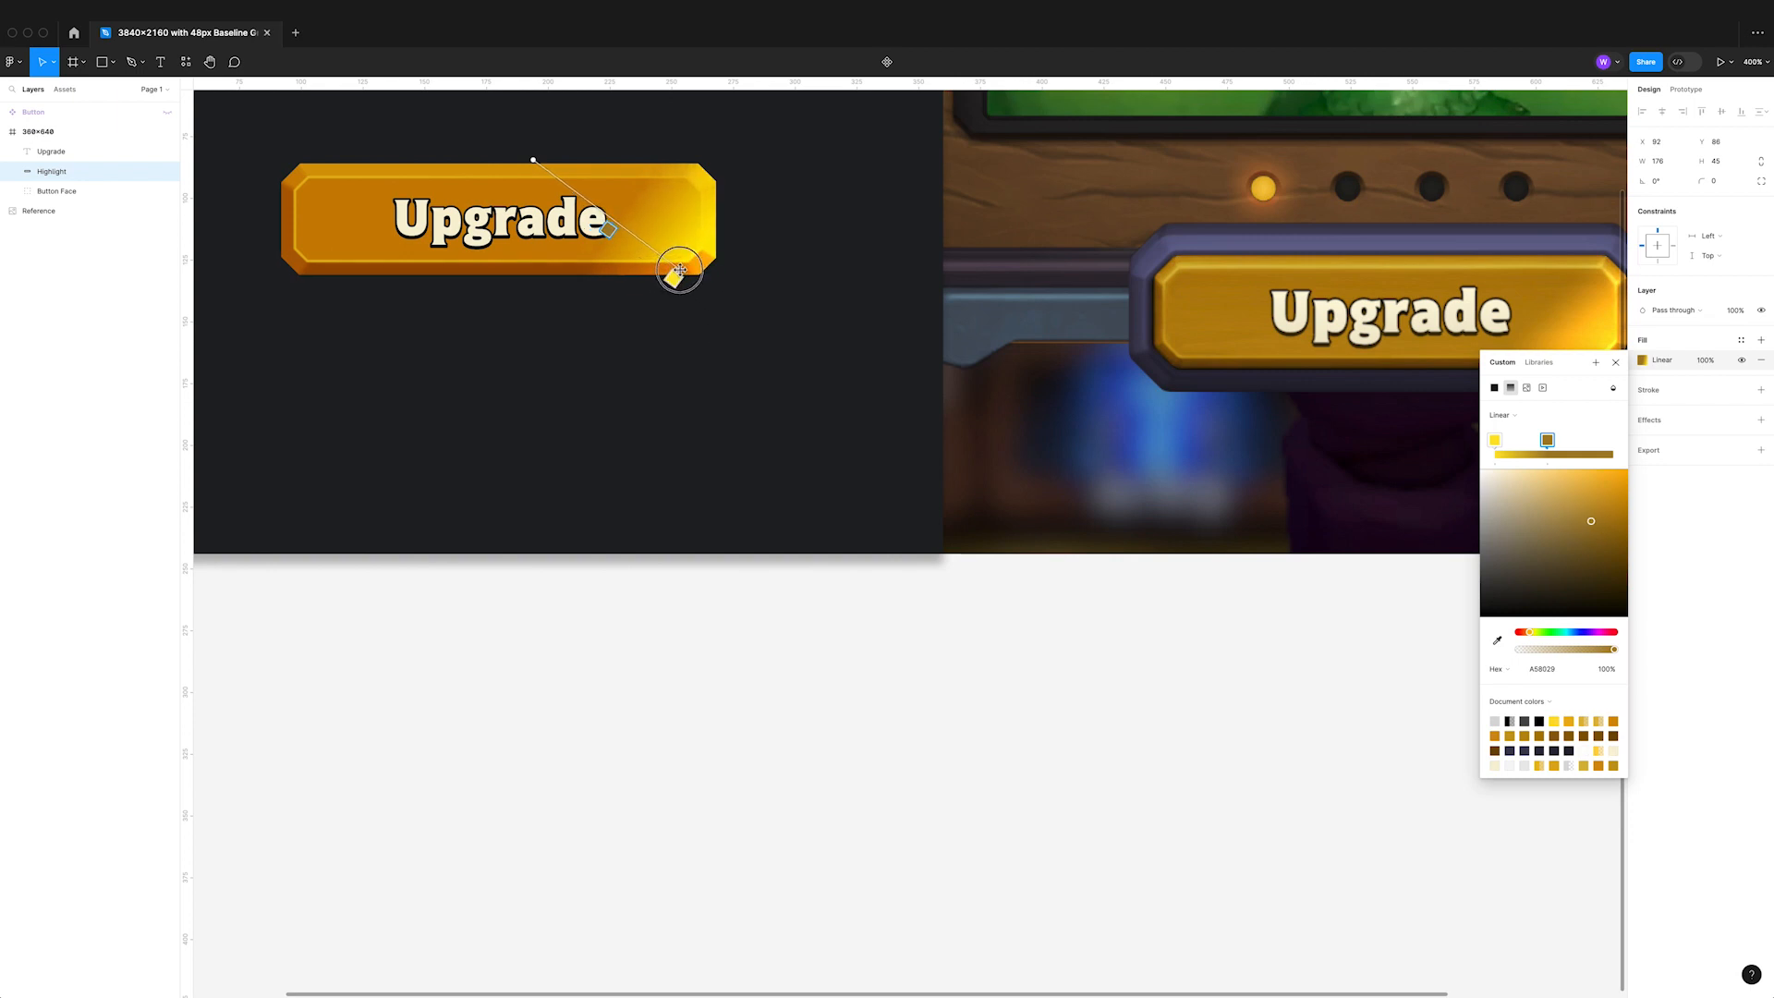
left_click_drag(1590, 521, 1539, 532)
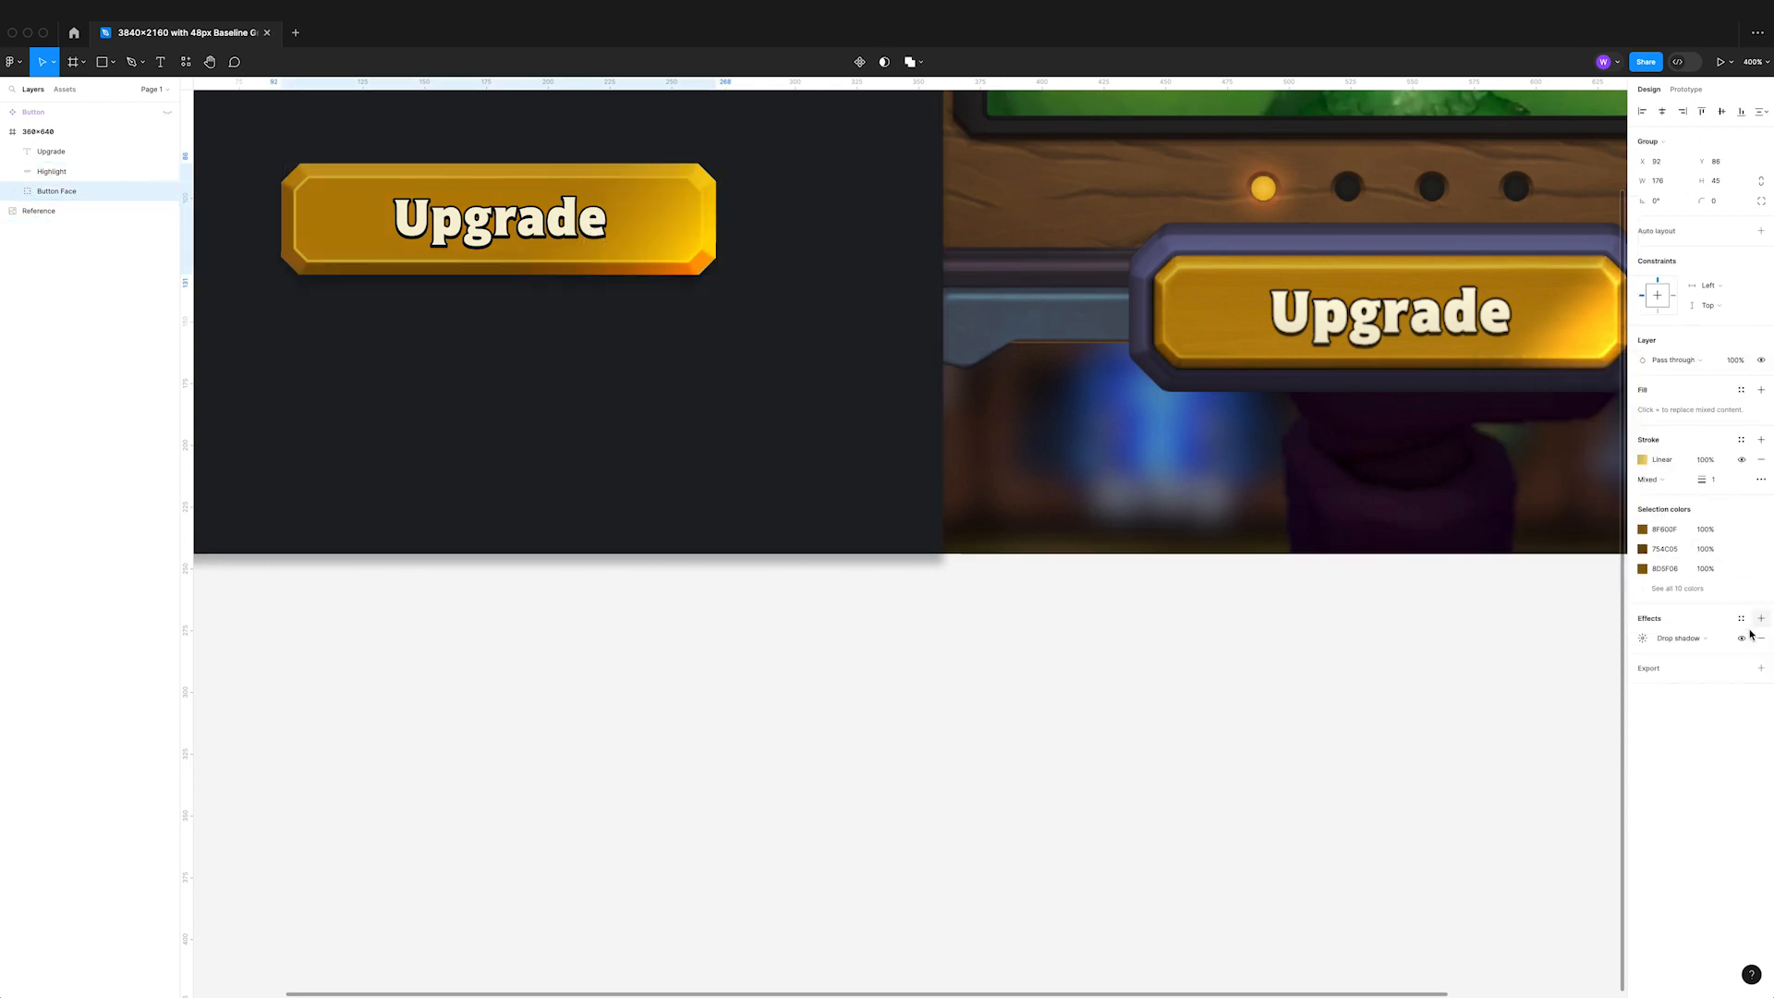
- Give Button Face a drop shadow with Y 1 and reduce the Front stroke gradient opacity to 50%
left_click(1680, 637)
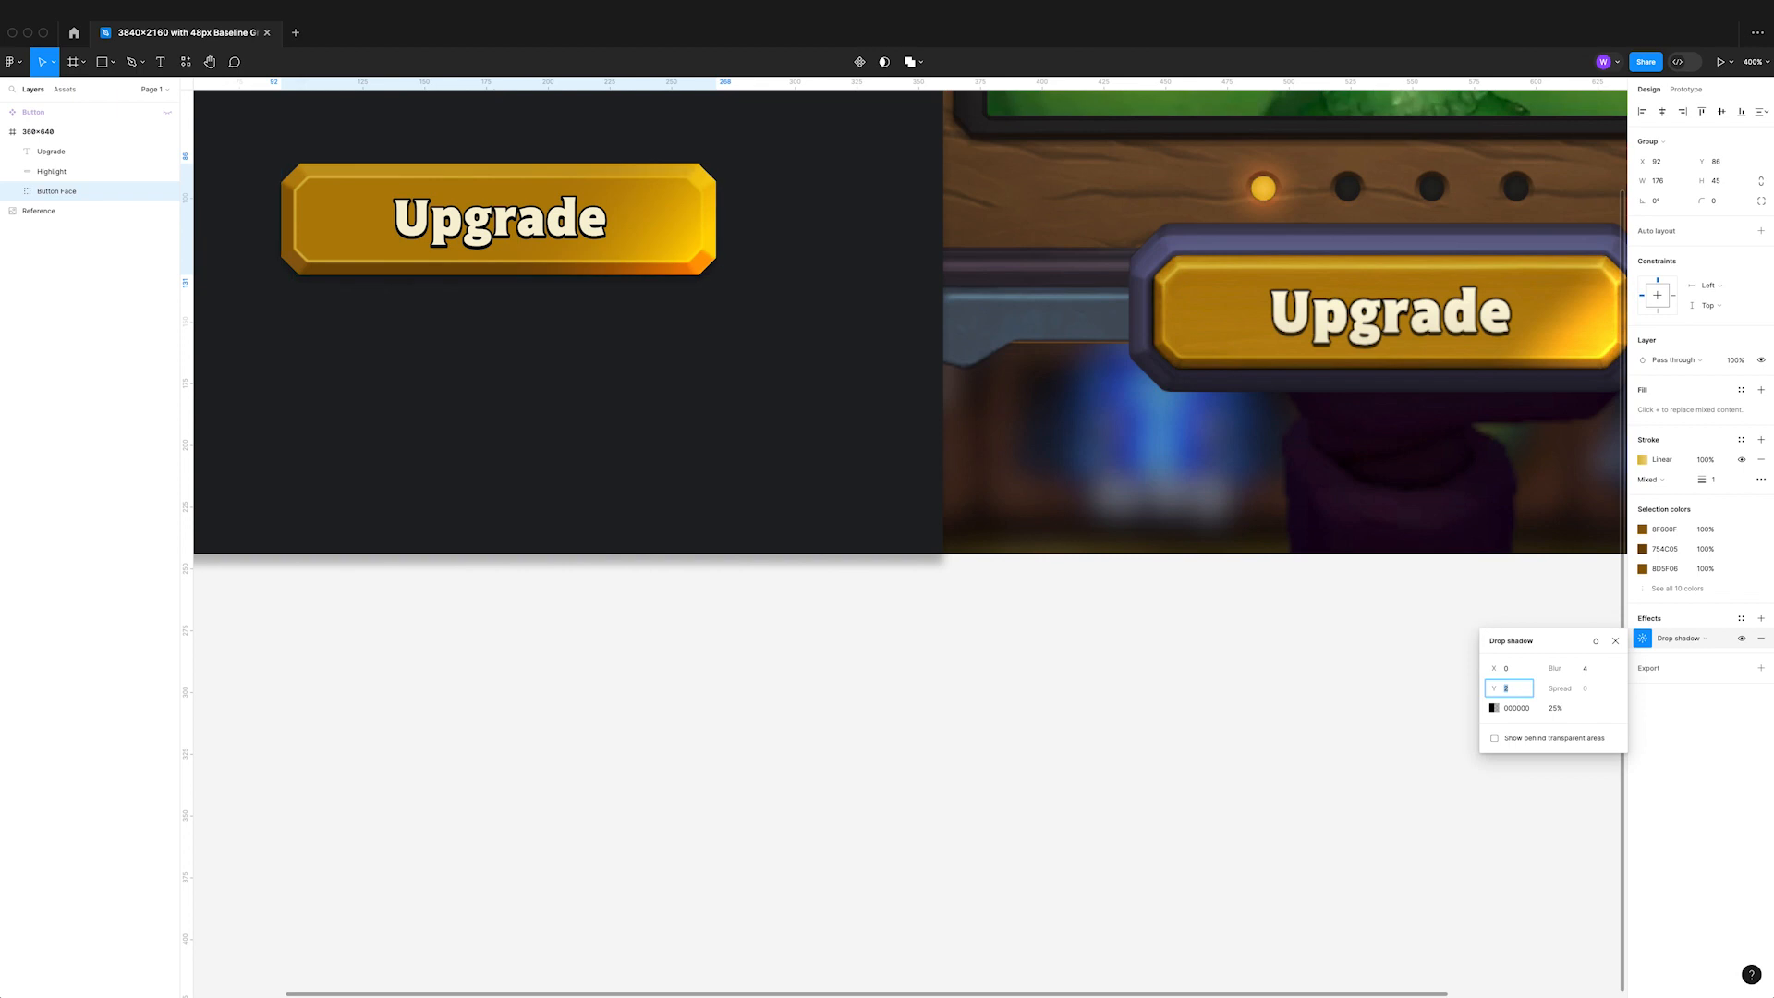
type("1")
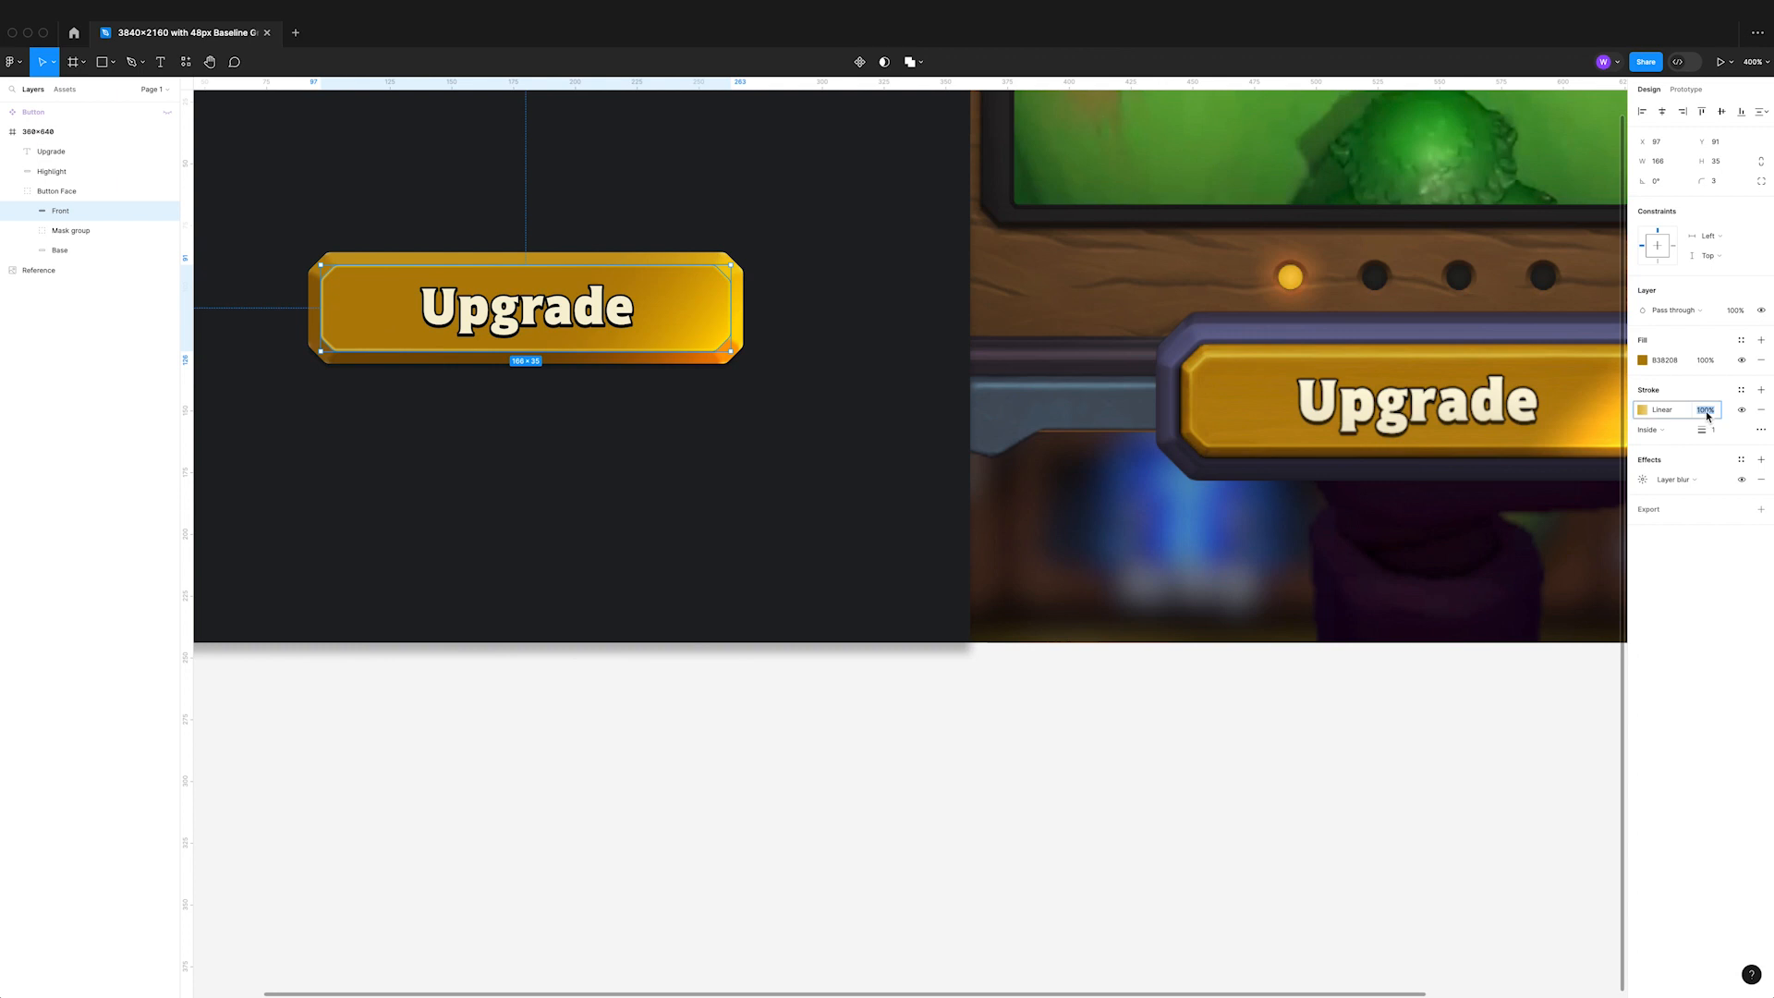
type("50")
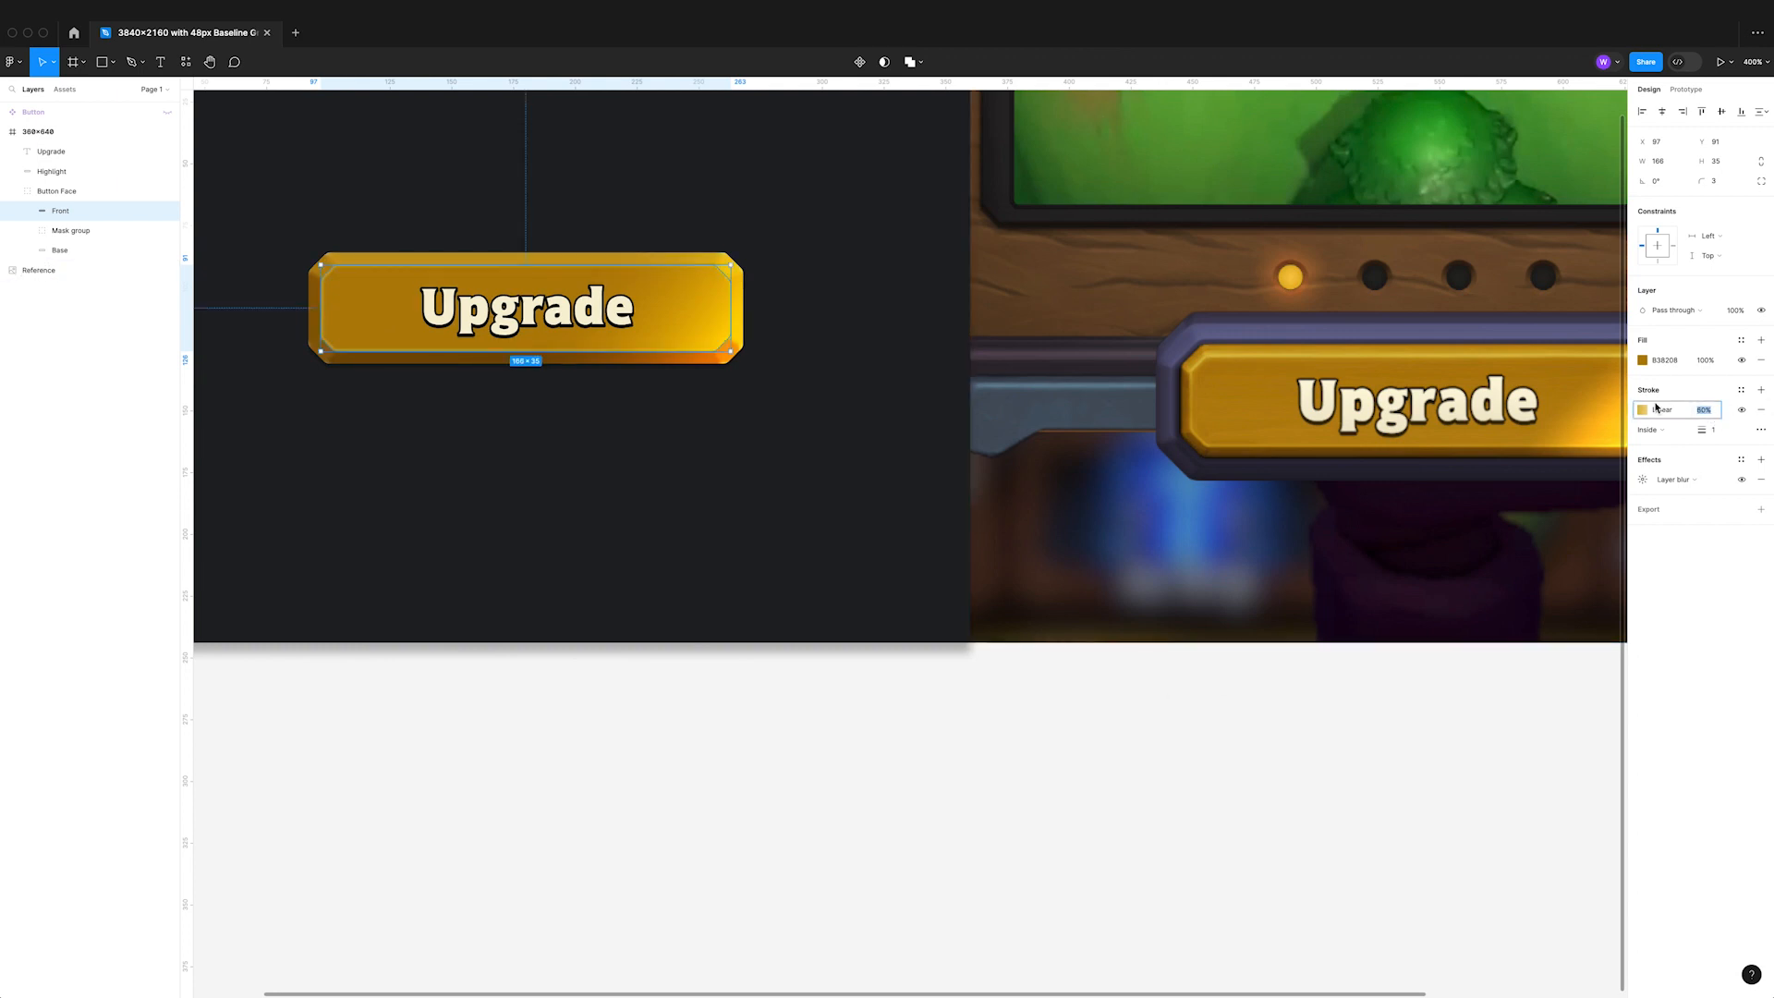
left_click(1641, 409)
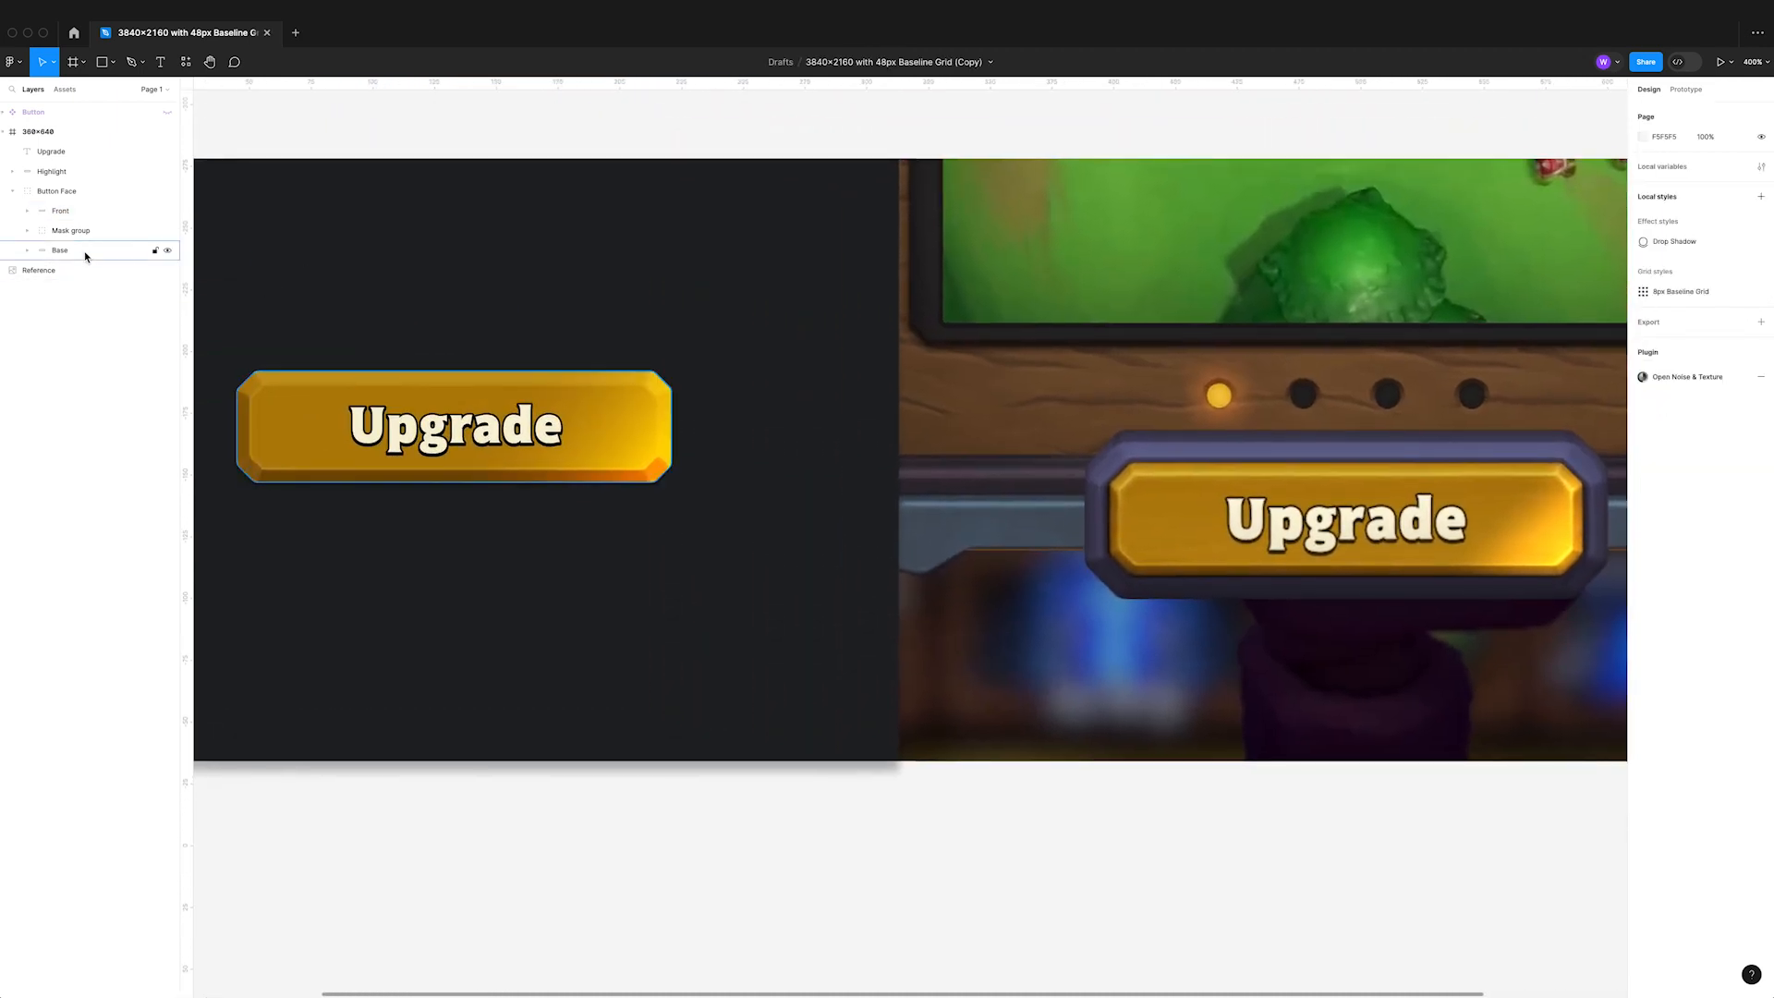
- Duplicate Base as 'Mask', use it as a mask on Button Face, and duplicate the mask group
left_click(60, 250)
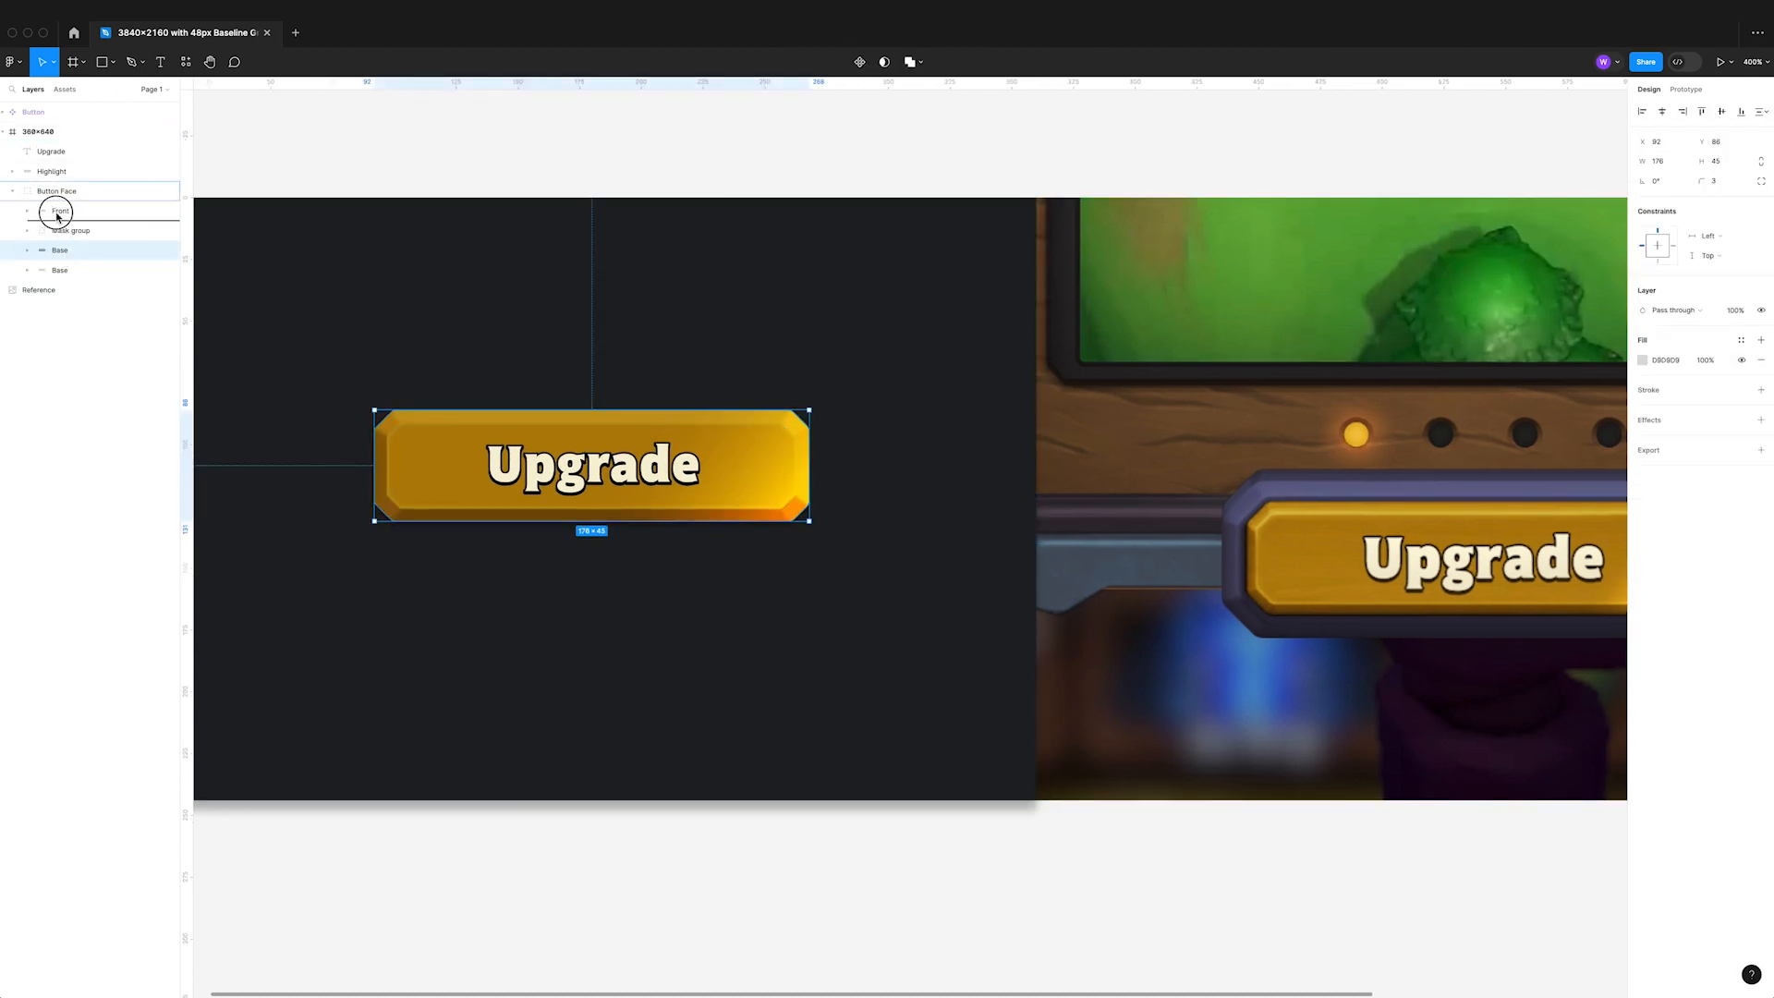
double_click(59, 211)
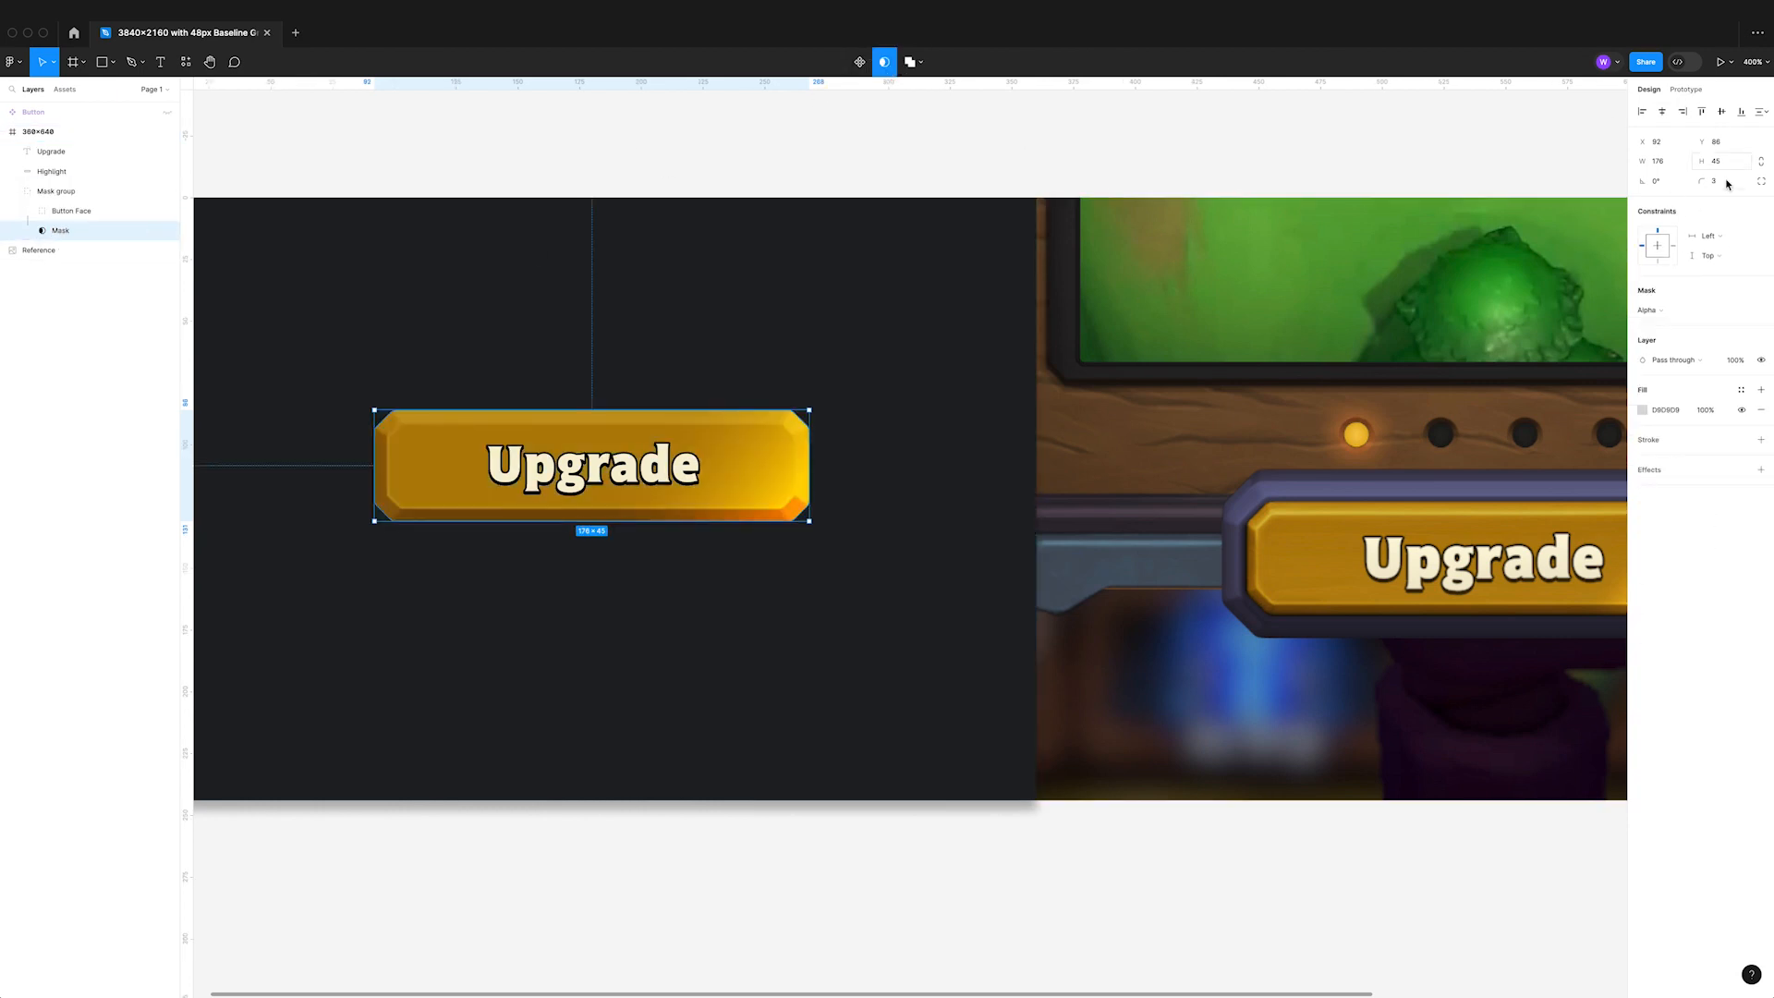
left_click(1720, 181)
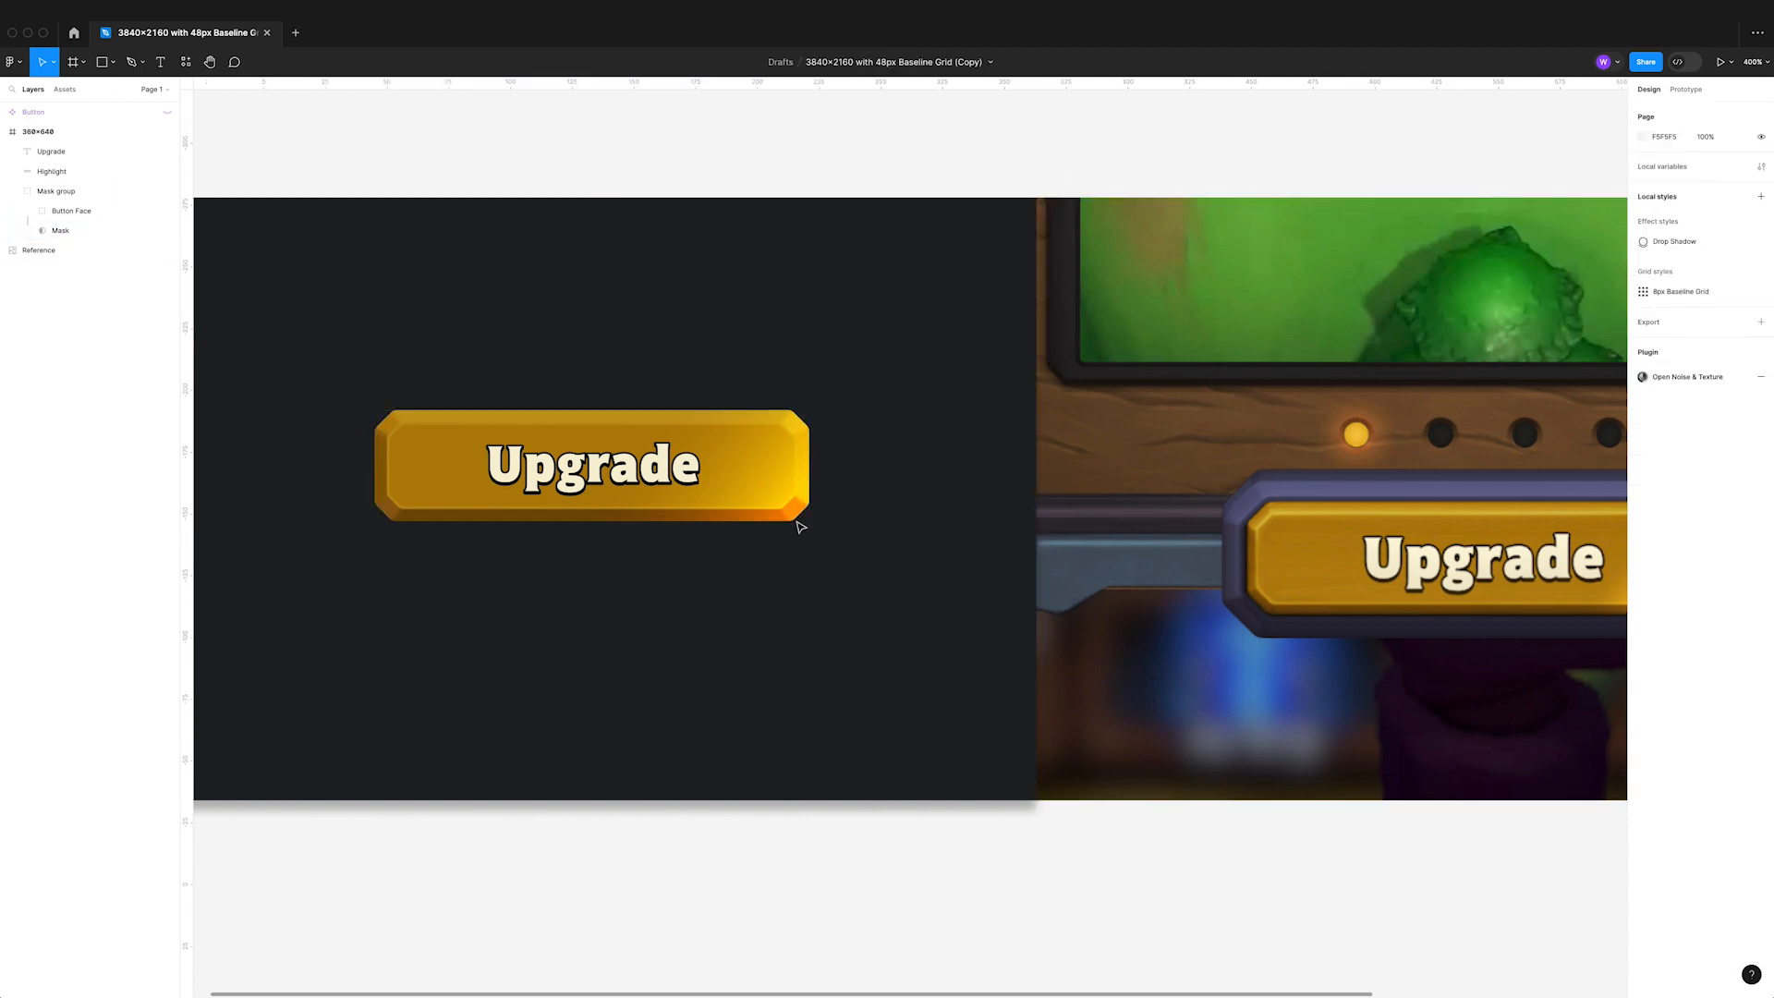
left_click(52, 170)
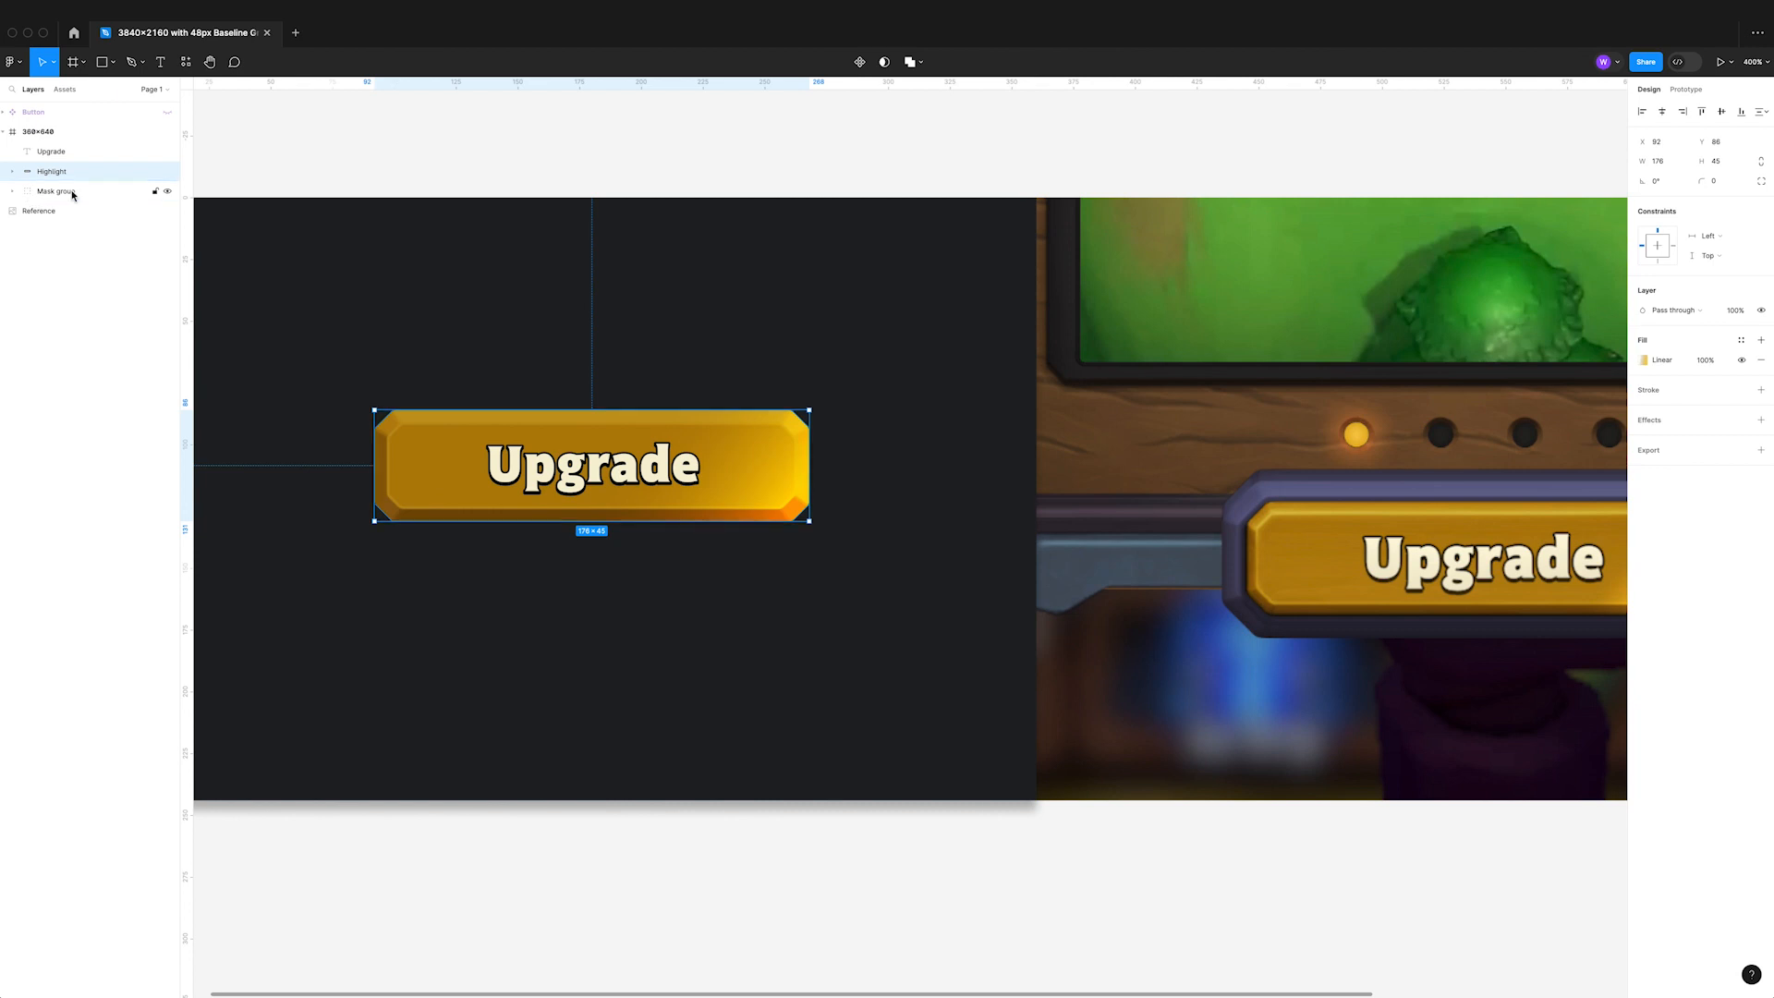
left_click(56, 190)
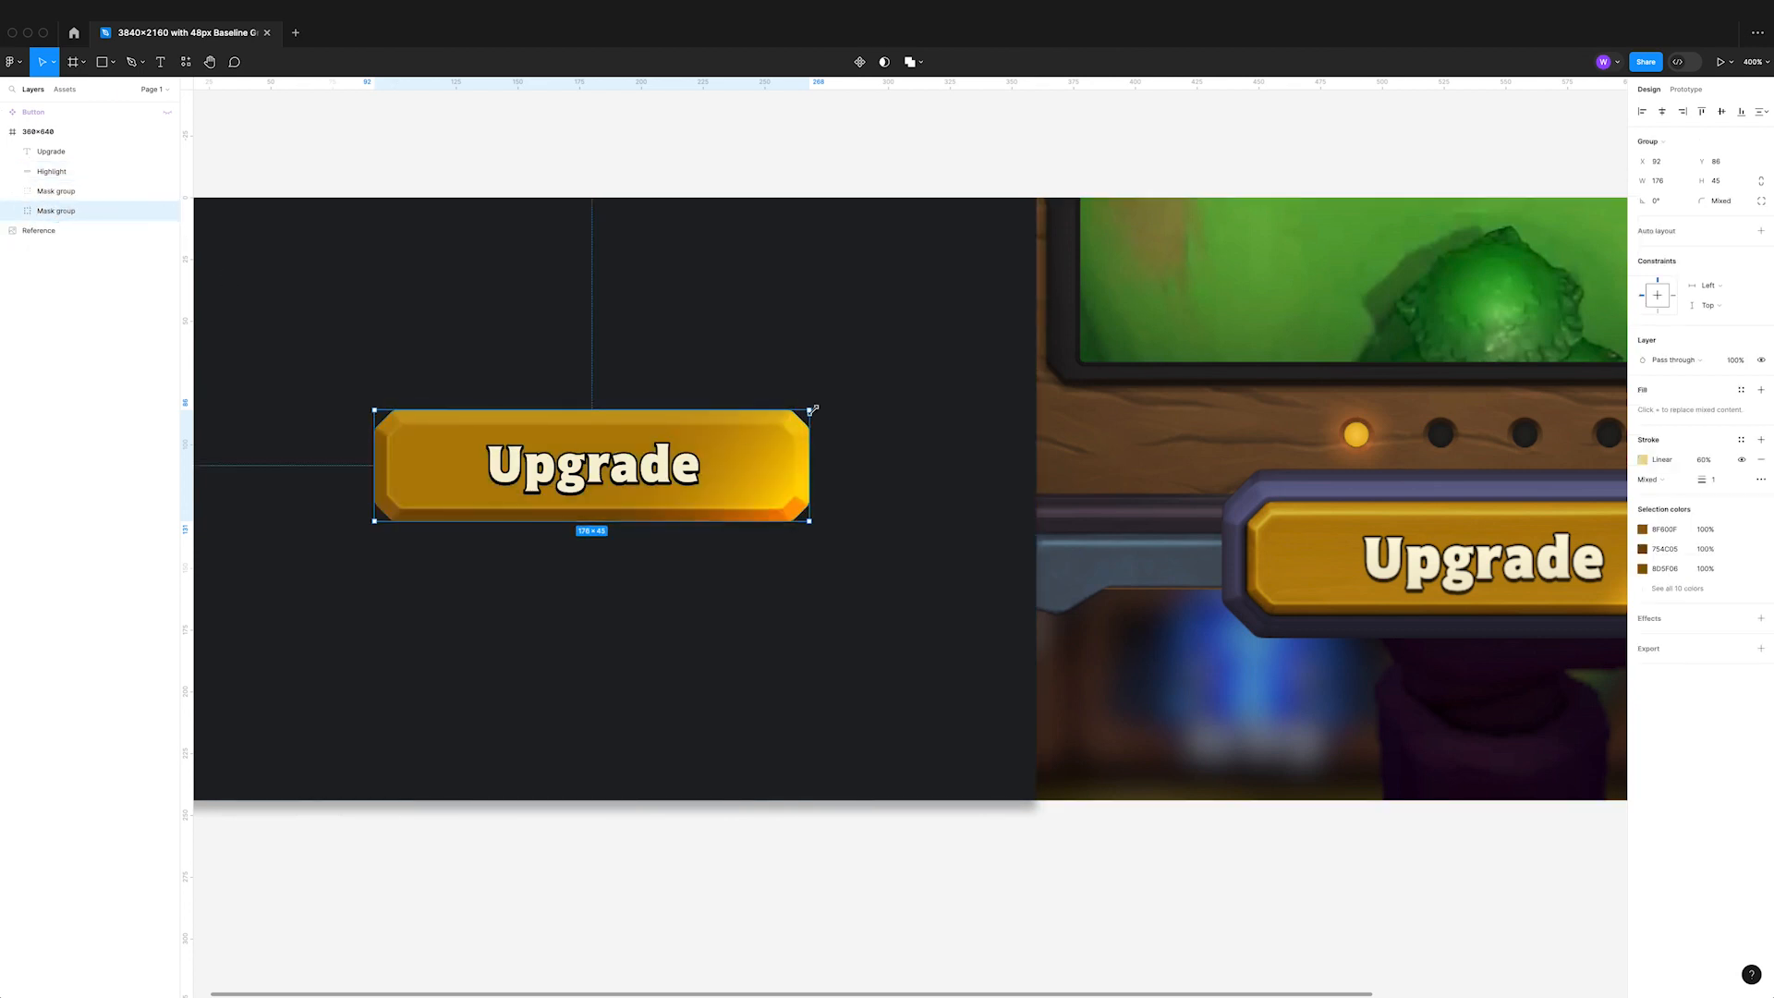
- Enlarge the copied mask group and move its diamond corner shapes to the button's left end
left_click_drag(809, 411, 899, 383)
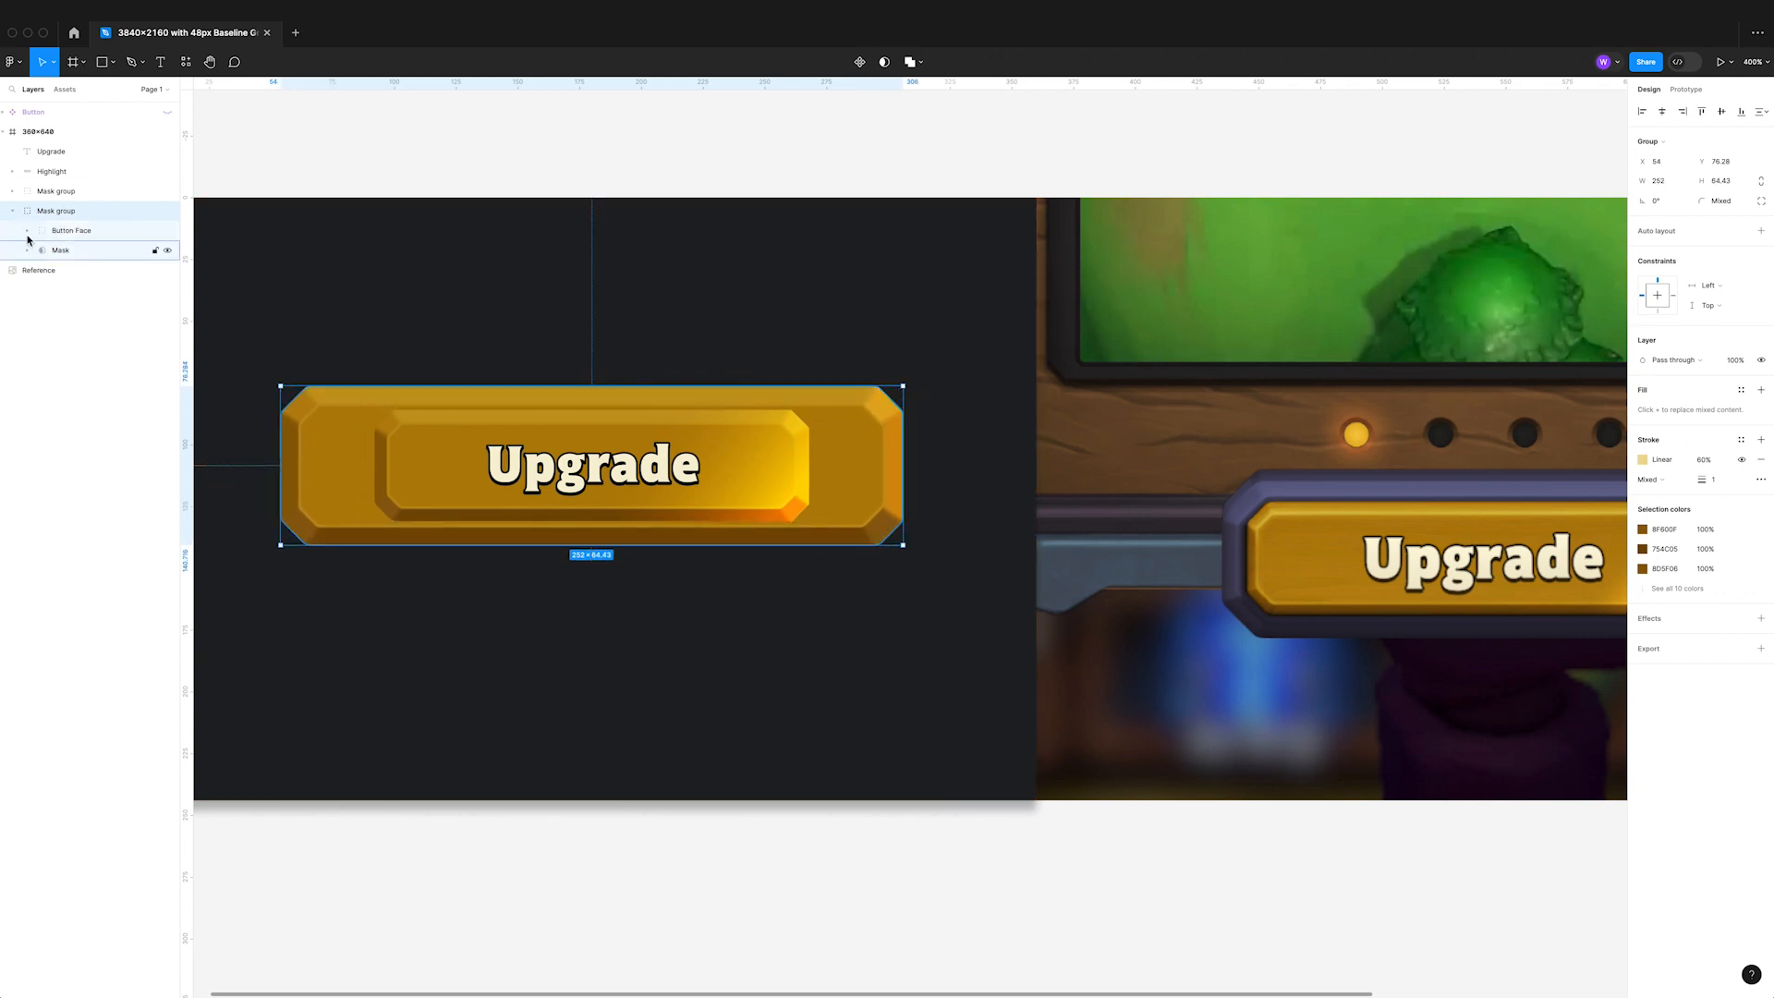
left_click(43, 249)
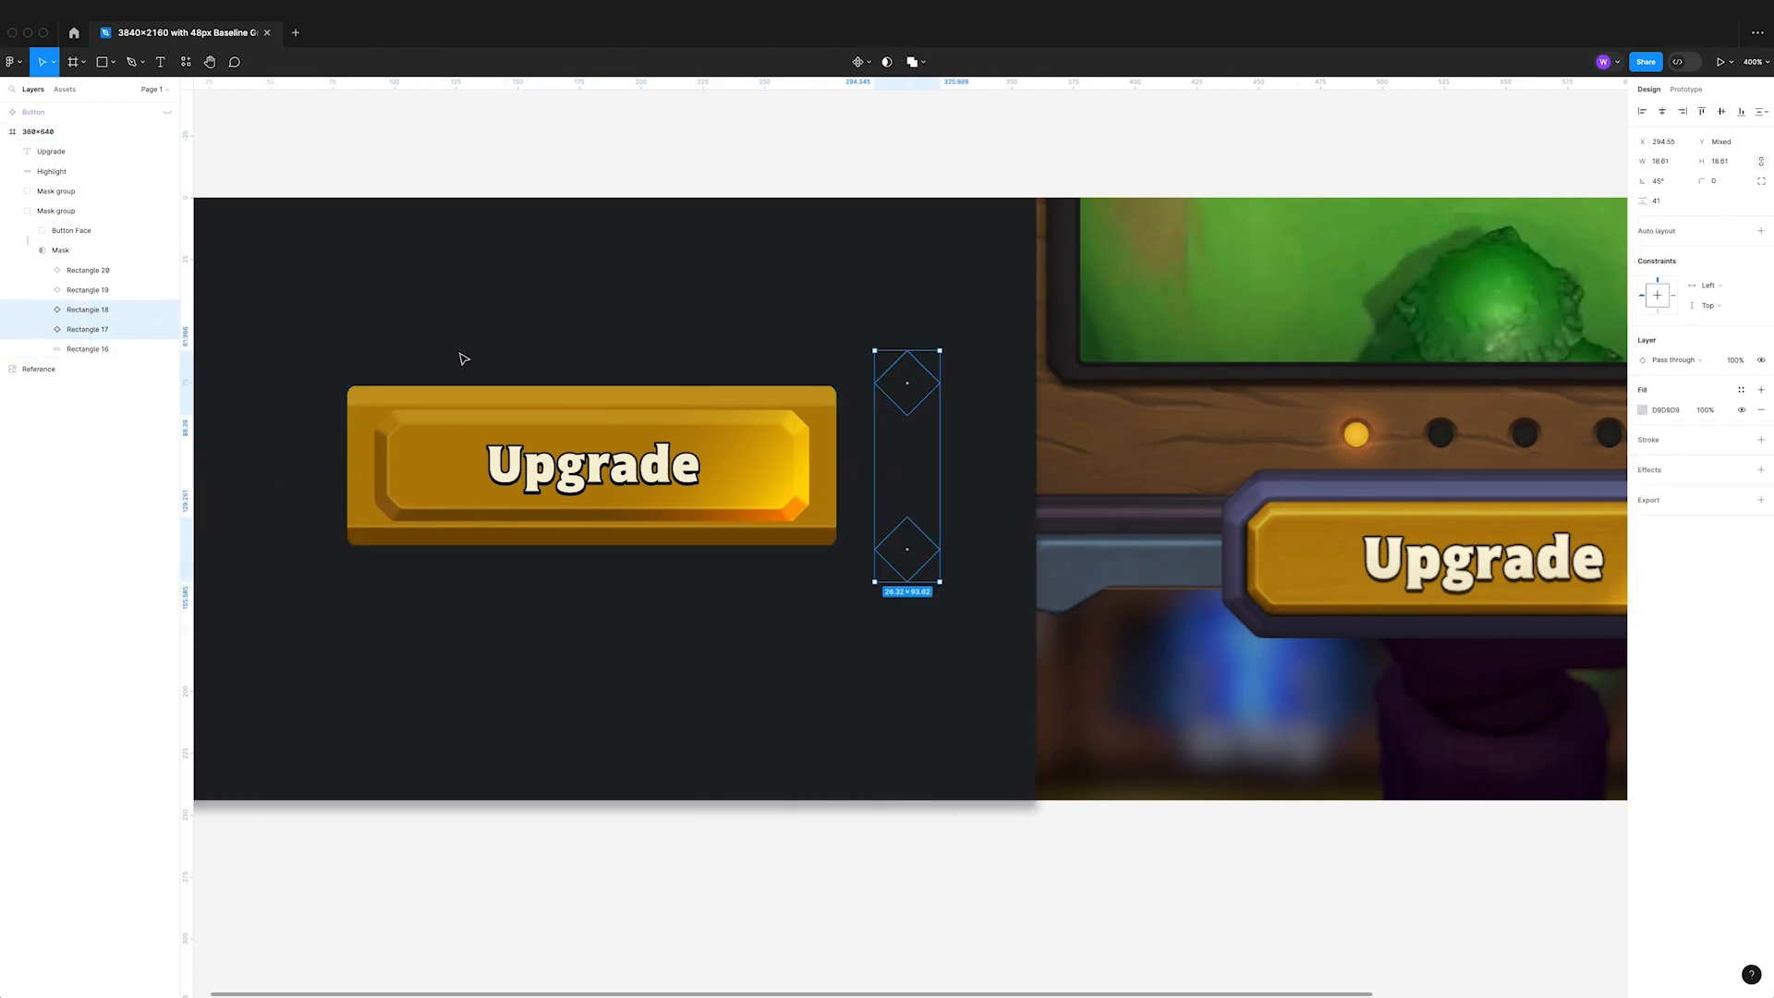
left_click_drag(905, 468, 837, 467)
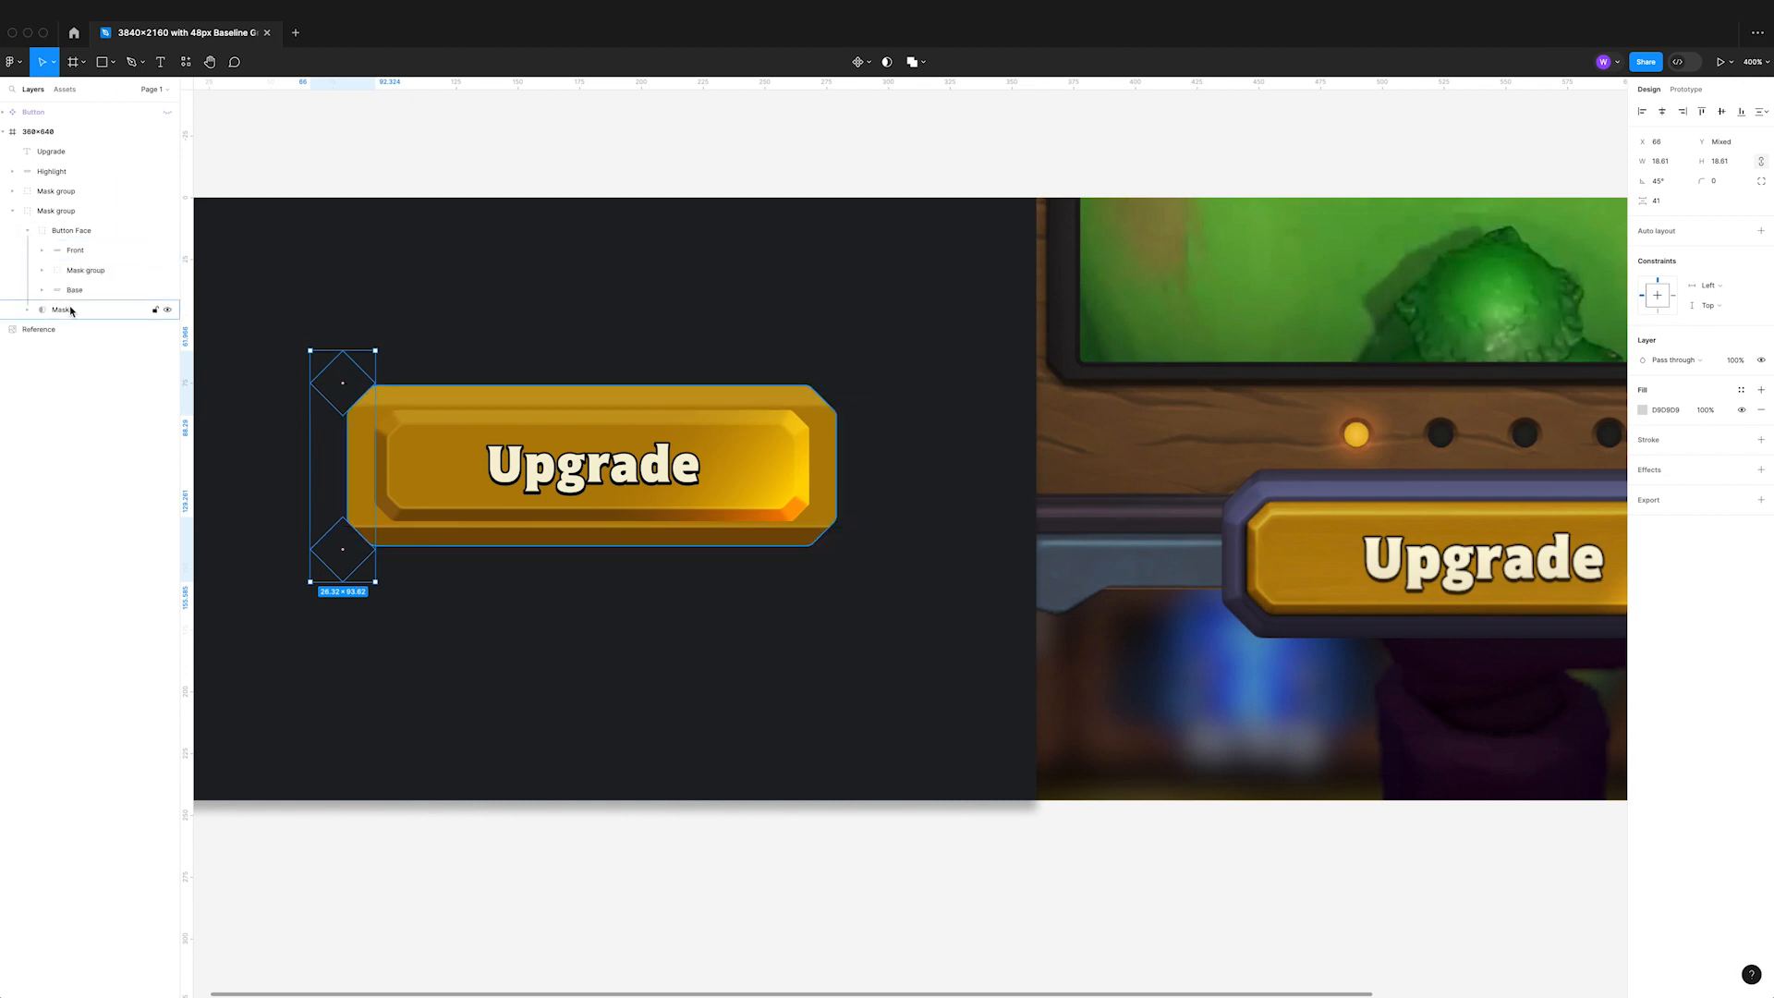
- Arrange the inner Mask and Base layers so the pale top and darker bottom bevel edges show
left_click(76, 290)
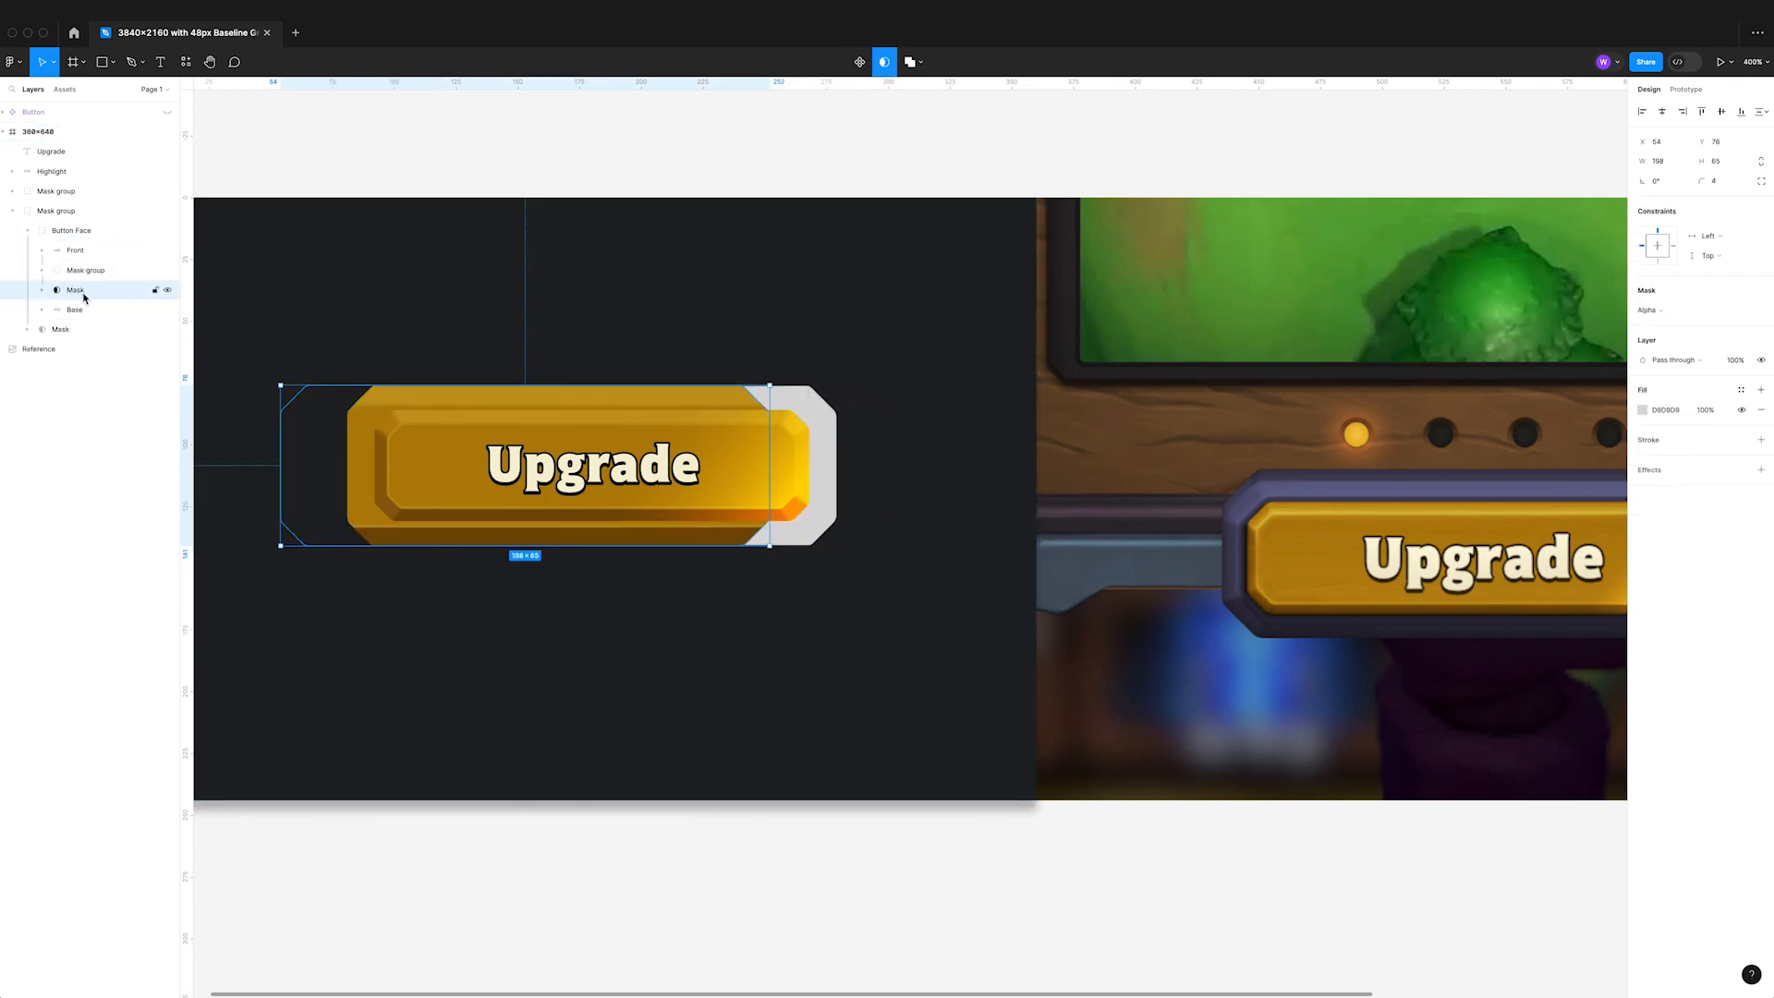
left_click(74, 309)
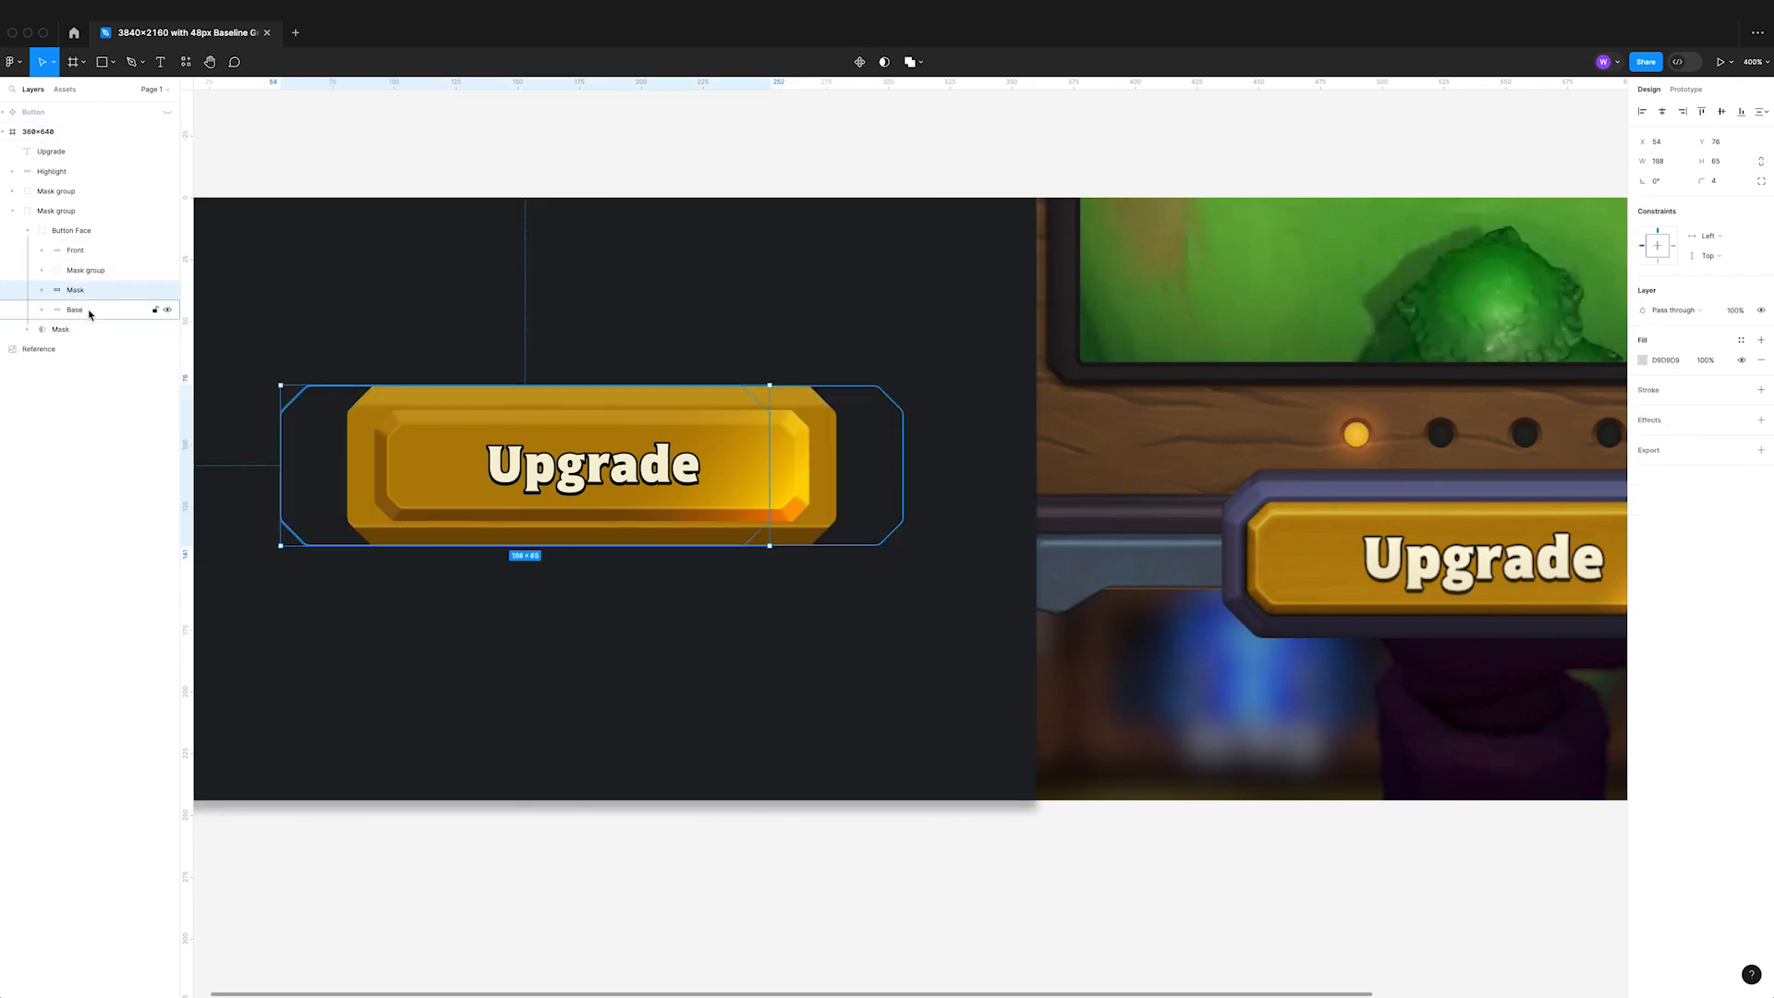
left_click(74, 290)
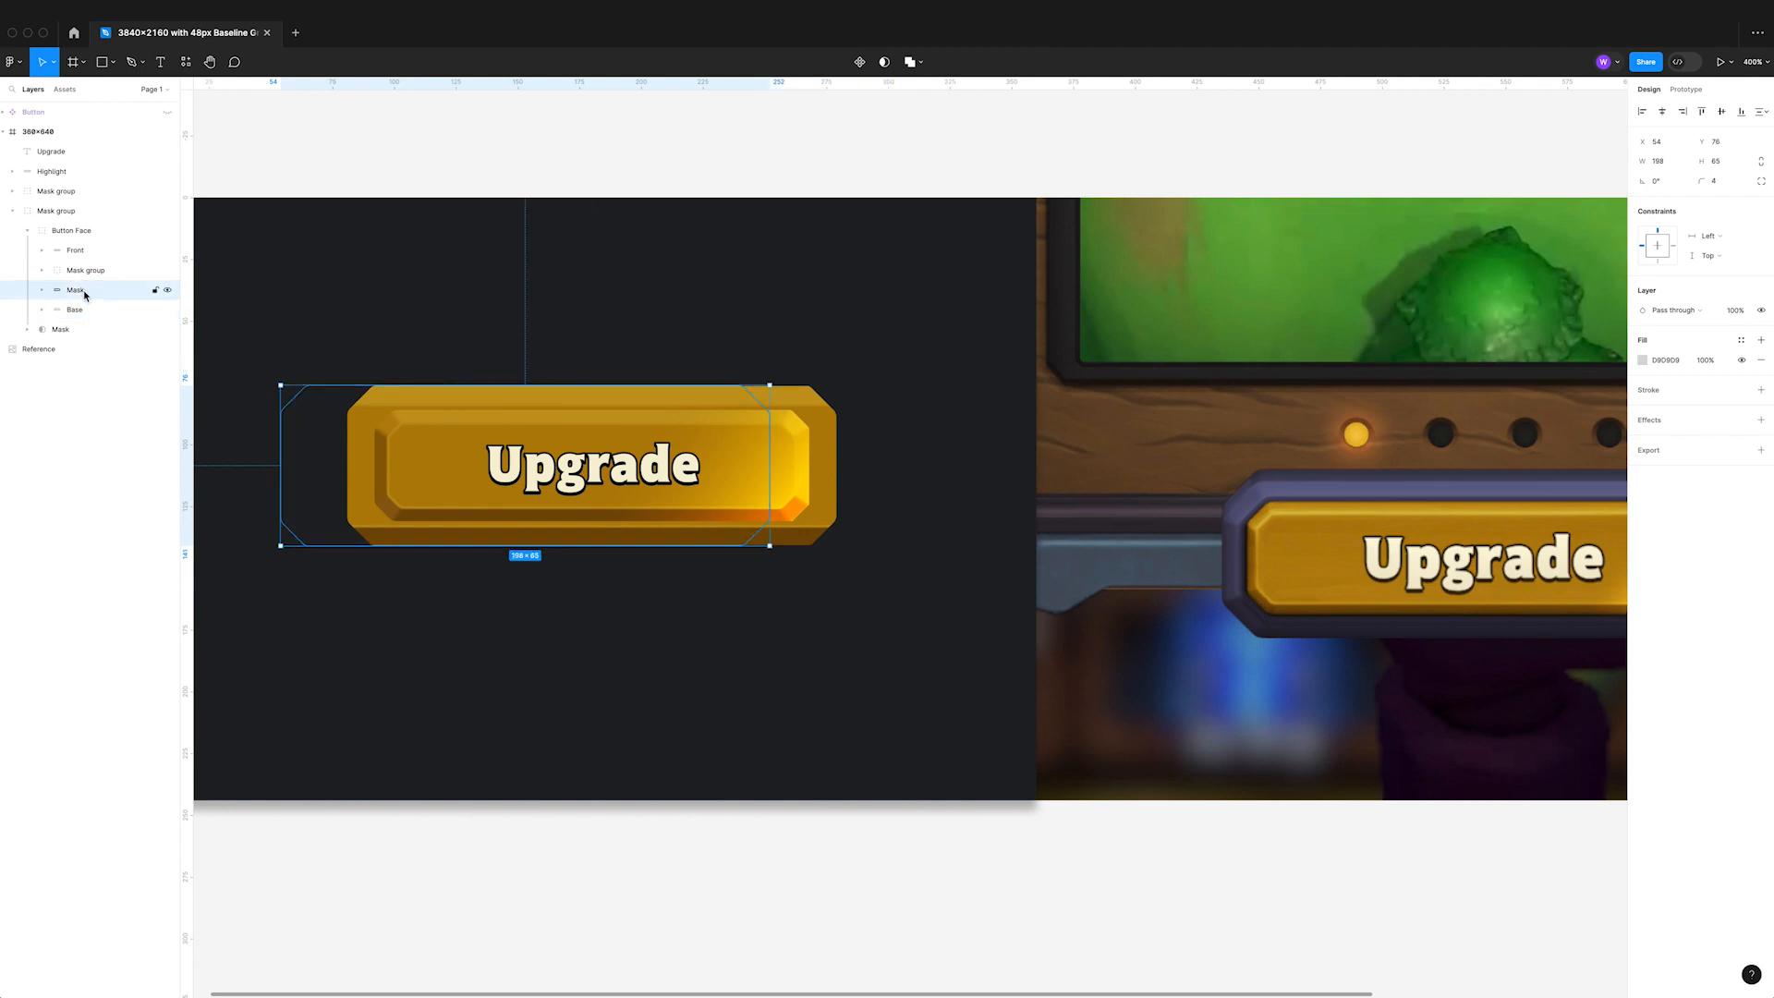
double_click(76, 290)
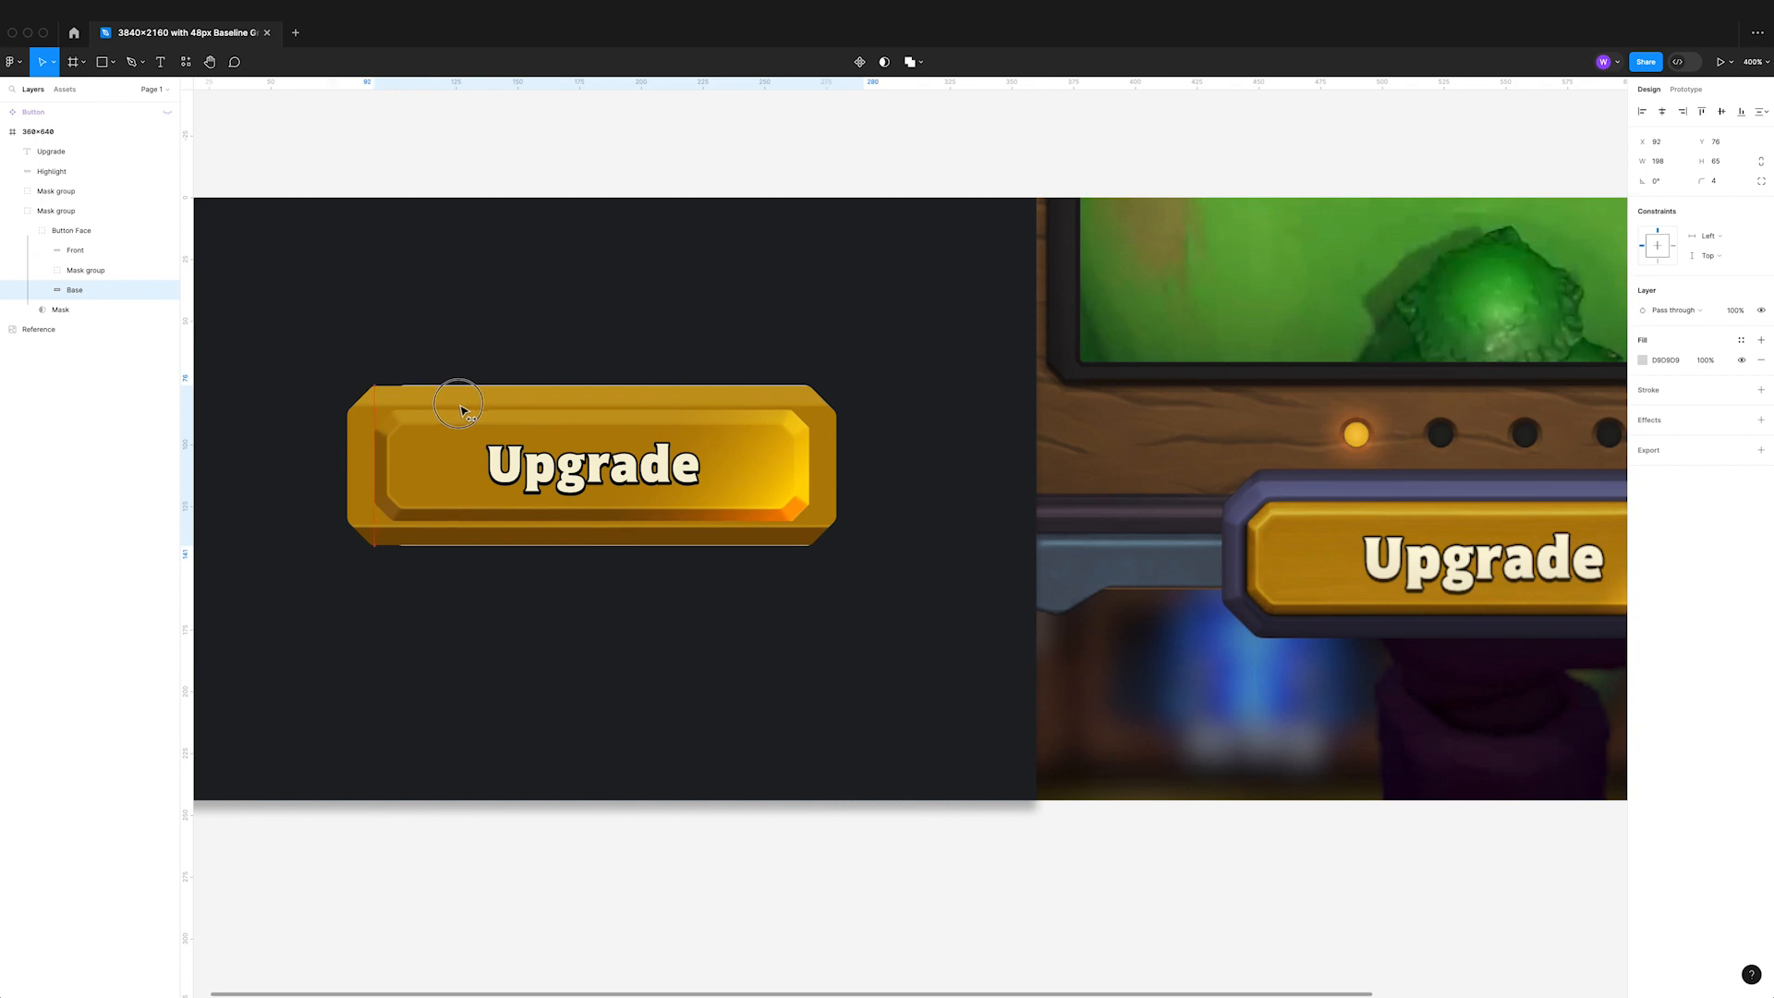
left_click_drag(458, 407, 443, 392)
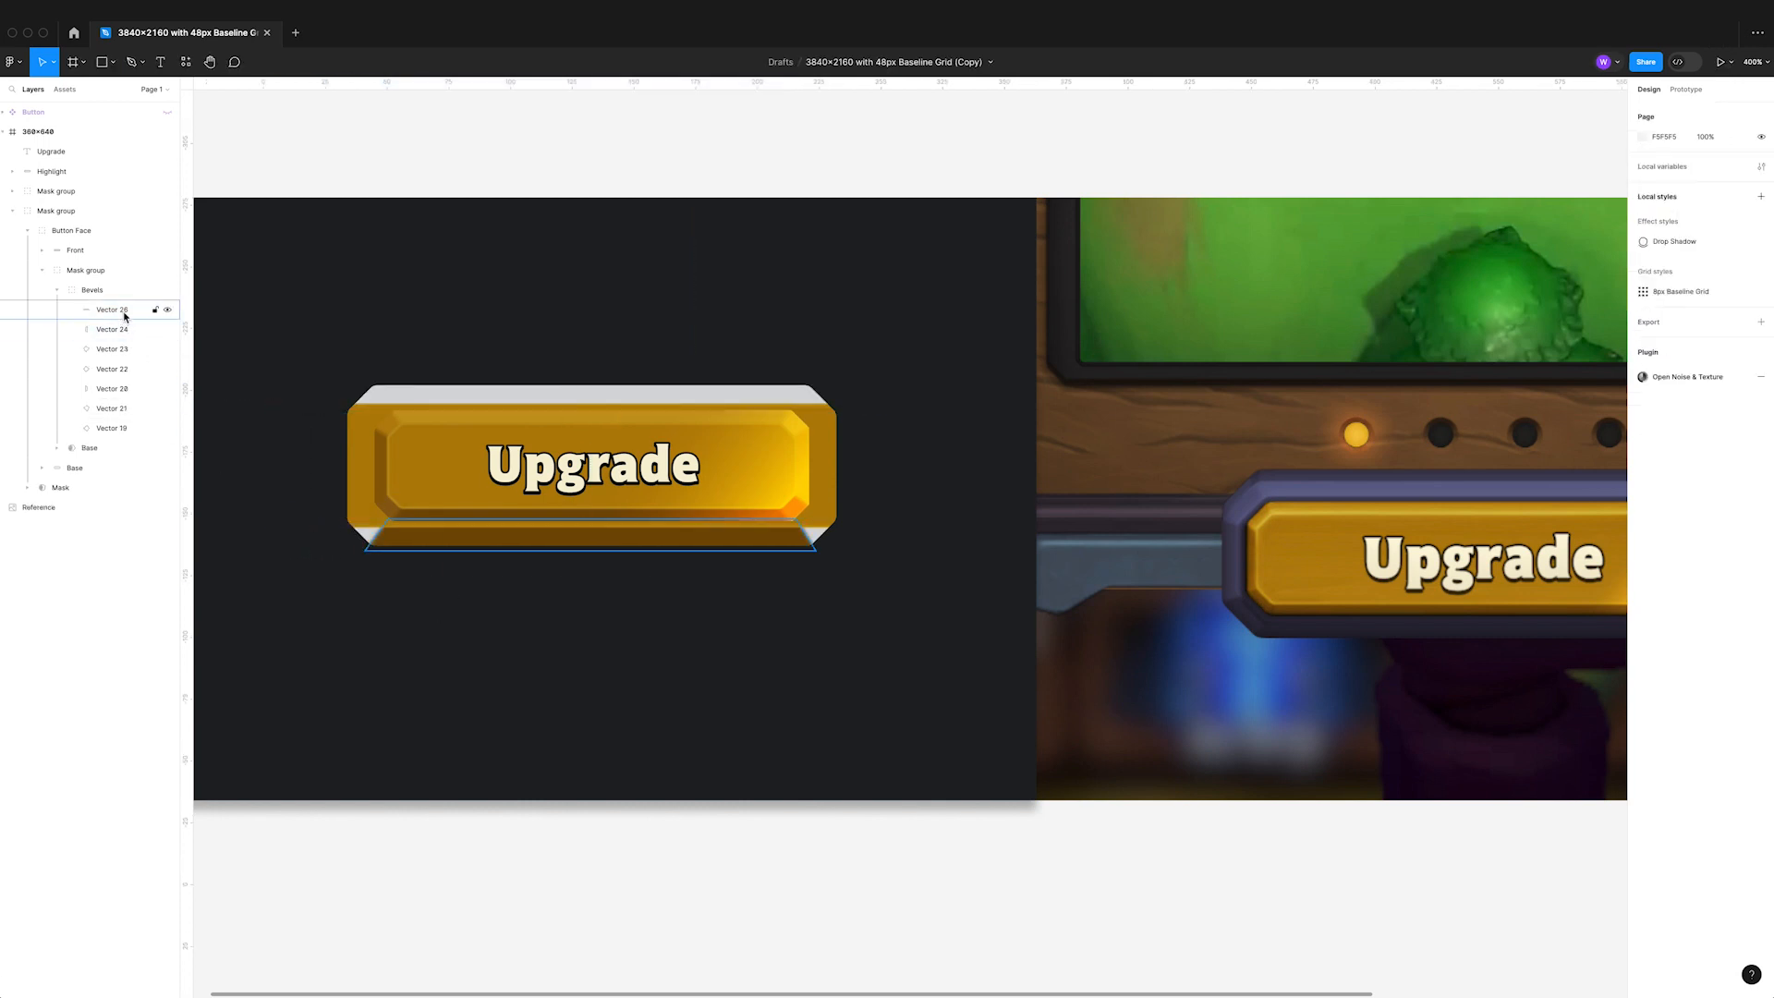
- Group the selected bevel vectors as 'Bevels' and mask them with the Base shape
right_click(588, 464)
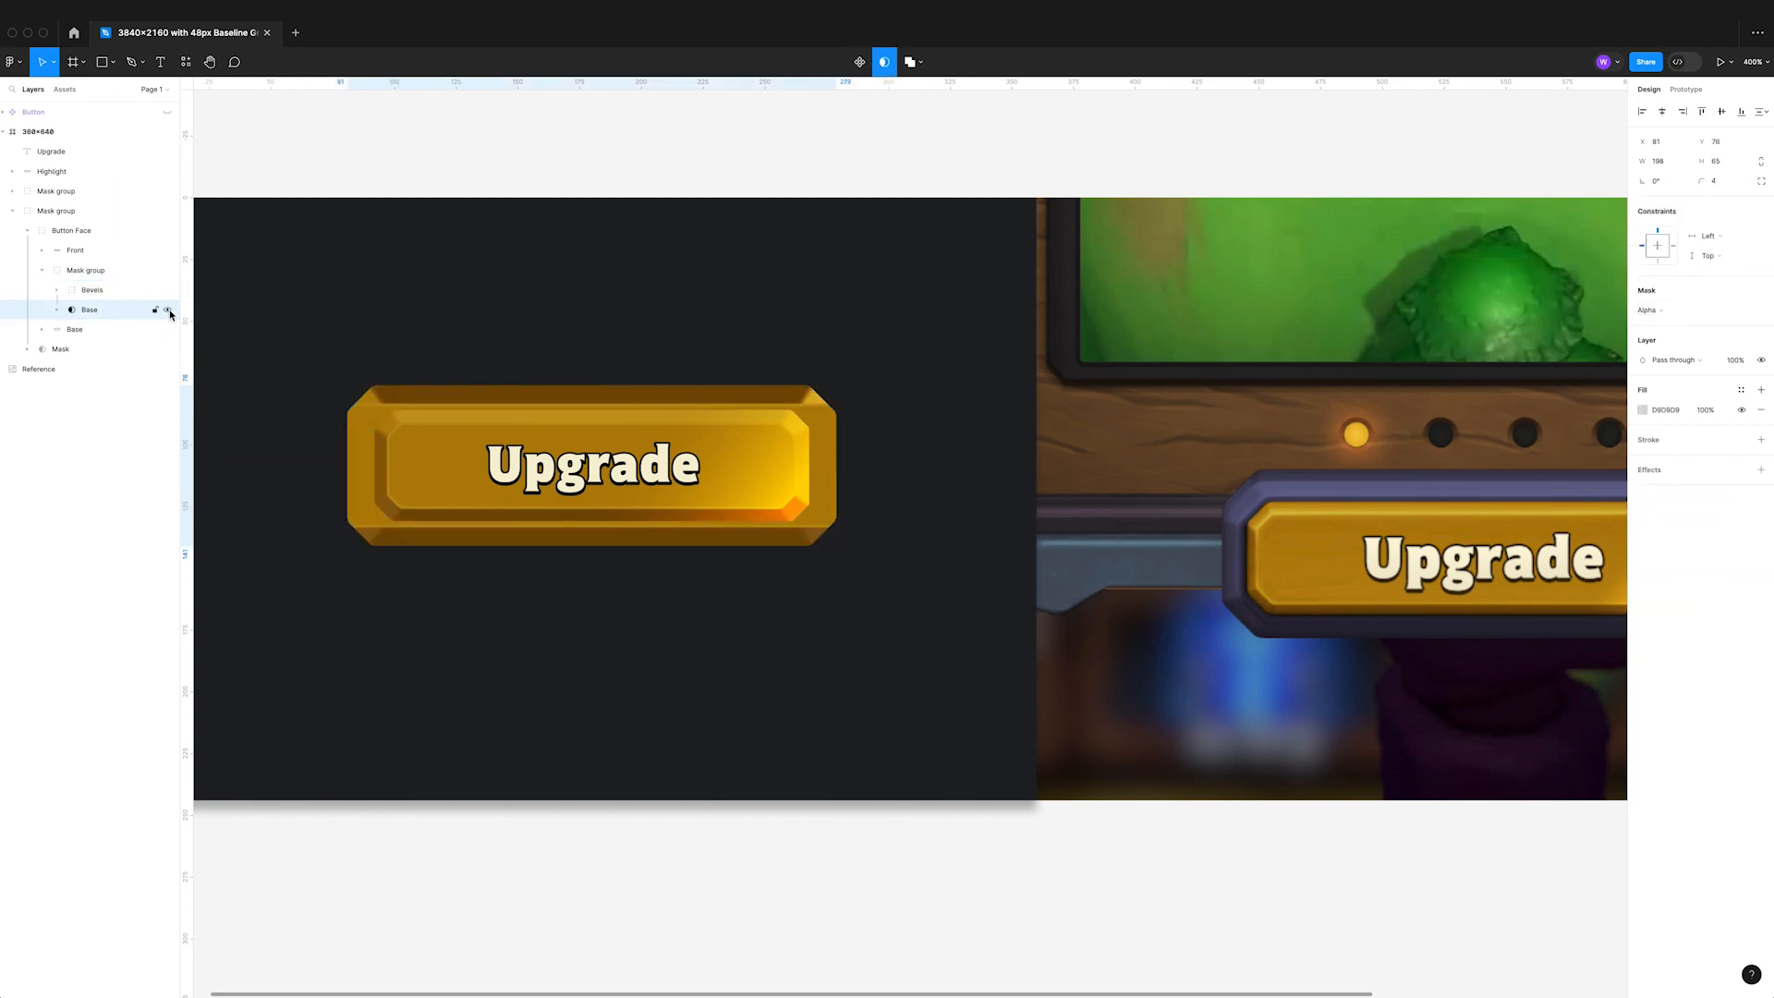
- Rename the face group 'Button Base' and expand it to reveal the bevel vectors
left_click(74, 250)
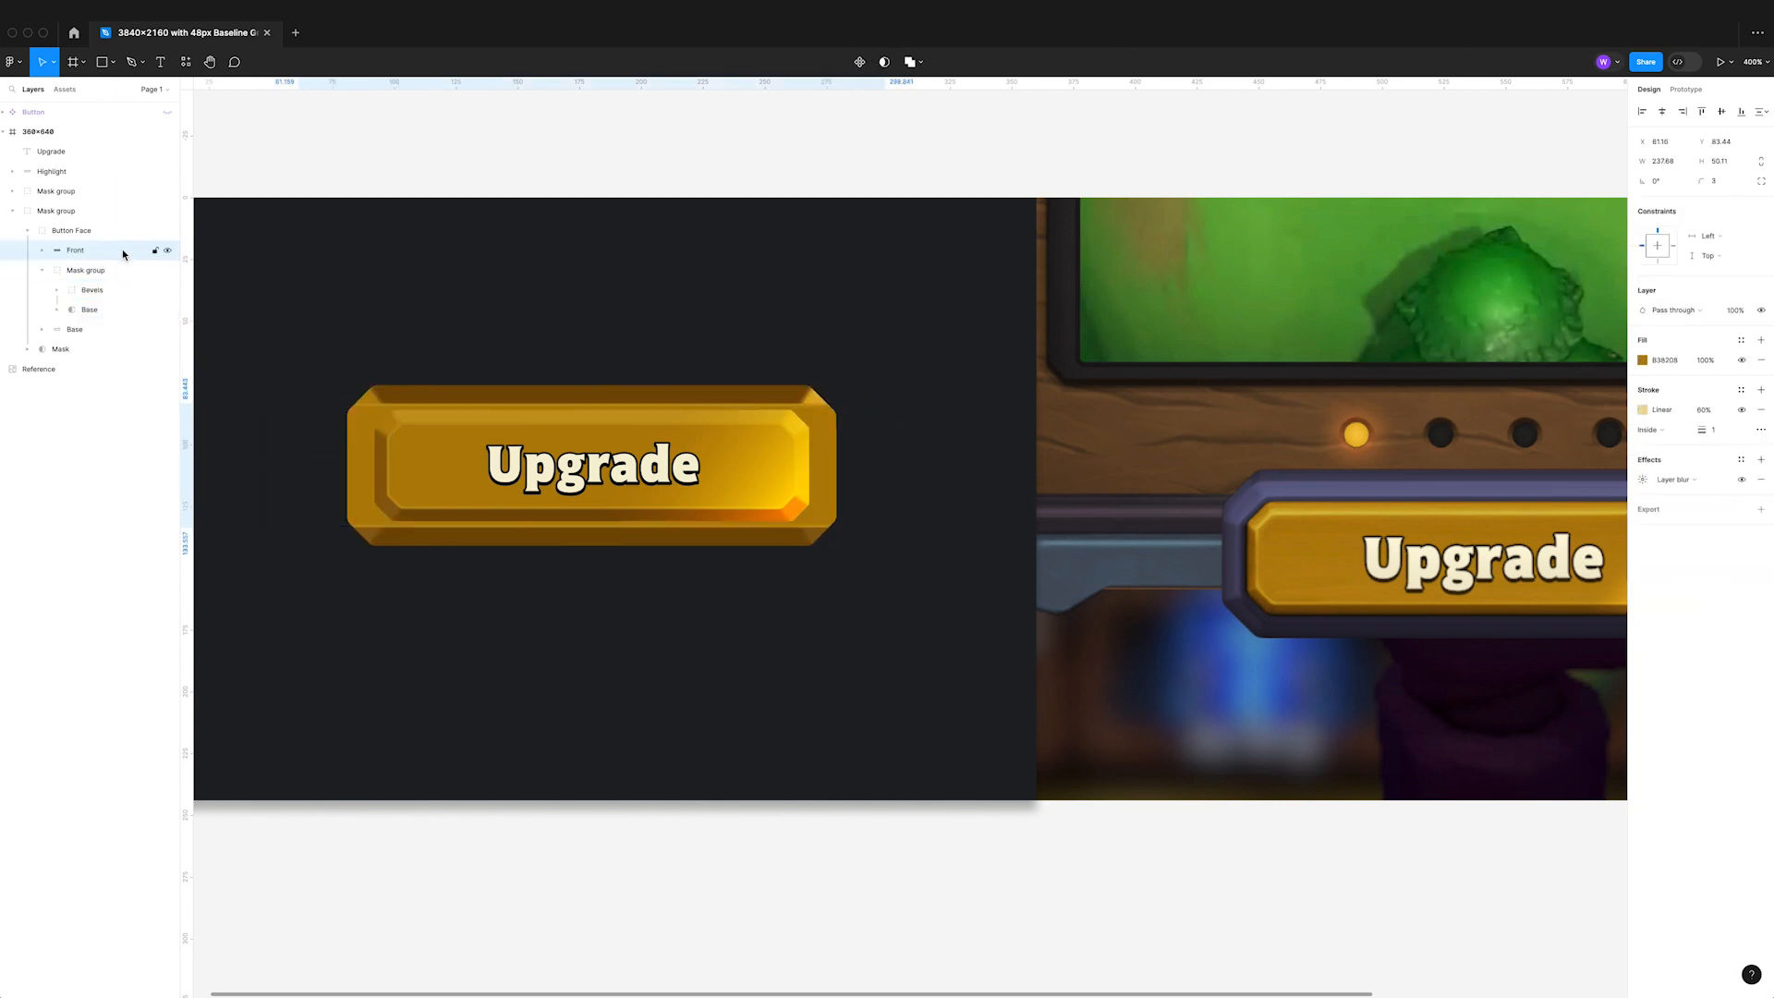
double_click(70, 230)
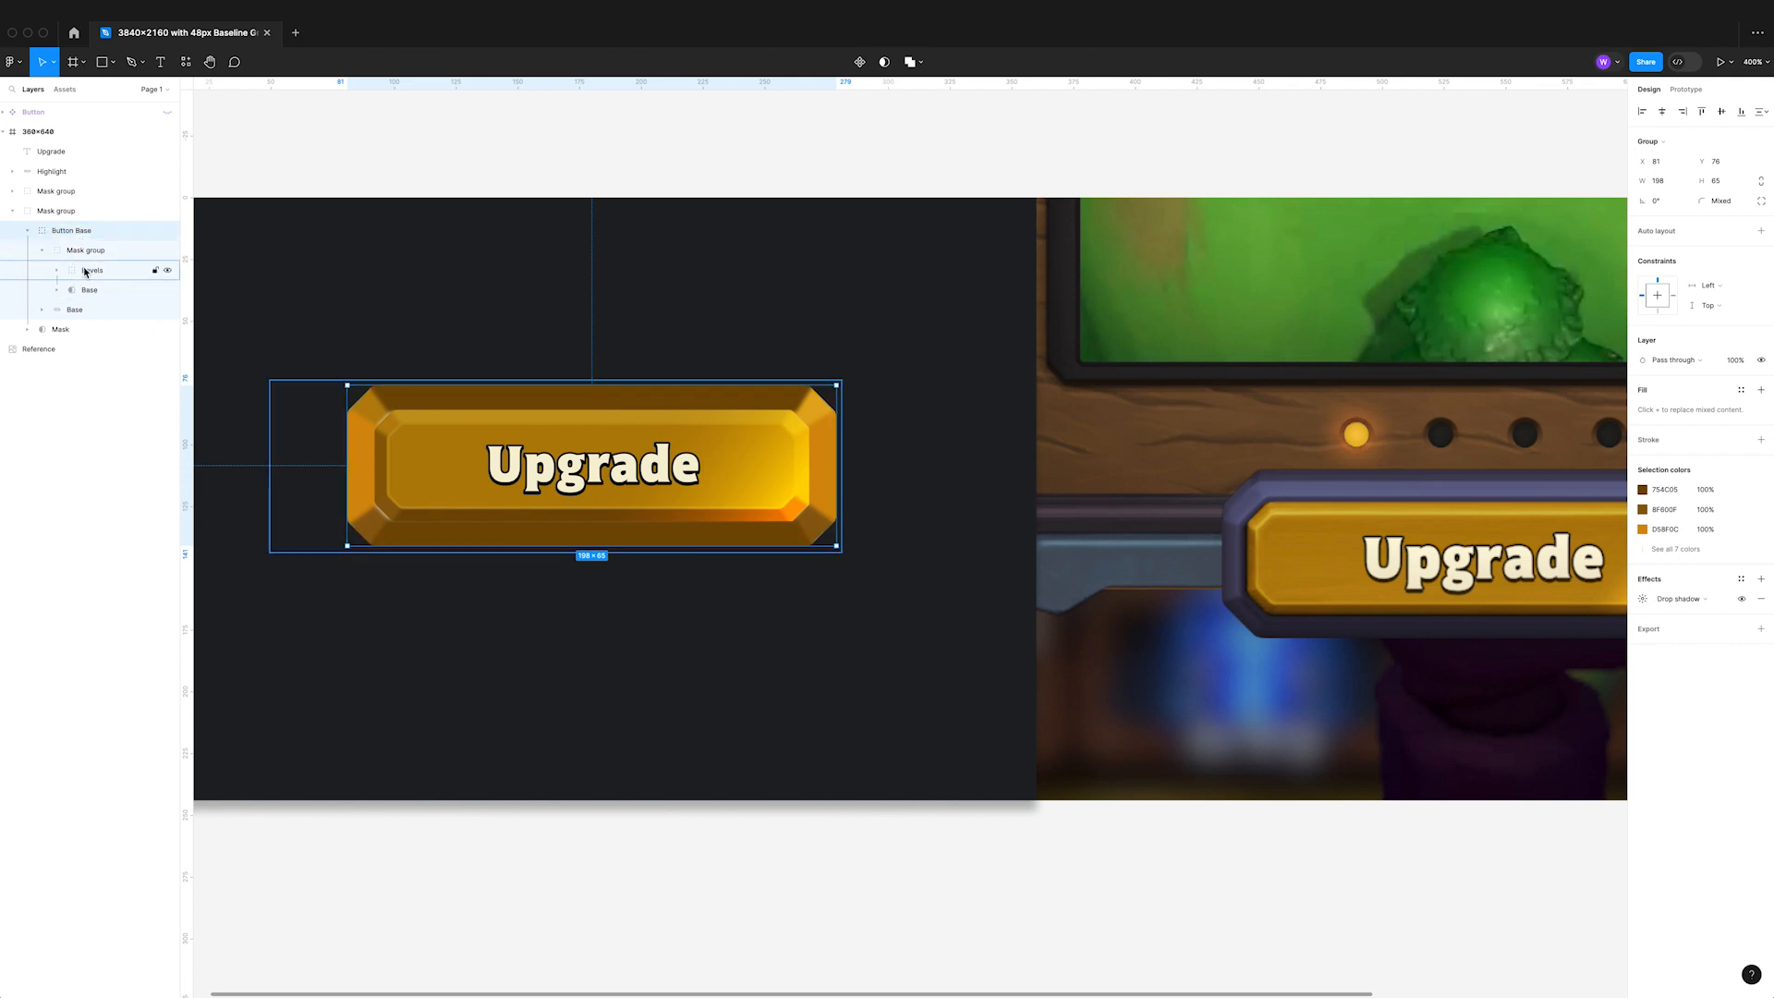
left_click(93, 270)
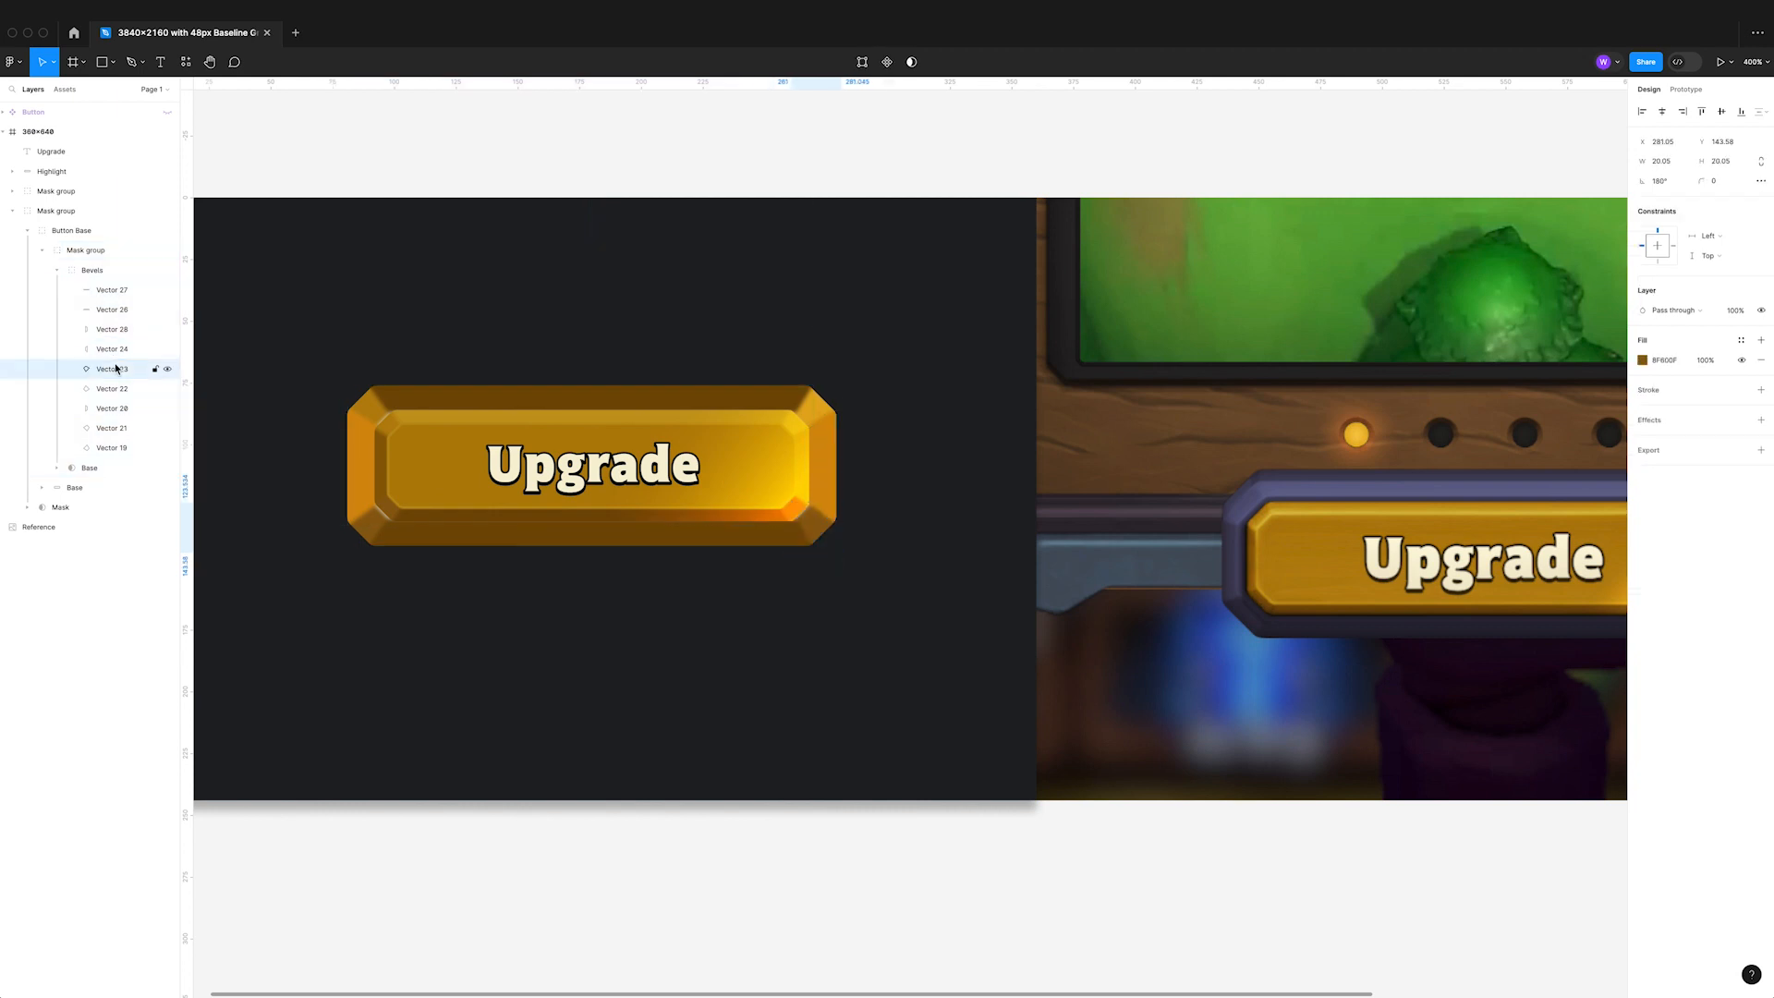
mouse_move(111, 290)
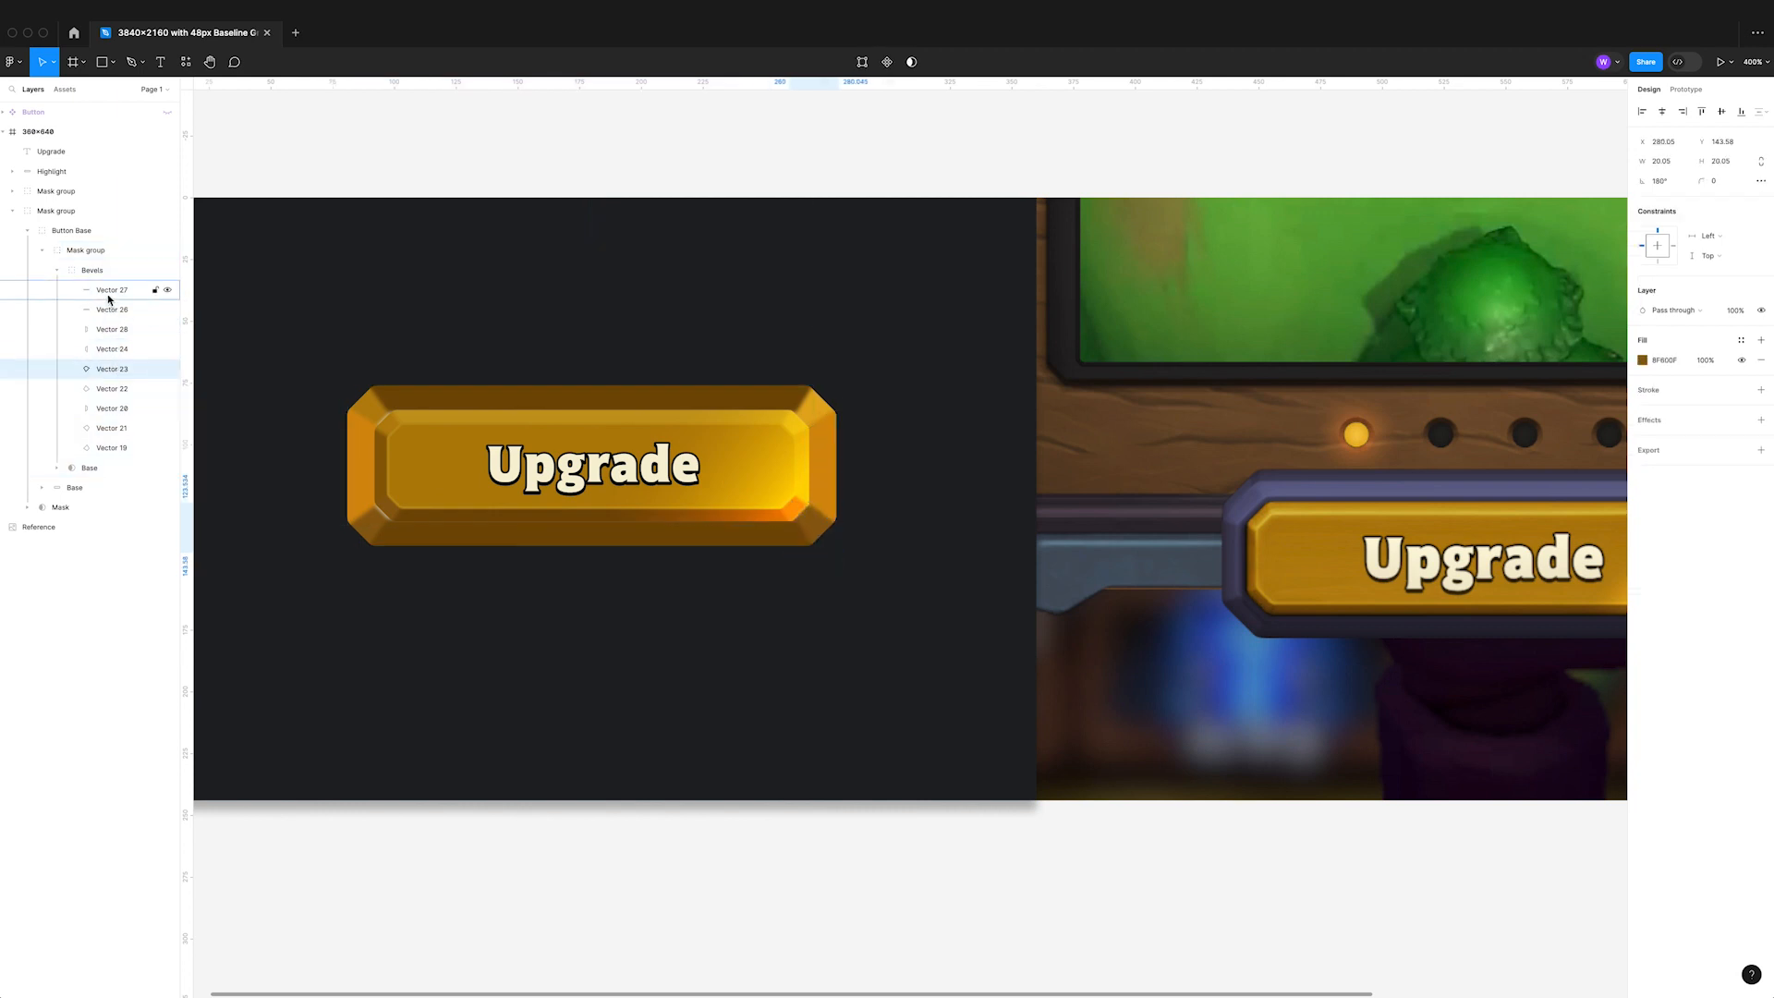
- Shade each bevel facet dark slate-purple with a pale highlight along the inner rim
left_click(111, 309)
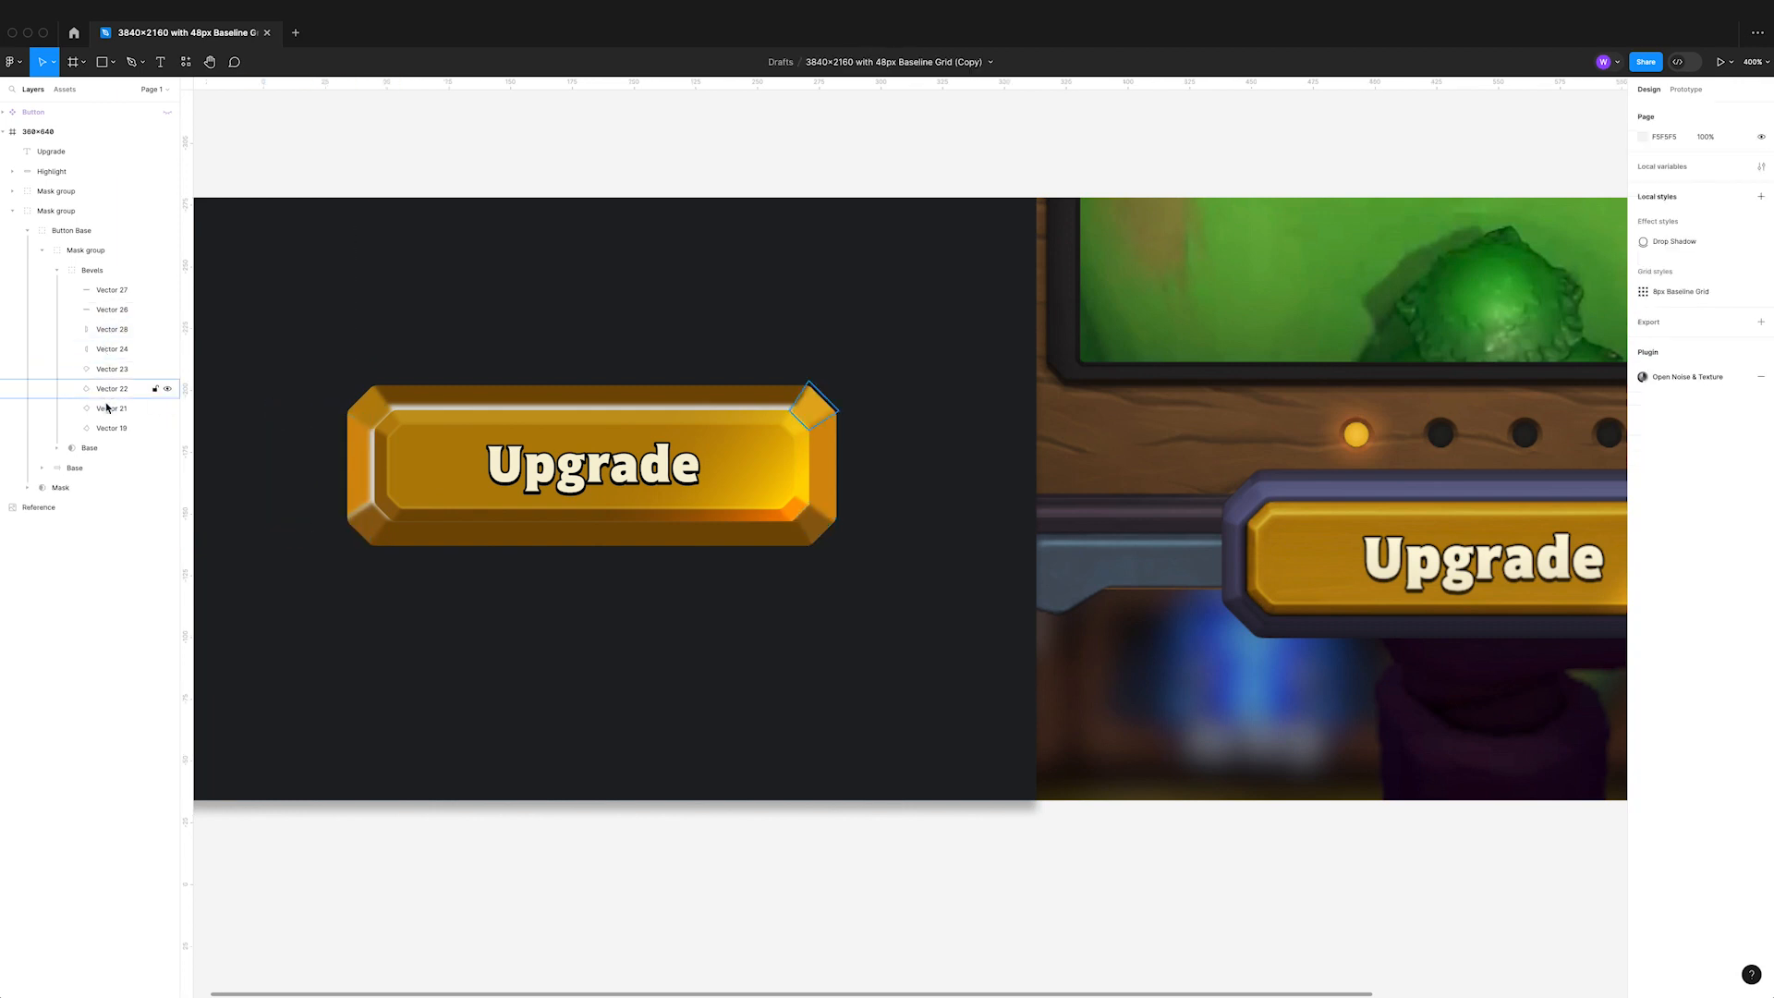
left_click(112, 409)
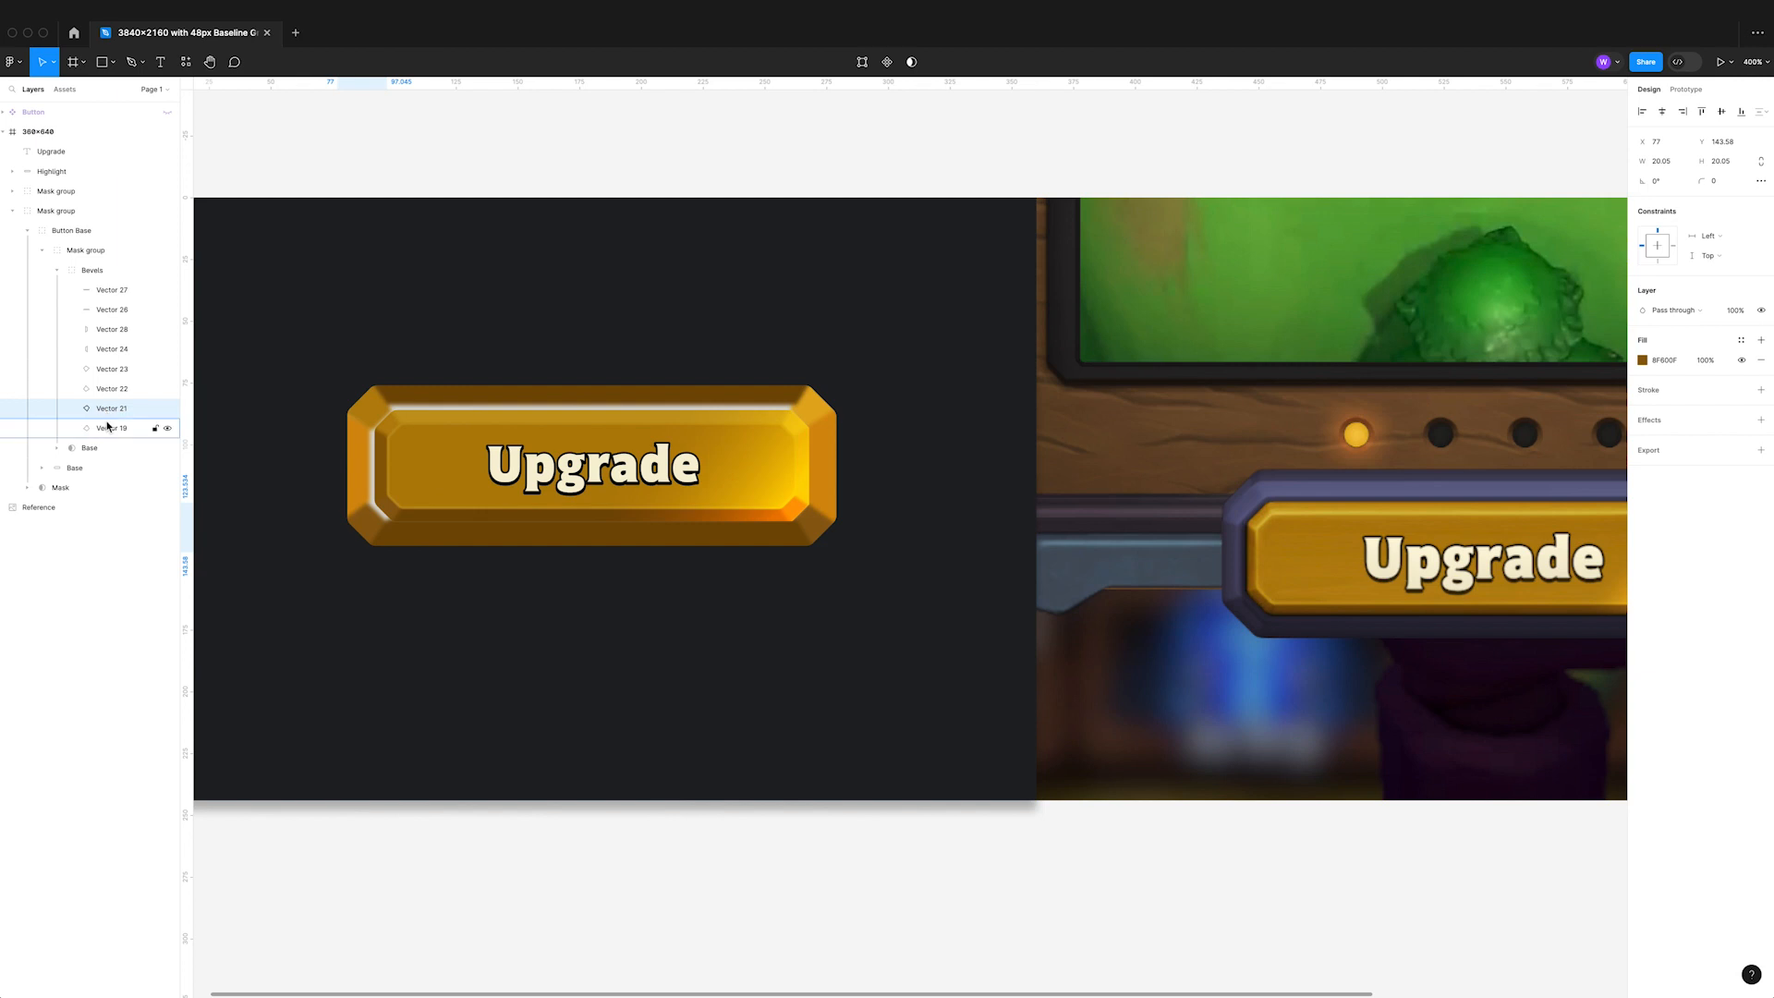
left_click(111, 427)
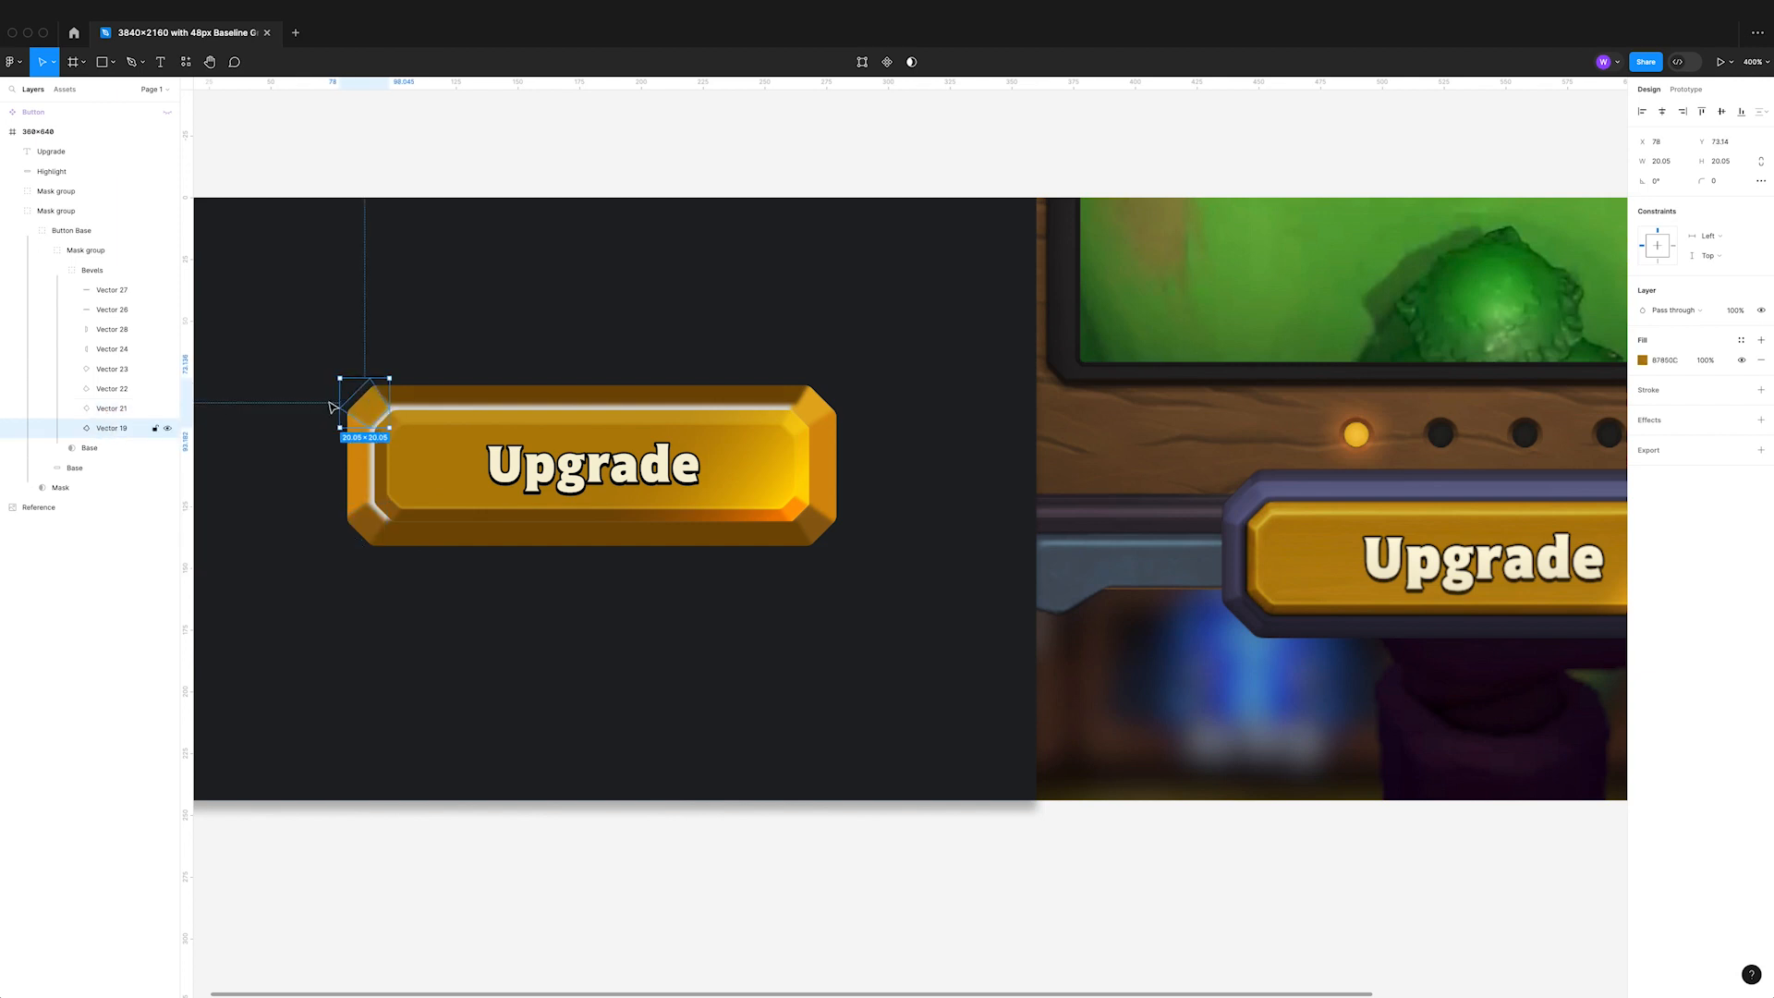
left_click(111, 389)
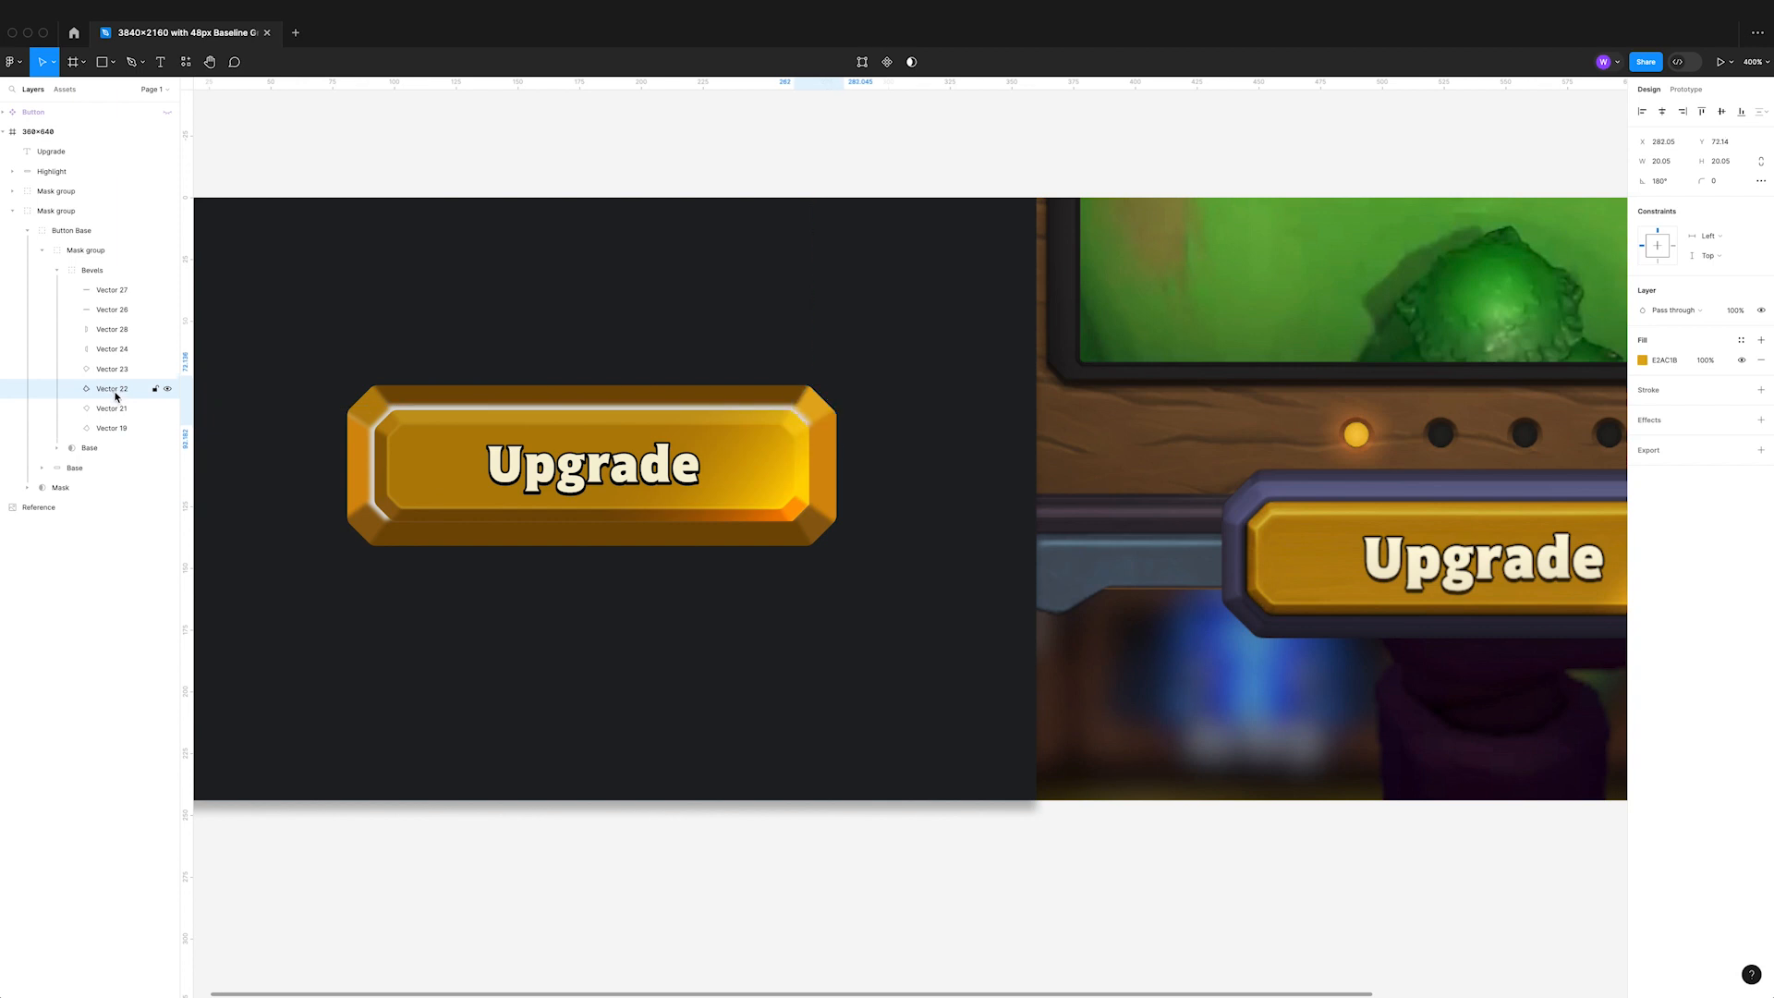
left_click(111, 370)
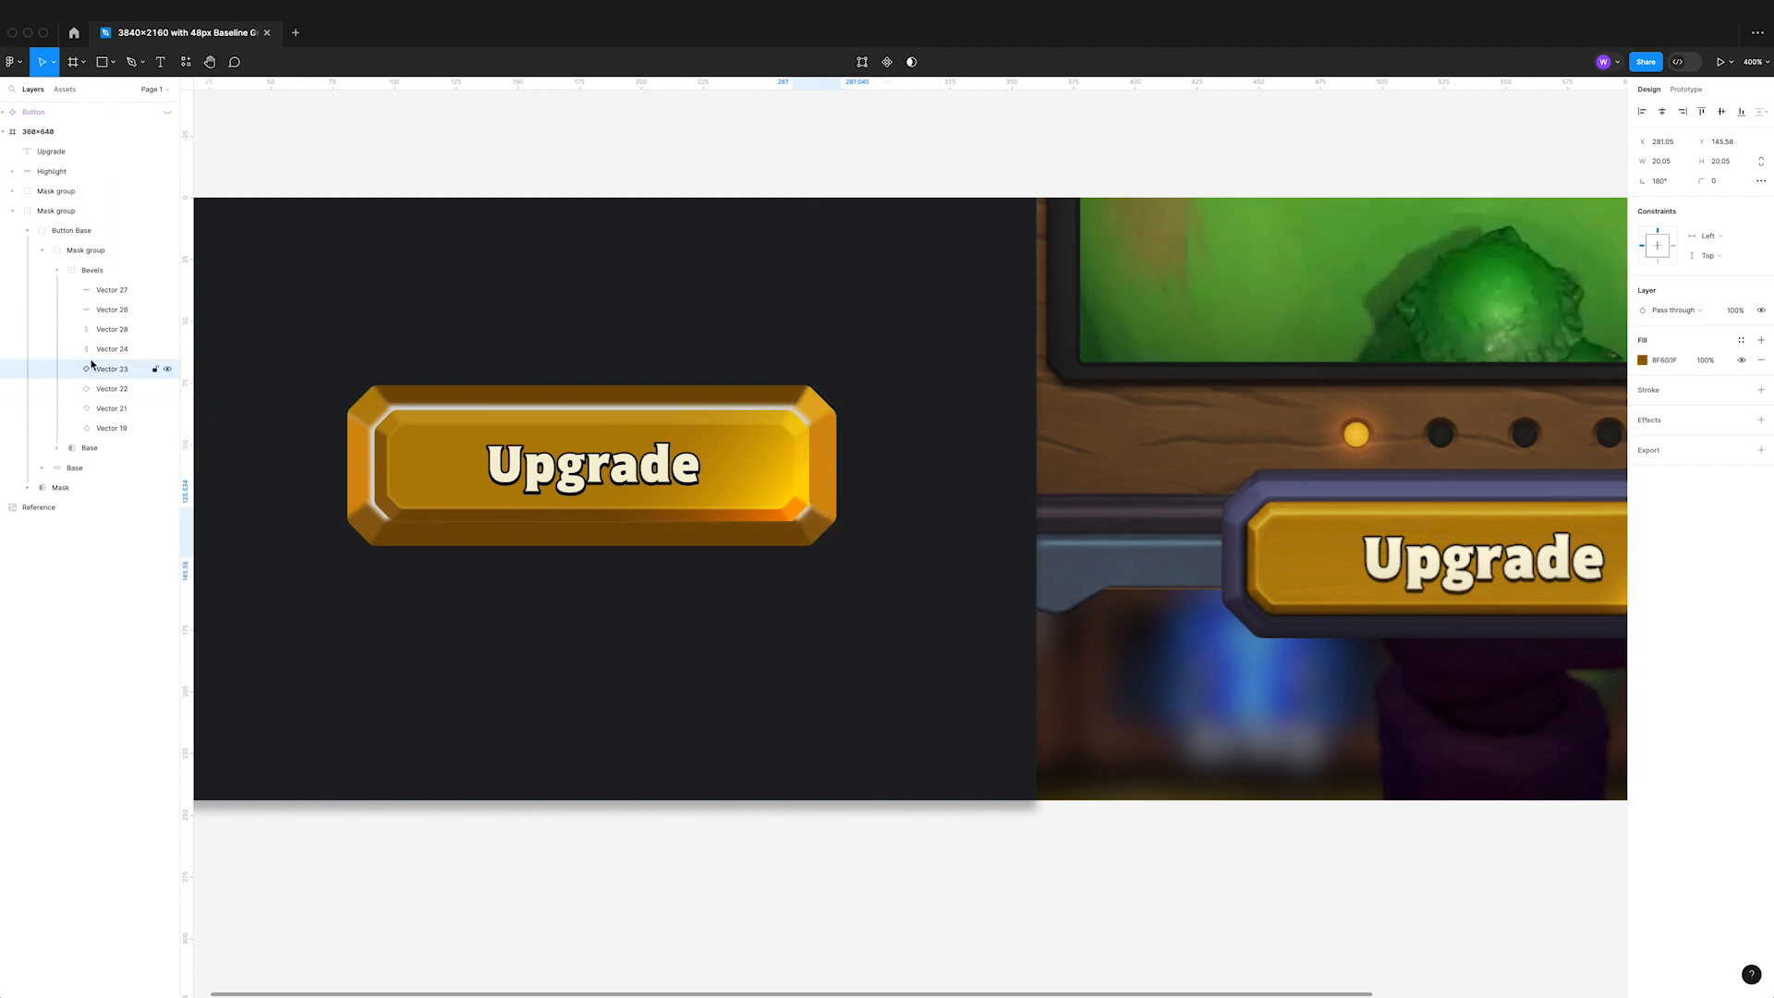
left_click(112, 349)
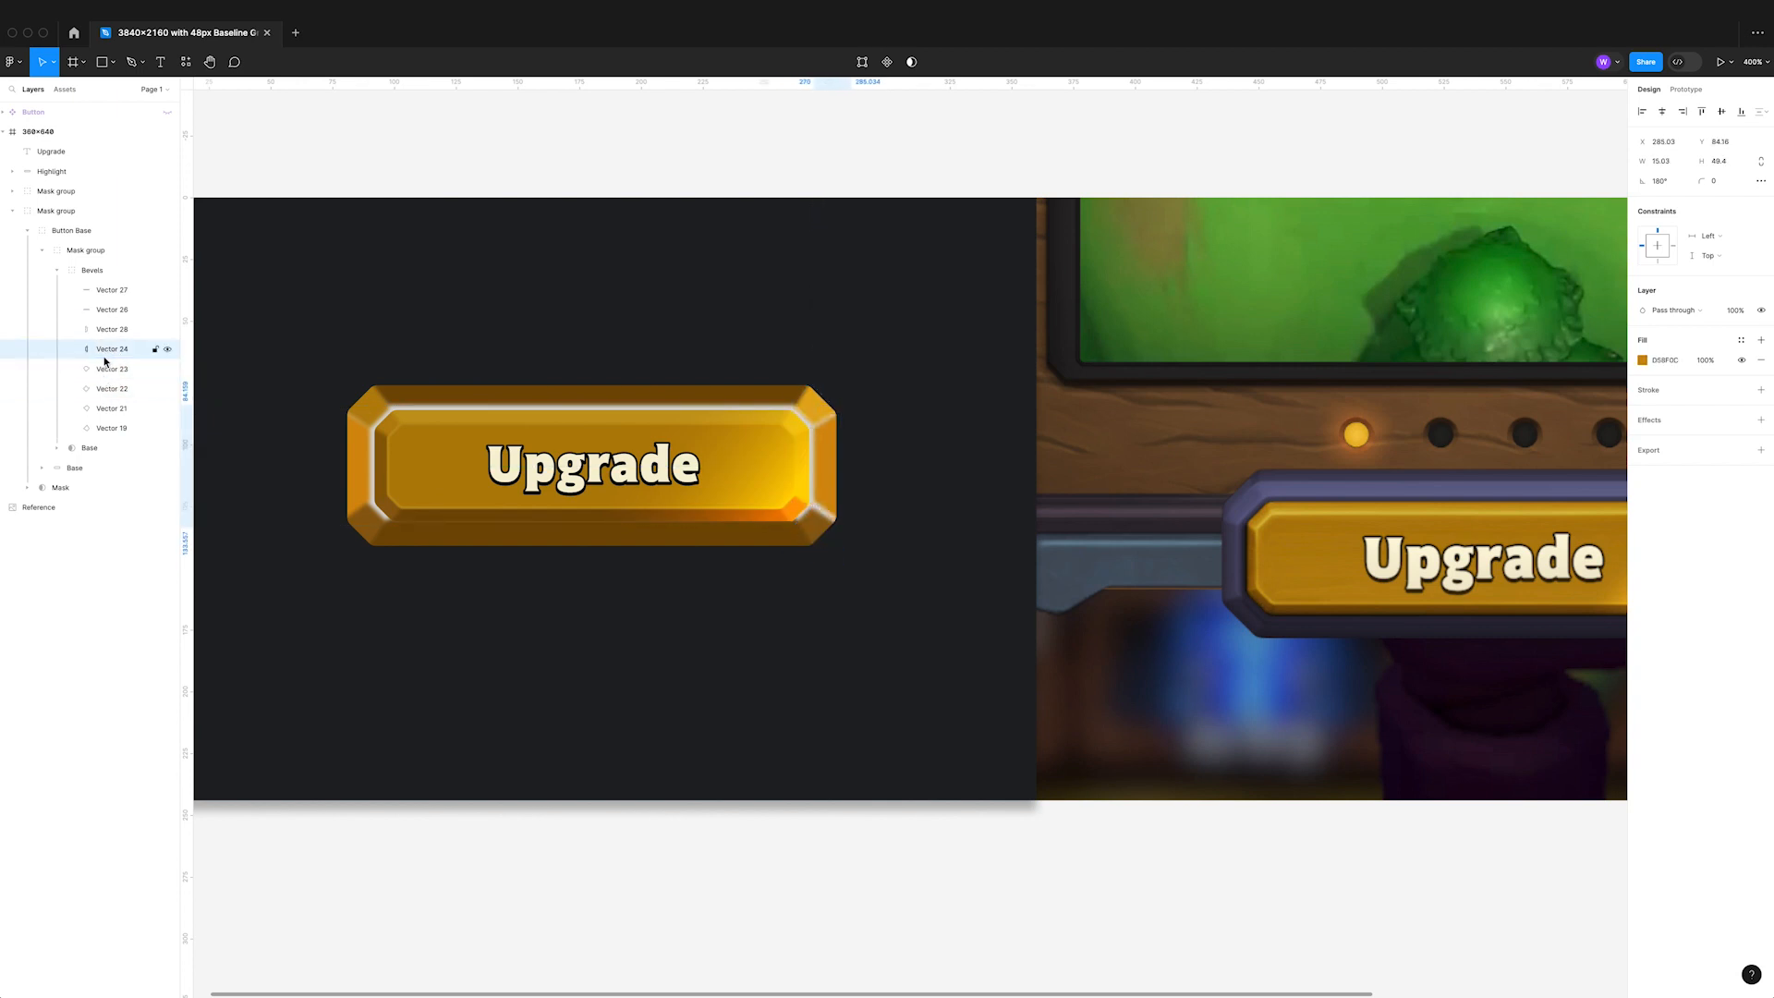
left_click(110, 328)
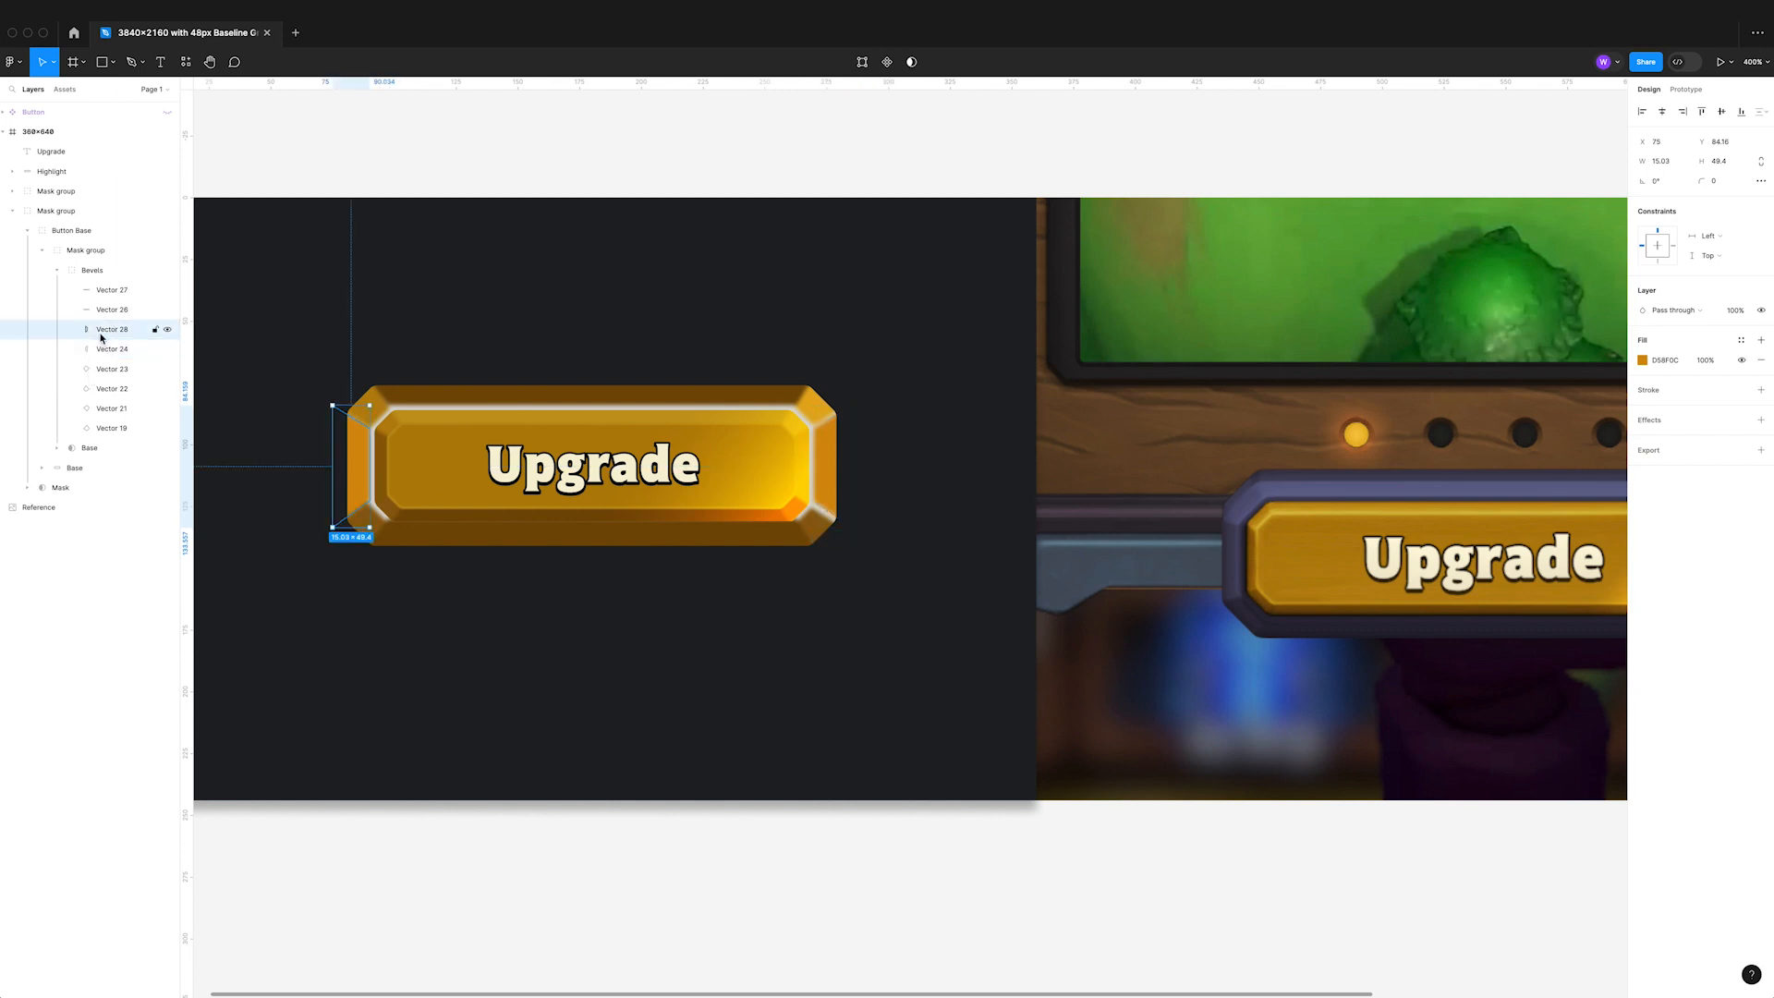
left_click(113, 309)
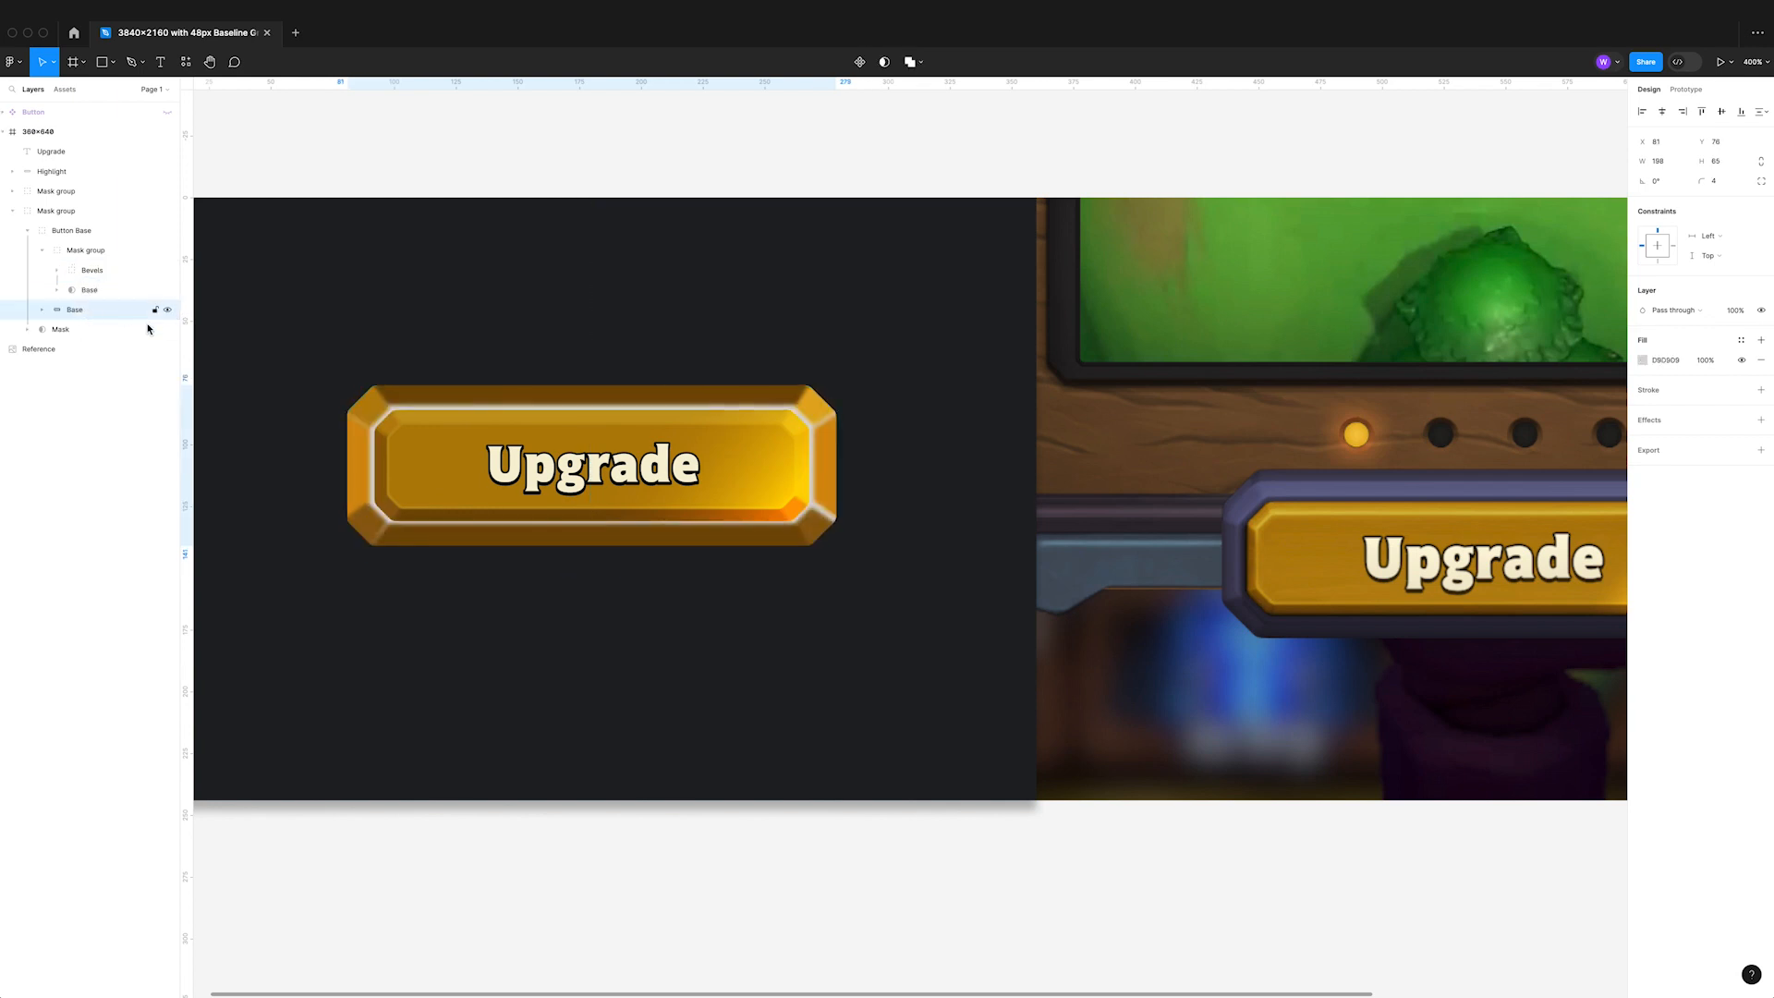
left_click(1644, 360)
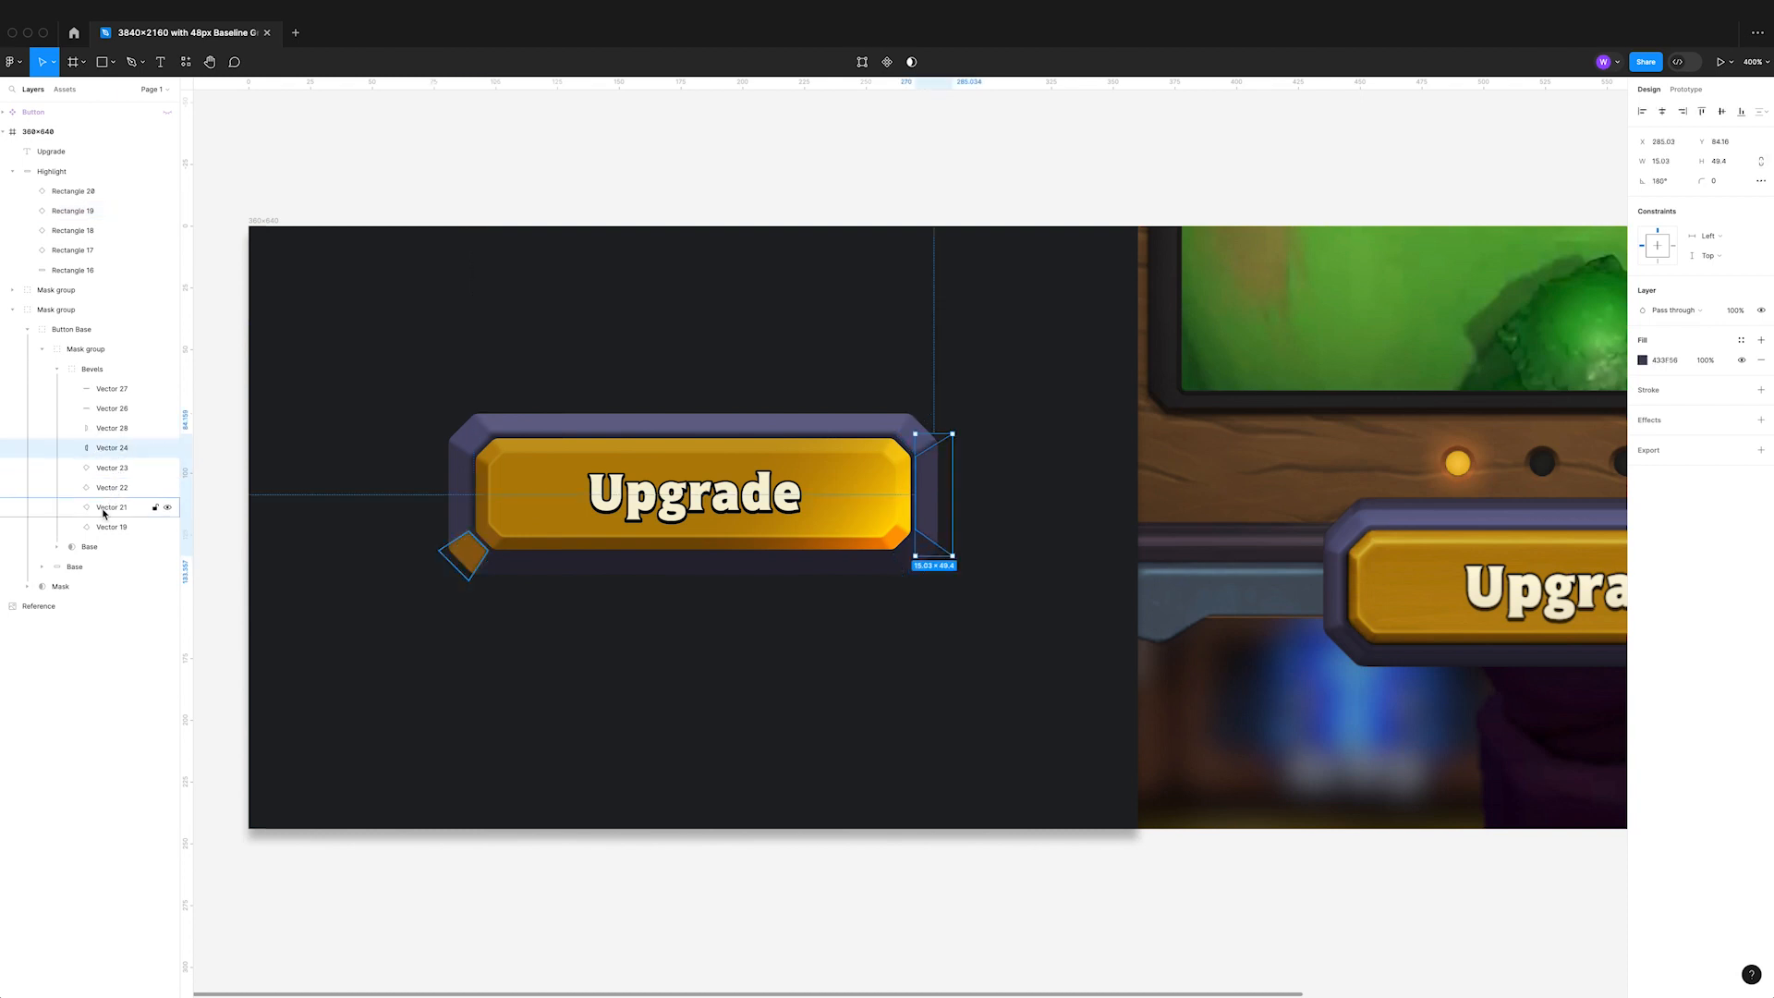
- Recolour the last corner bevel purple and give the inner base shape a soft blurred drop shadow
left_click(112, 506)
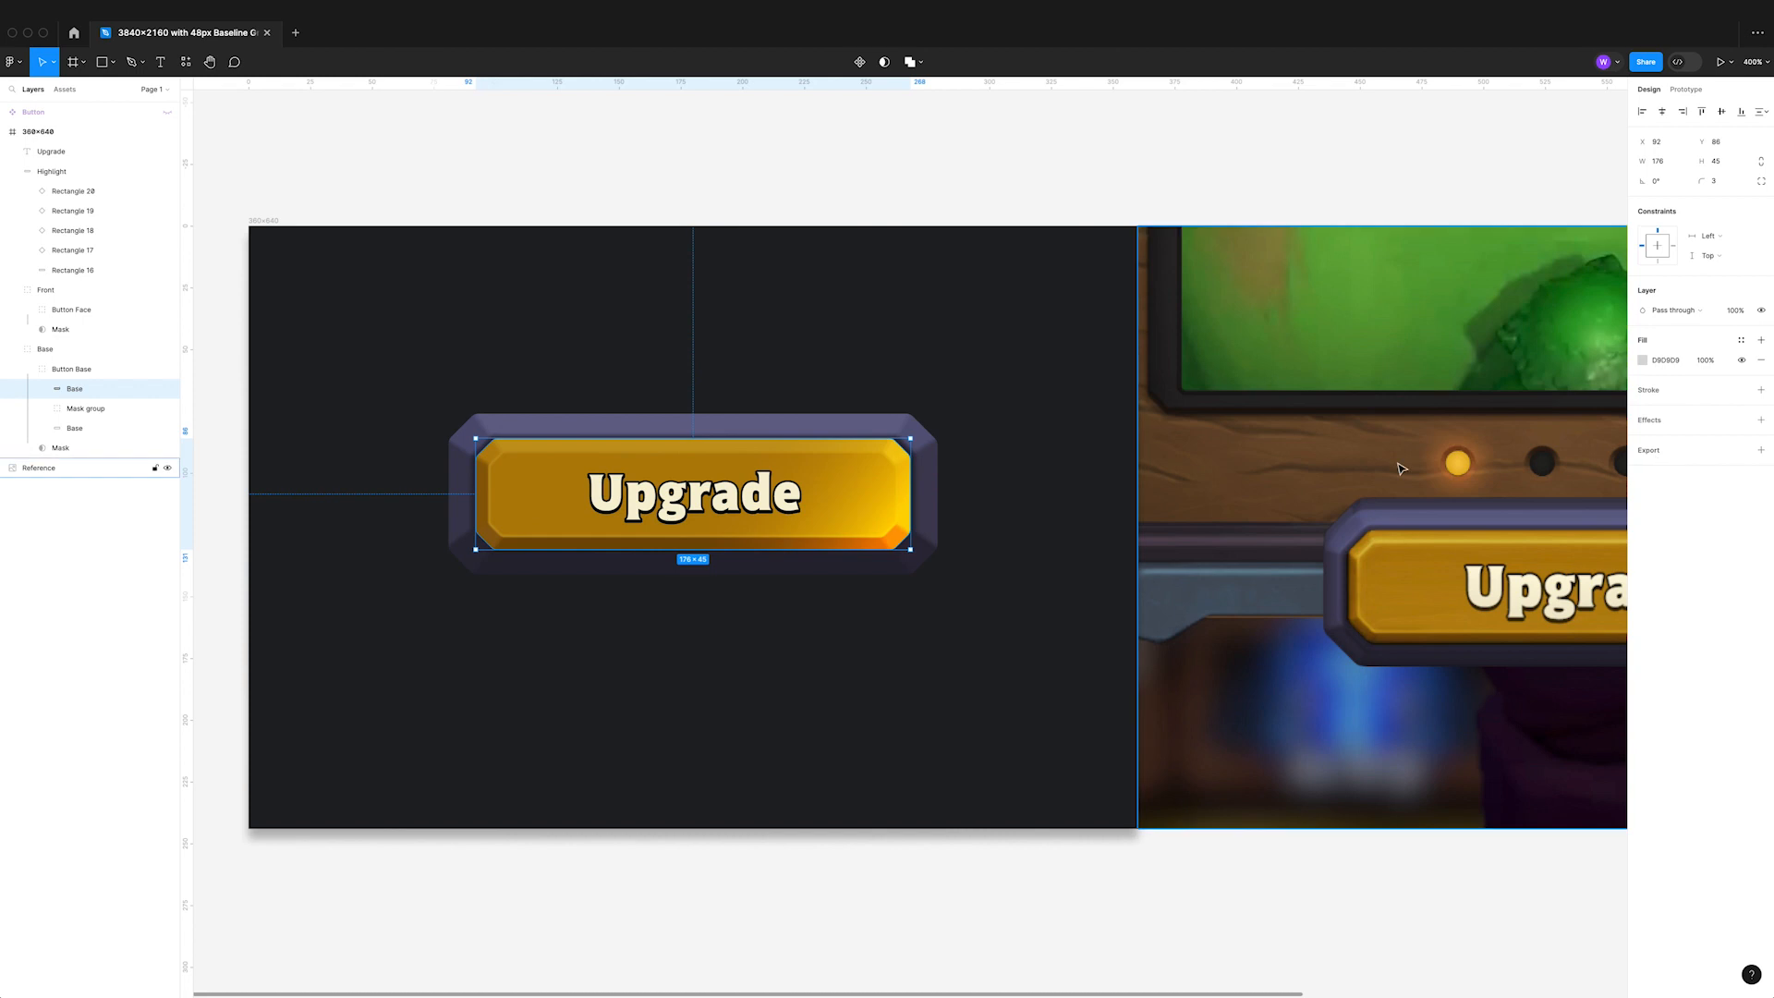
left_click_drag(914, 440, 915, 440)
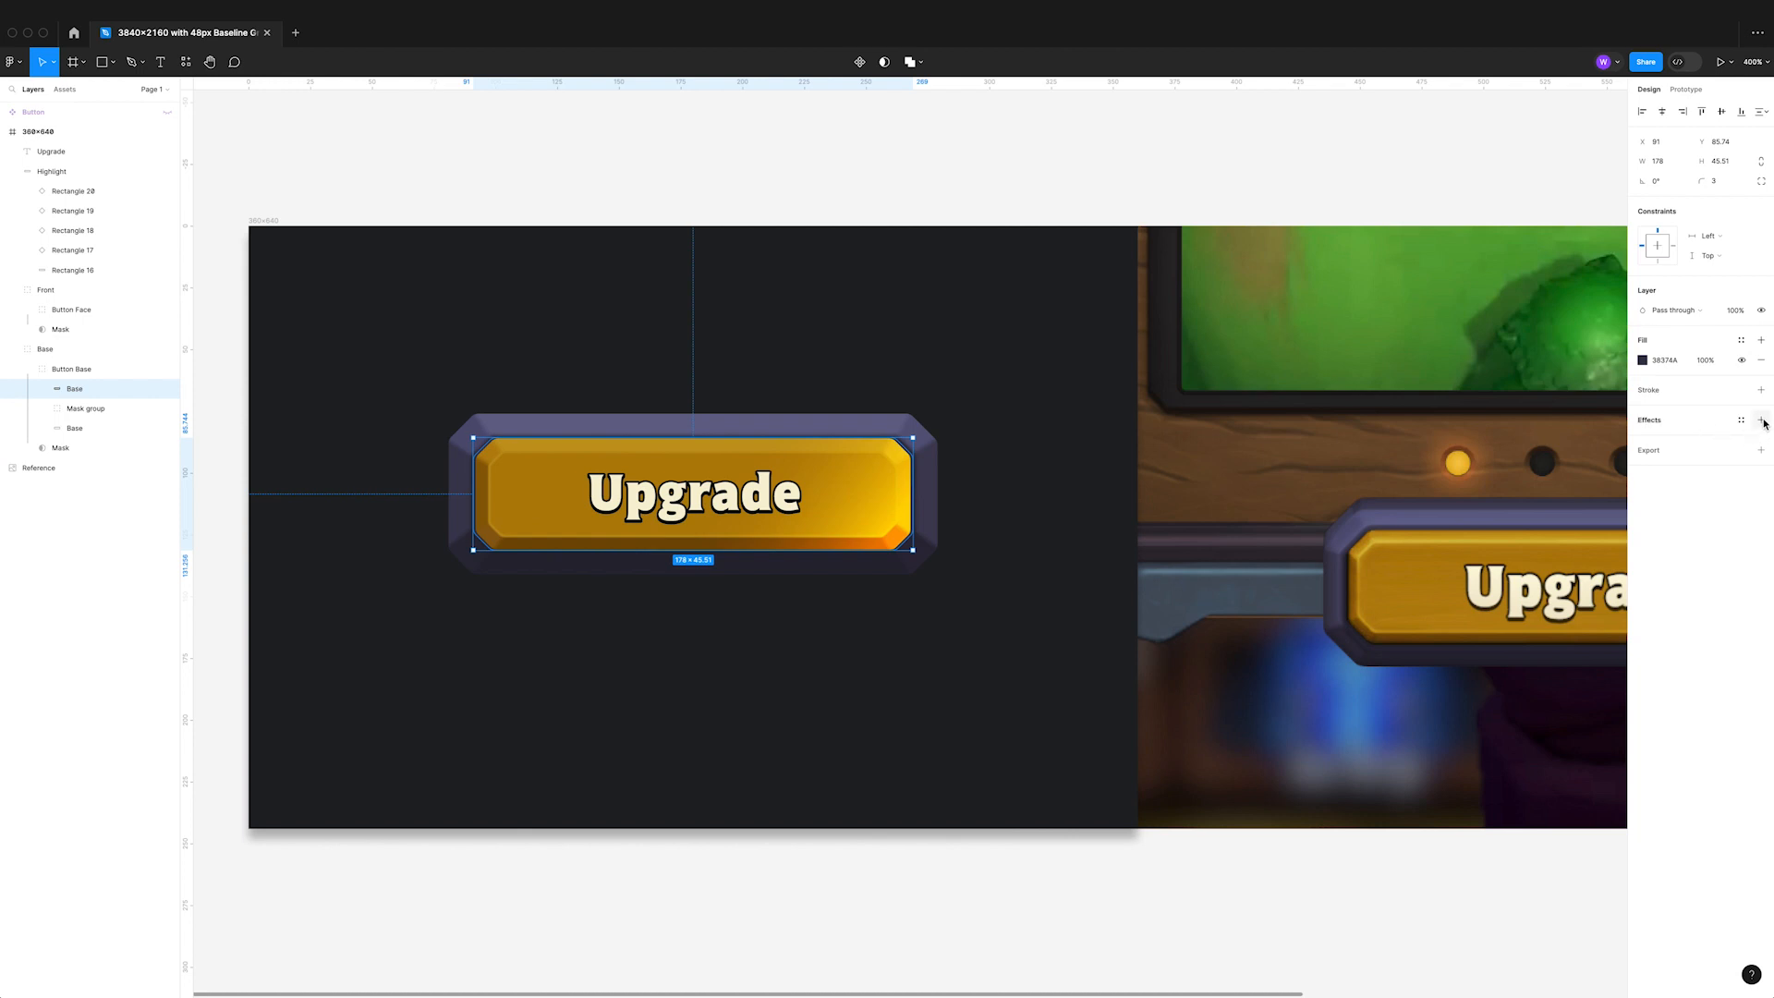
left_click(1760, 421)
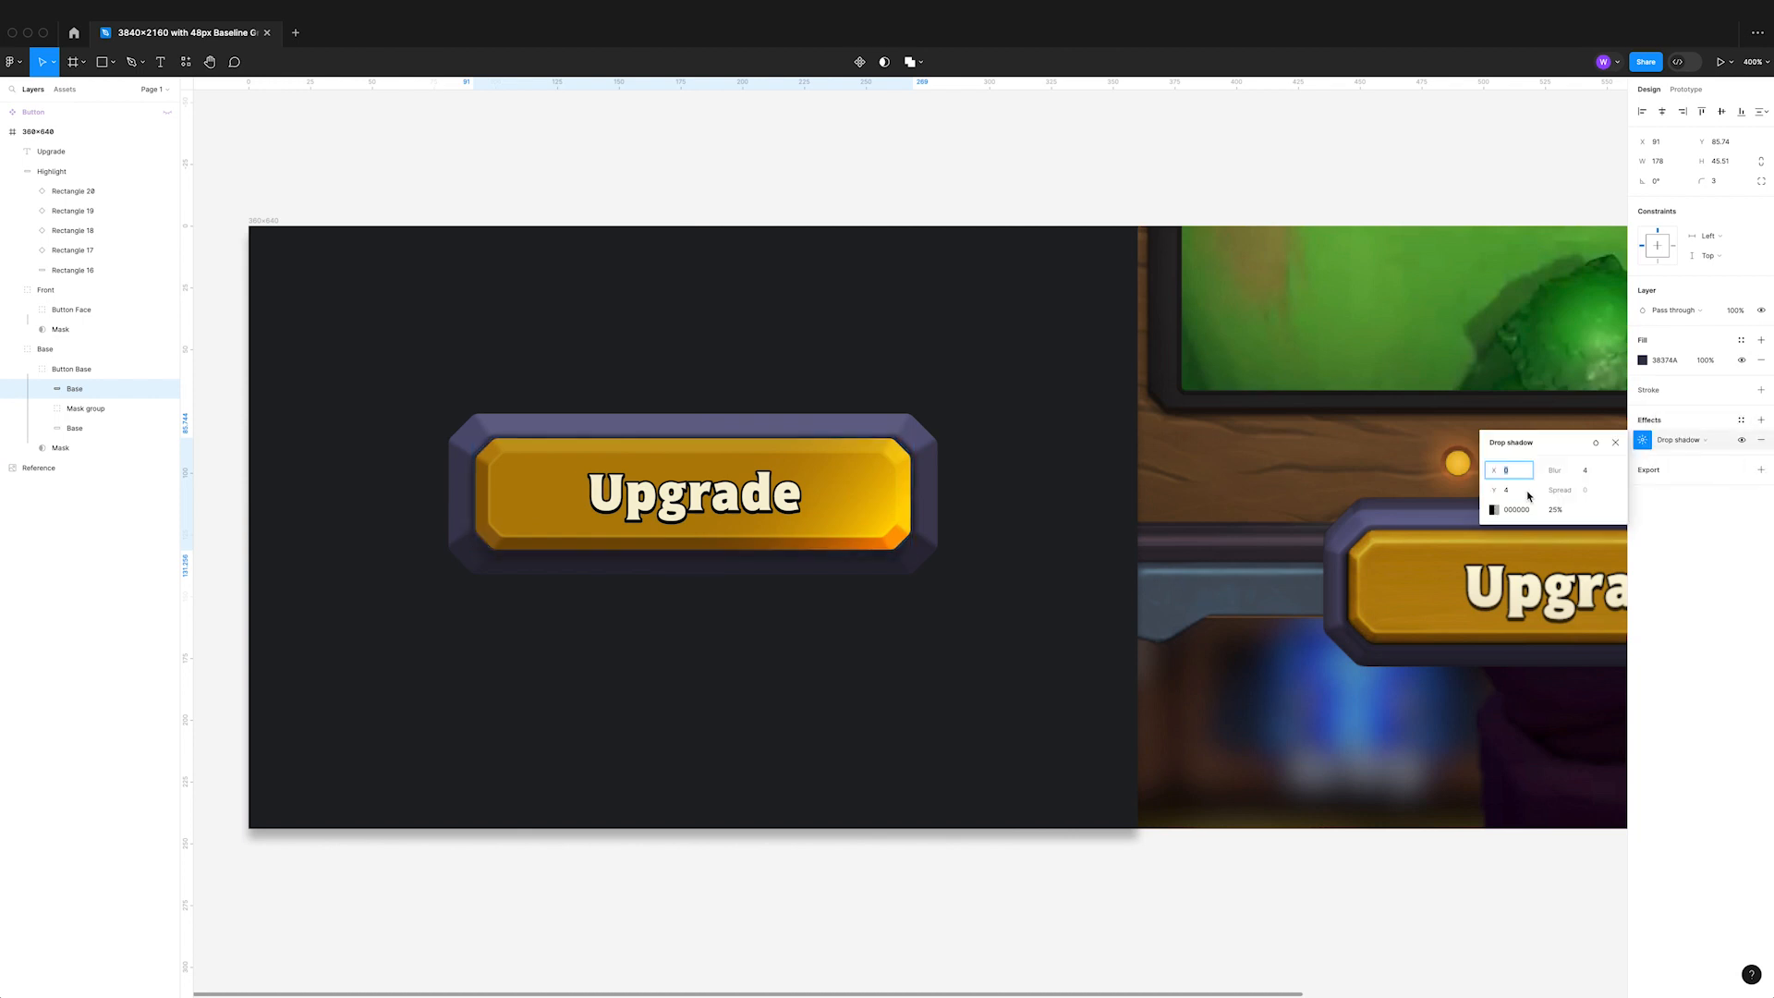
left_click(1509, 490)
type("0")
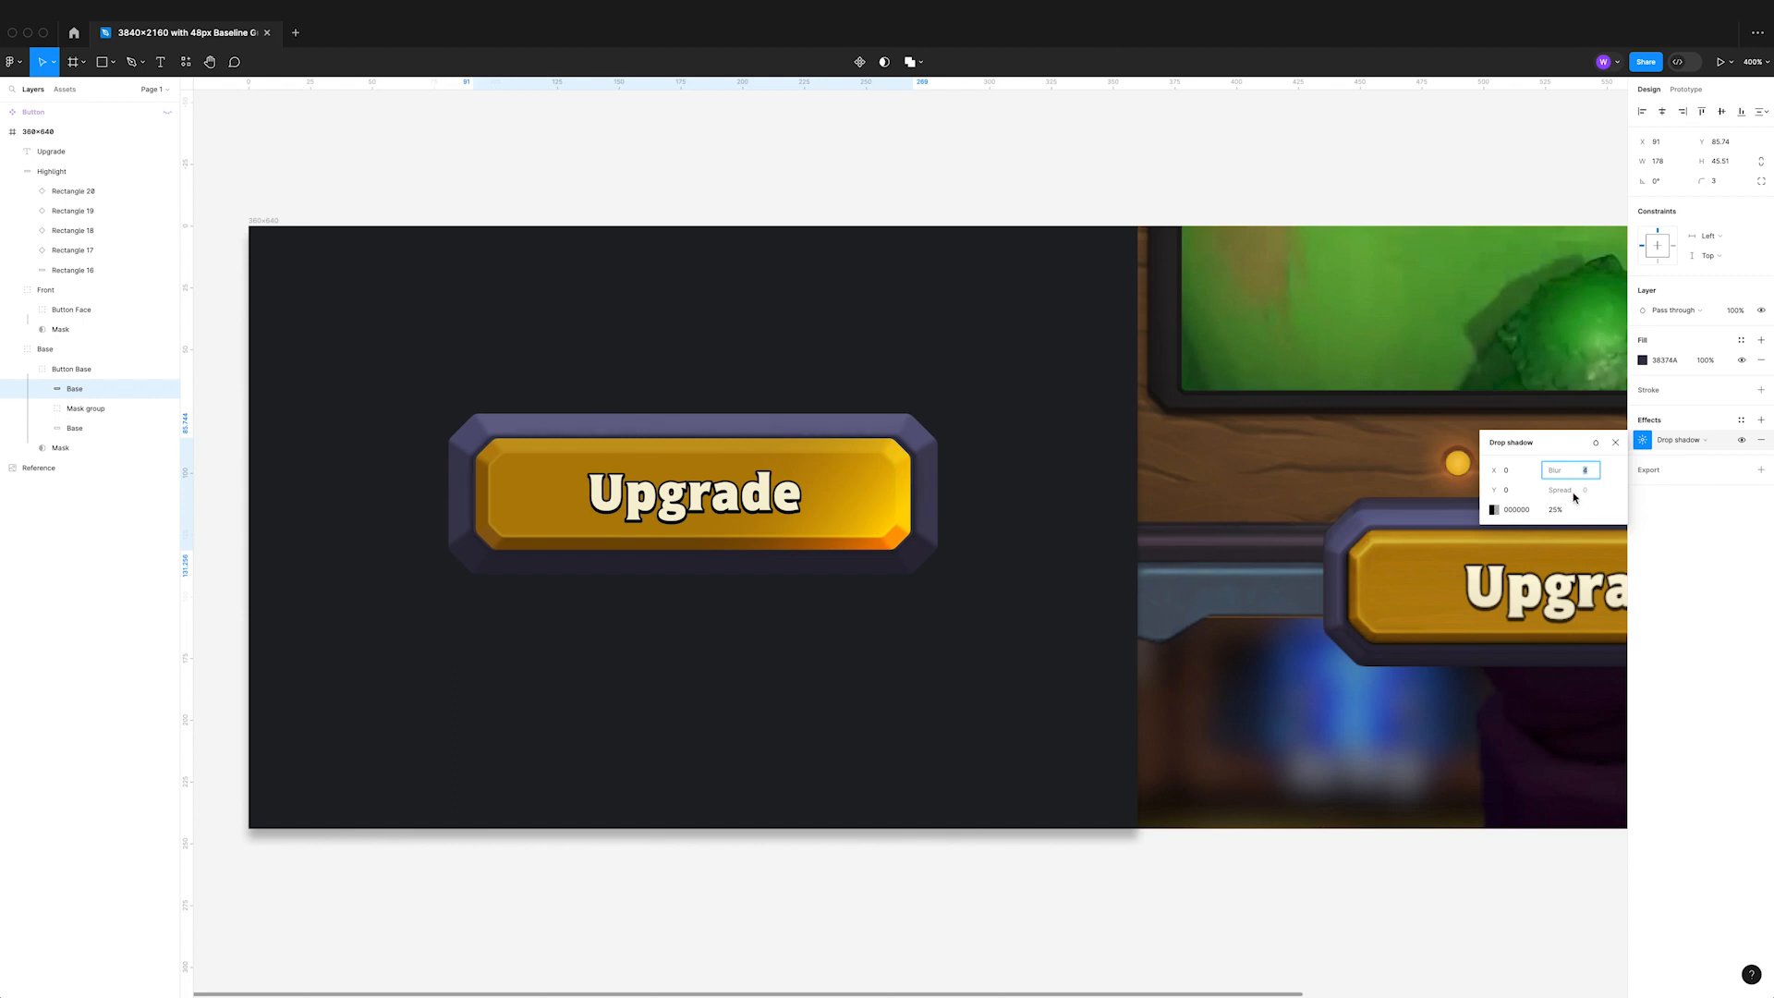
left_click(1493, 509)
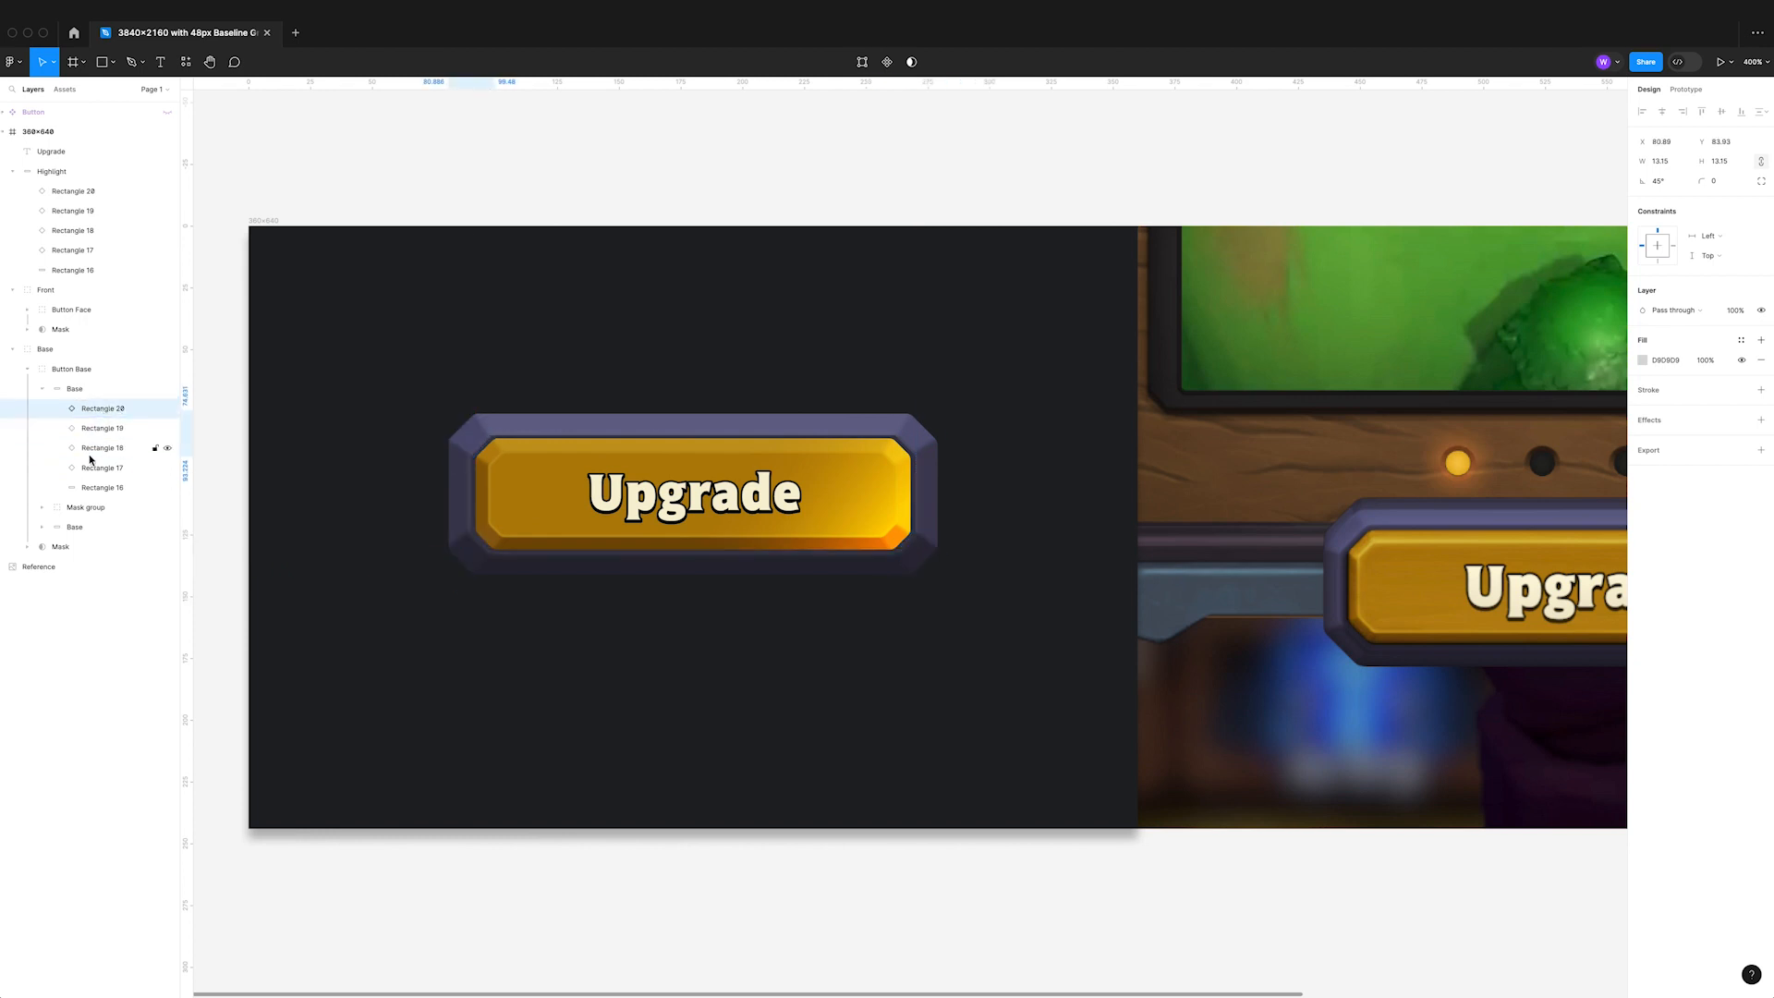
left_click(99, 406)
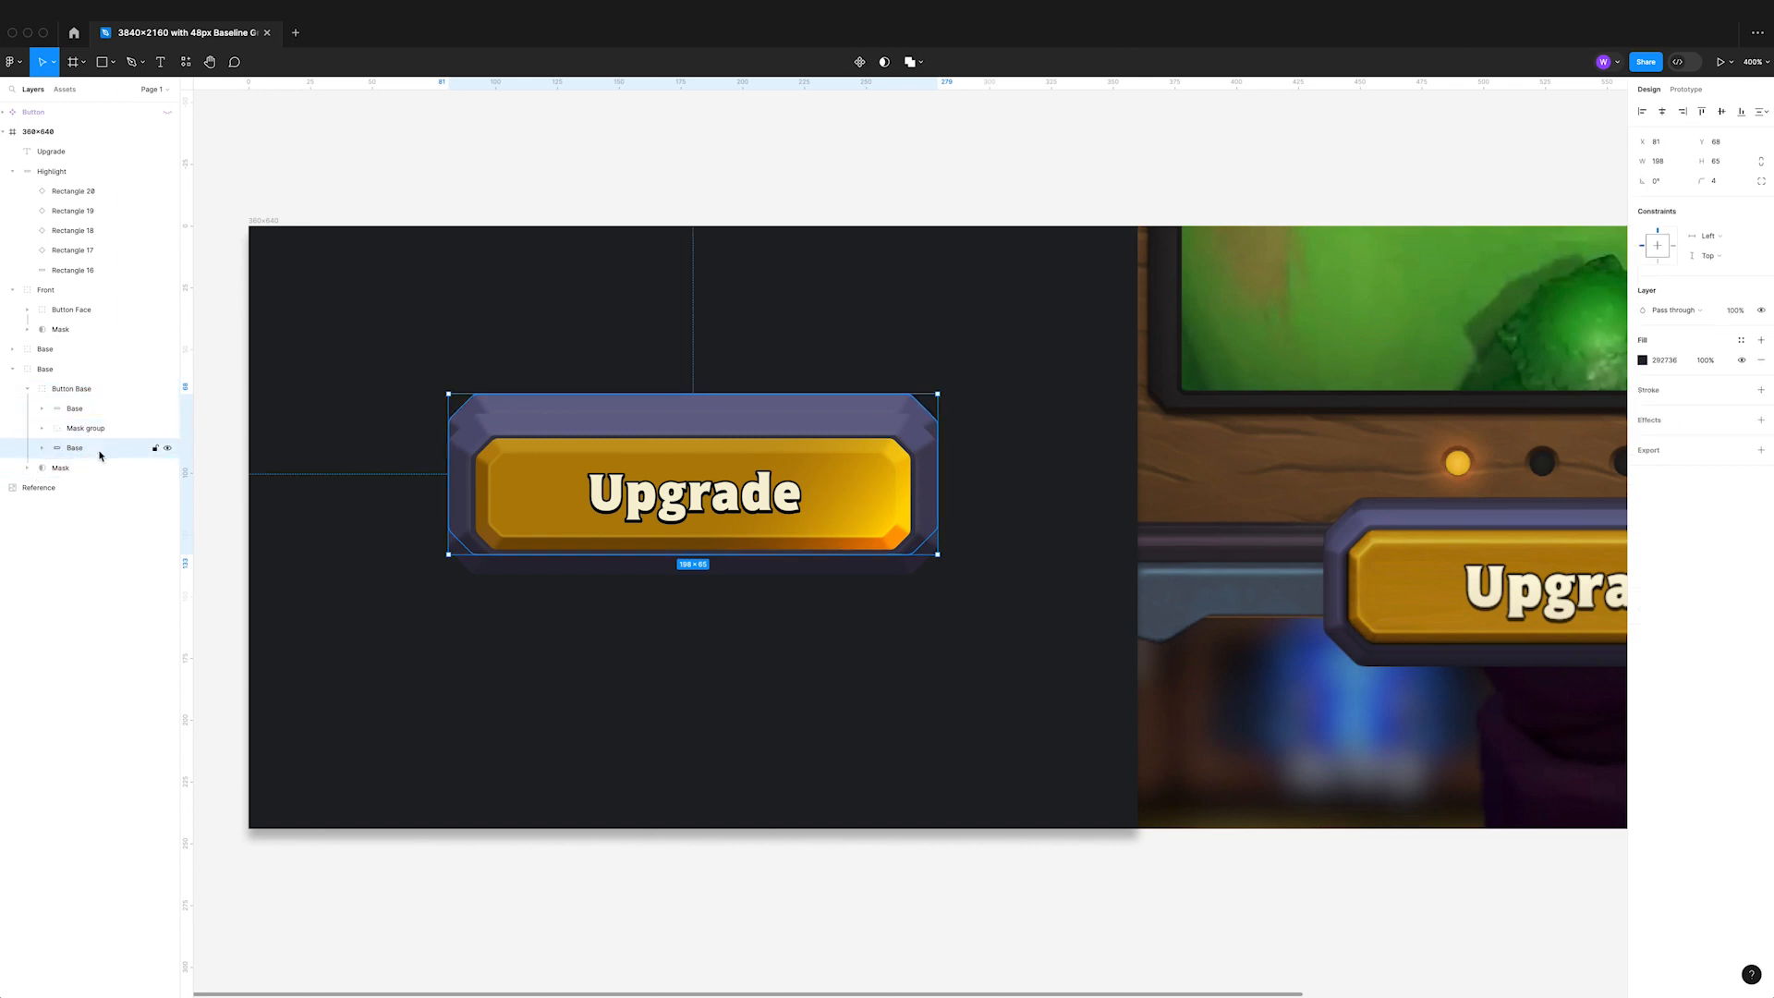
- Reshape the top bevel strip of the purple base within its Bevels group
left_click(87, 427)
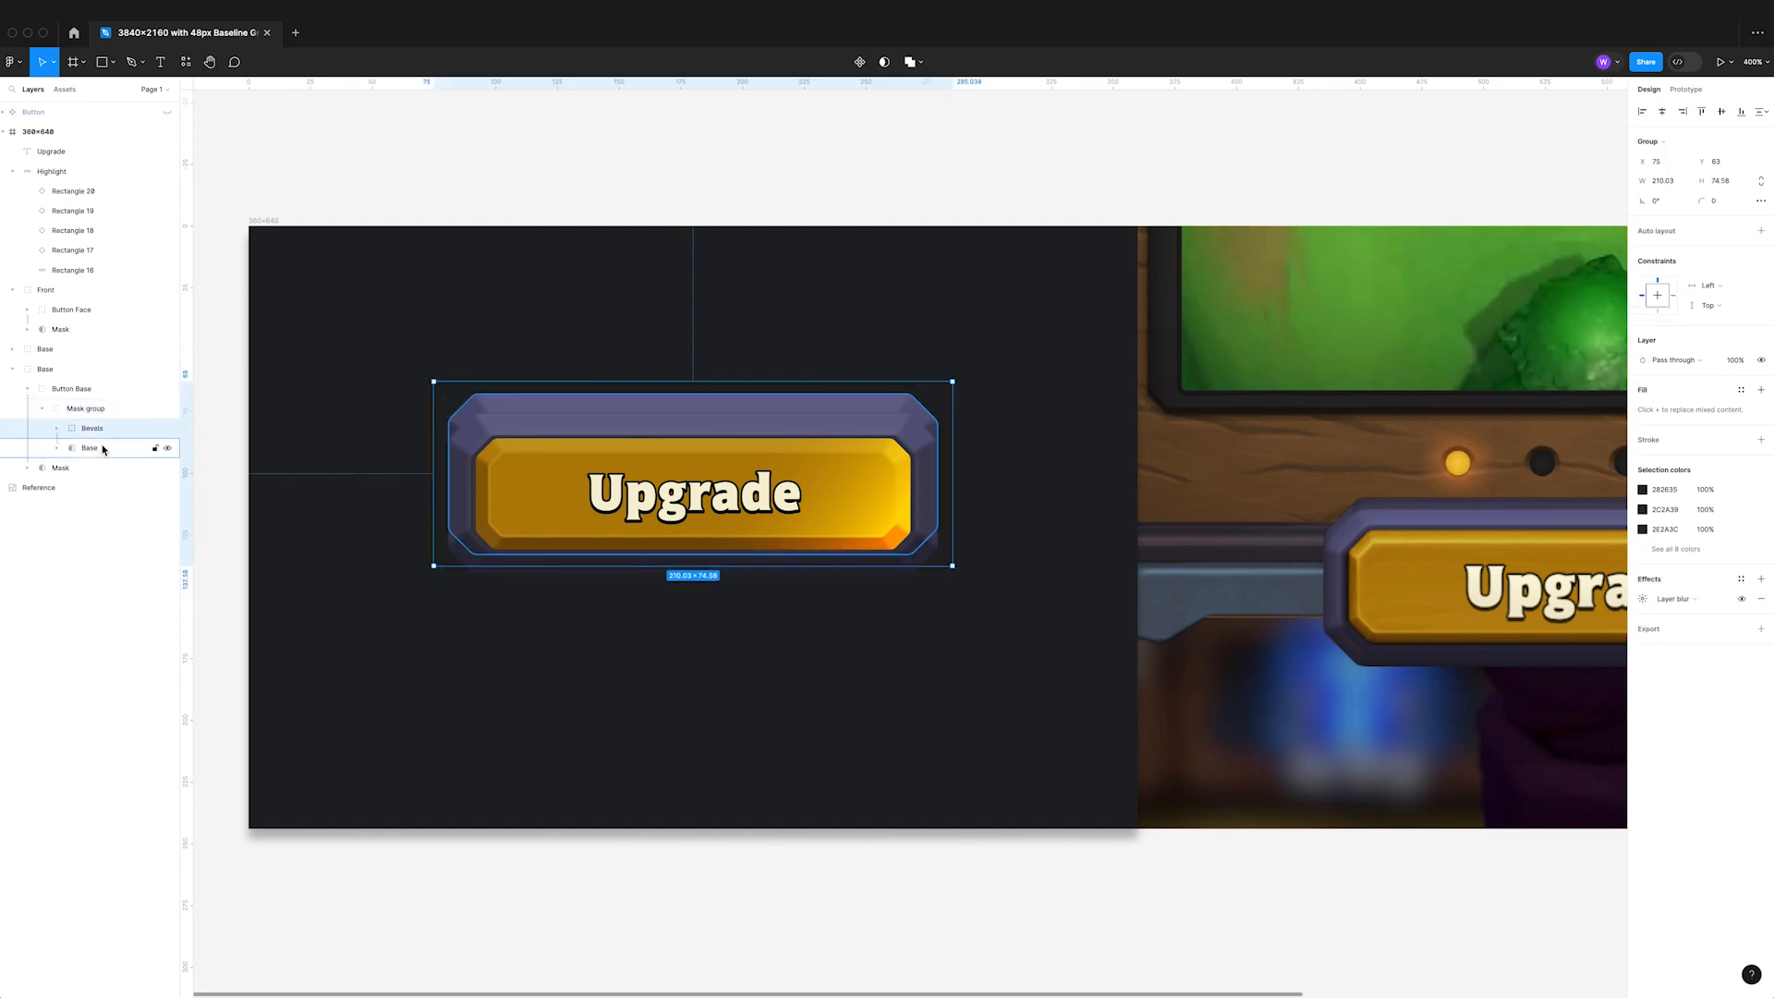
left_click(93, 427)
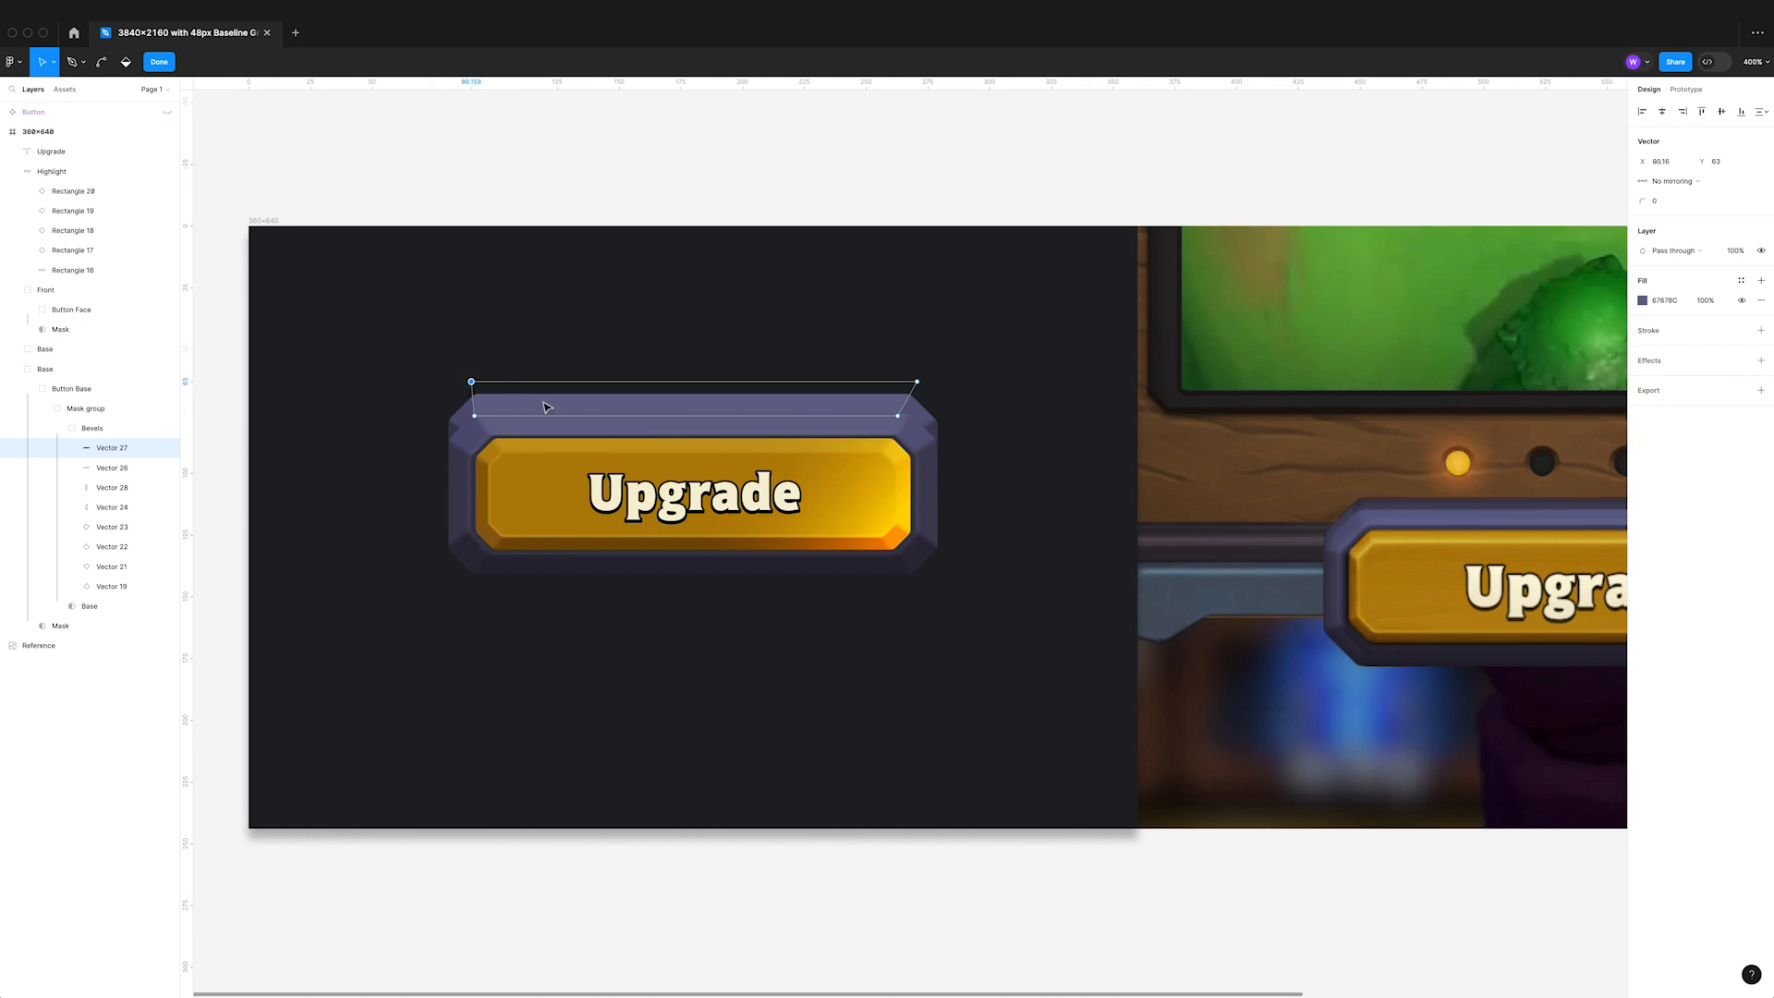
left_click_drag(471, 383, 900, 416)
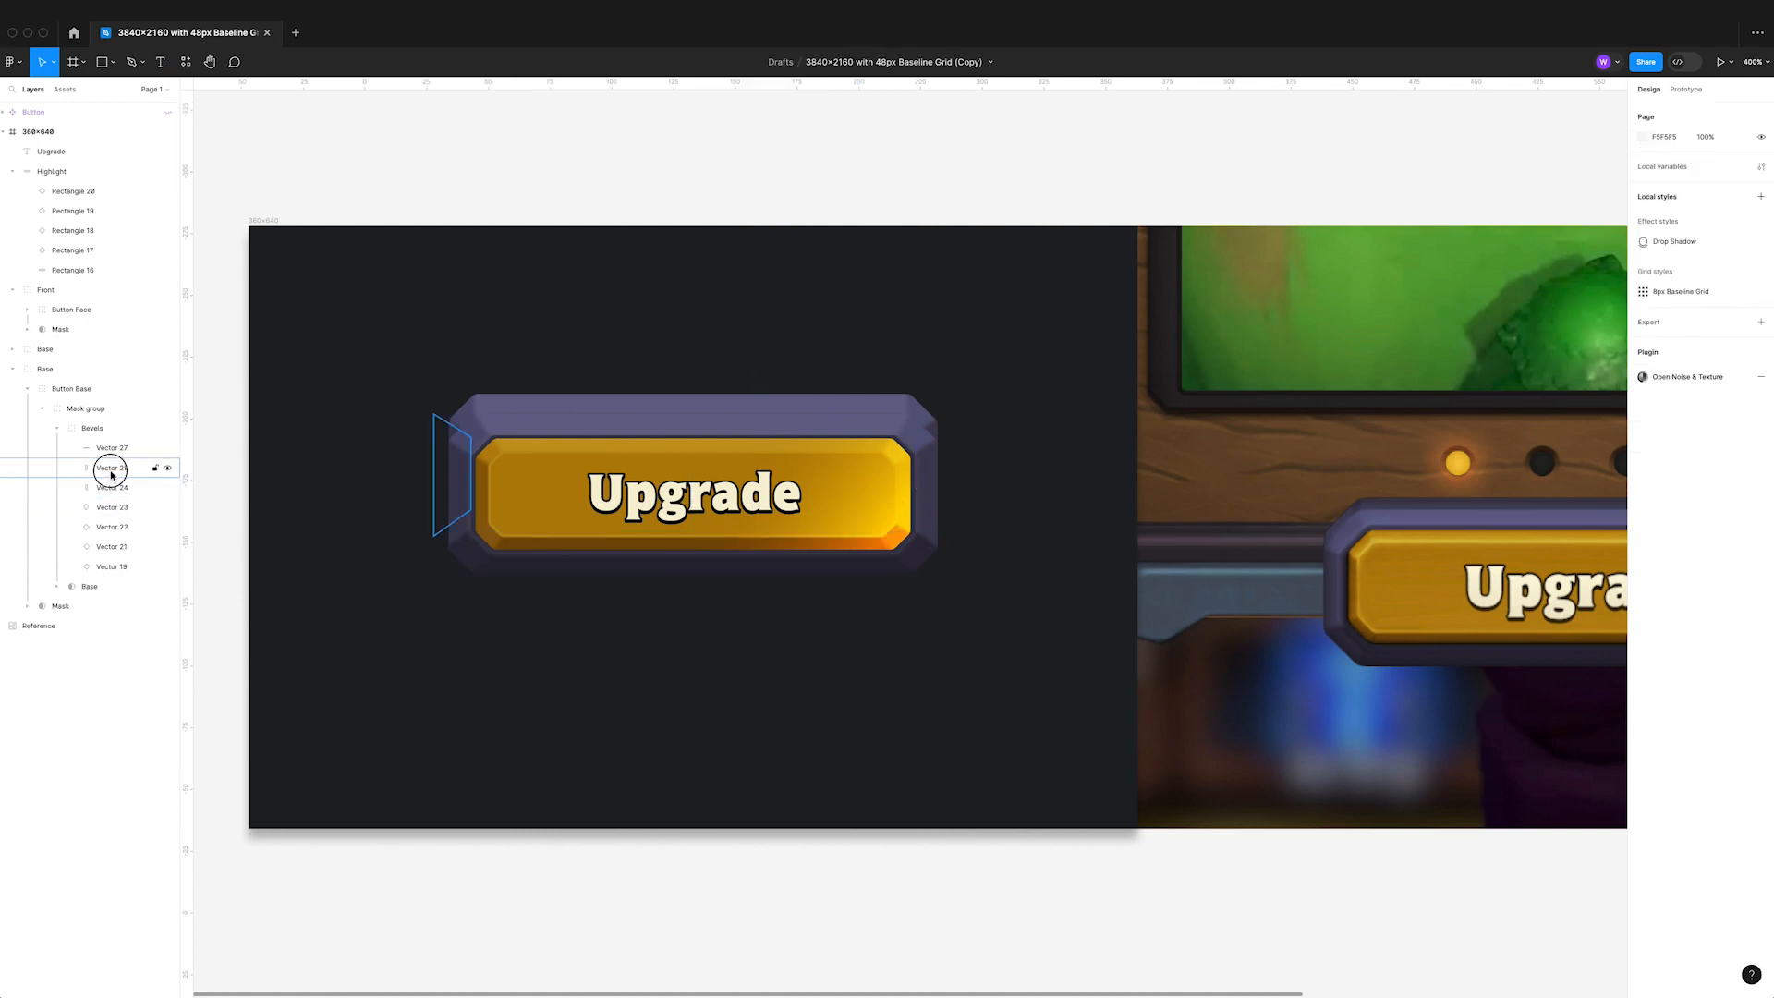
- Reshape the top-right corner bevel facet and finish vector editing
left_click(113, 467)
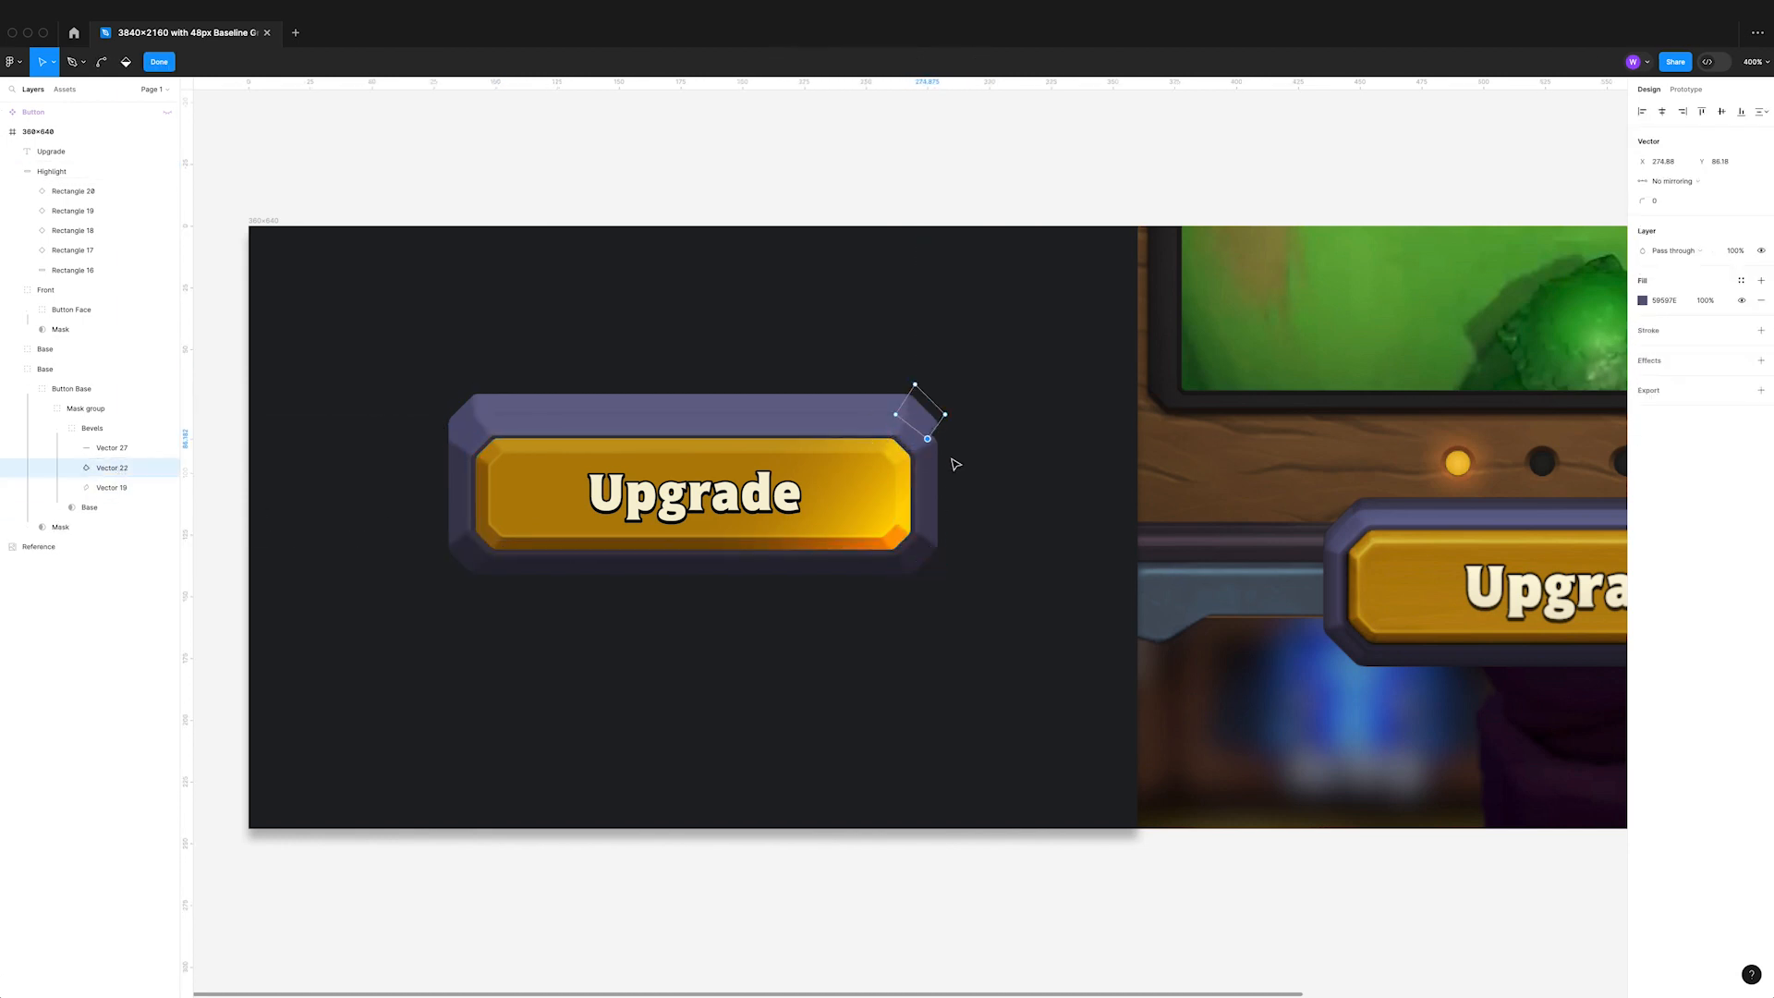
left_click_drag(926, 440, 937, 452)
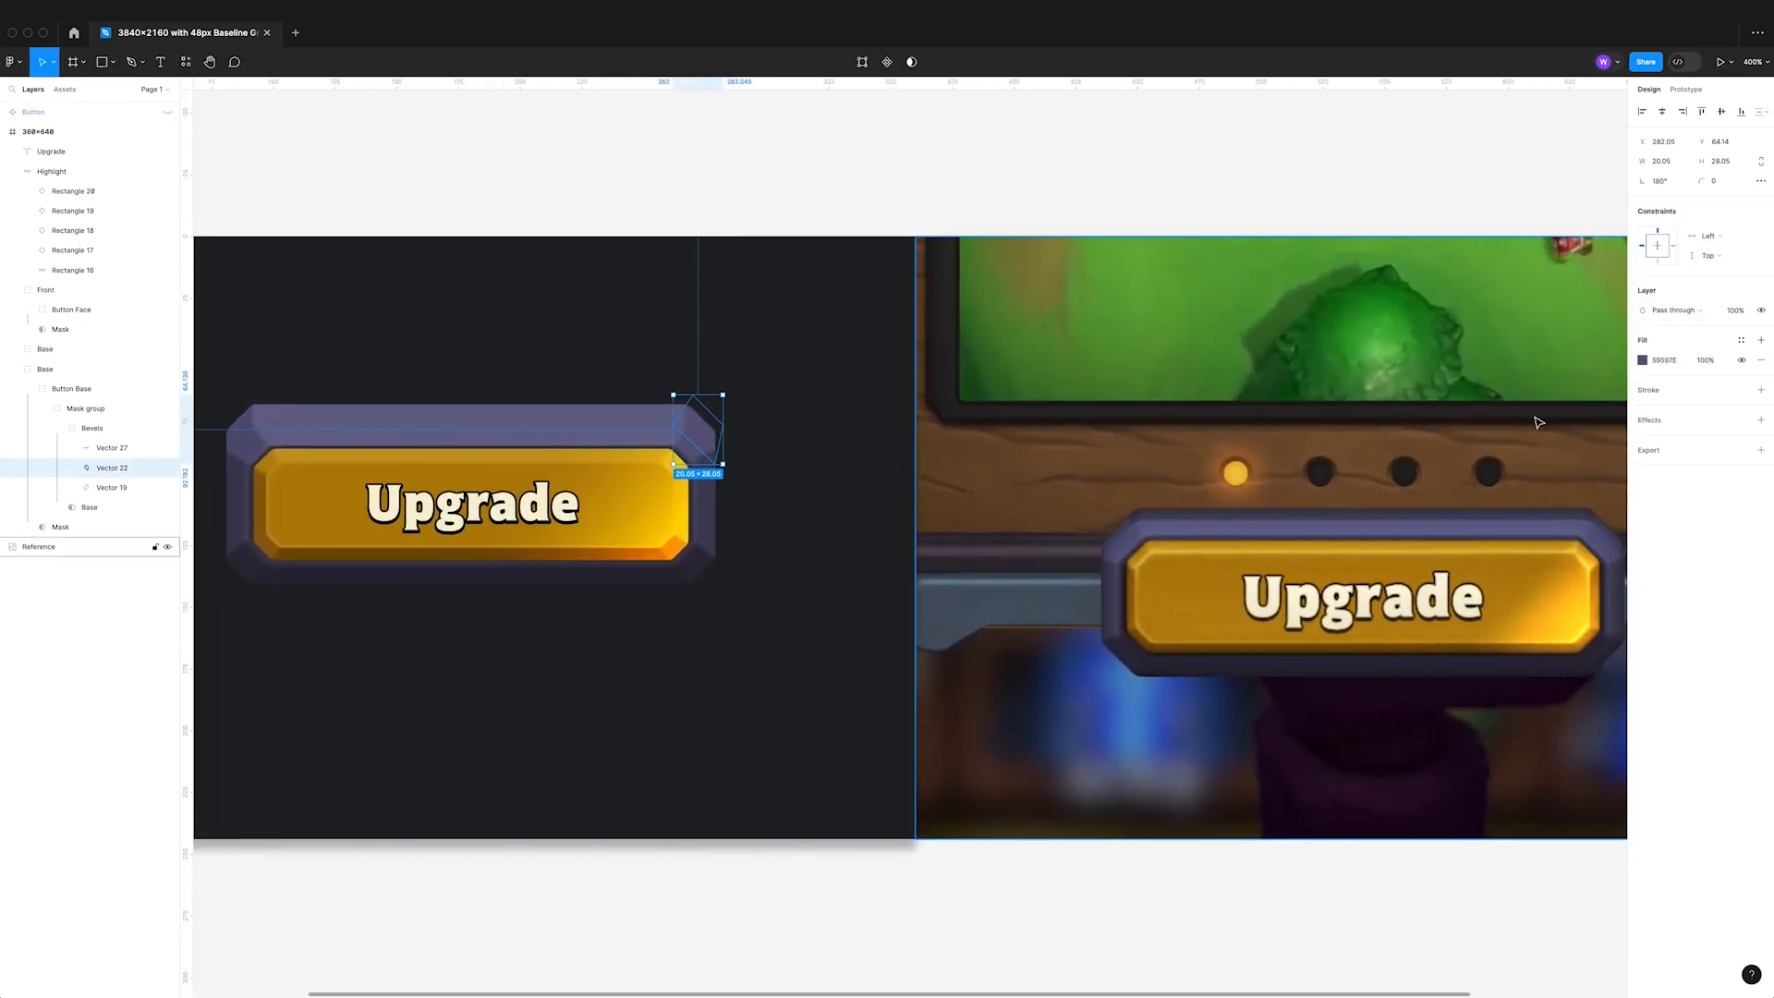
left_click(111, 447)
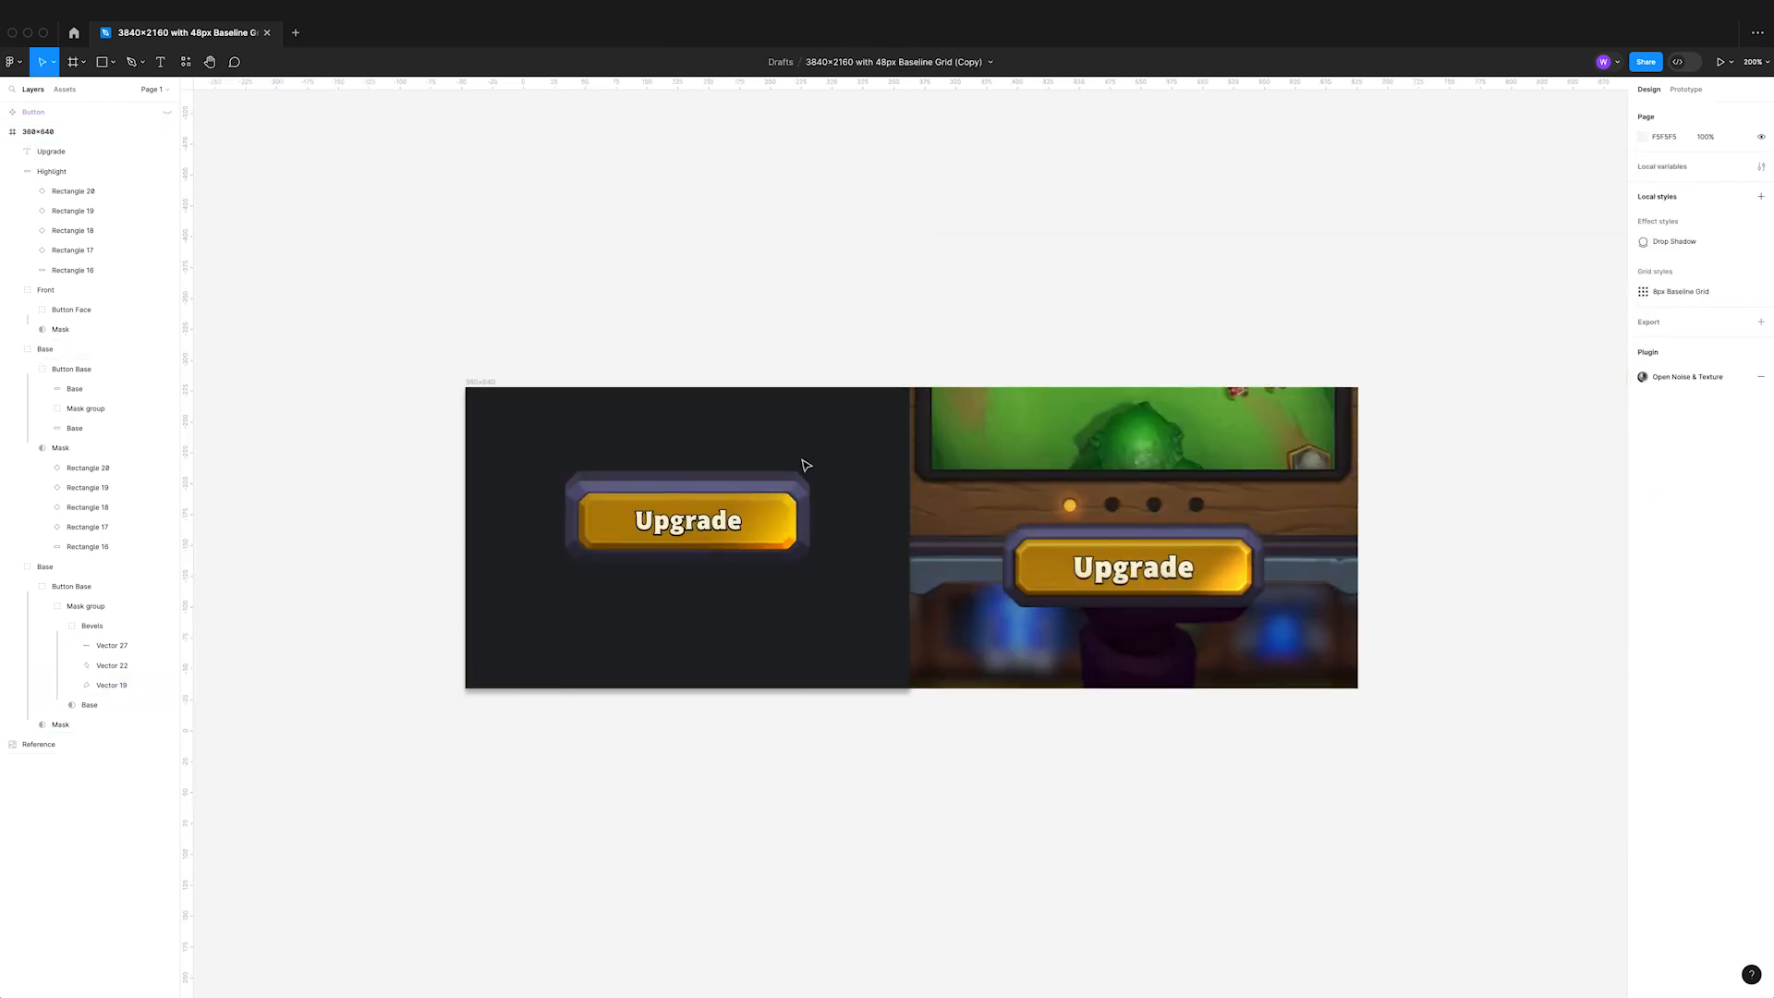
- Fill the top bevel strip with a dark linear gradient stretched across it, with an added middle stop
left_click(44, 567)
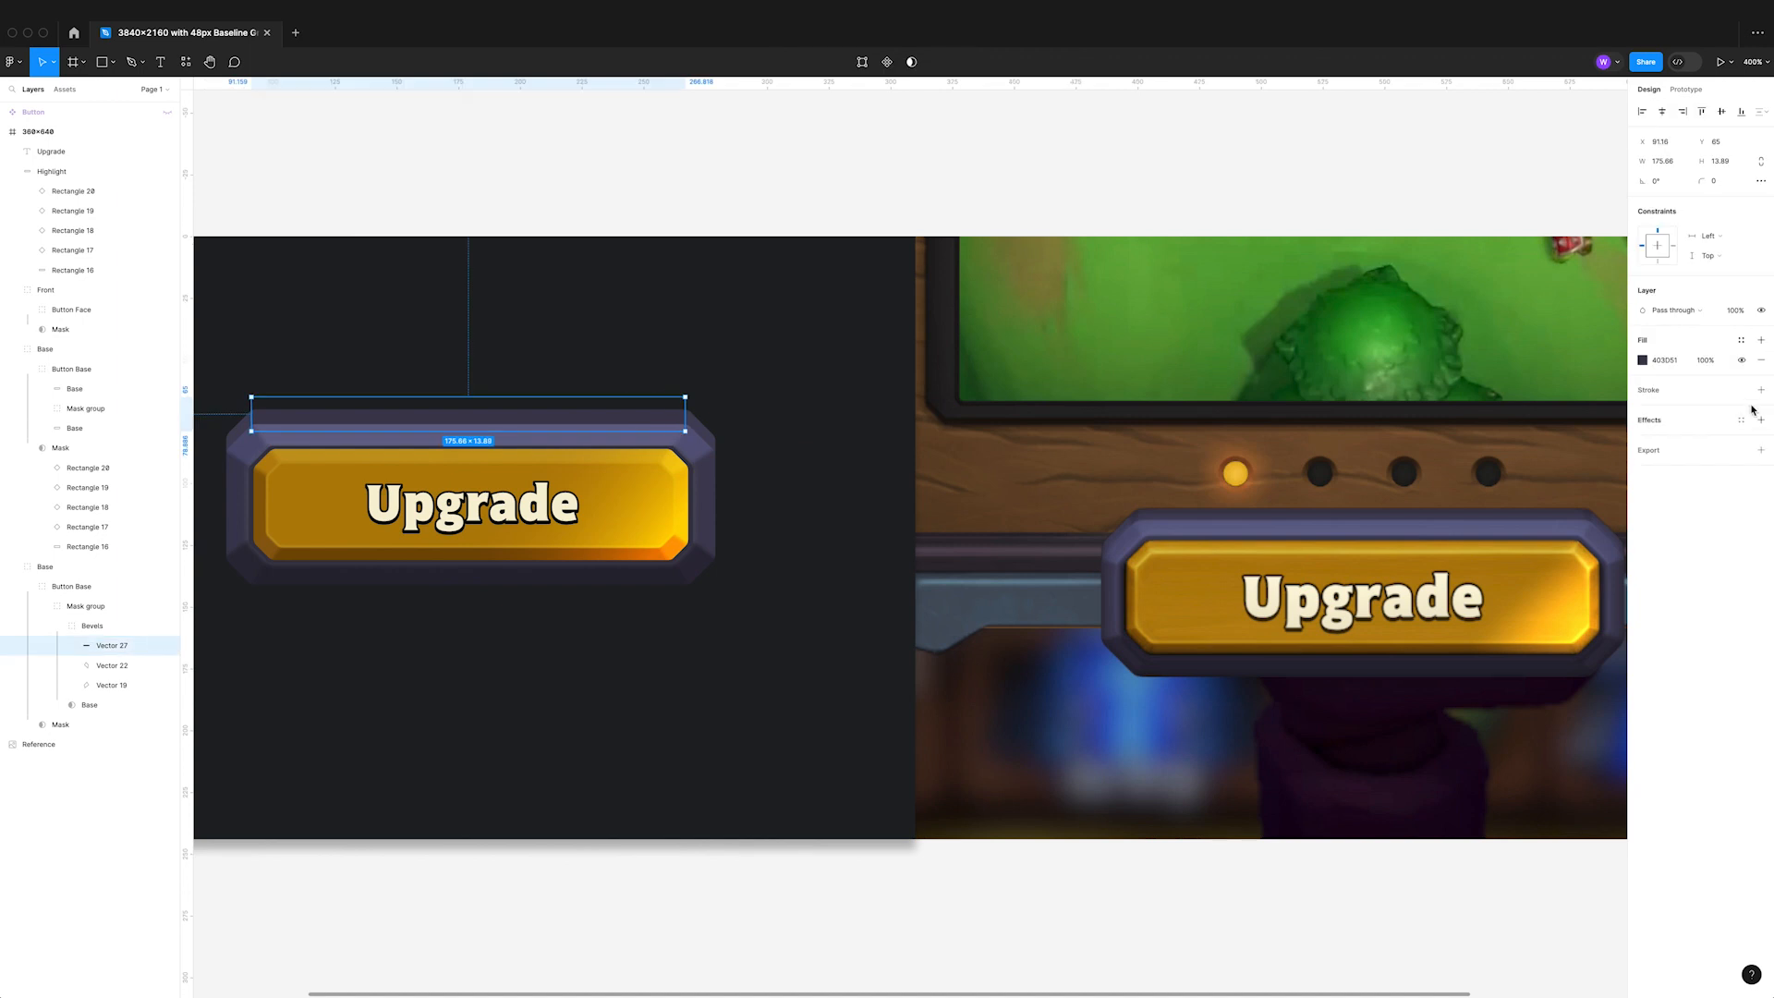
left_click(1642, 360)
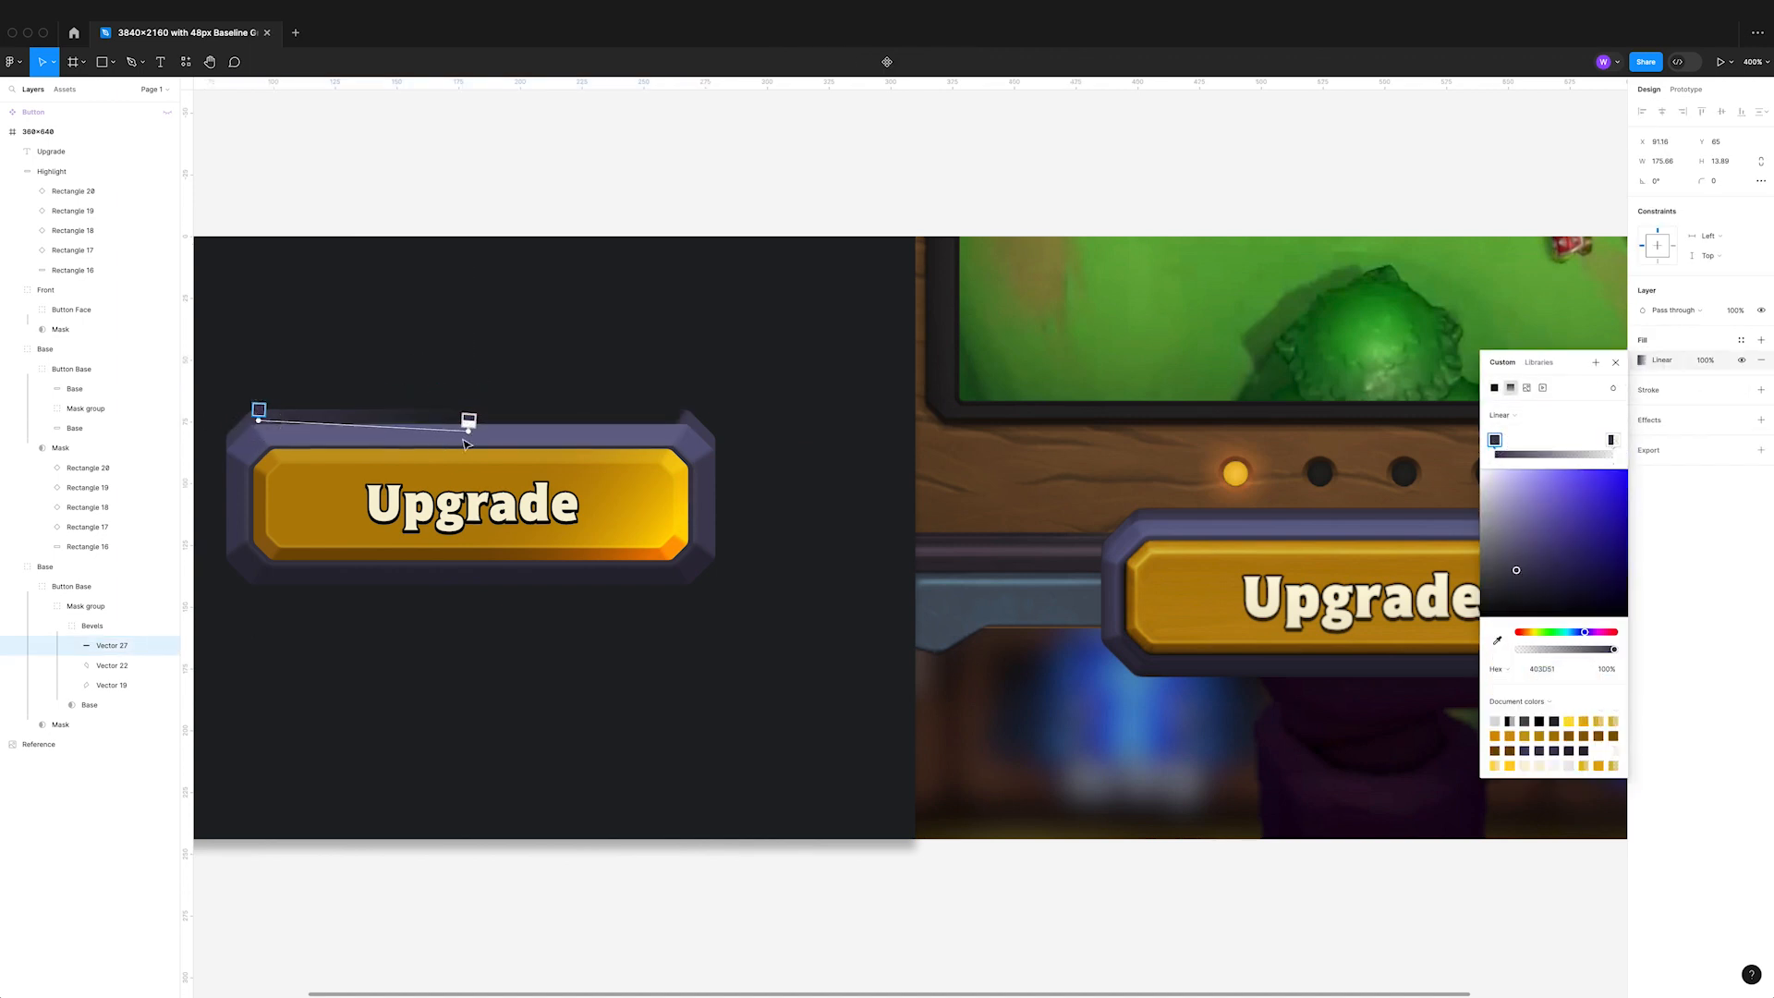
left_click_drag(467, 419, 687, 417)
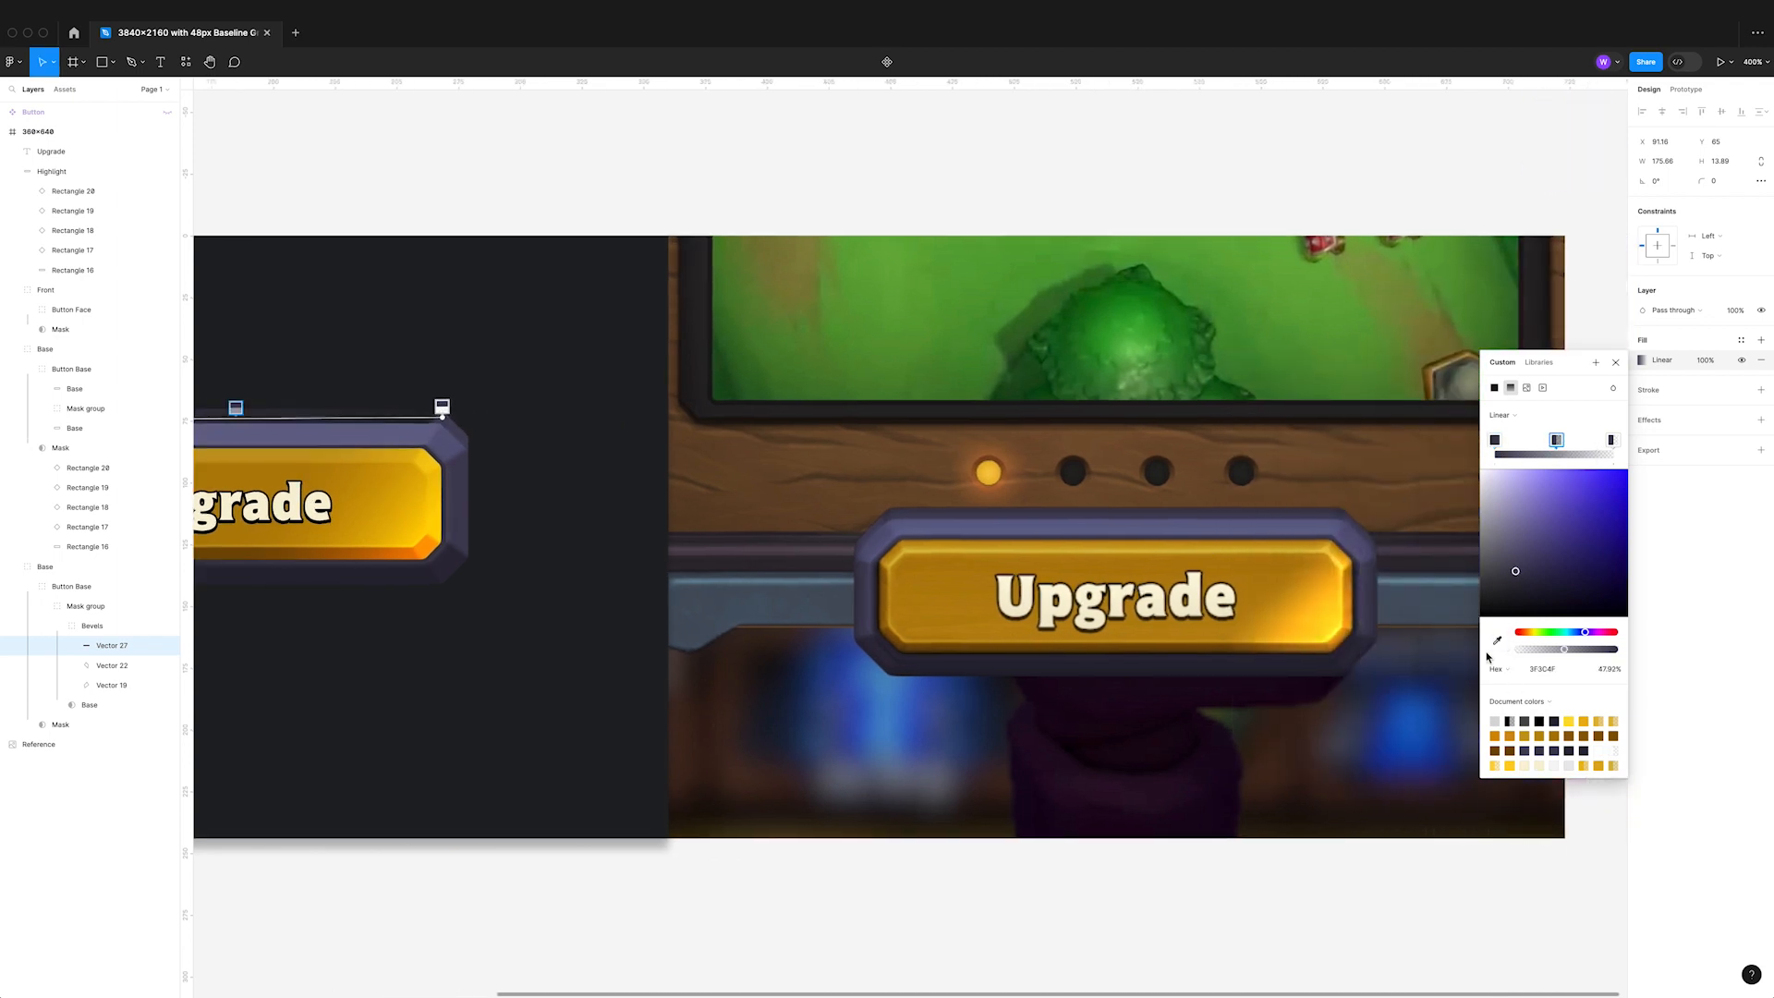
left_click(1613, 439)
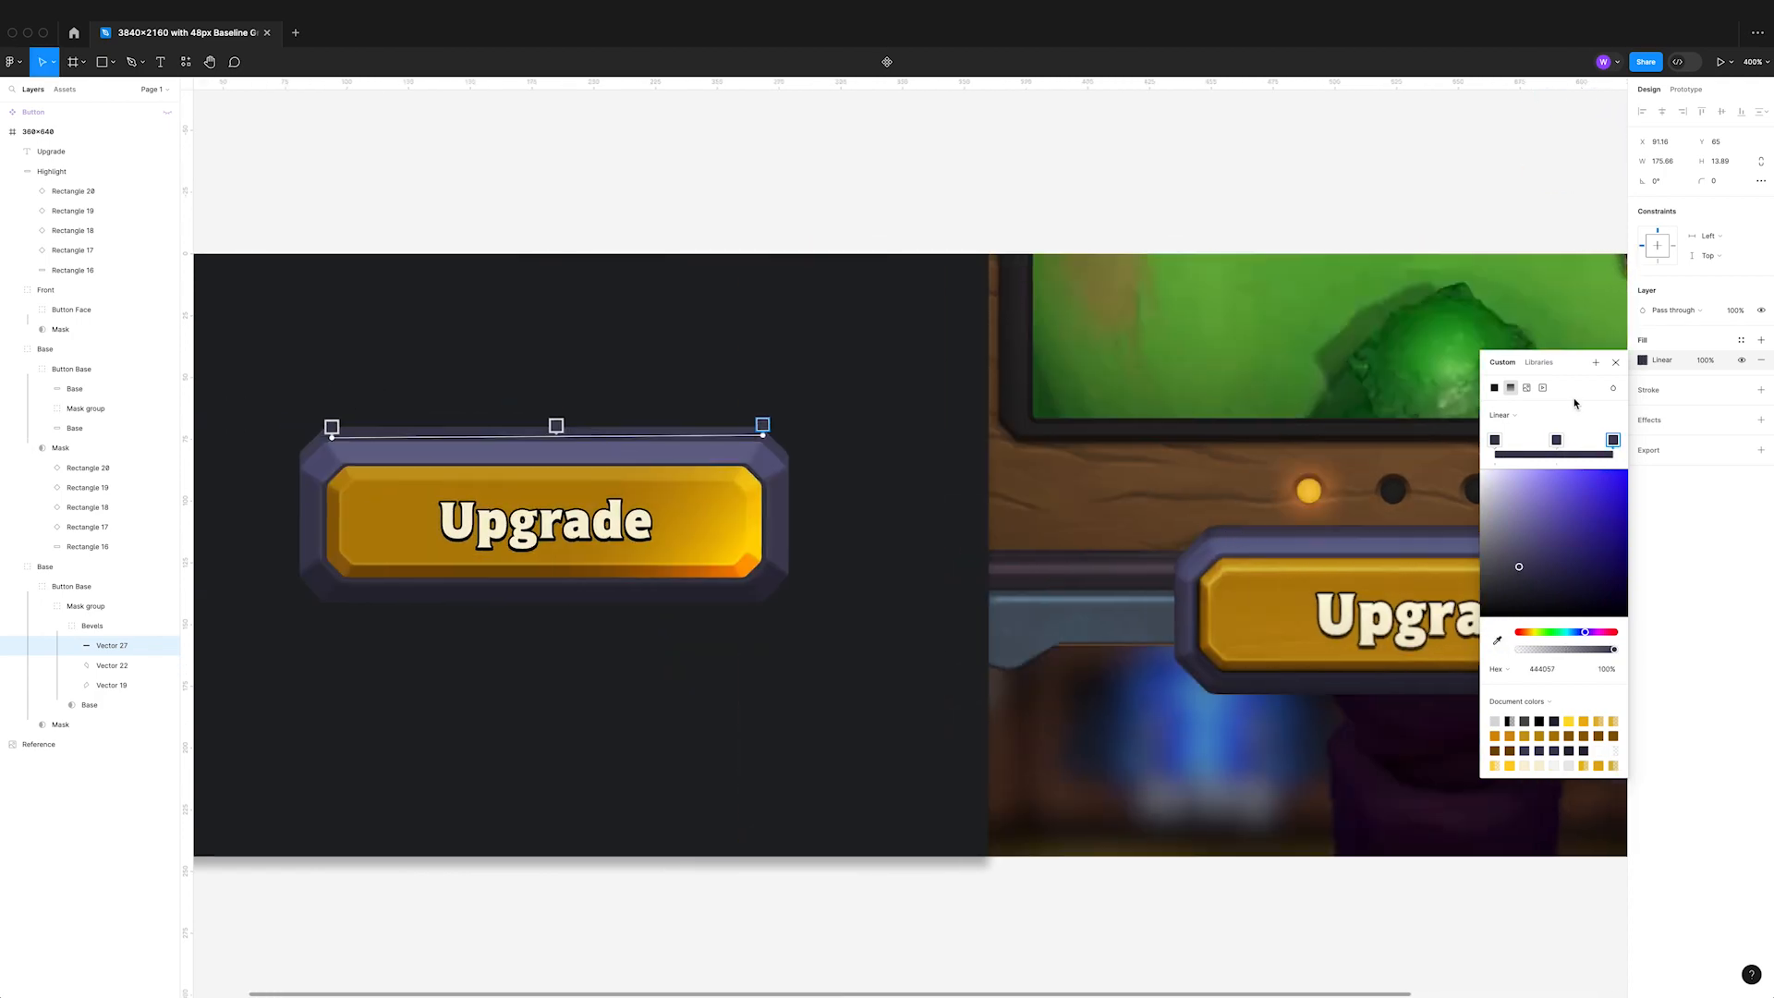
left_click(800, 454)
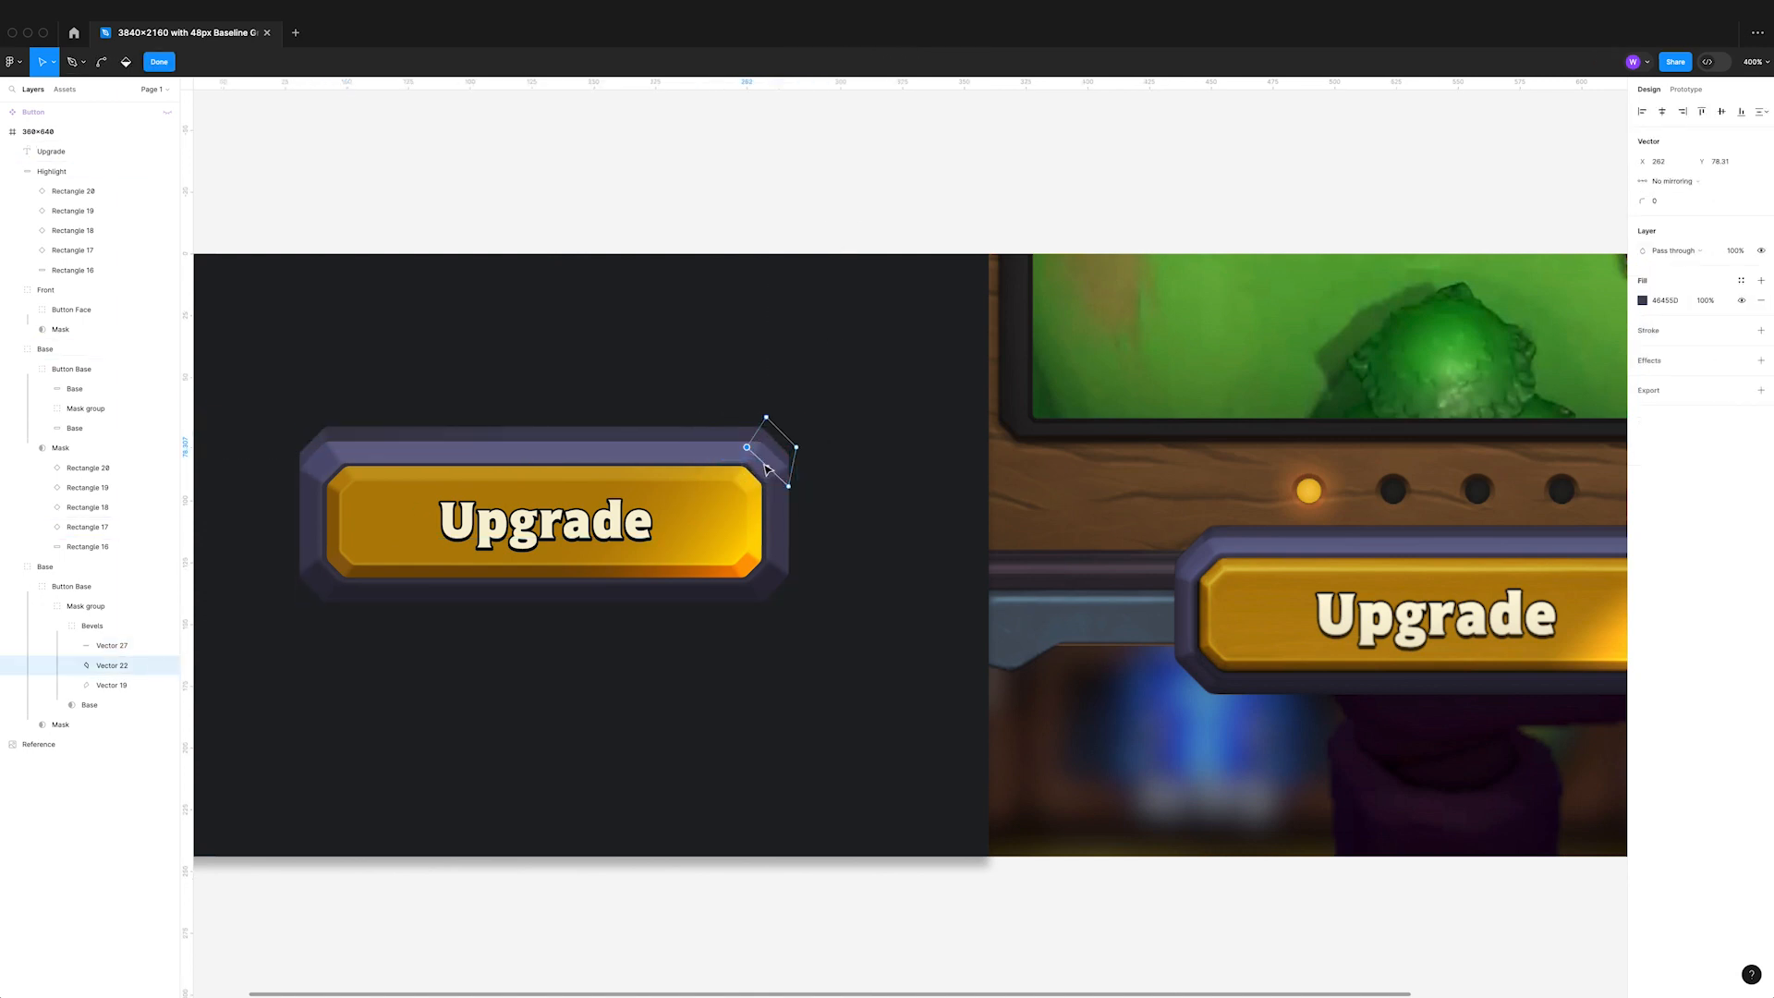
left_click_drag(744, 447, 758, 417)
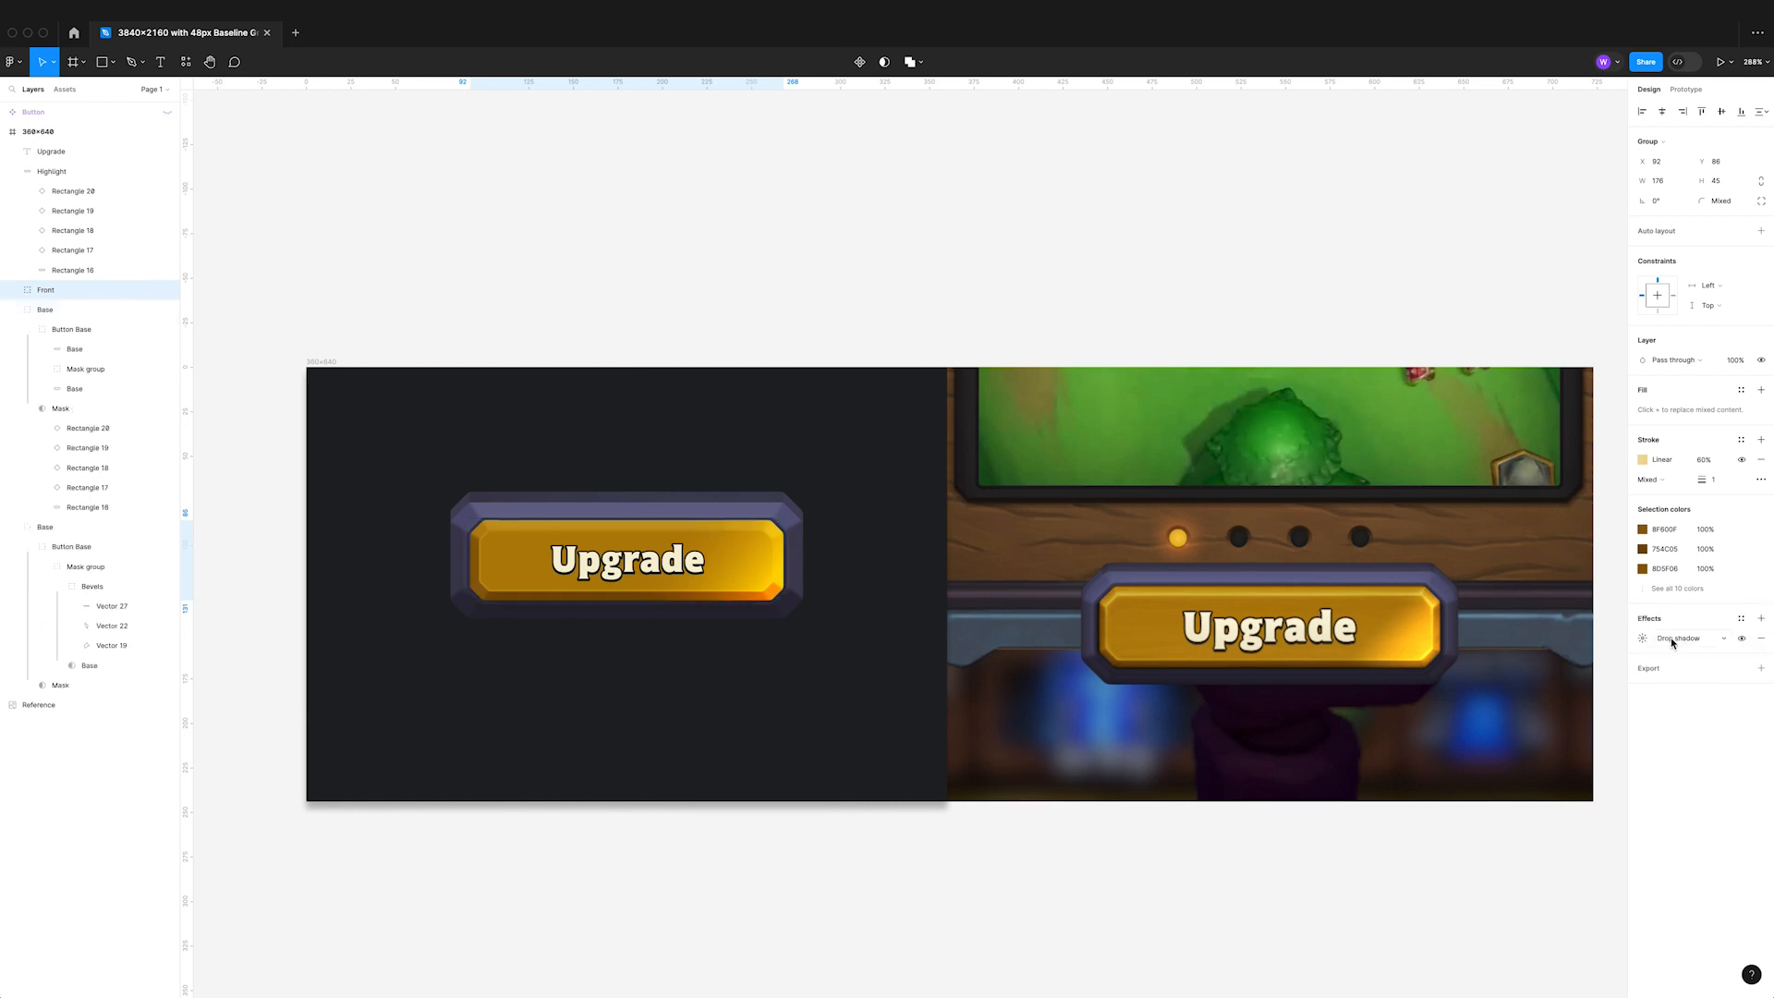
- Set the gold face's inner shadow colour and give the whole Button a drop shadow with Y 8, blur 12
left_click(1642, 637)
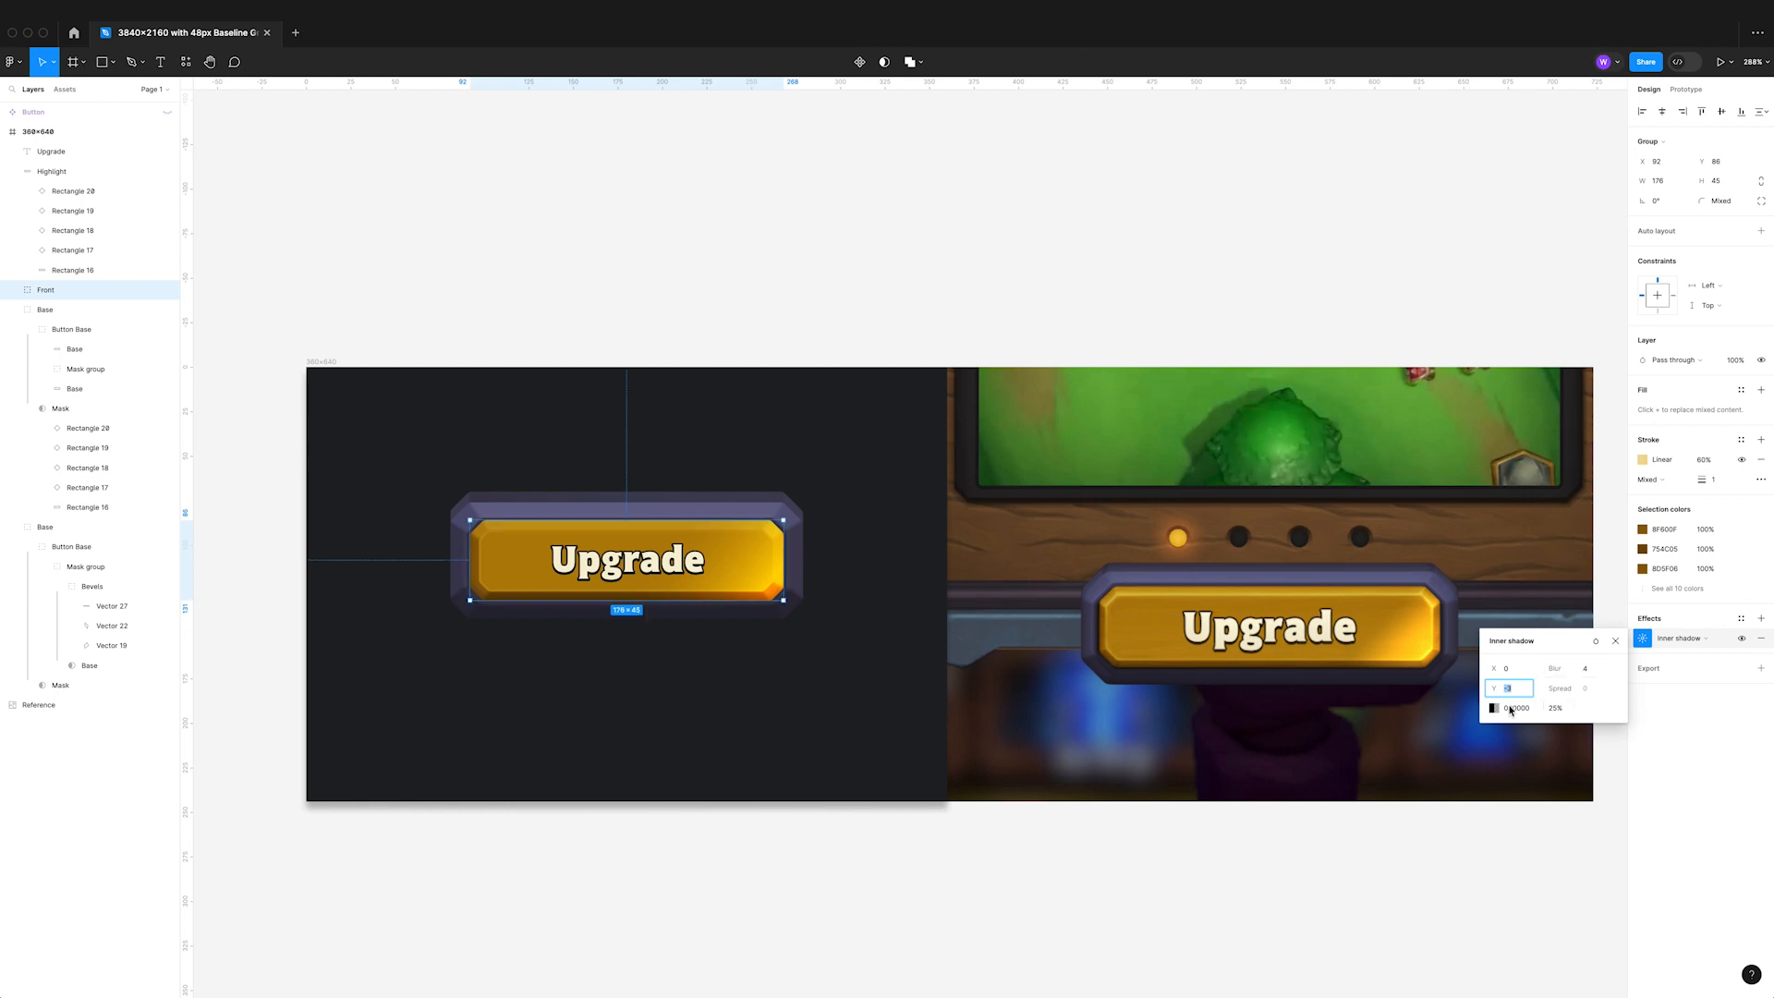
left_click(1553, 707)
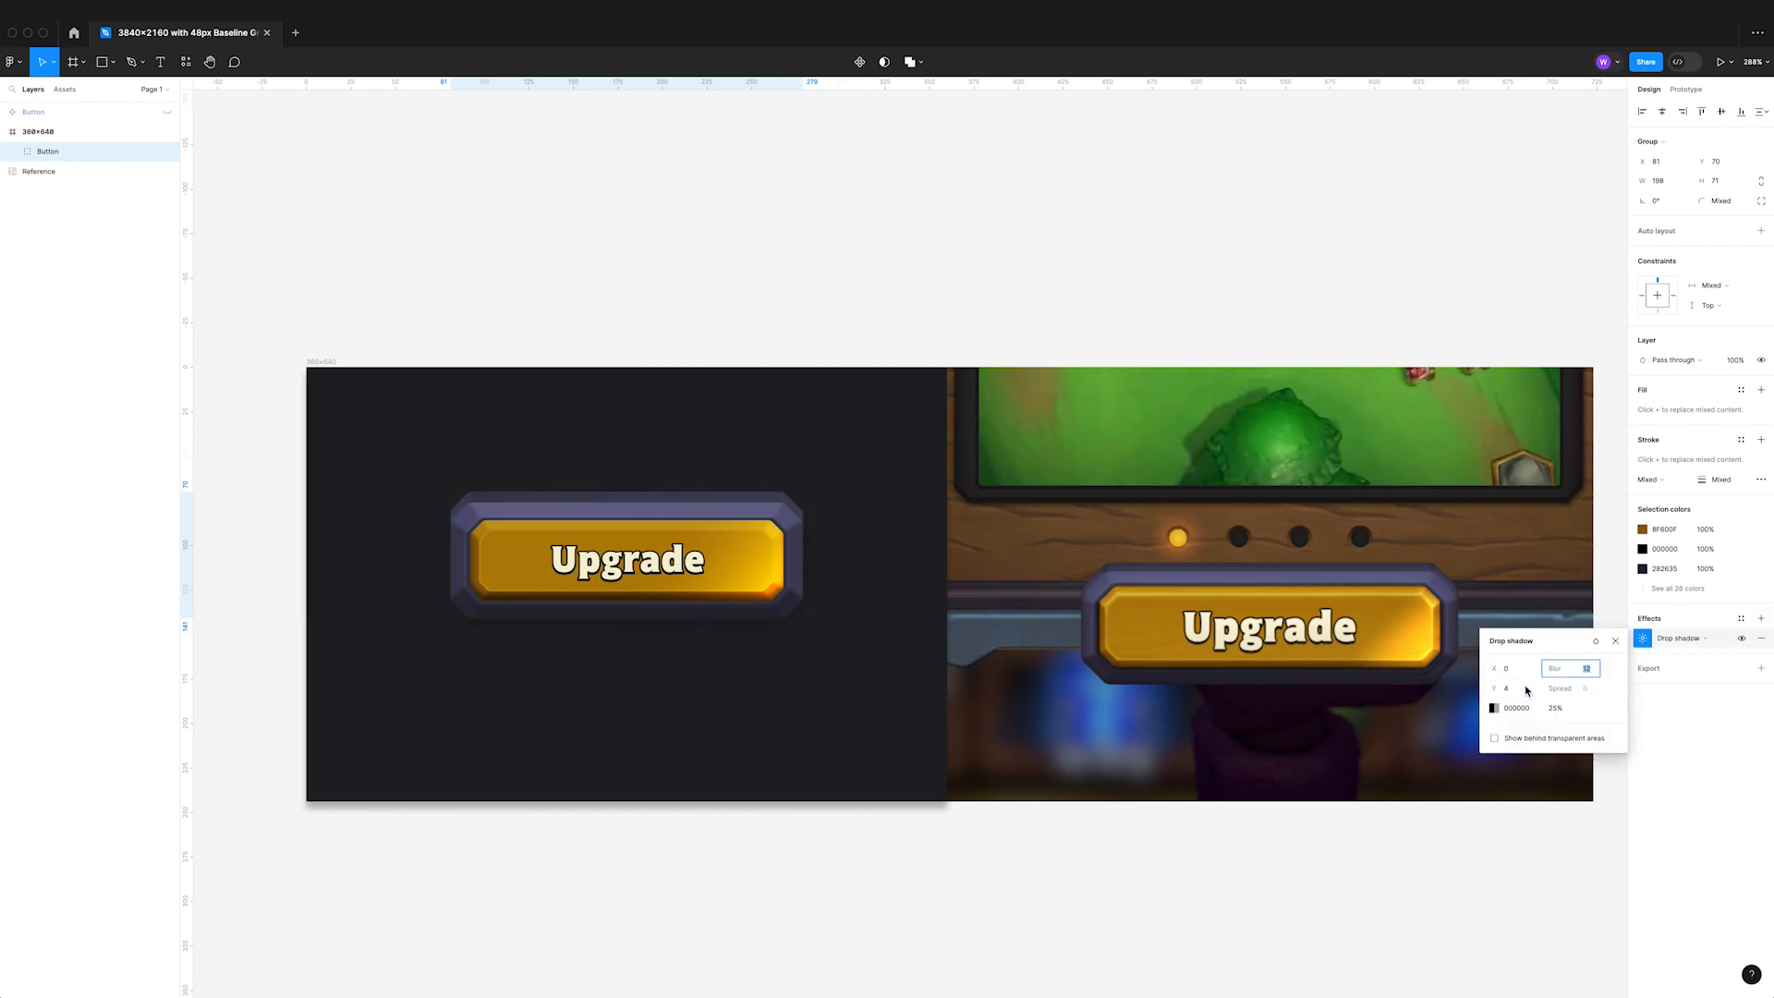
left_click(1509, 687)
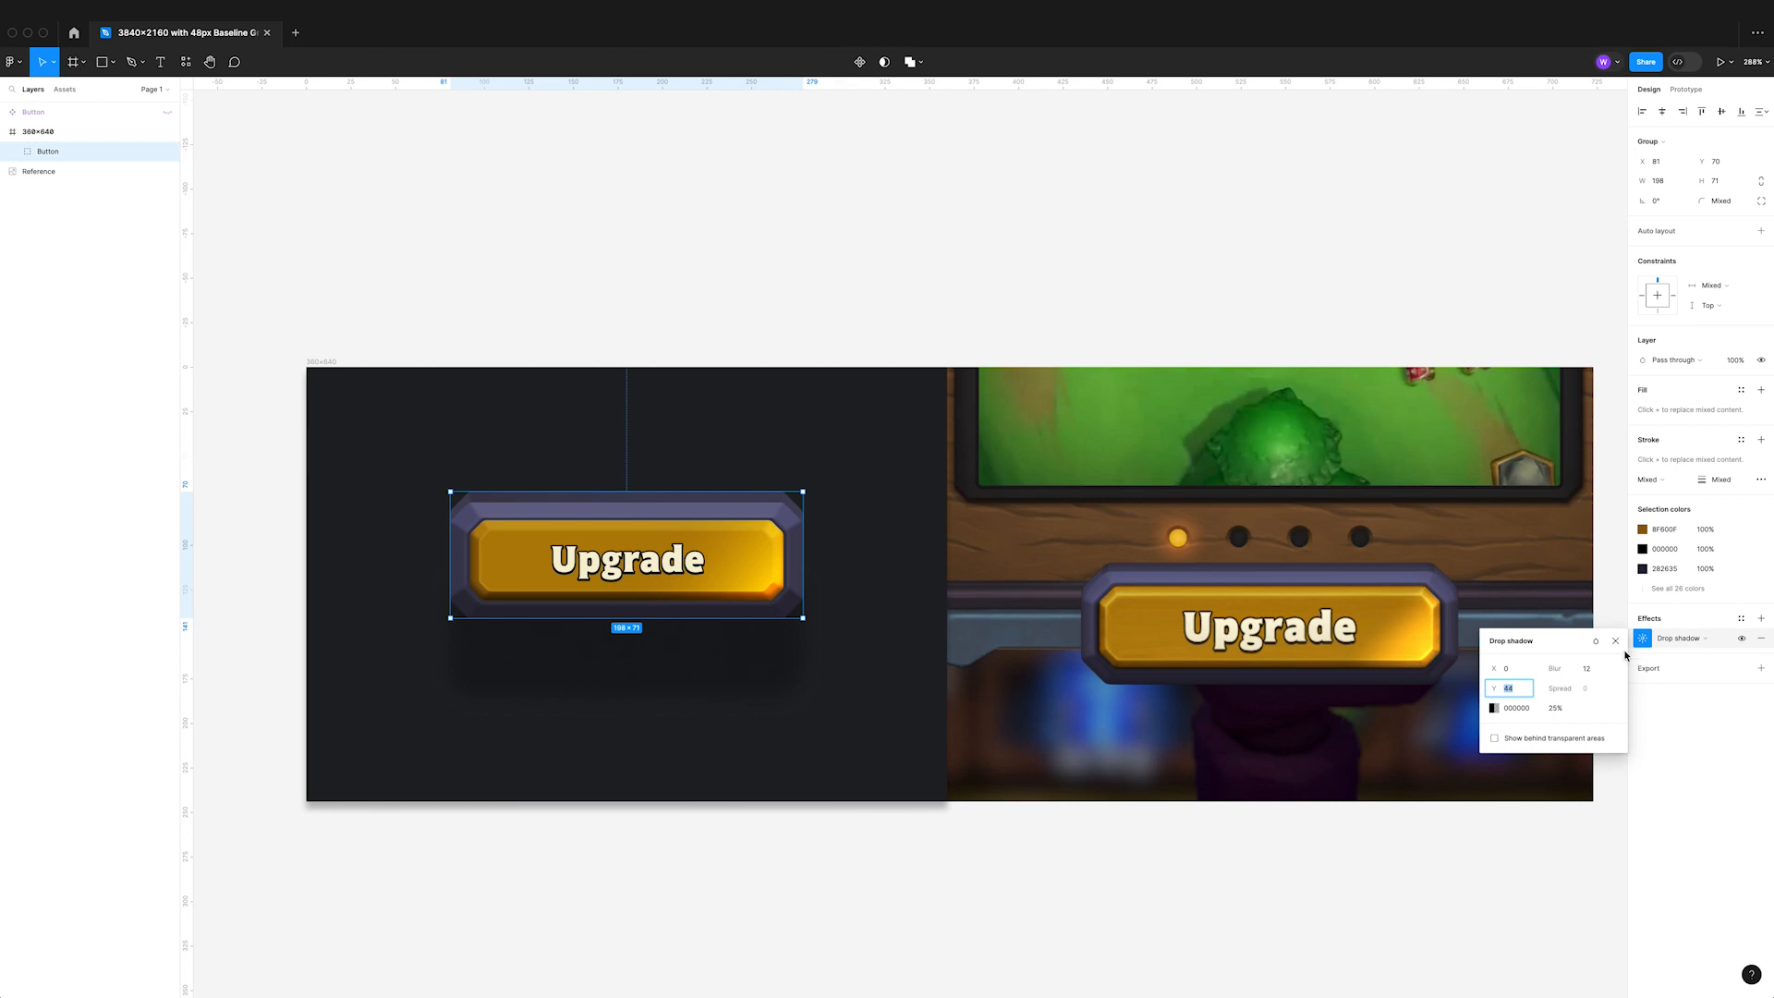
left_click(451, 272)
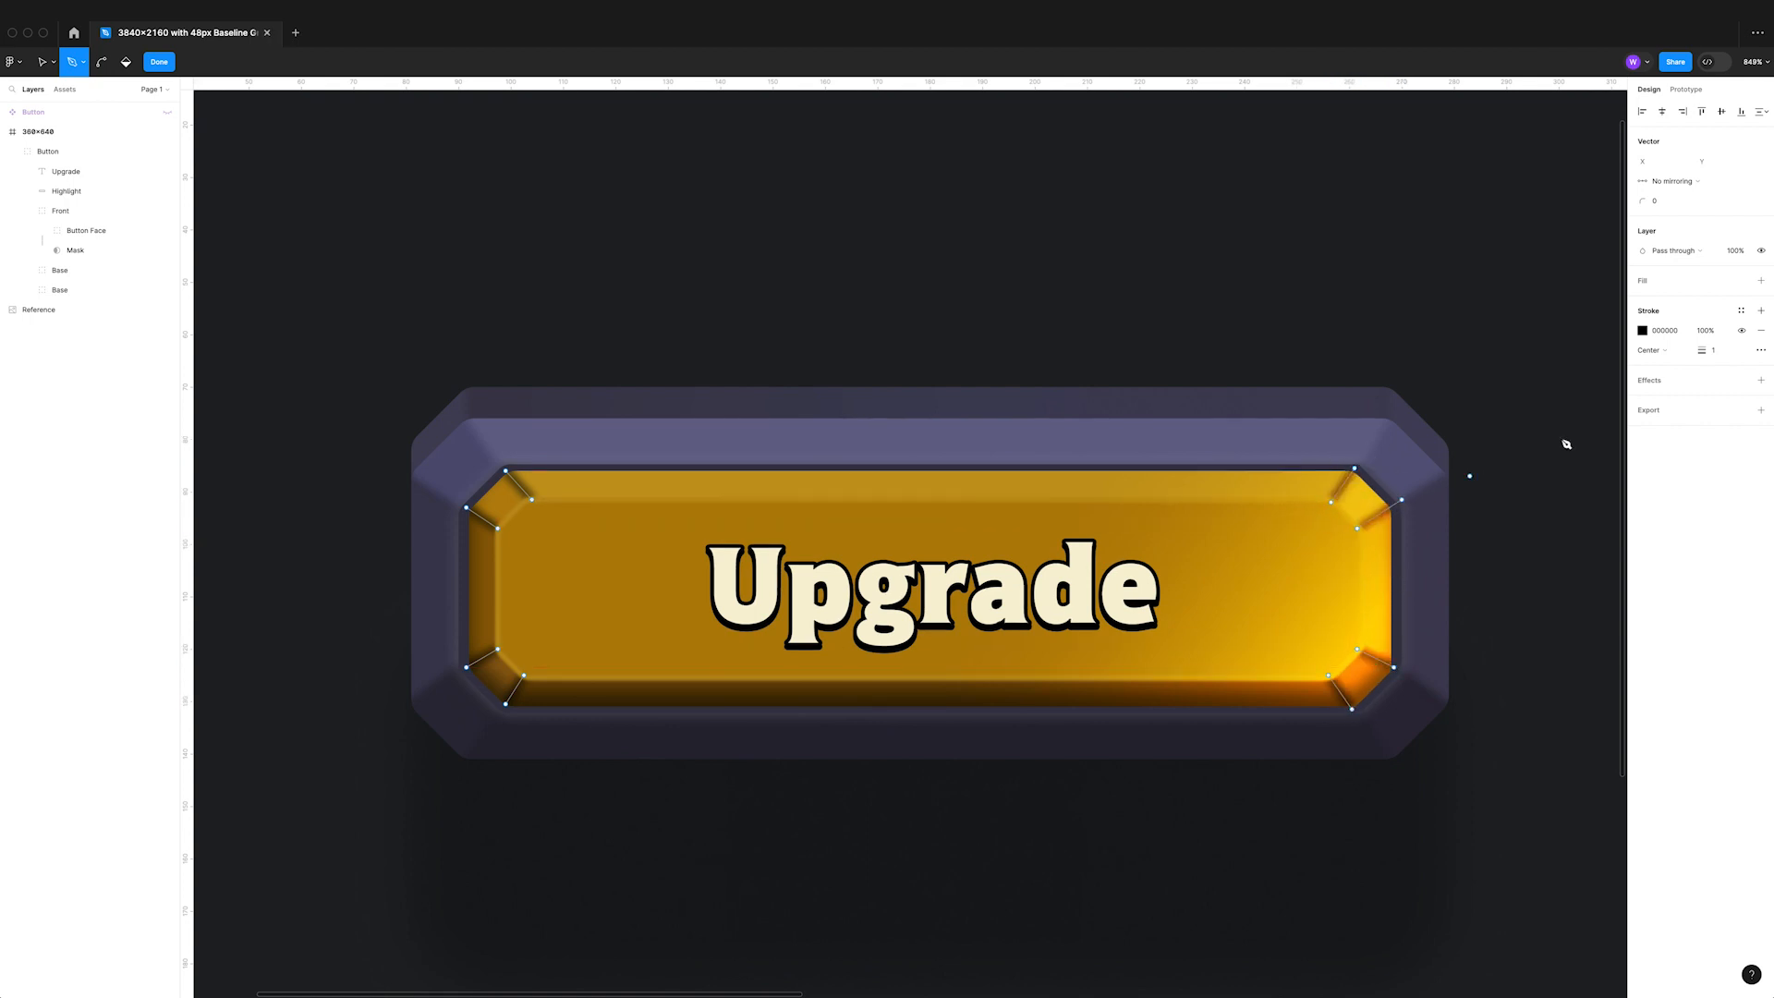
- Stroke the face's corner lines with a linear gradient from sampled gold to a lighter gold
left_click(1640, 331)
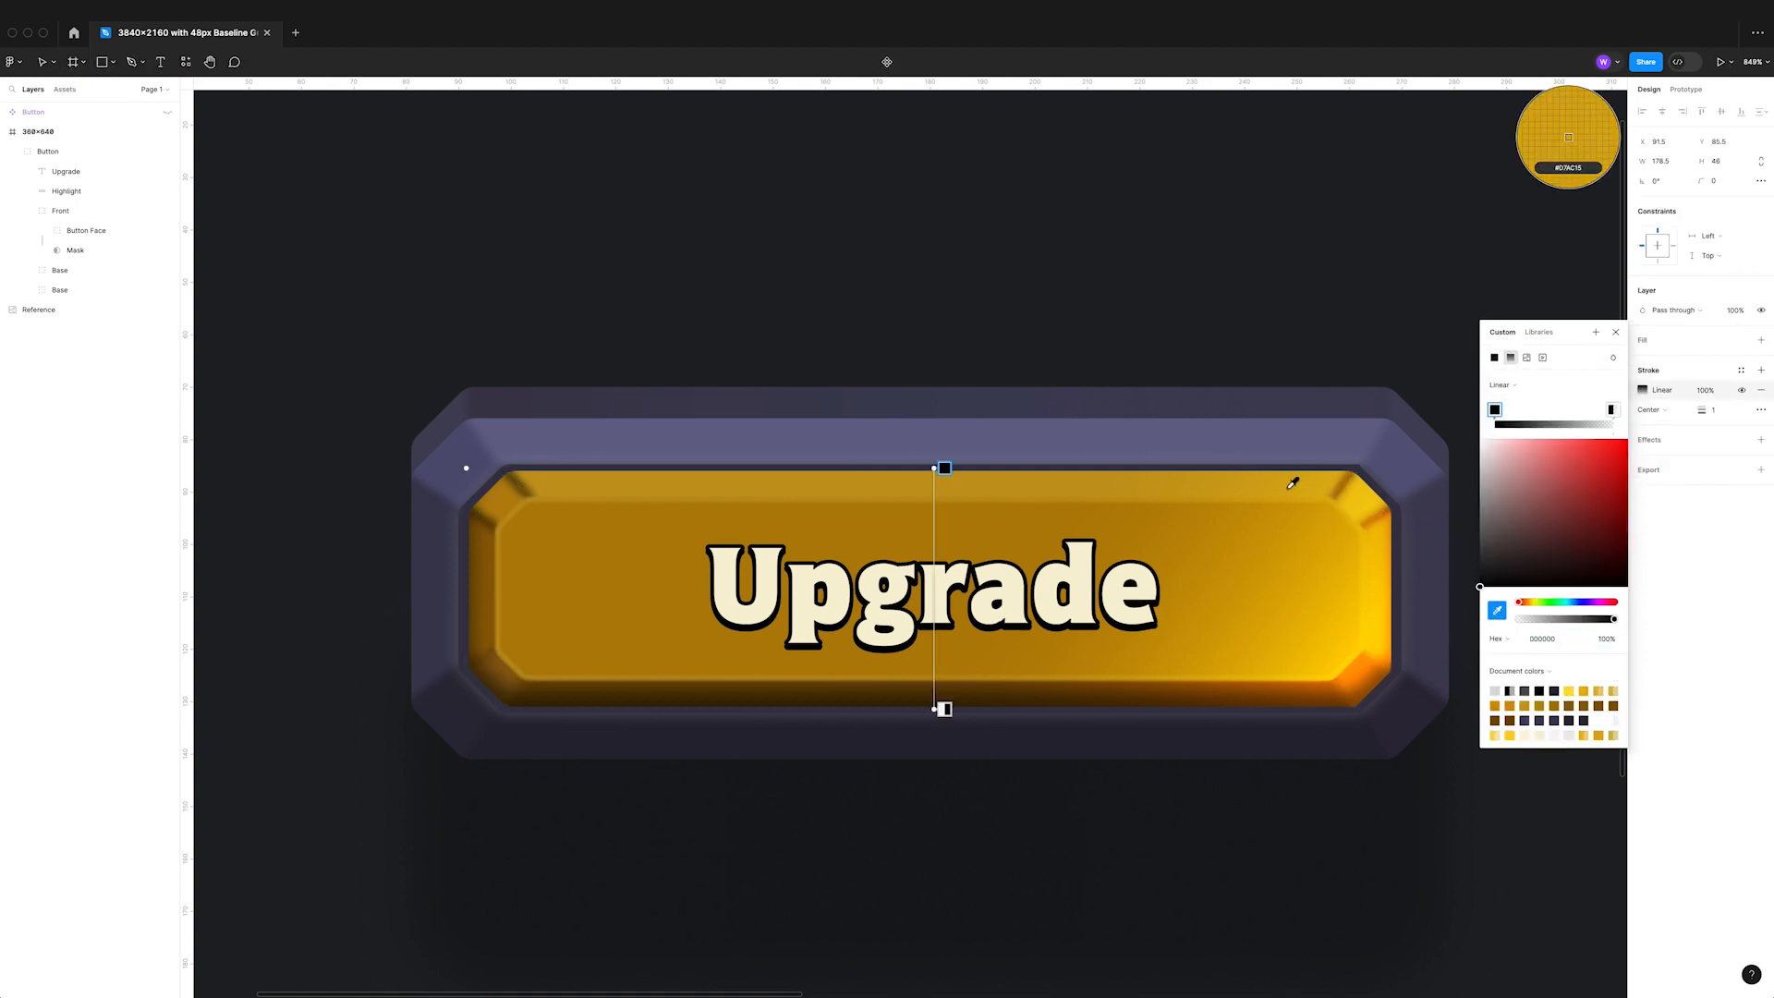
left_click(1568, 442)
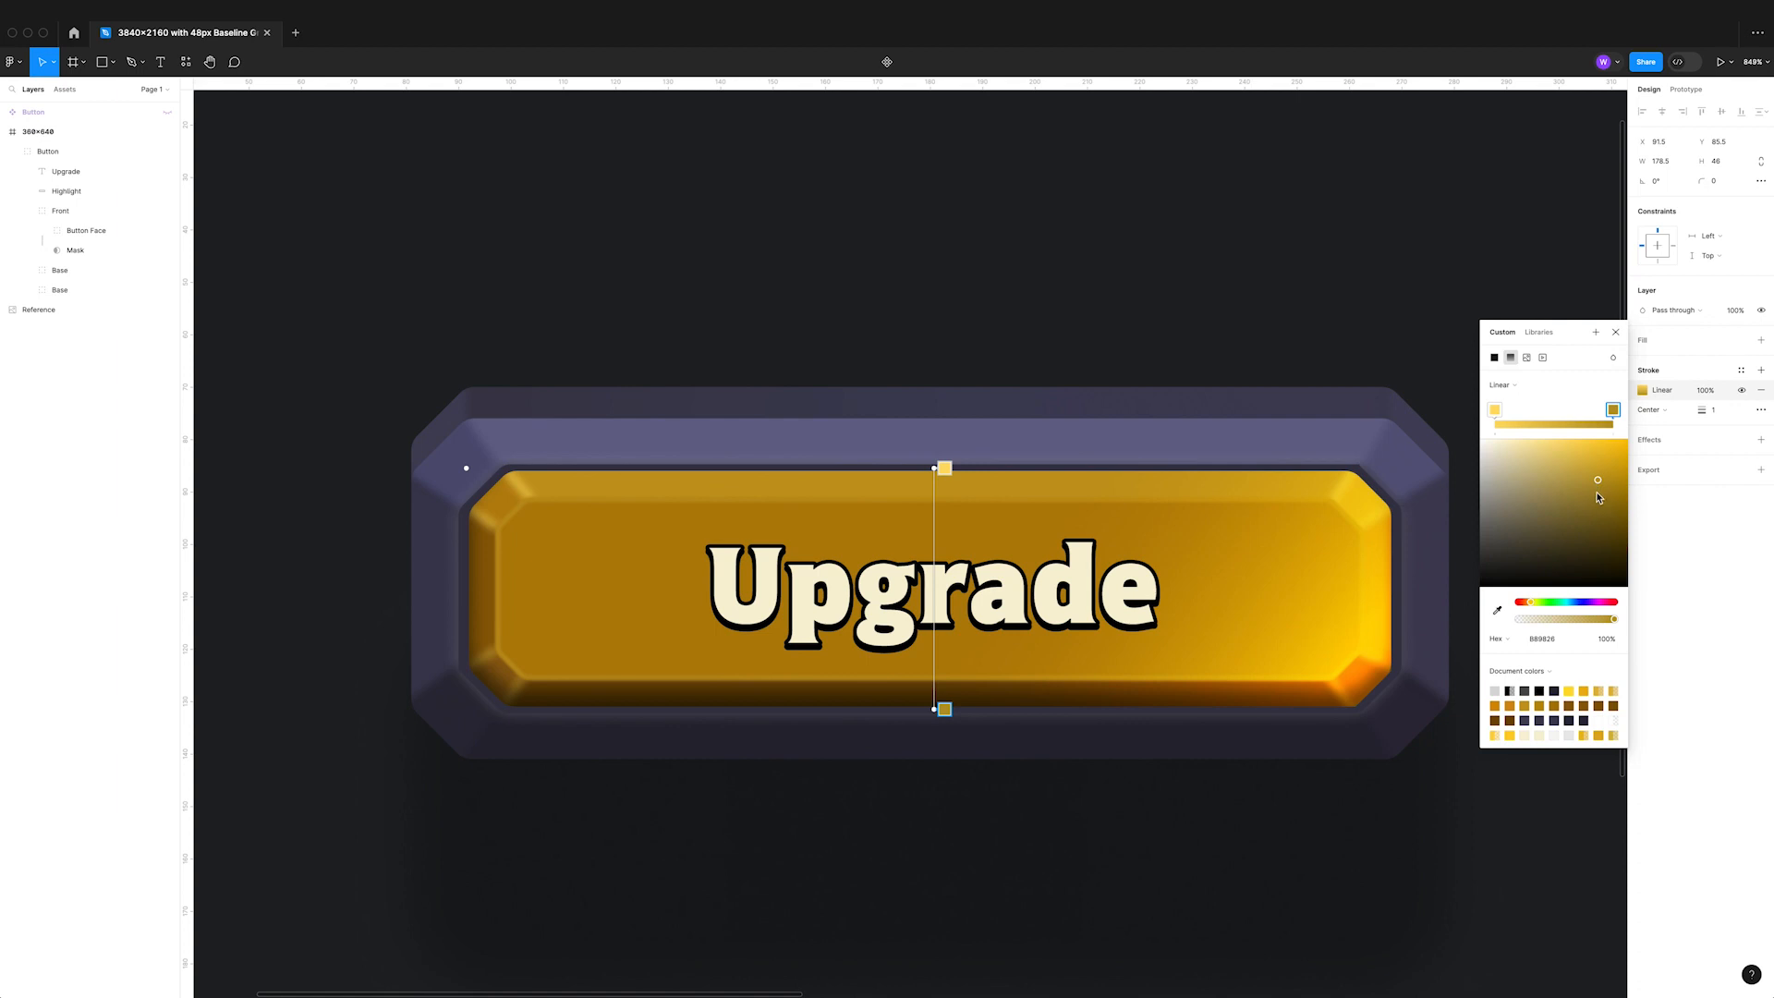
left_click_drag(1596, 478, 1594, 506)
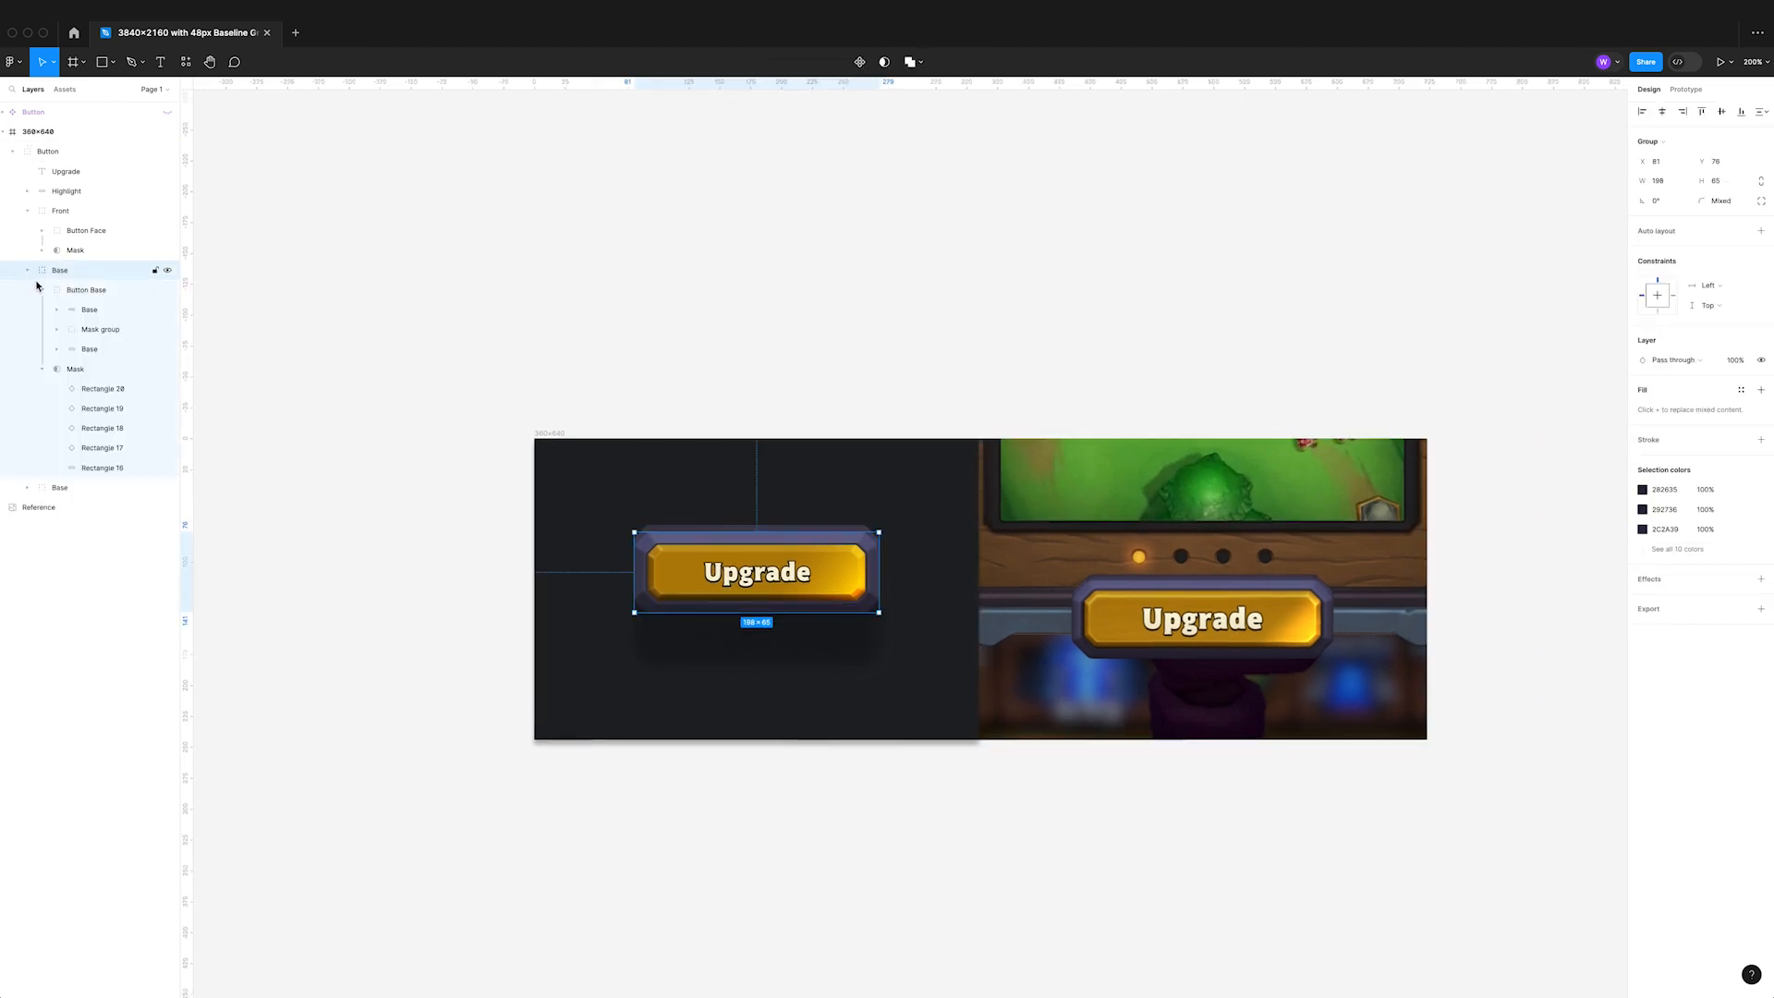
- Copy the Rectangle 16 mask shape and paste it above the collapsed Button group as 'Noise'
left_click(102, 467)
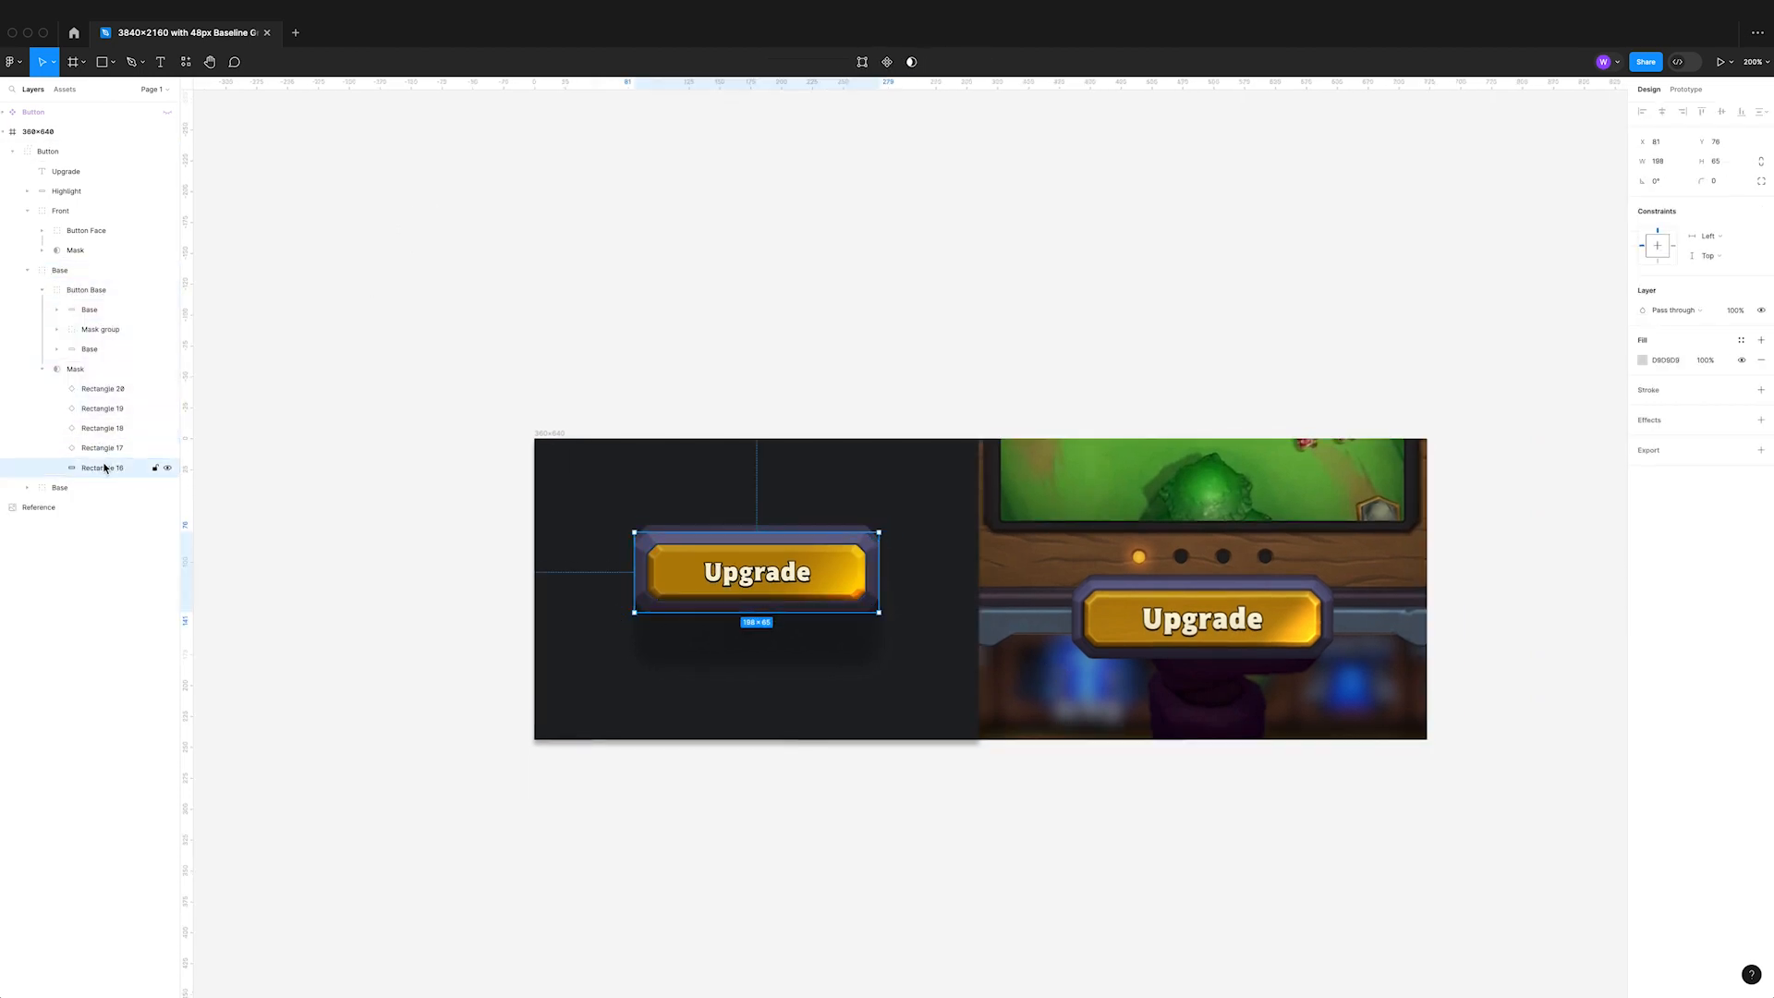
left_click(75, 369)
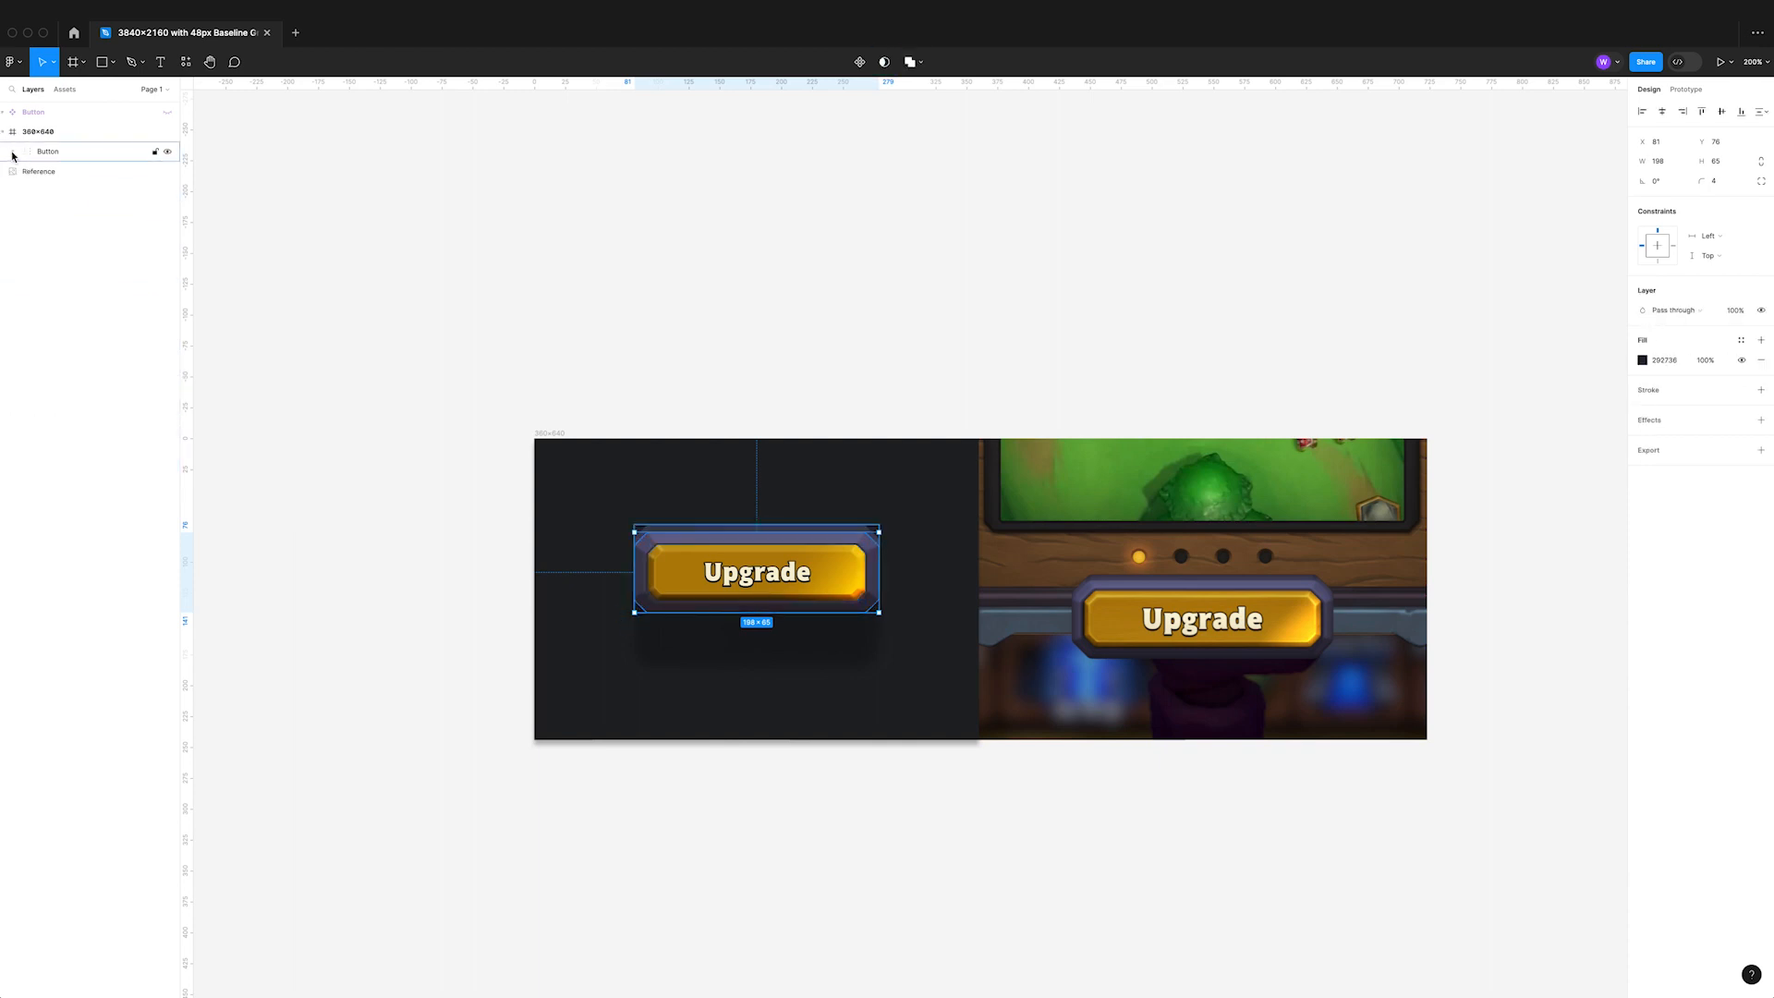
left_click(11, 170)
type("Noise")
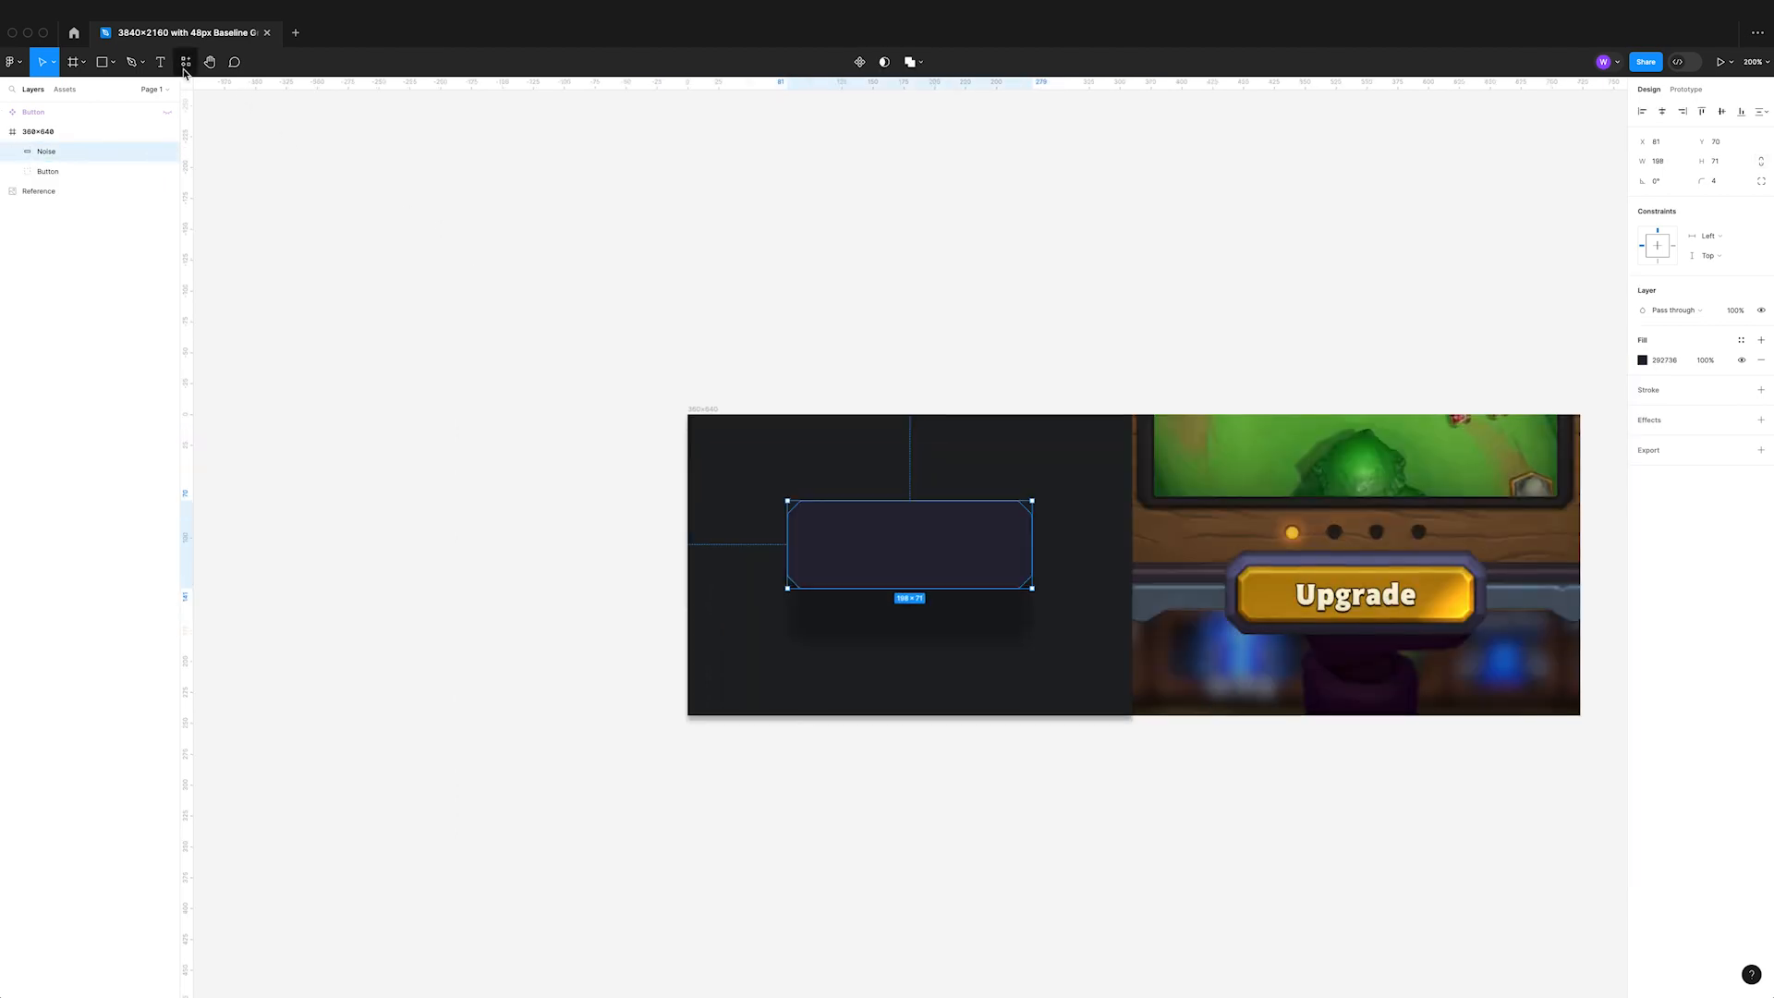
- Fill the Noise layer with a blotchy Noise & Texture plugin preset and change its blend mode
left_click(185, 63)
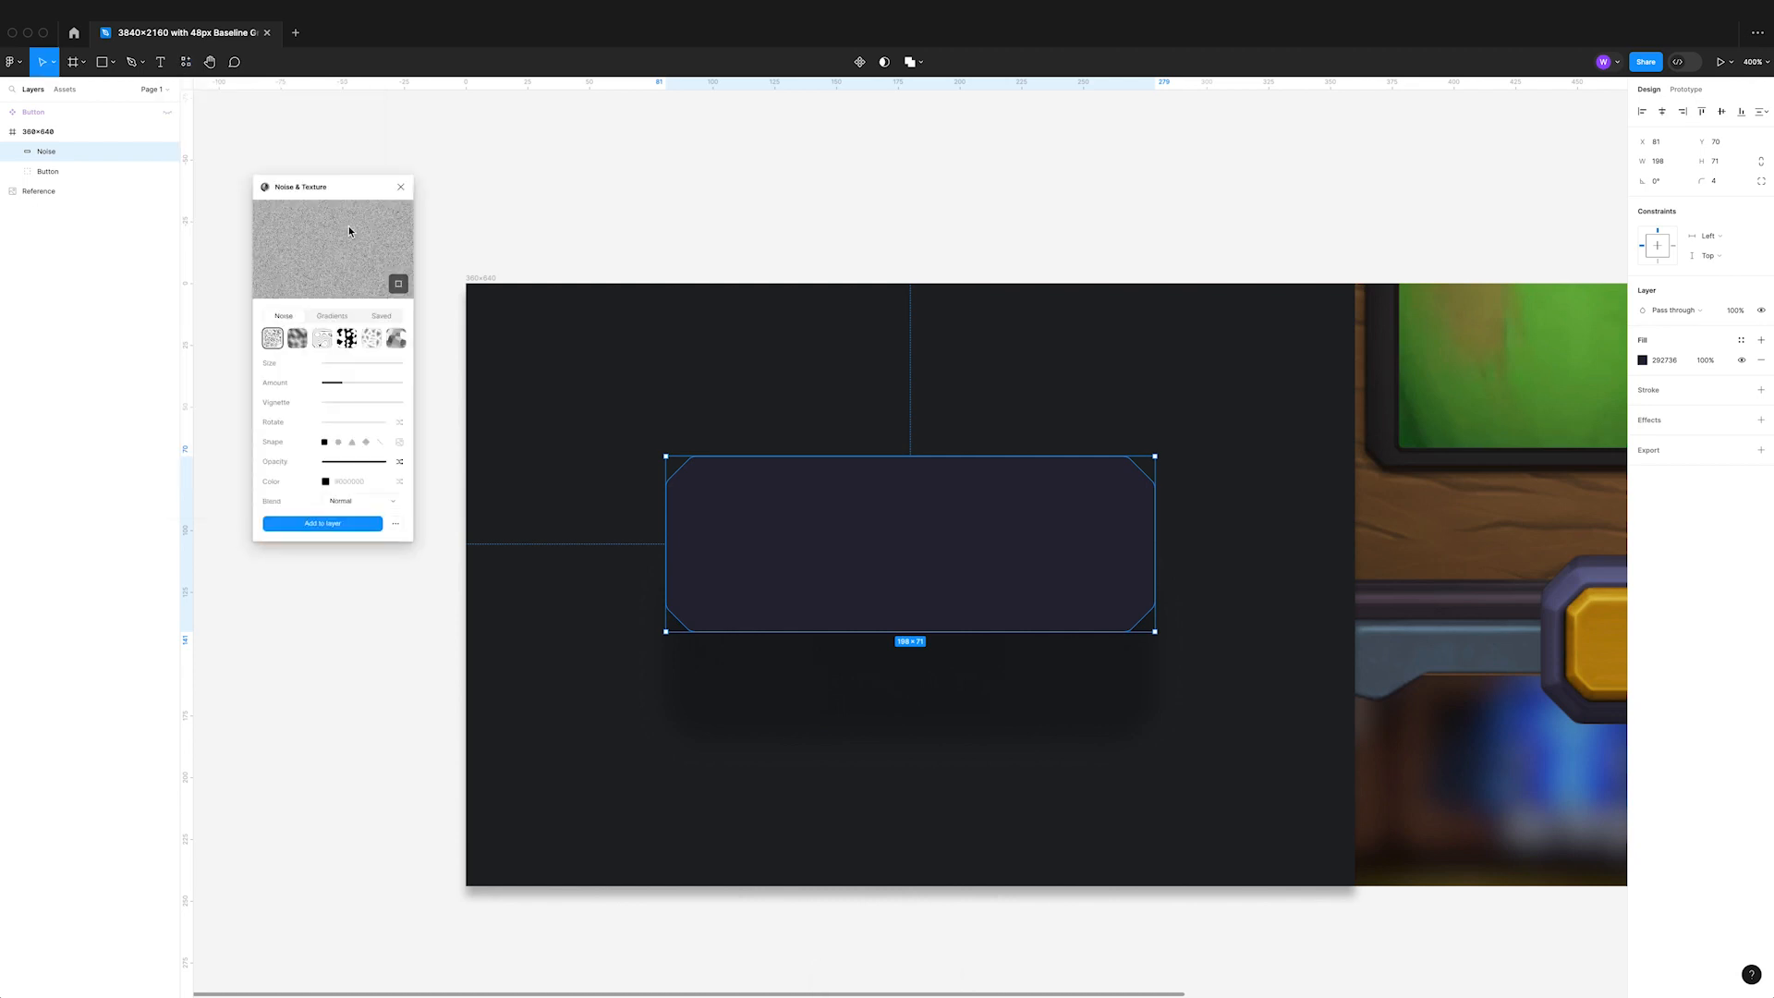
left_click(295, 338)
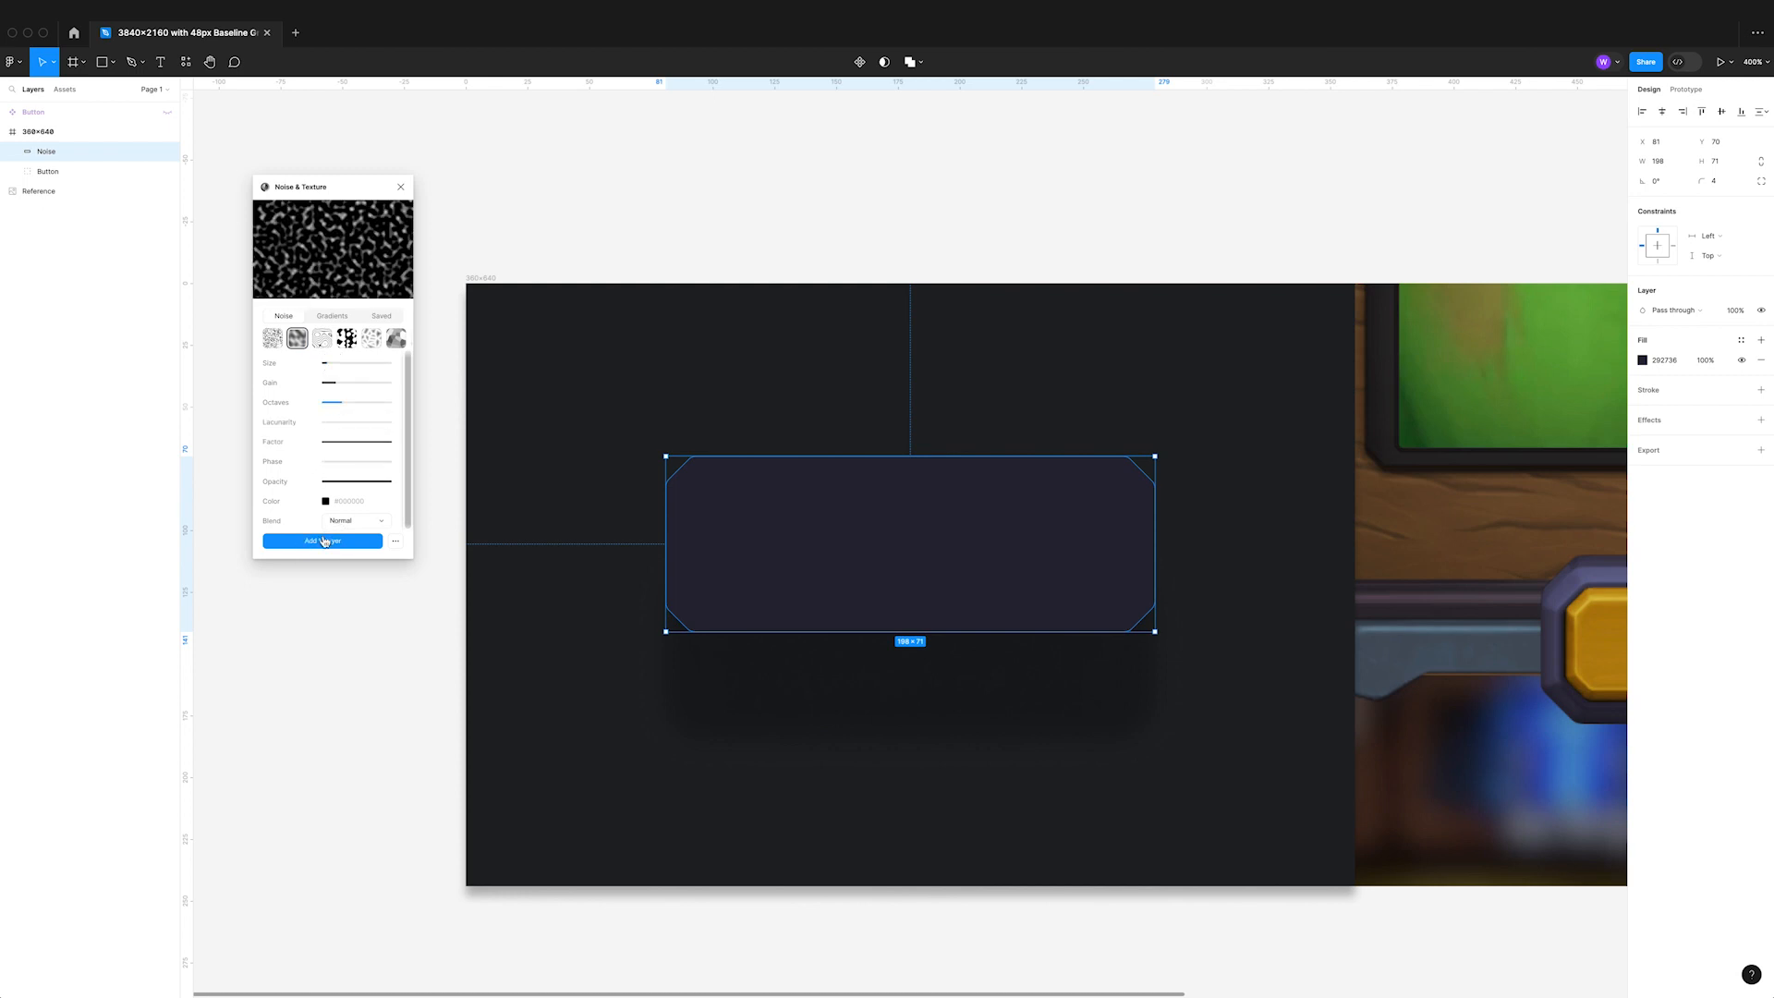
left_click(322, 541)
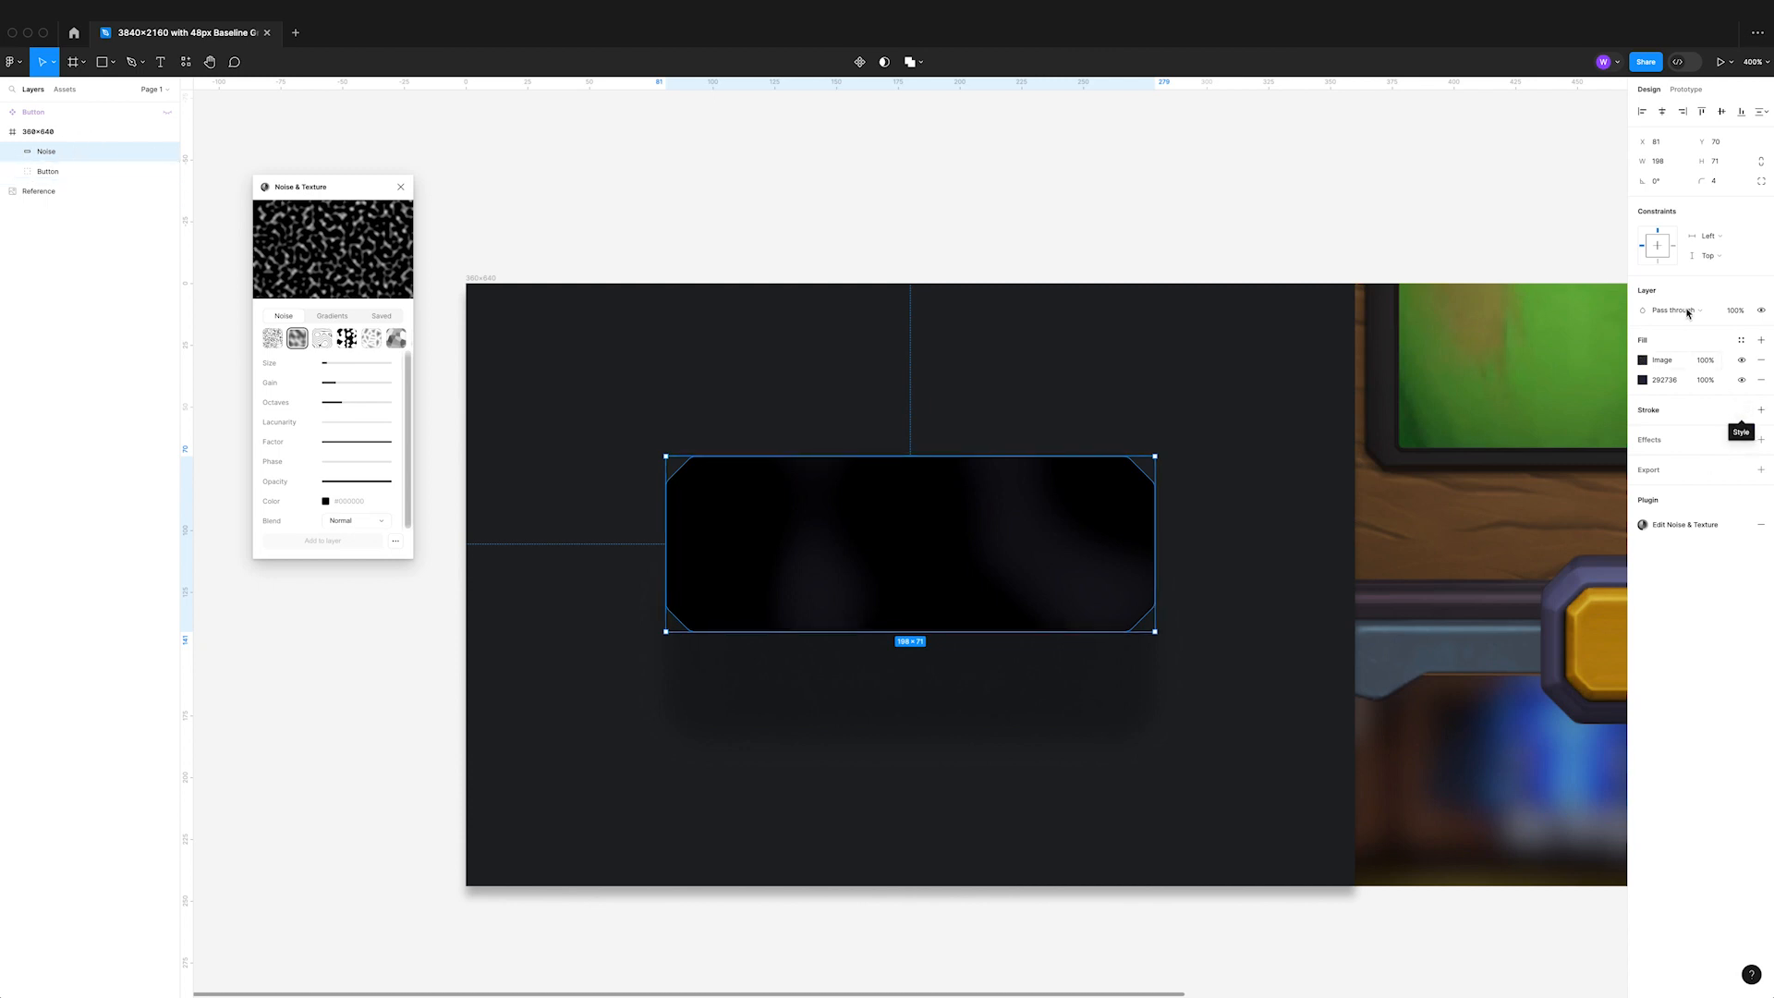
left_click(1673, 311)
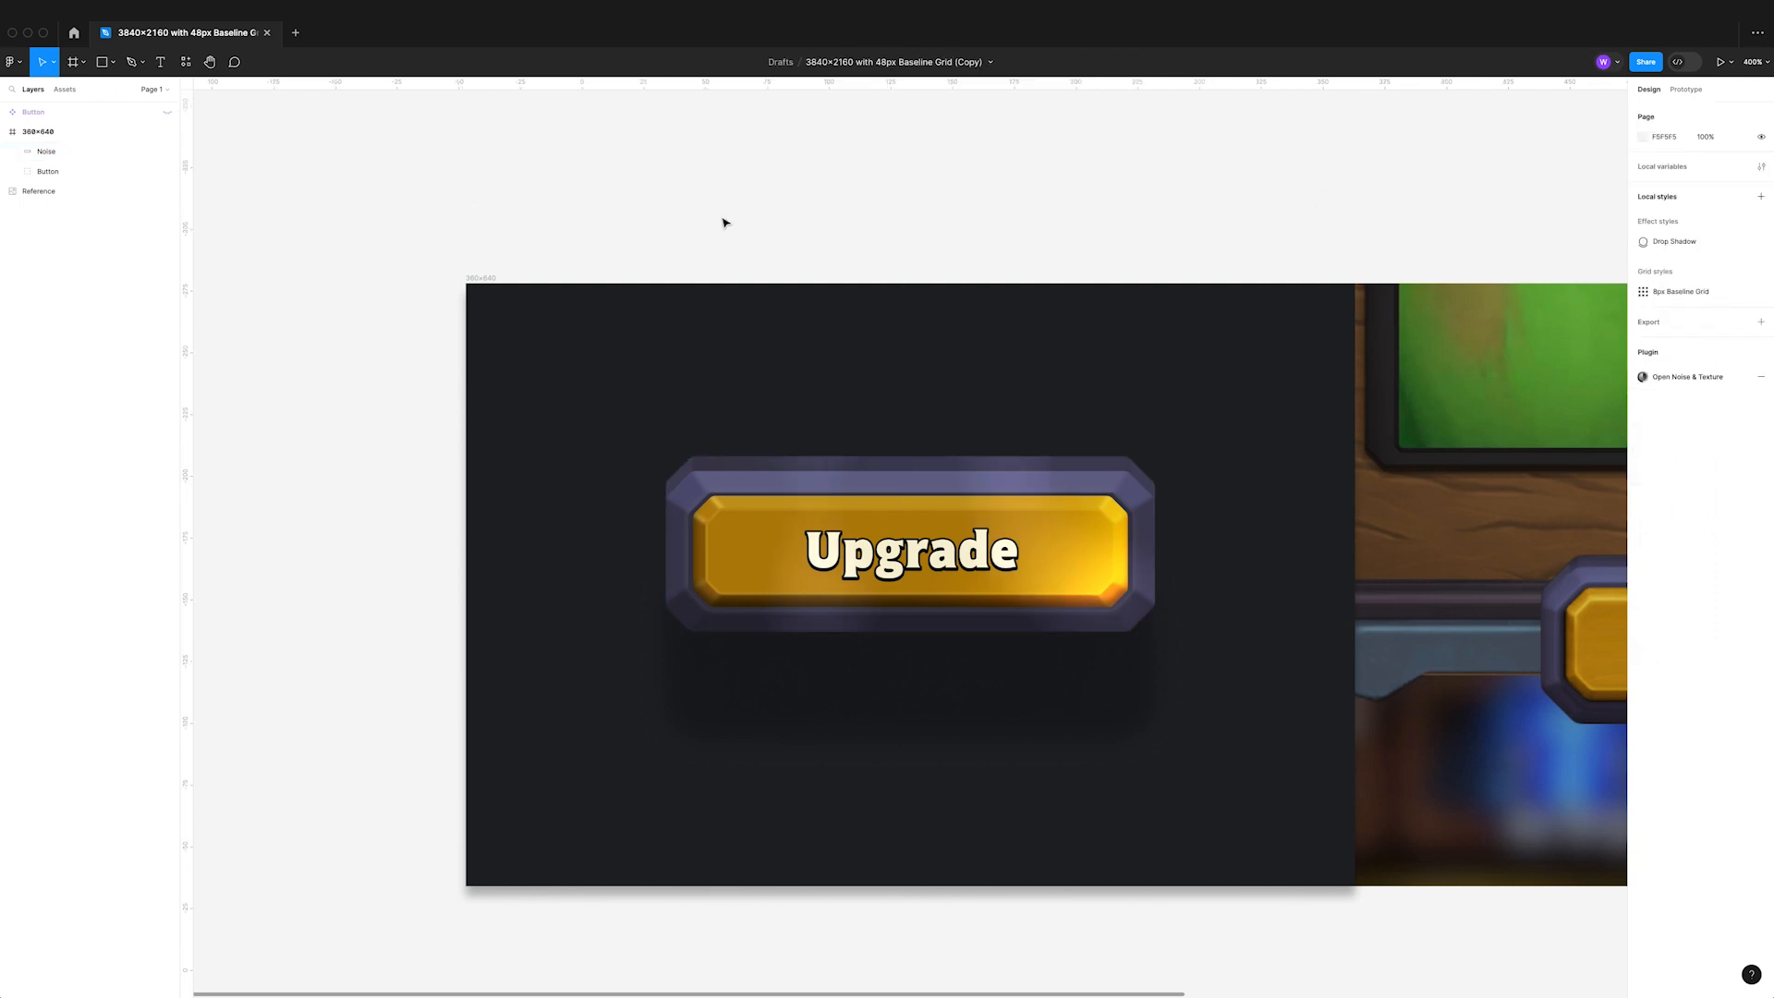
scroll("down", 3)
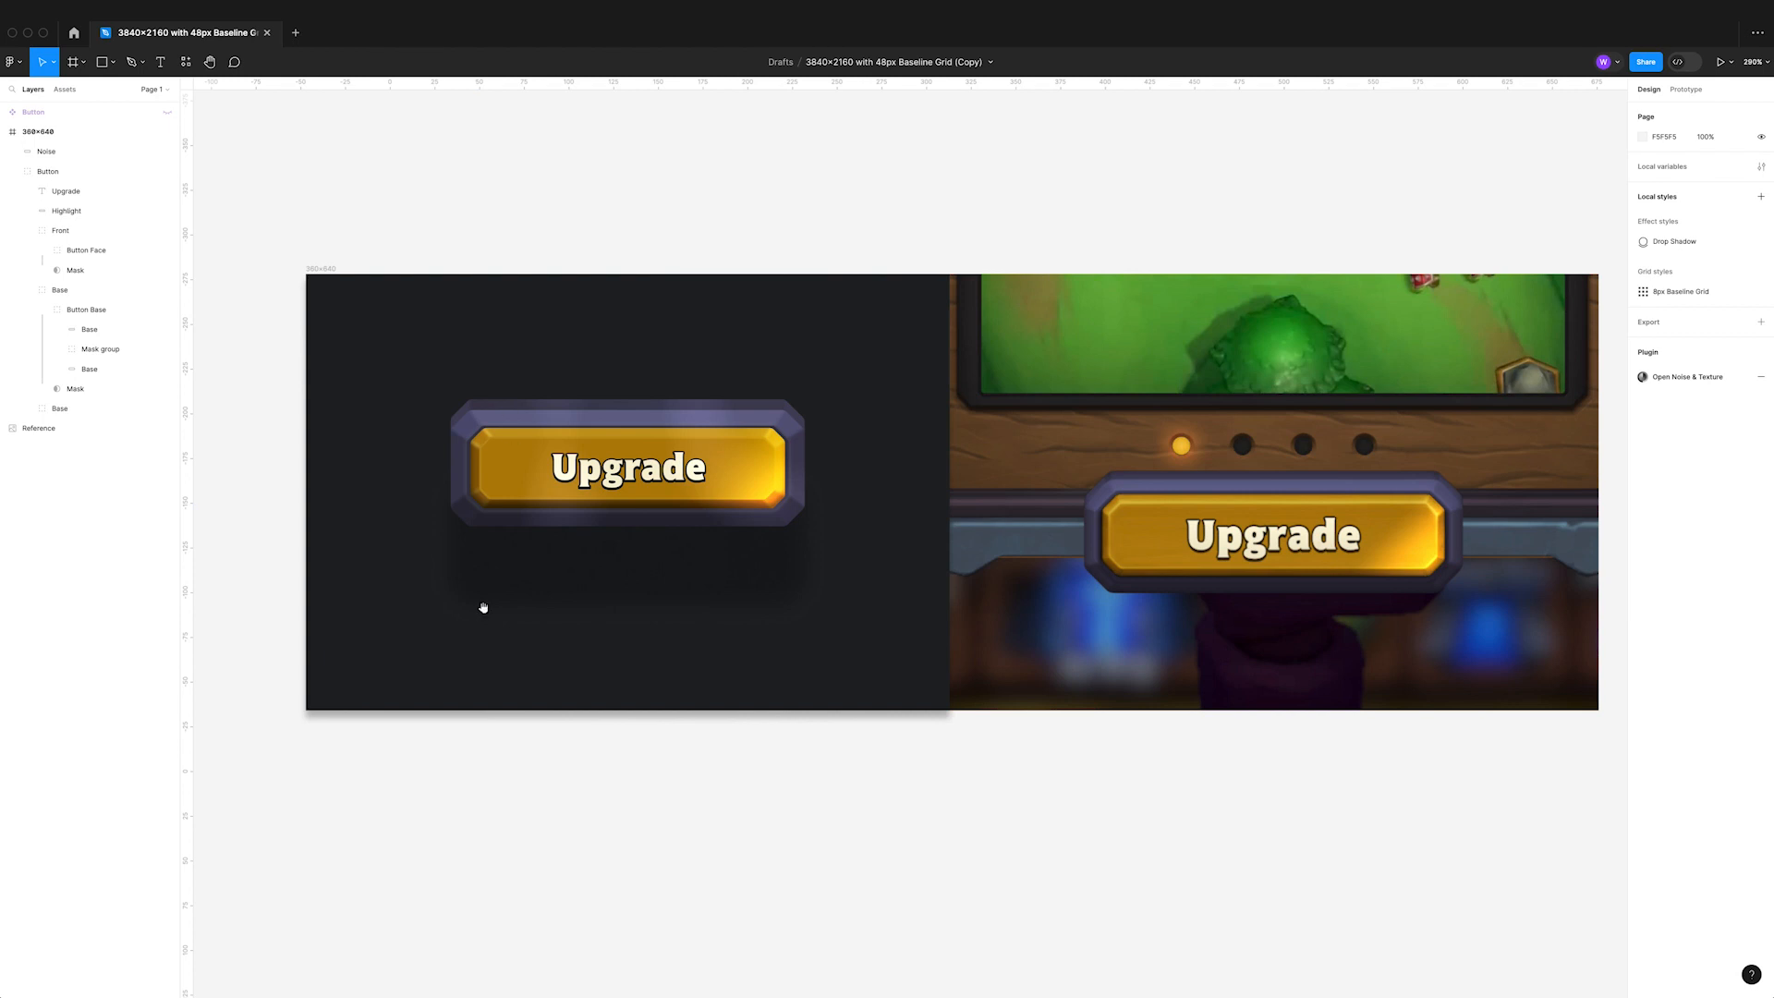
left_click(628, 466)
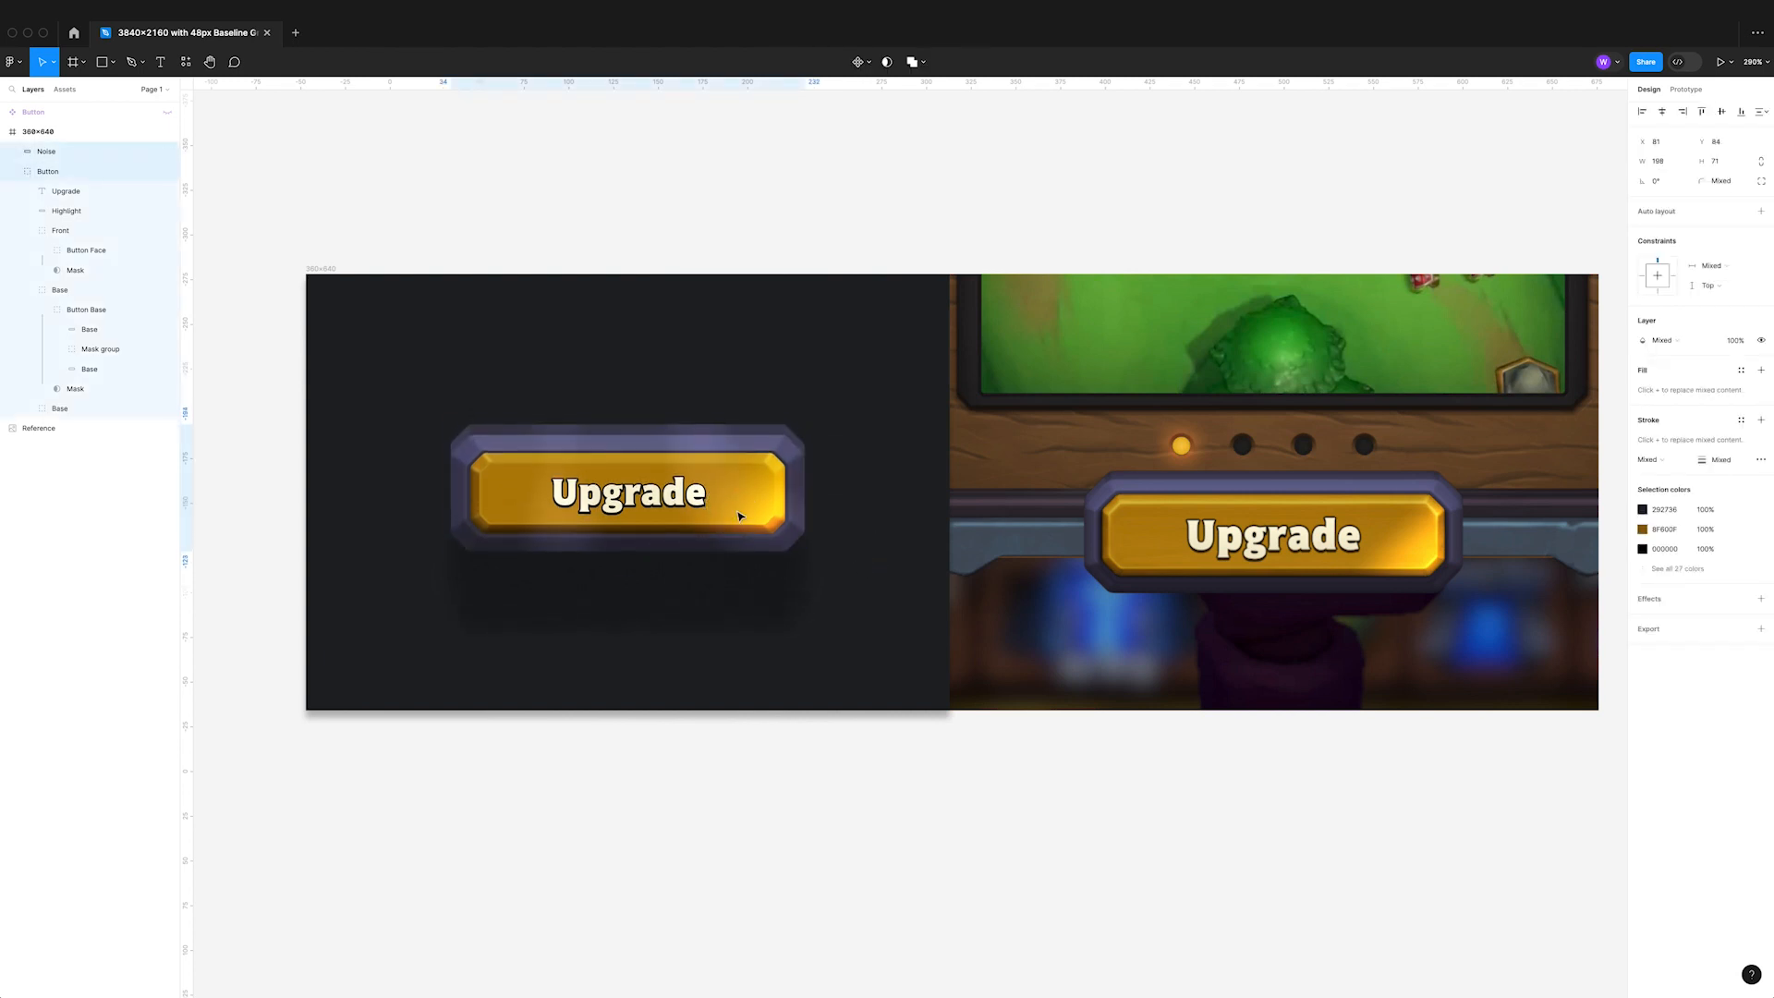